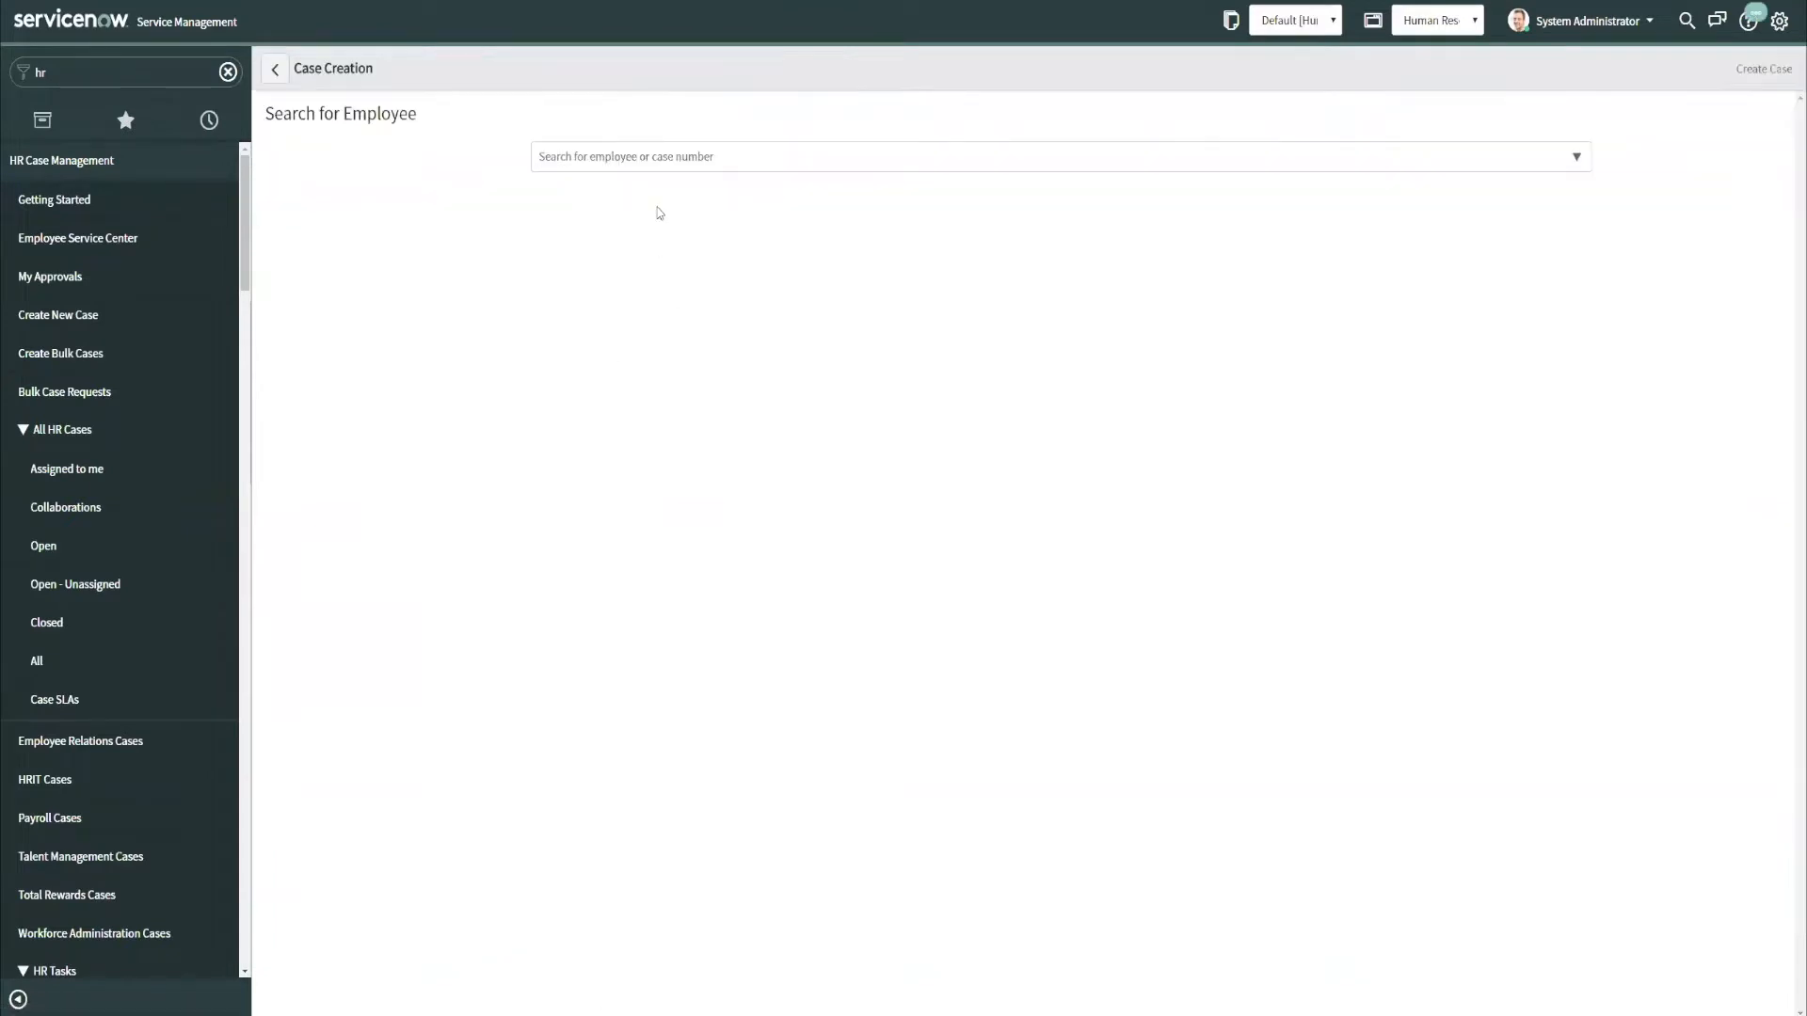
# Create a draft Employee Relations Disciplinary Issue case for Abraham Lincoln.
pyautogui.write('abra')
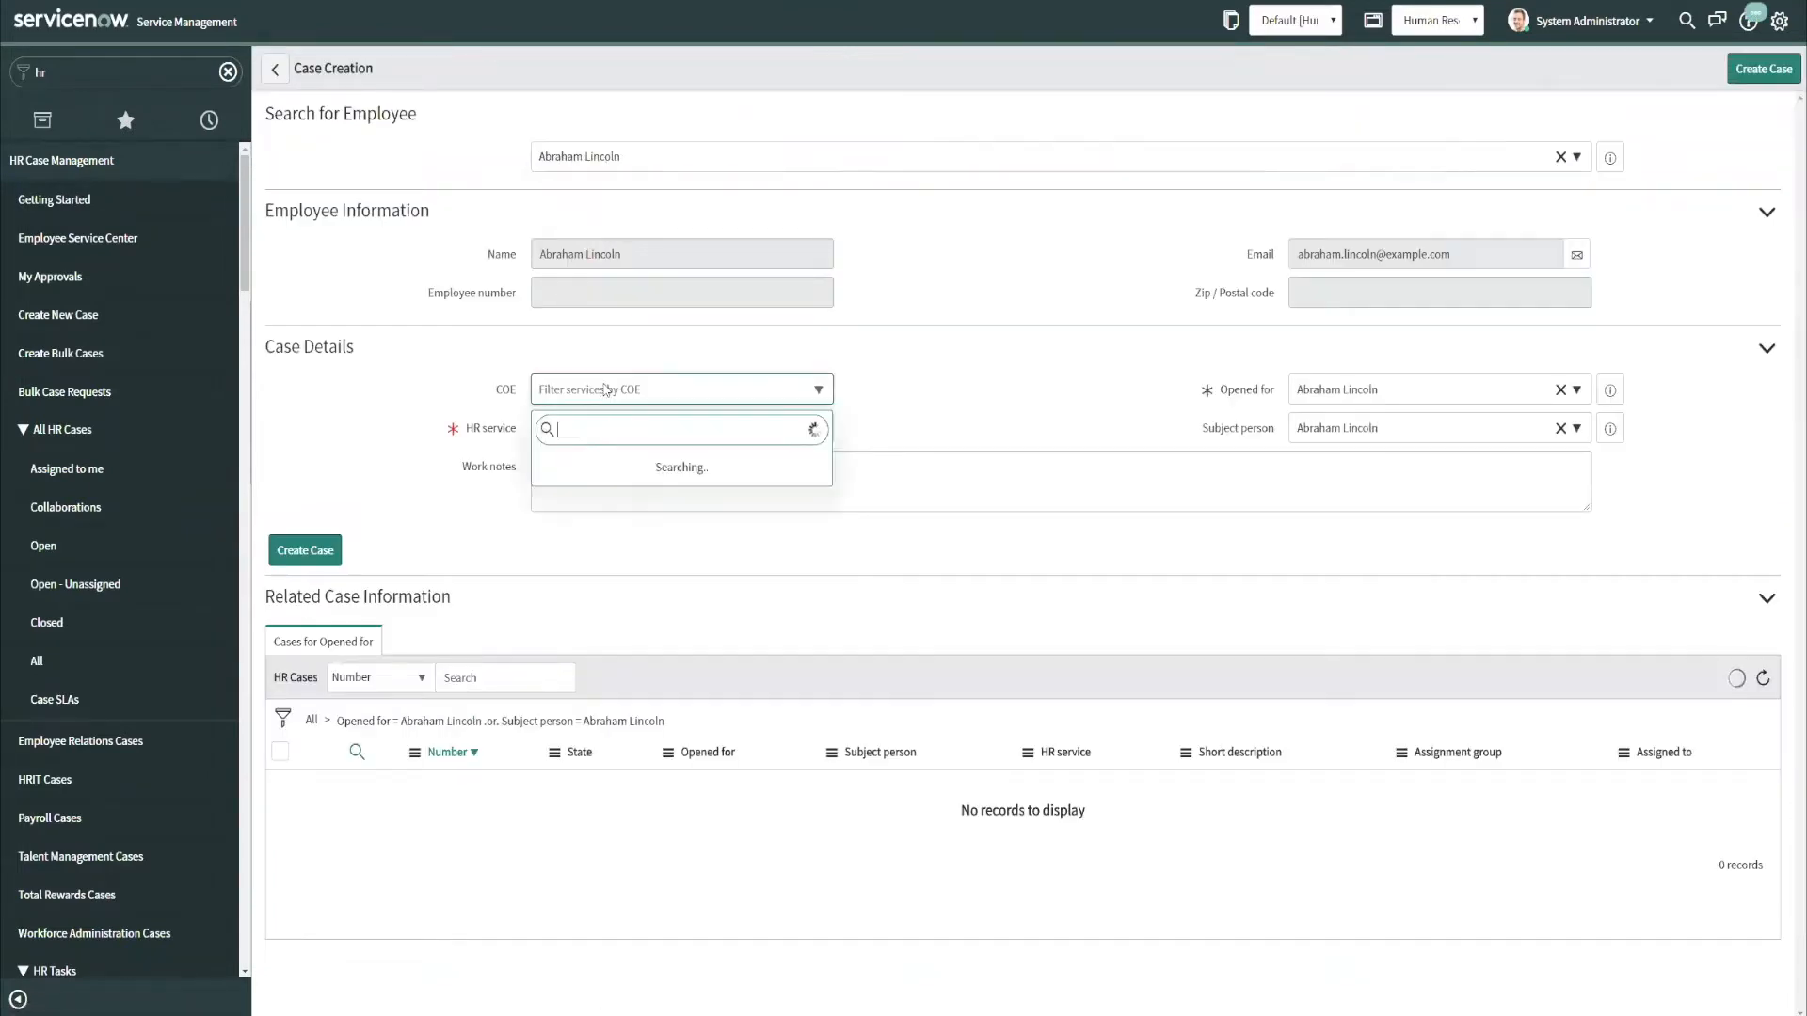
pyautogui.write('em')
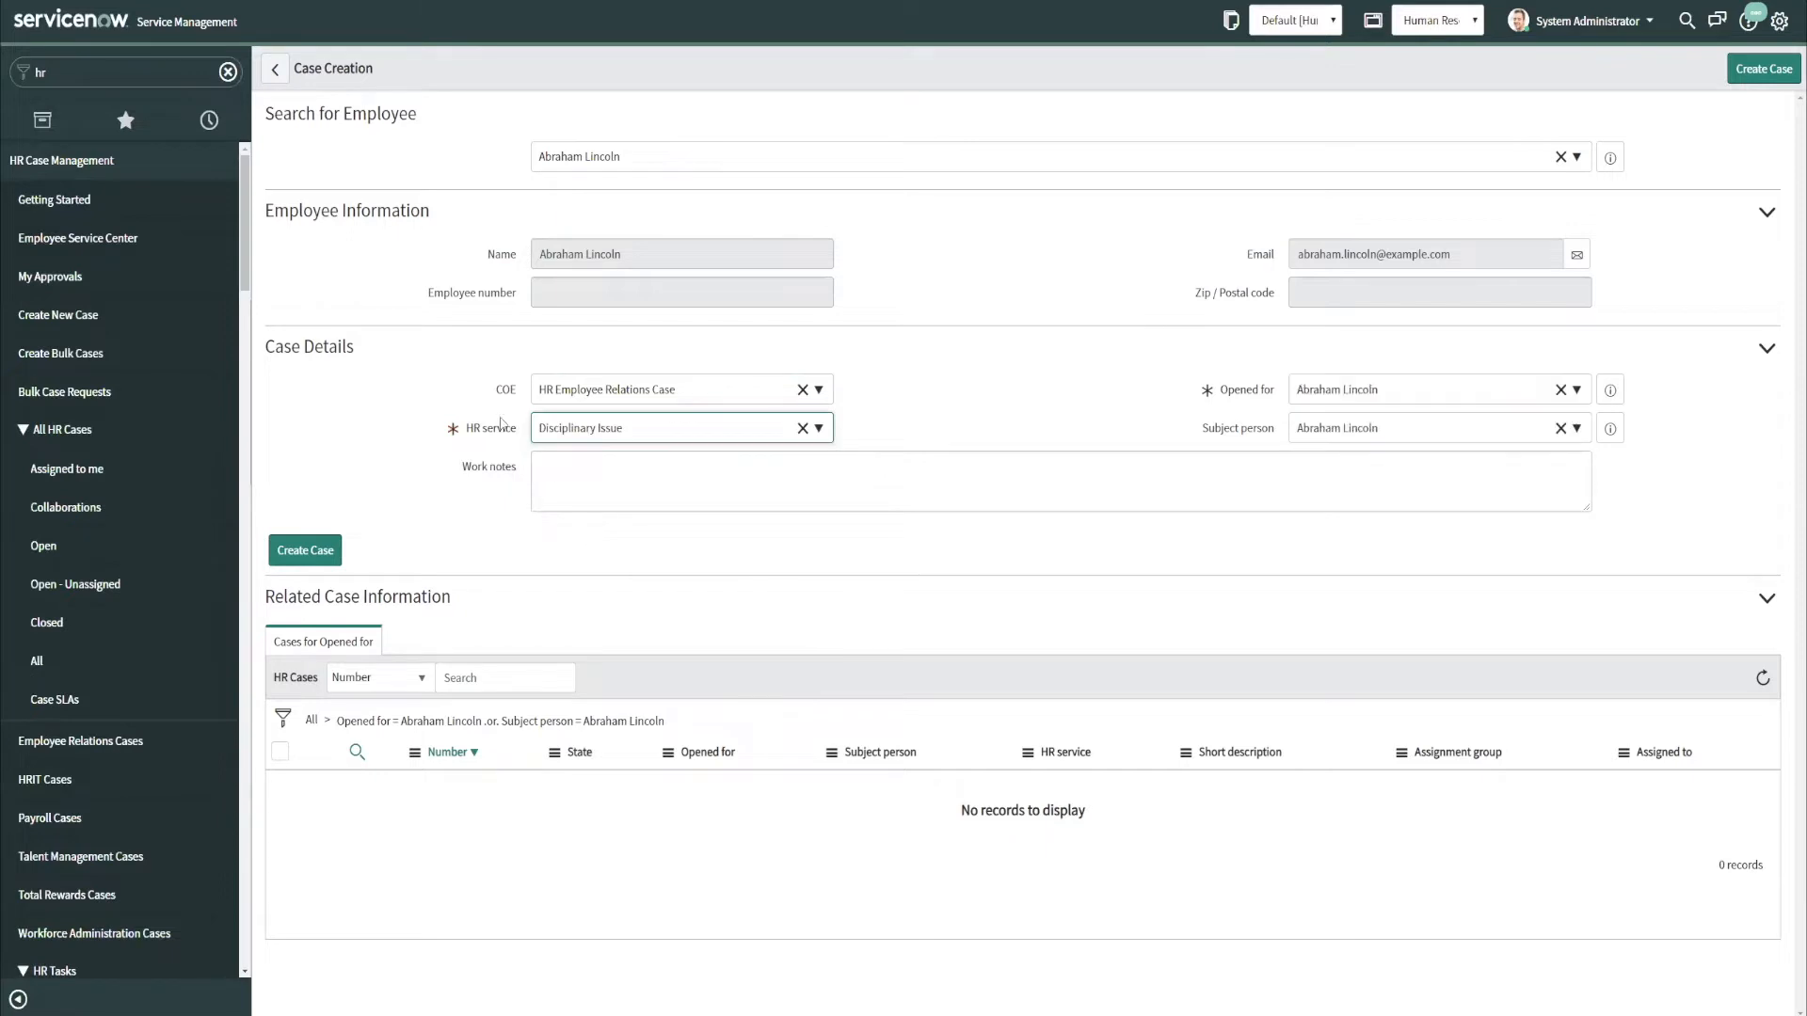
pyautogui.click(304, 549)
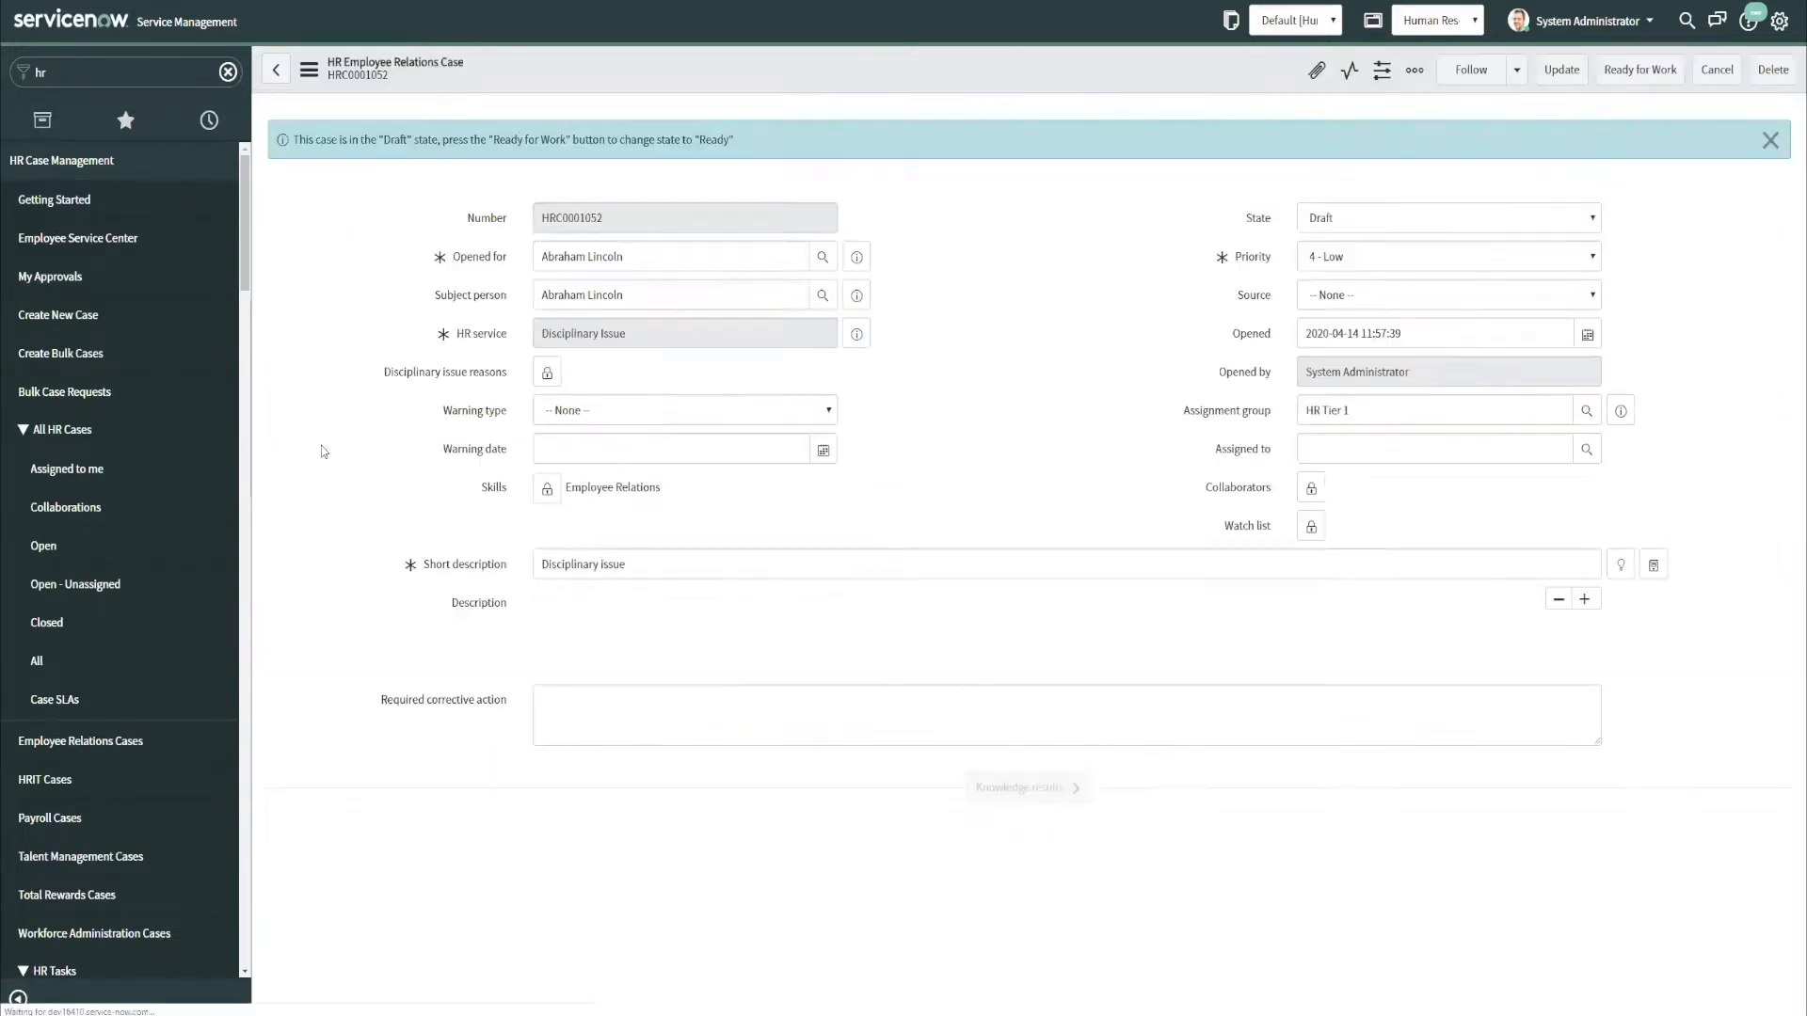
pyautogui.click(669, 256)
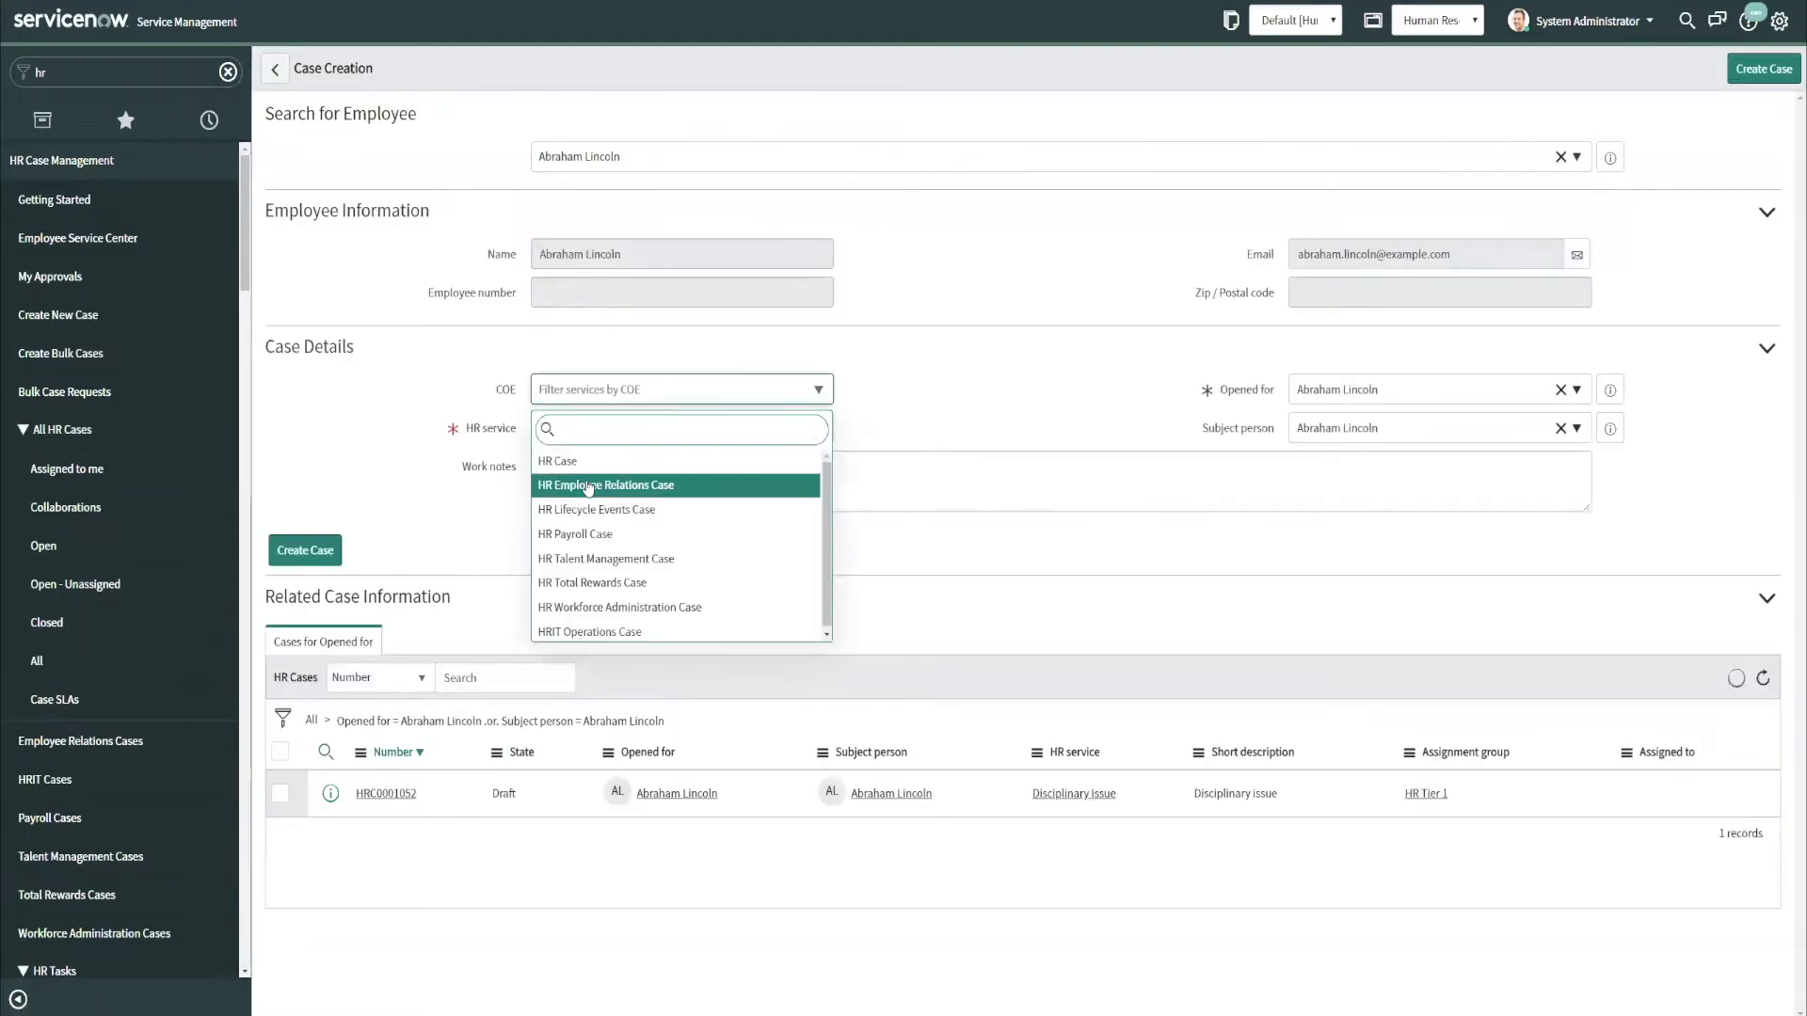
# Create a second Employee Relations case with the Disciplinary Issue Inquiry service.
pyautogui.click(606, 484)
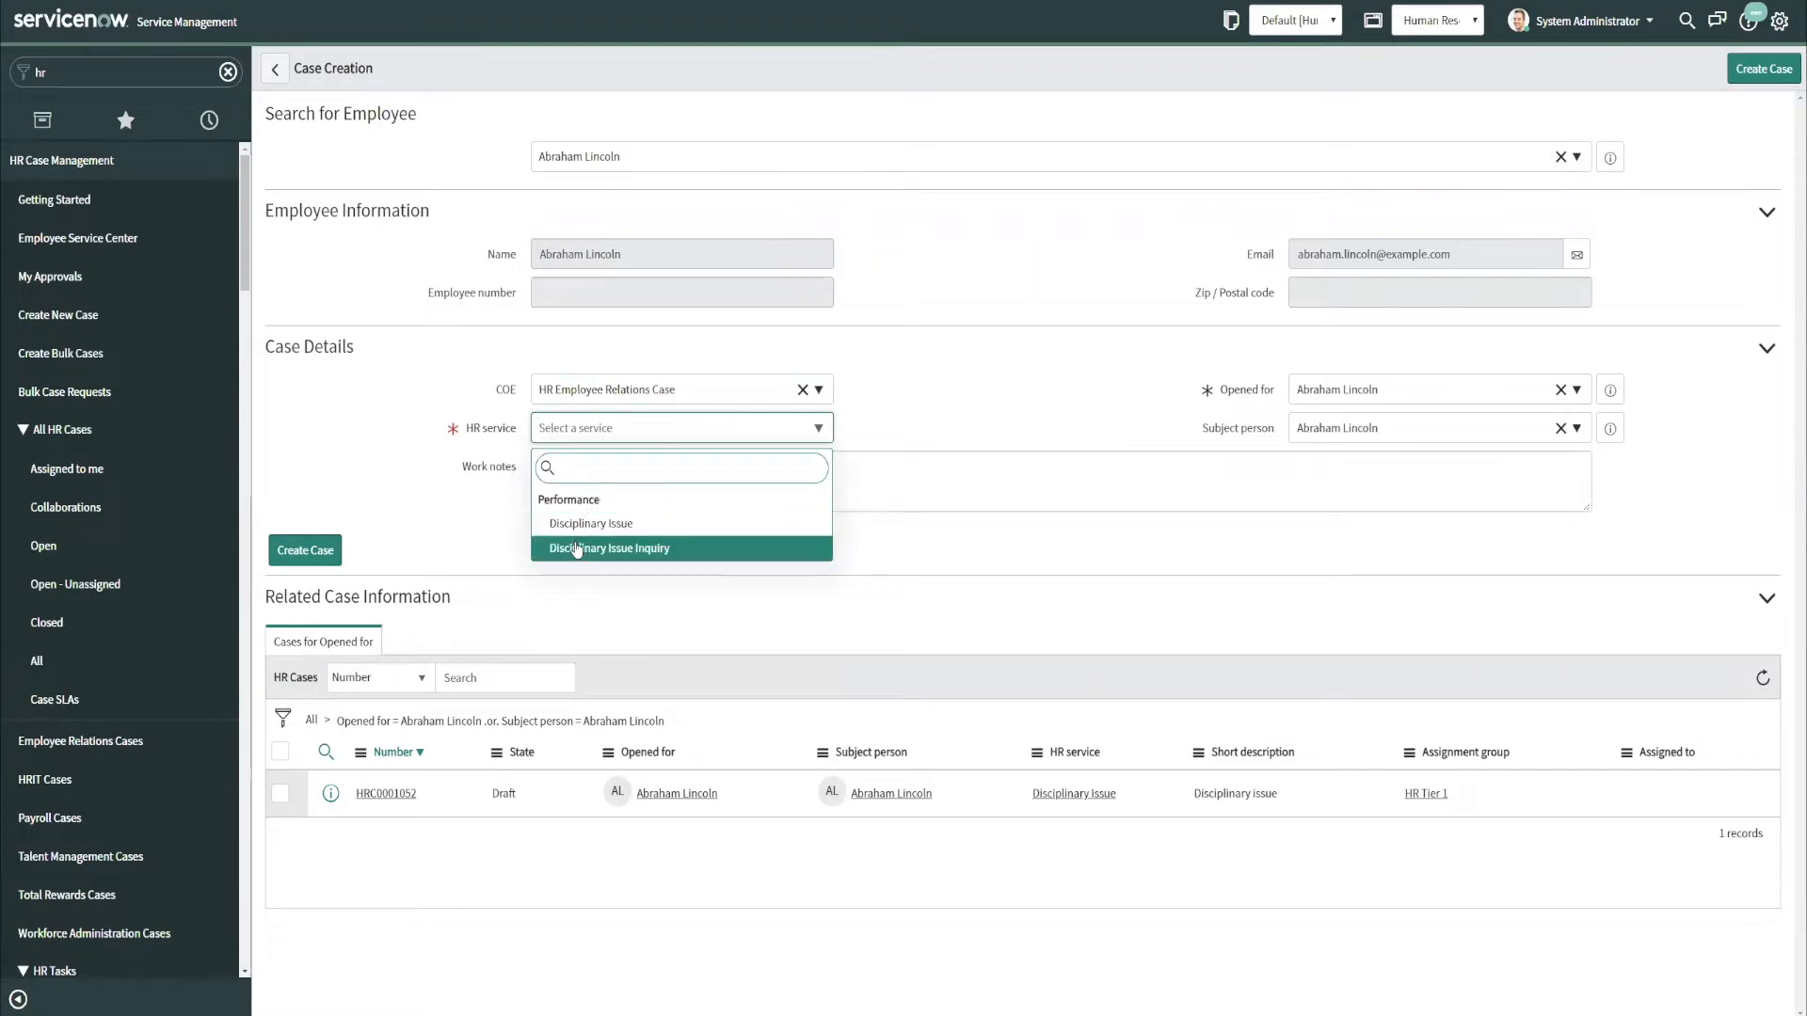
pyautogui.click(609, 548)
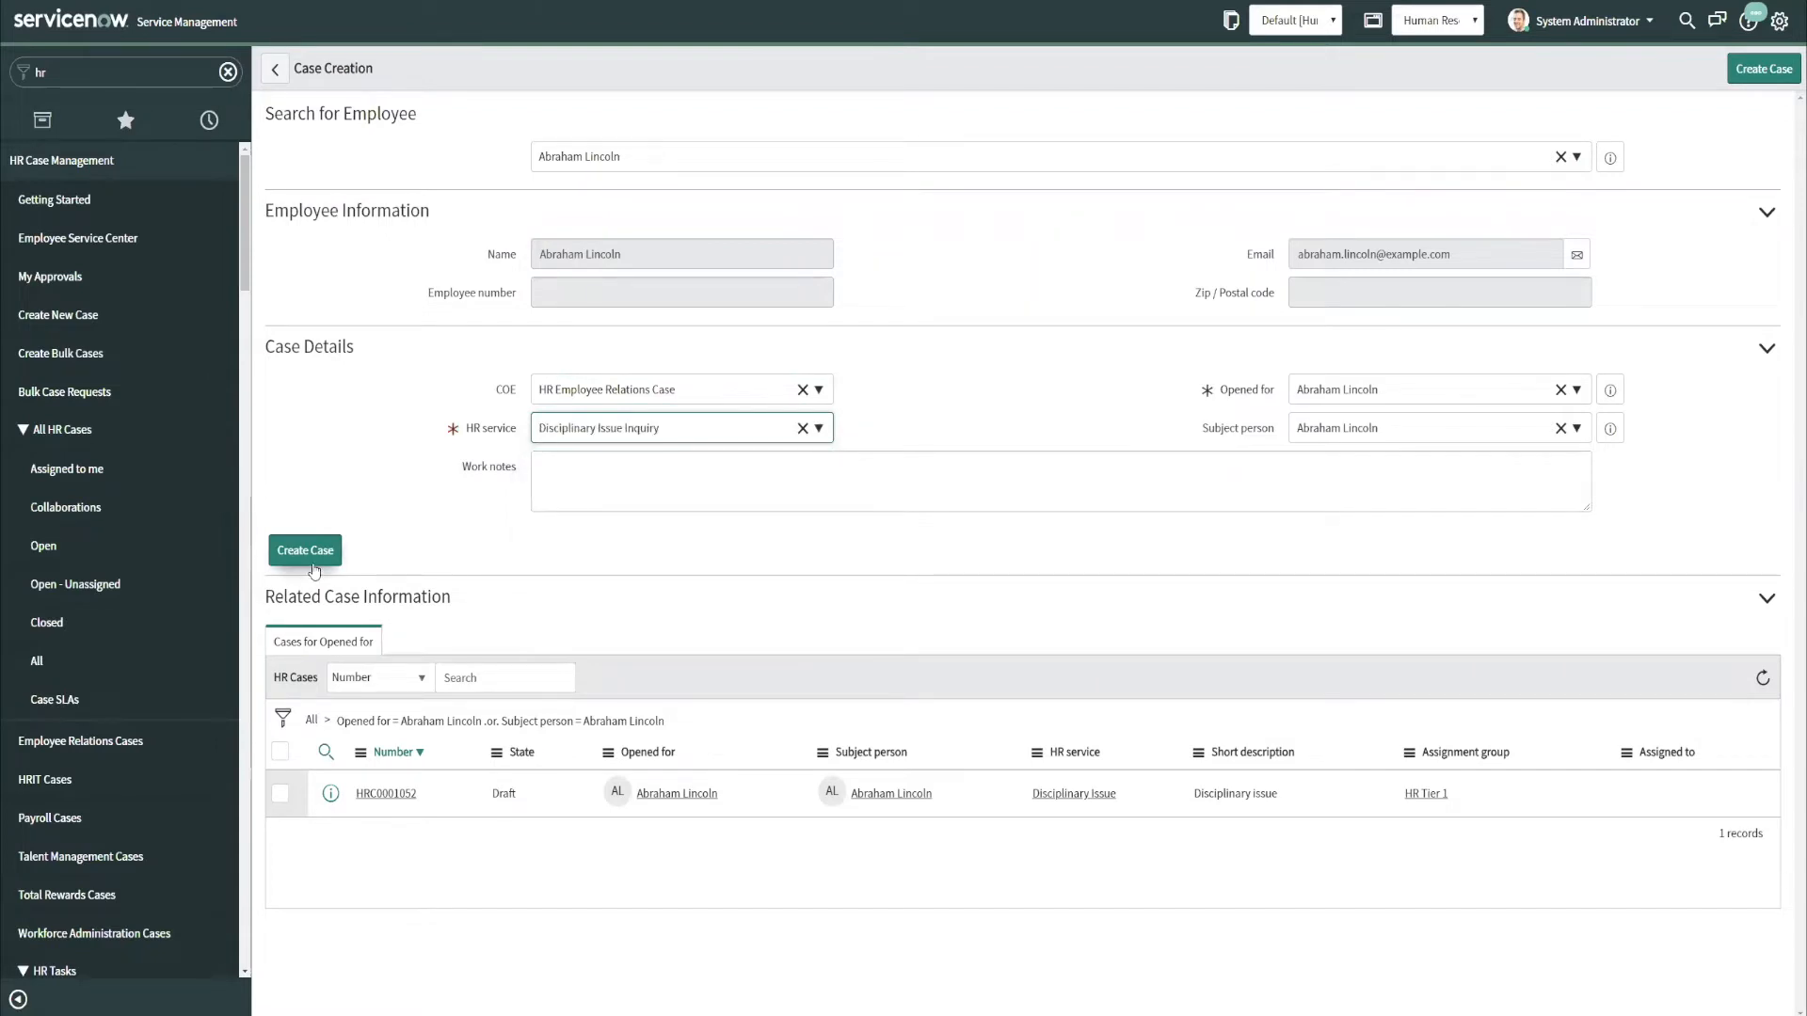
pyautogui.click(304, 550)
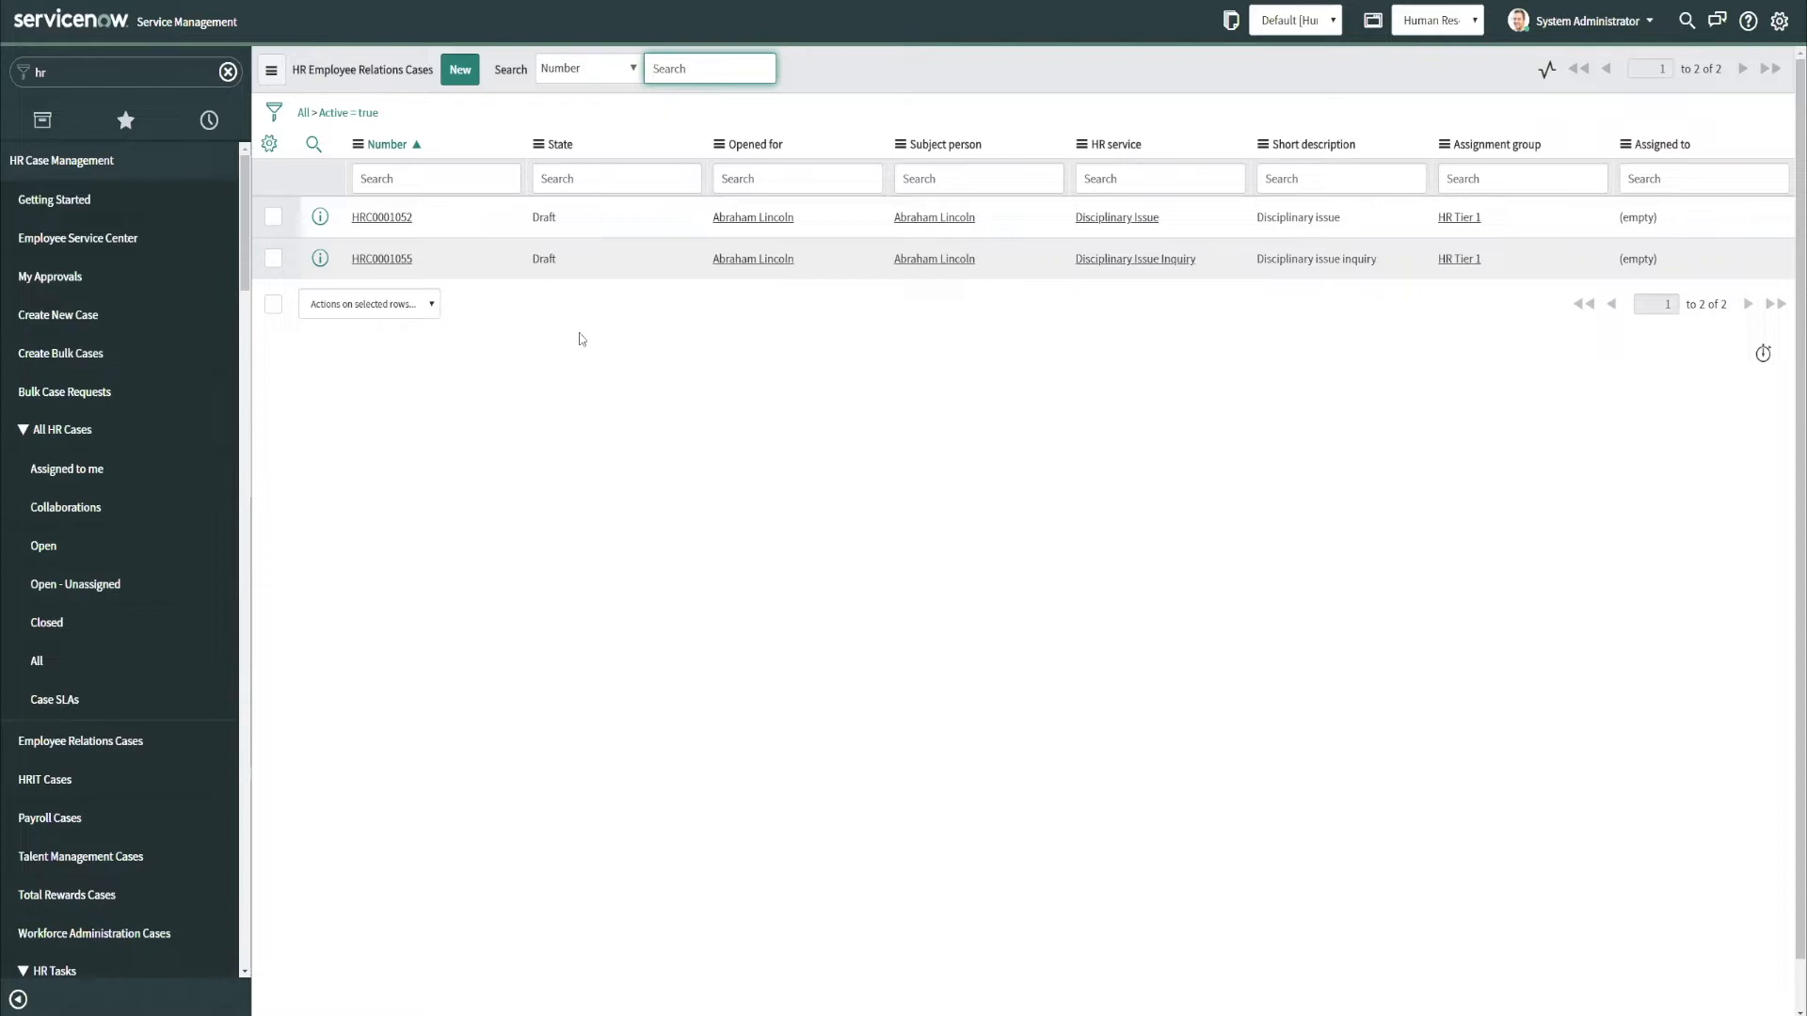
pyautogui.moveTo(962, 421)
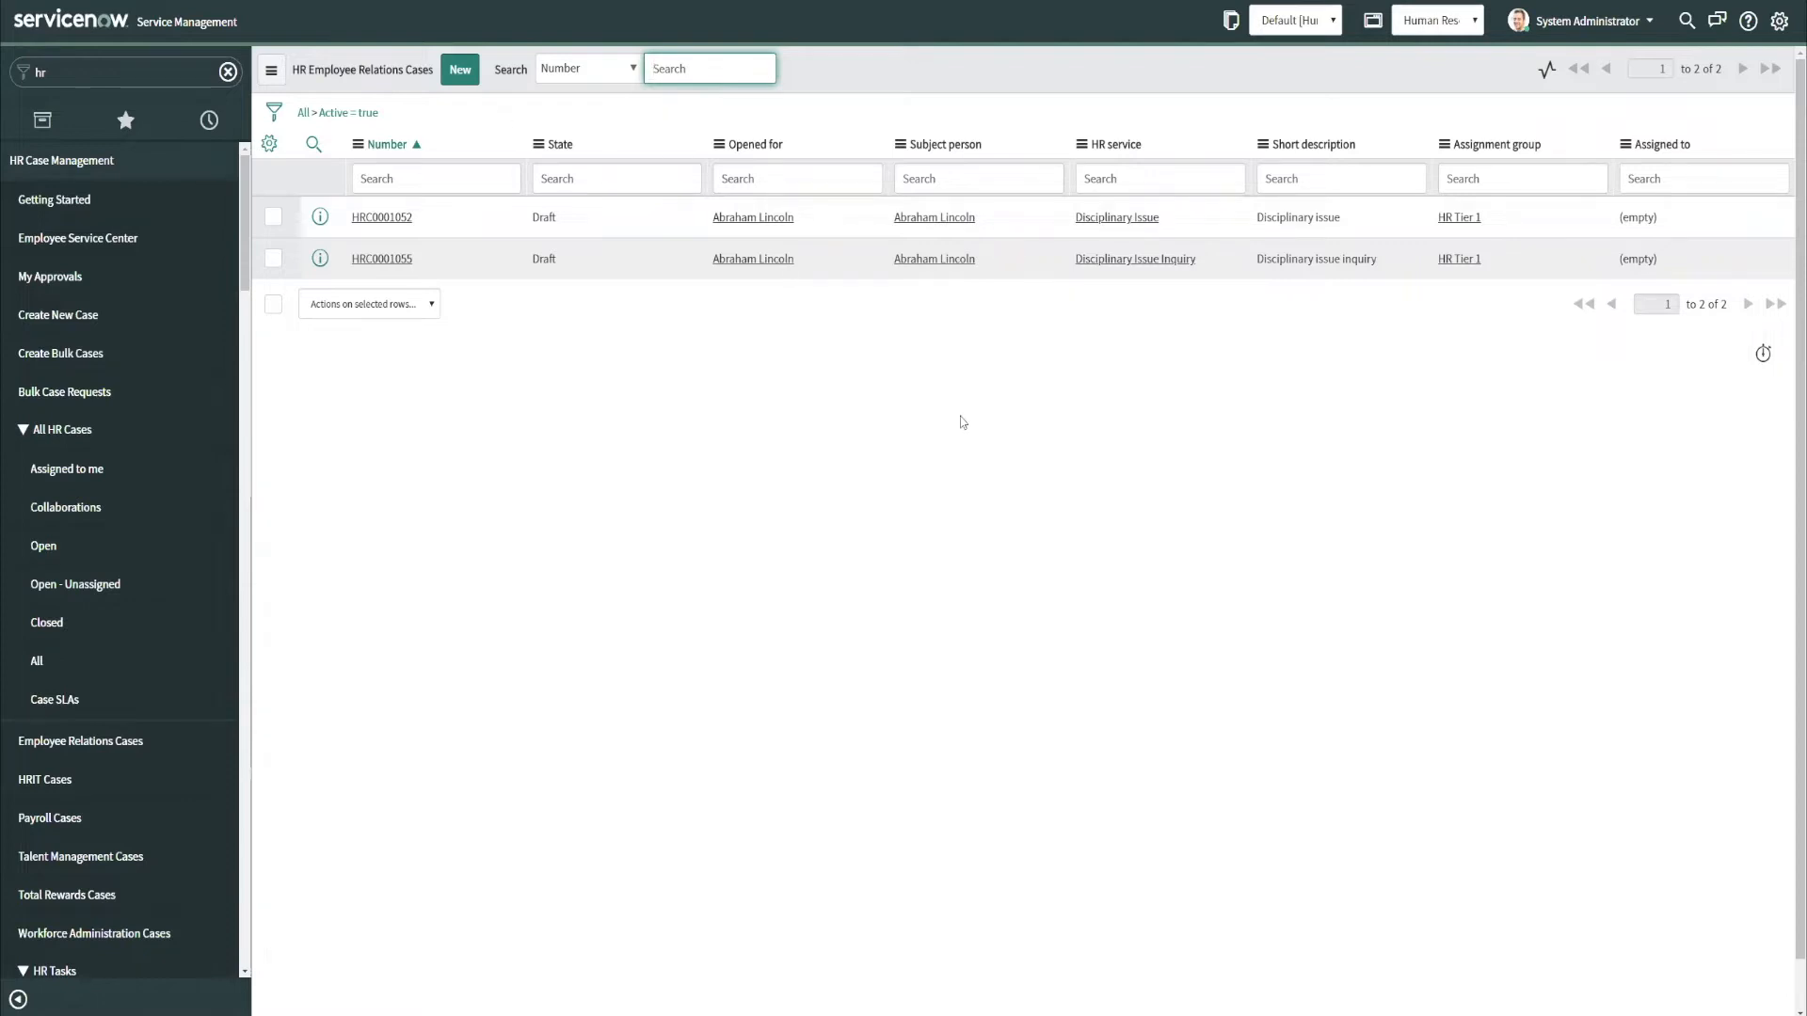
pyautogui.moveTo(753, 216)
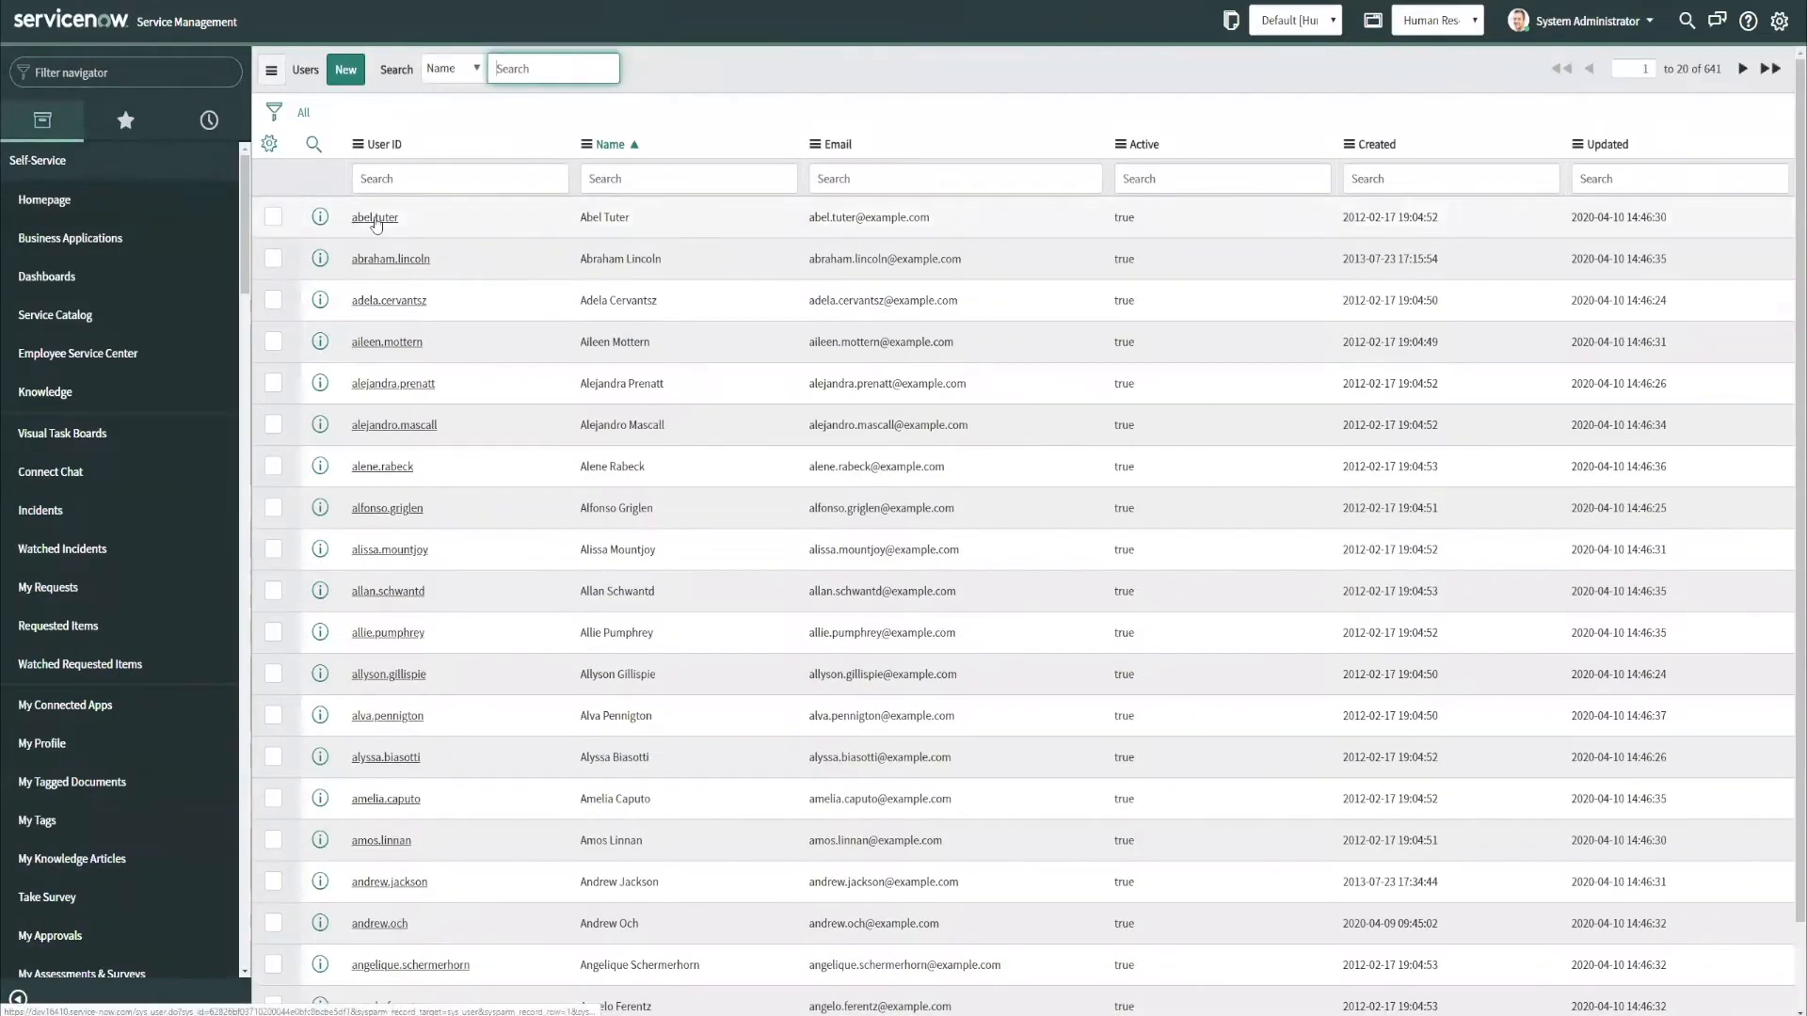
# Add the HR Tier 1 group to Abel Tuter's user record and save.
pyautogui.click(374, 217)
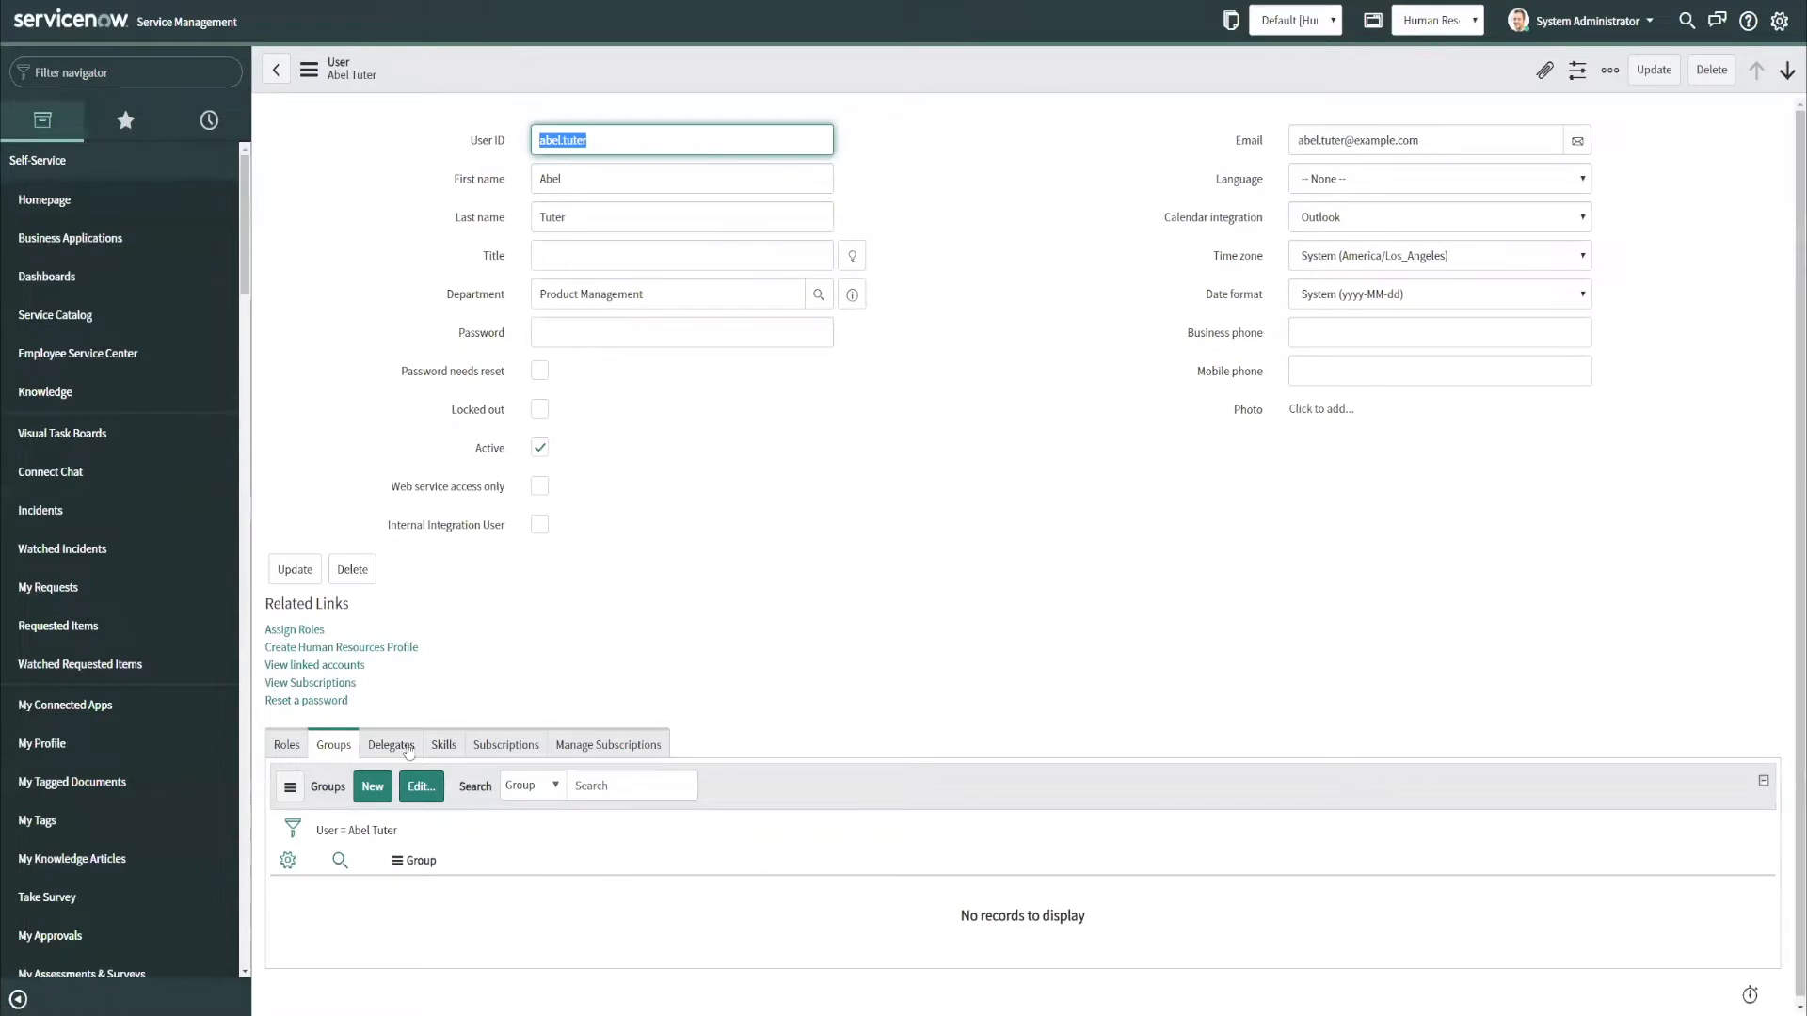
pyautogui.click(419, 786)
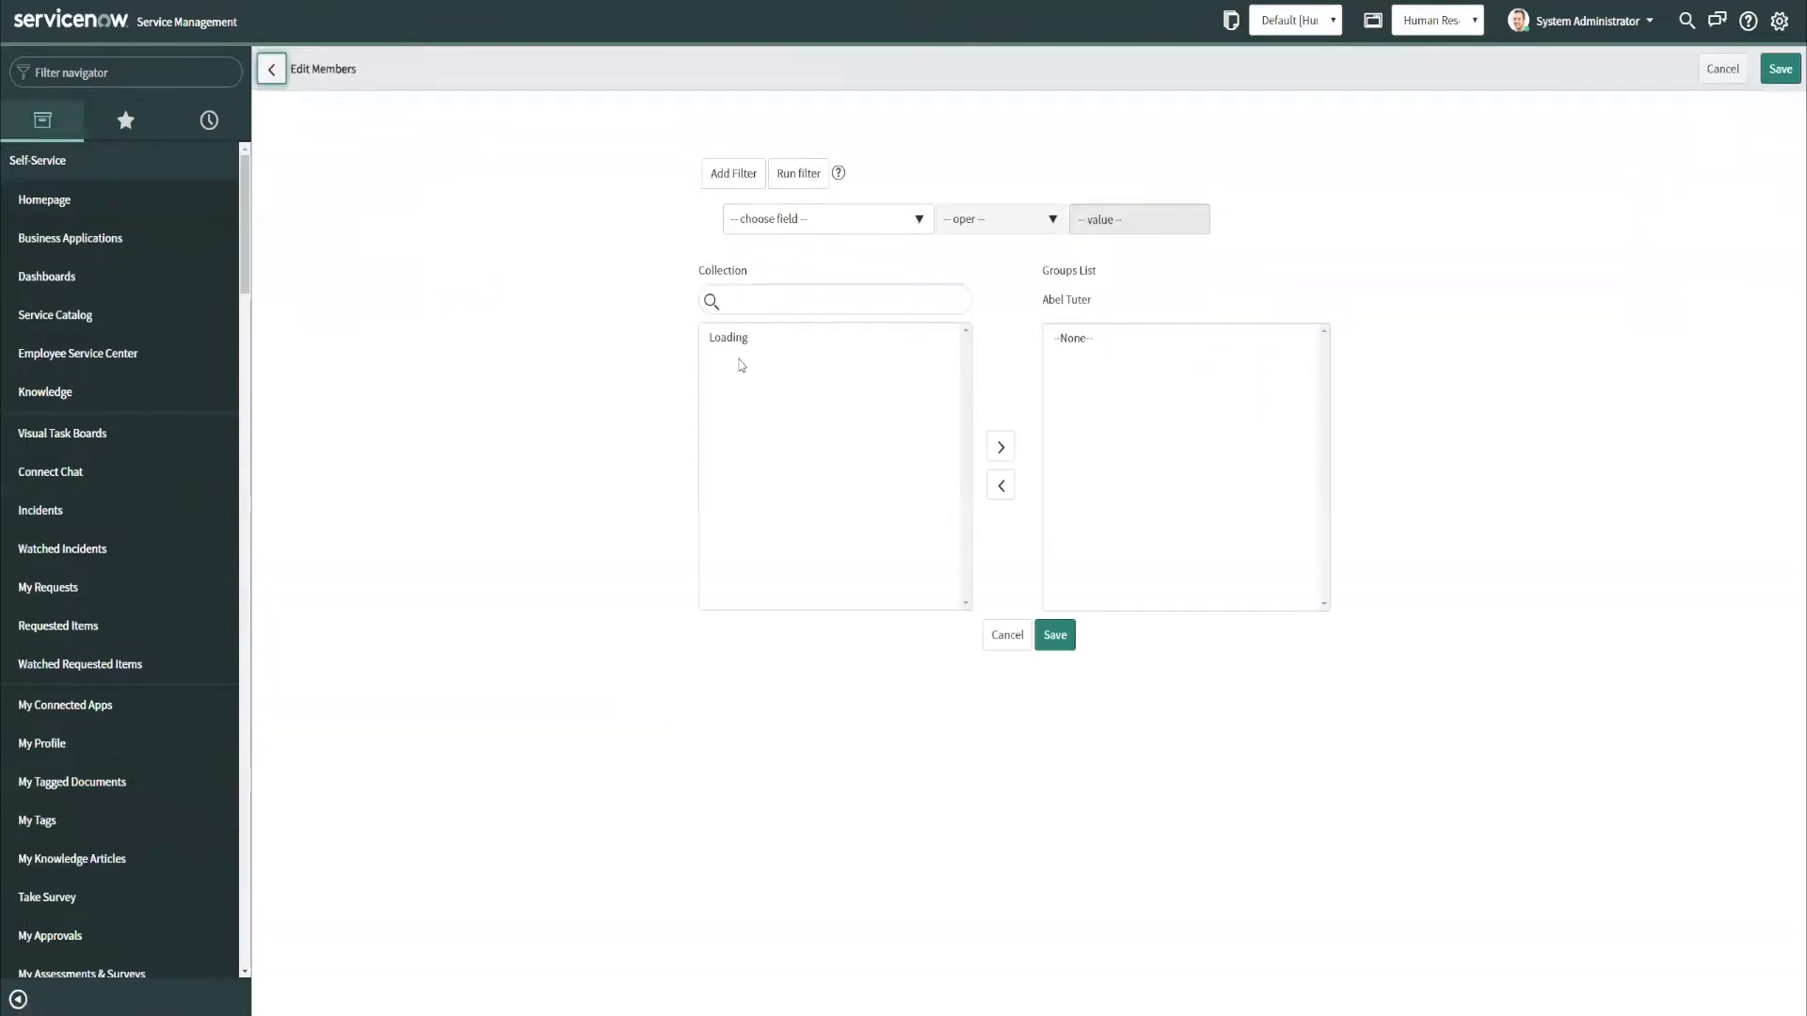
pyautogui.write('hr ti')
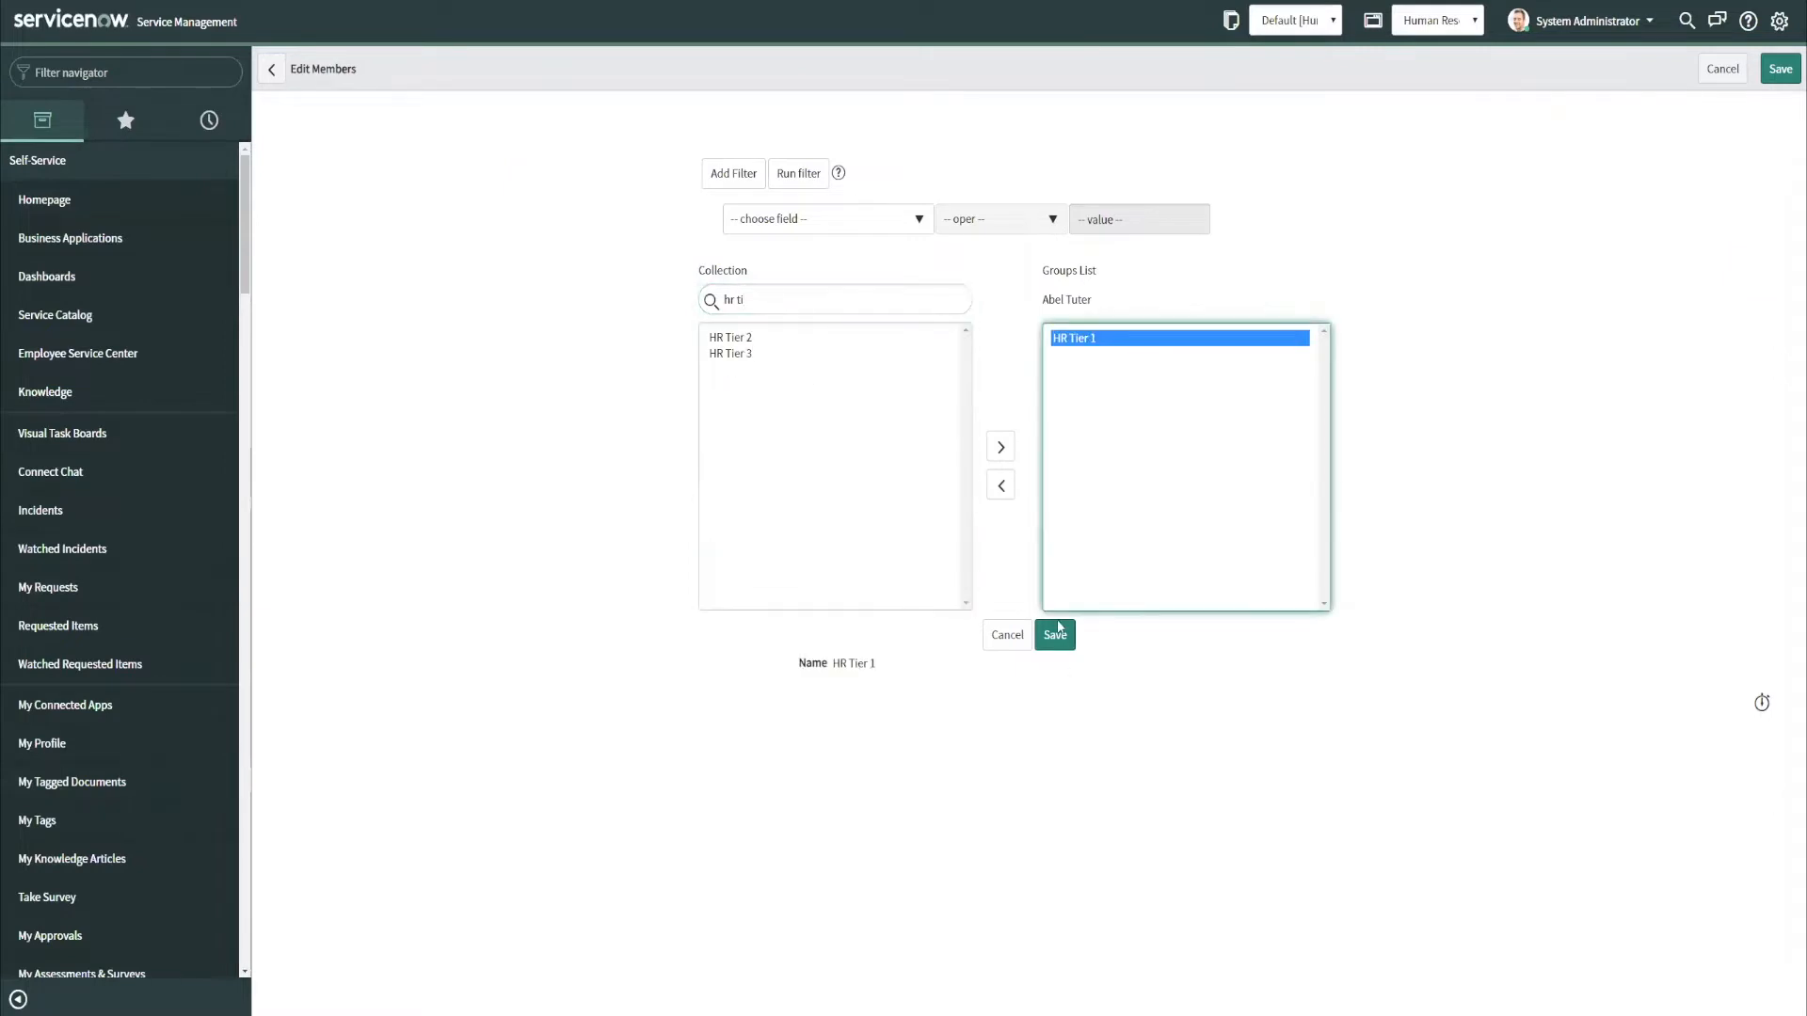
pyautogui.click(1053, 636)
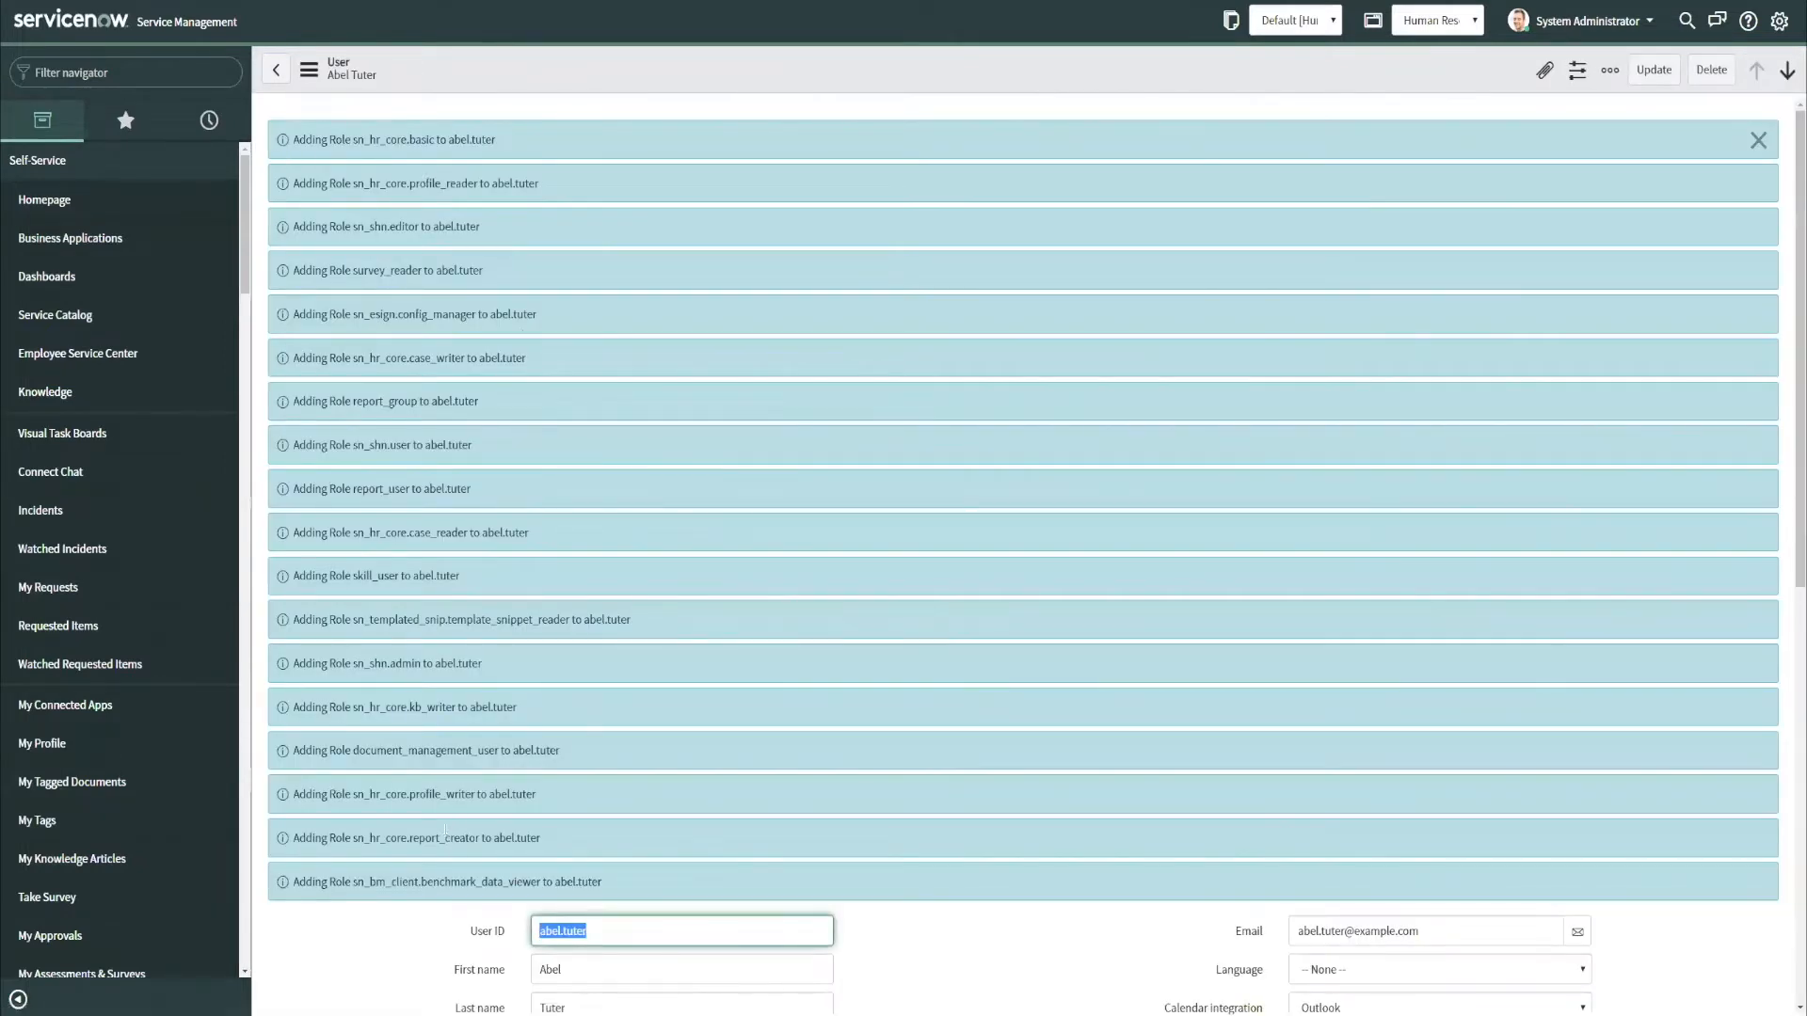
pyautogui.moveTo(1205, 291)
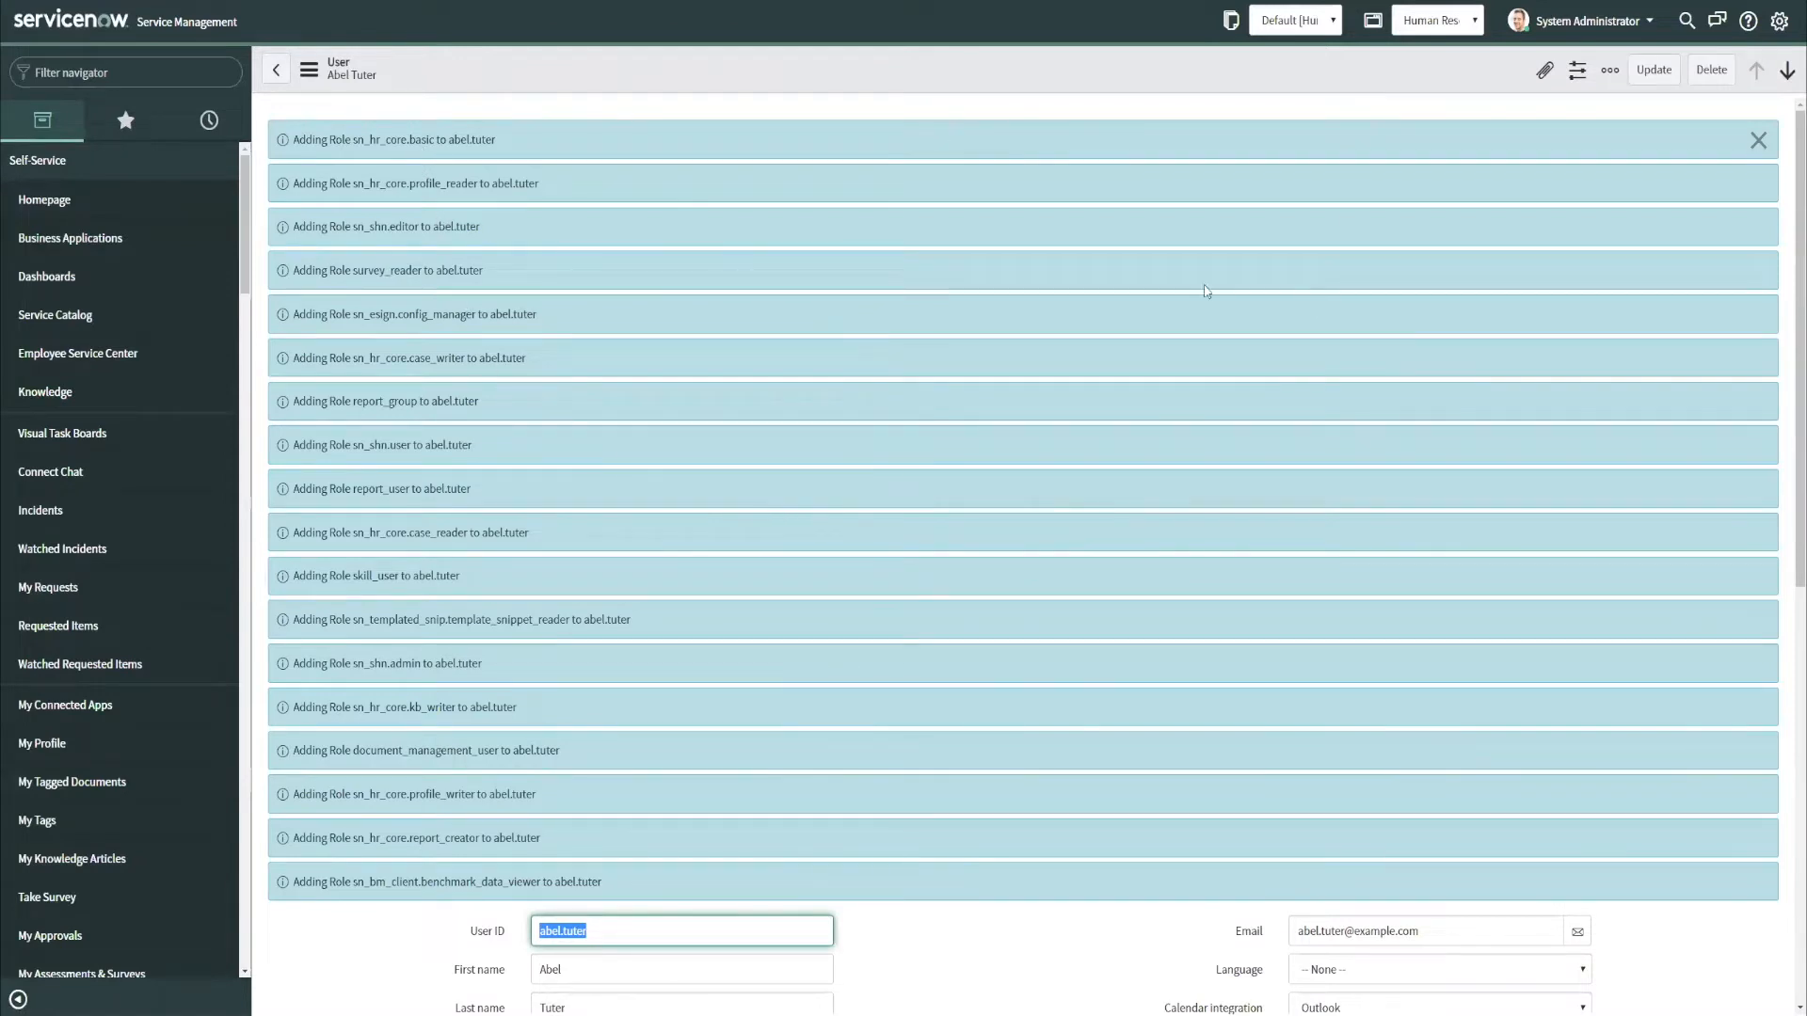
# Impersonate Abel Tuter from the account menu.
pyautogui.click(1588, 20)
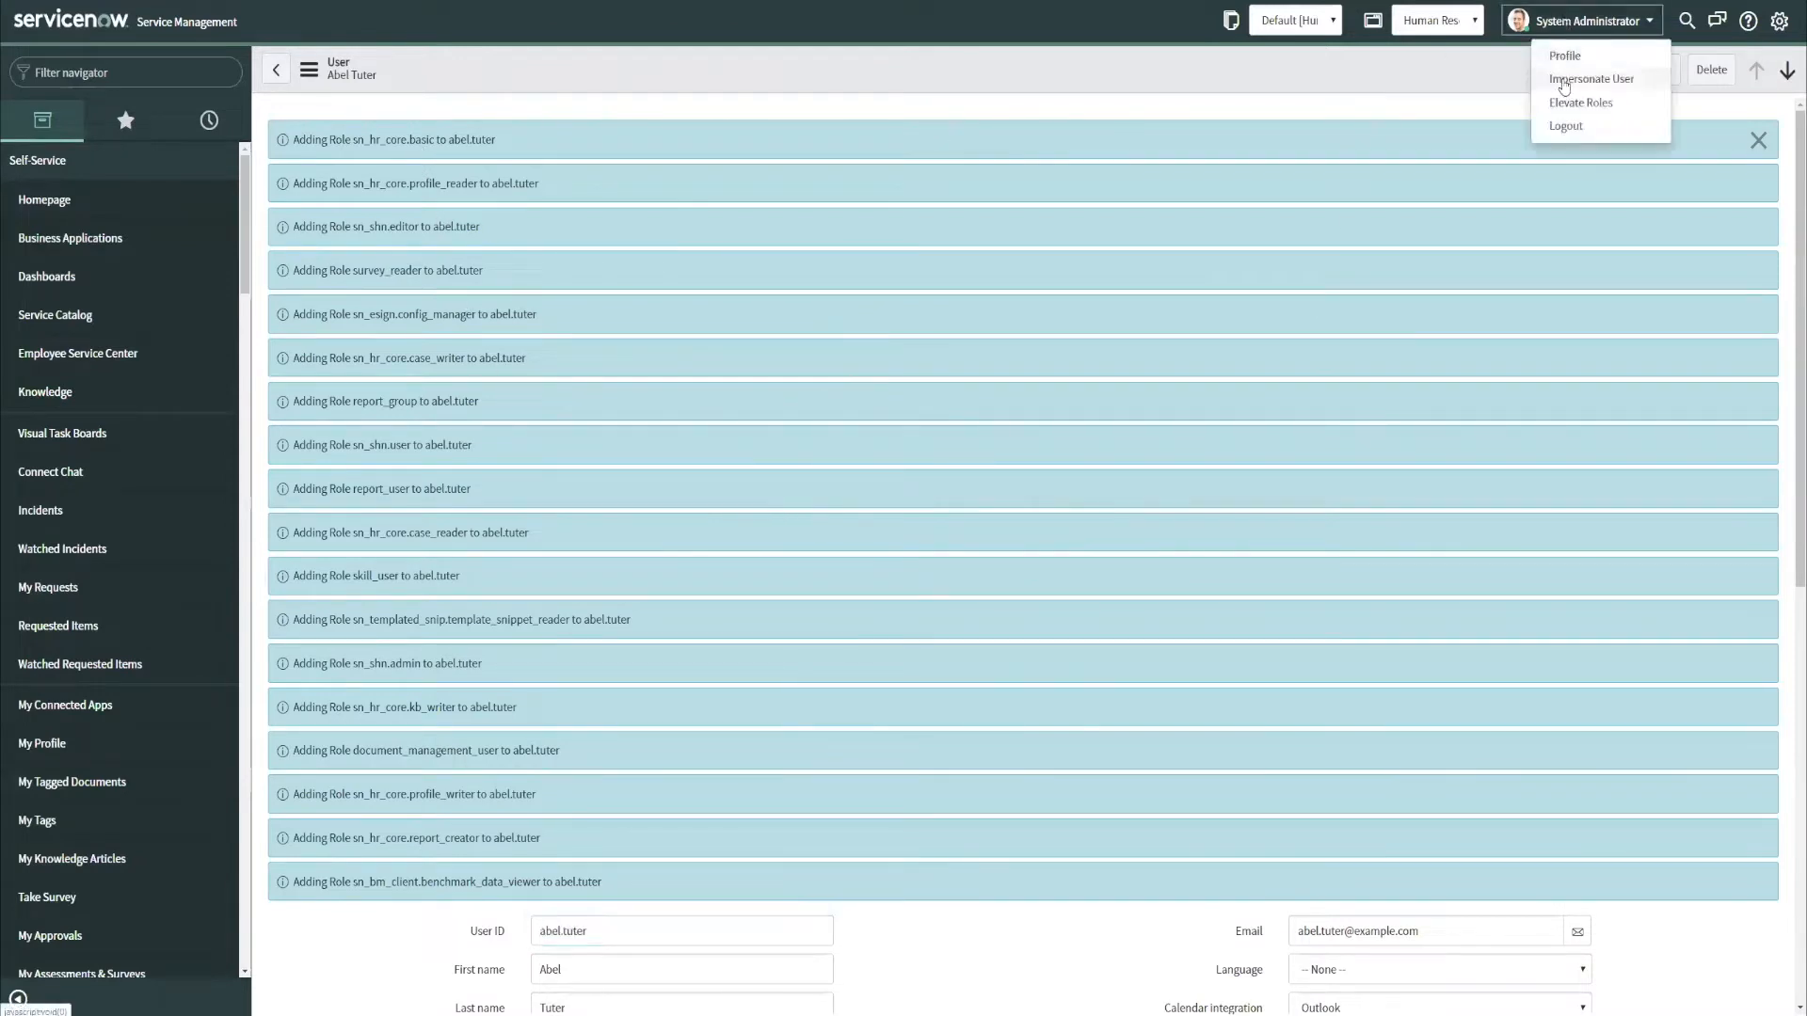
pyautogui.click(1591, 78)
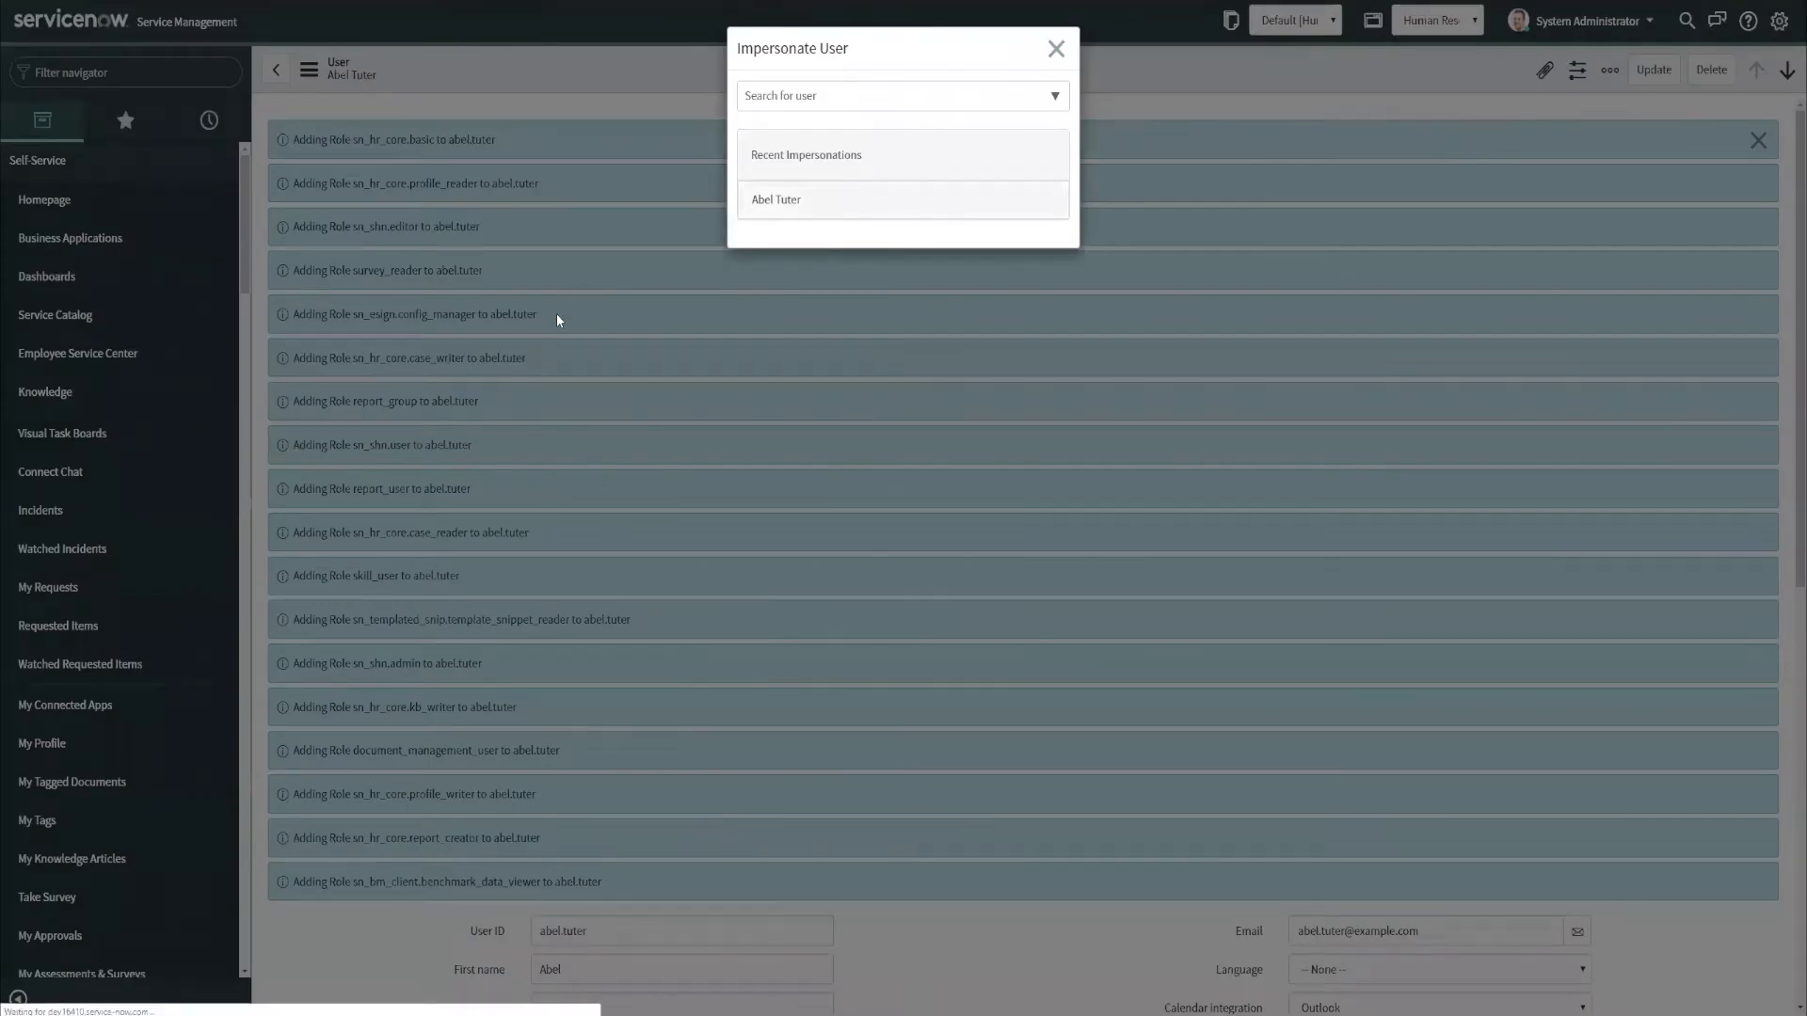
pyautogui.click(777, 200)
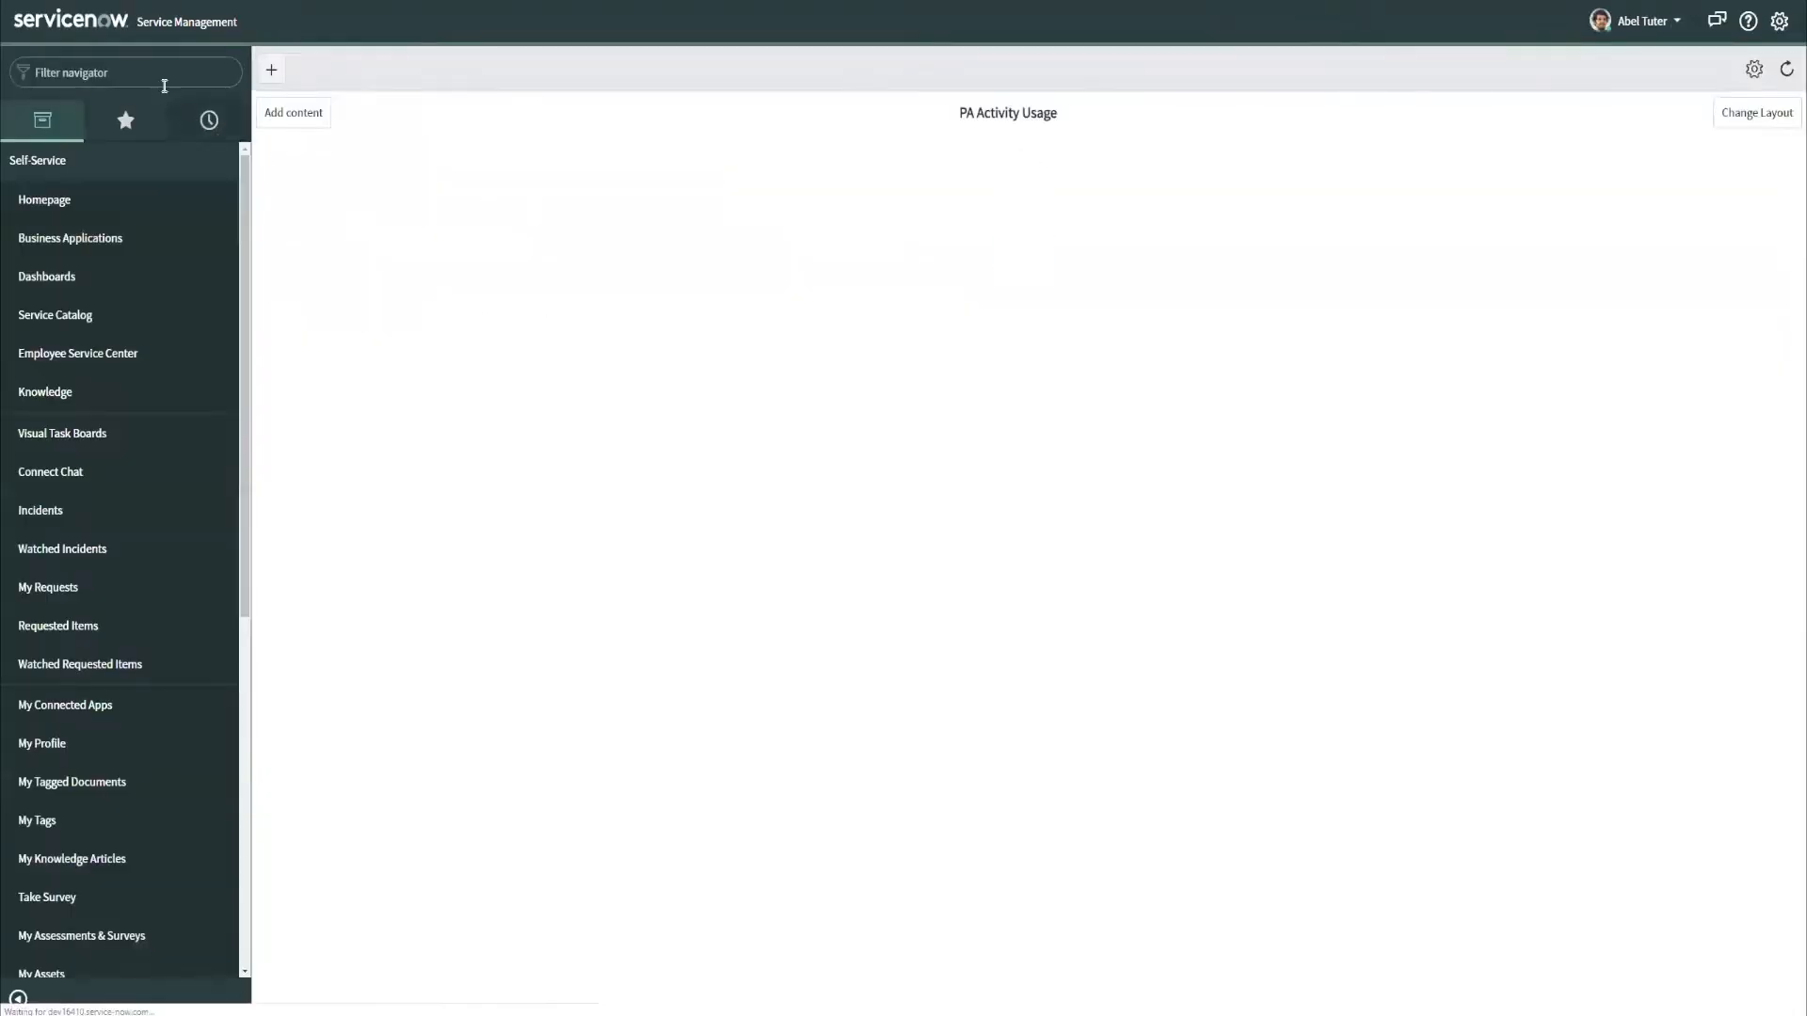
# Open HRC0001052 from Employee Relations Cases, check its fields, then end impersonation.
pyautogui.write('empl')
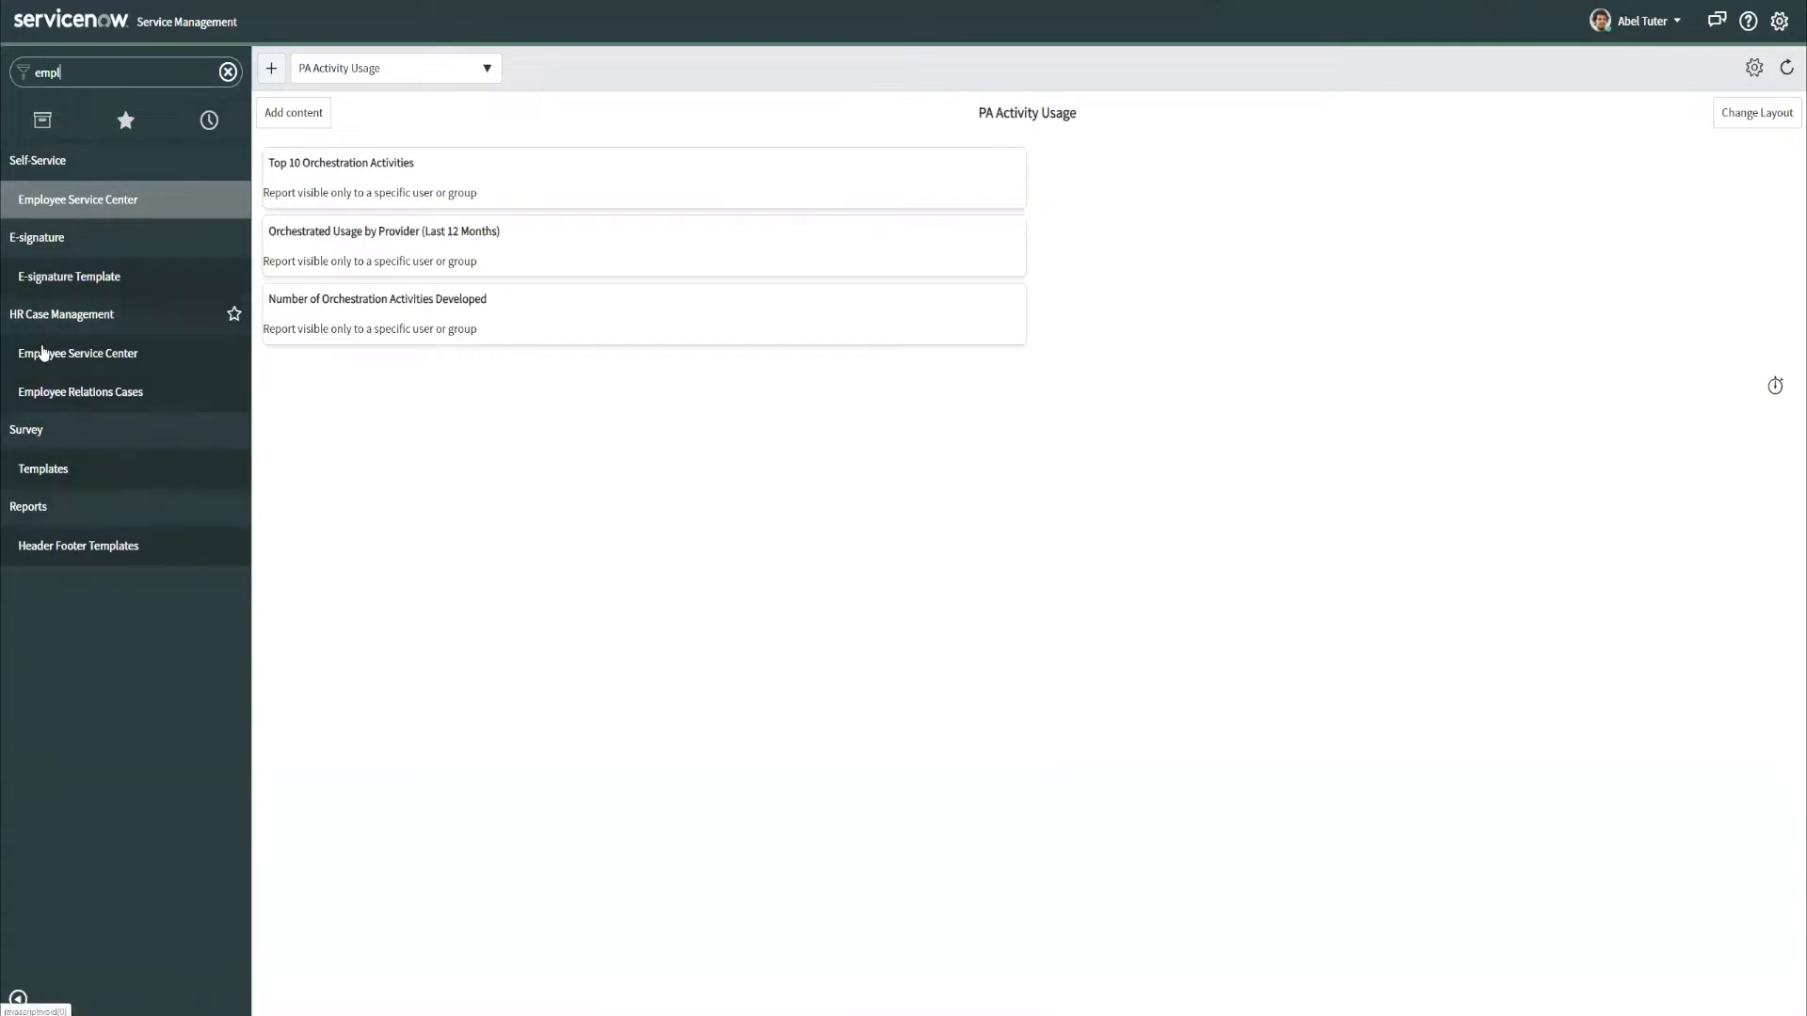
pyautogui.click(81, 391)
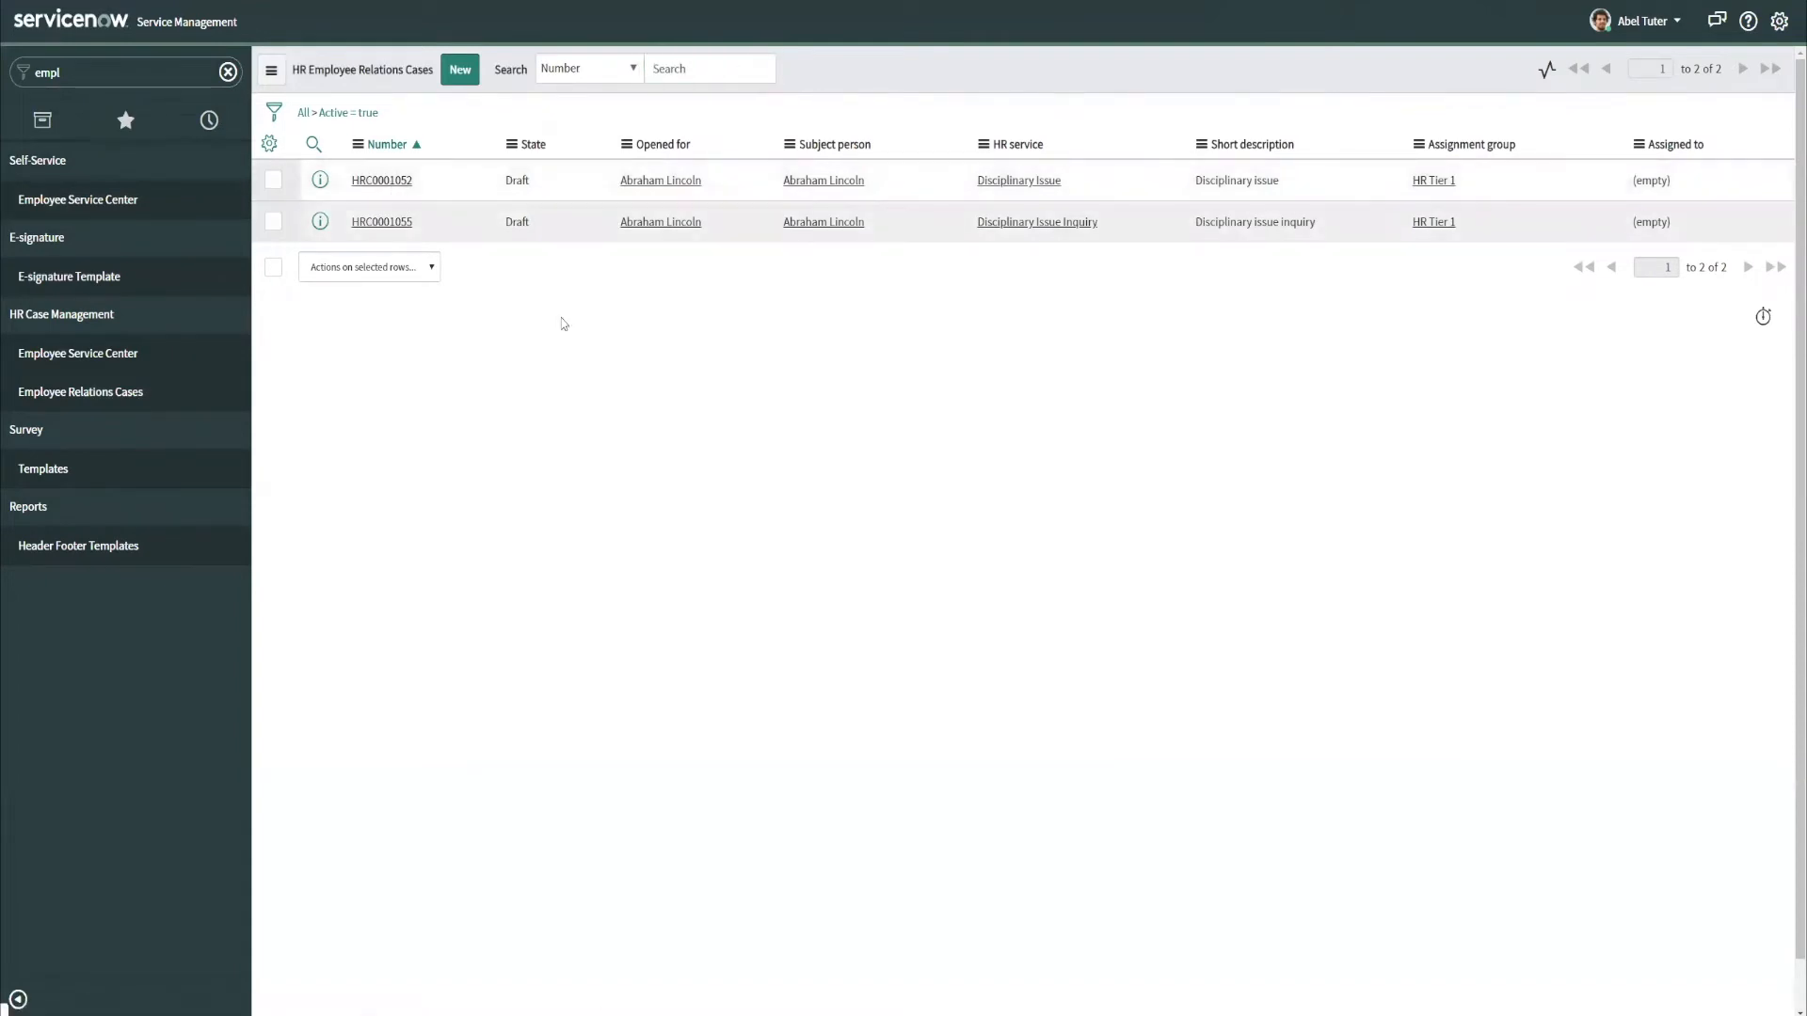
pyautogui.click(381, 180)
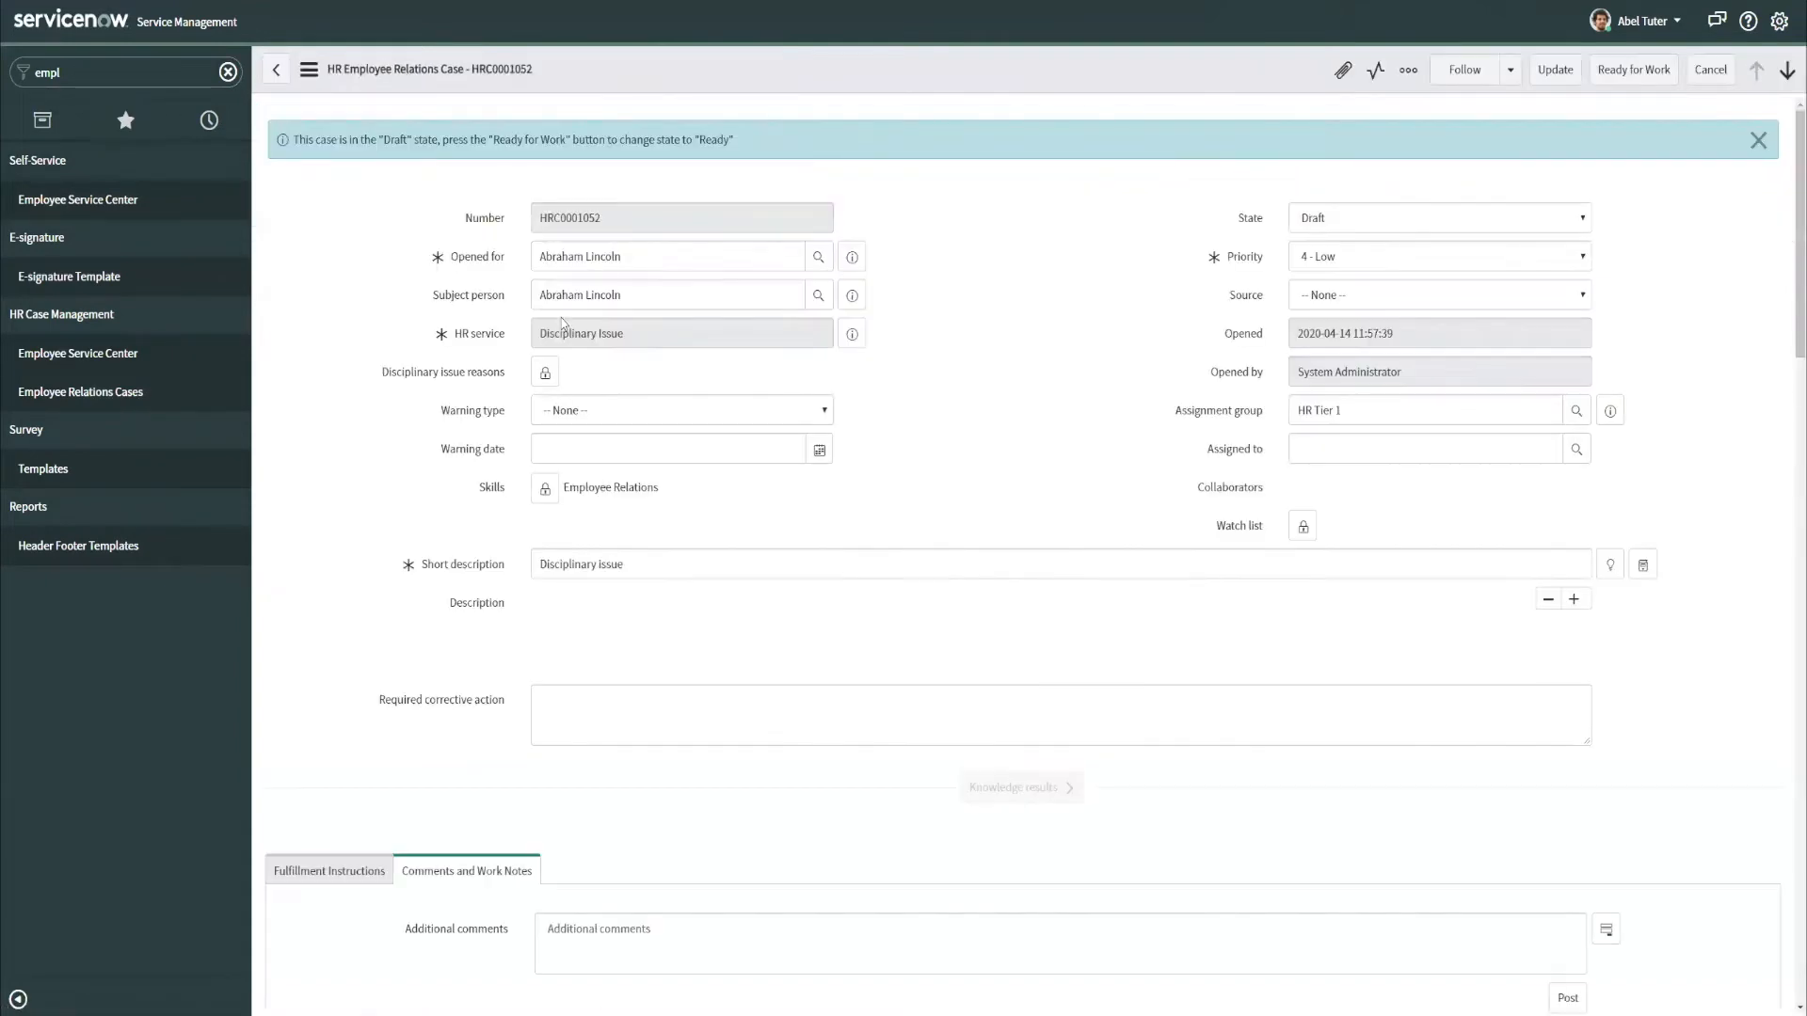
pyautogui.click(666, 256)
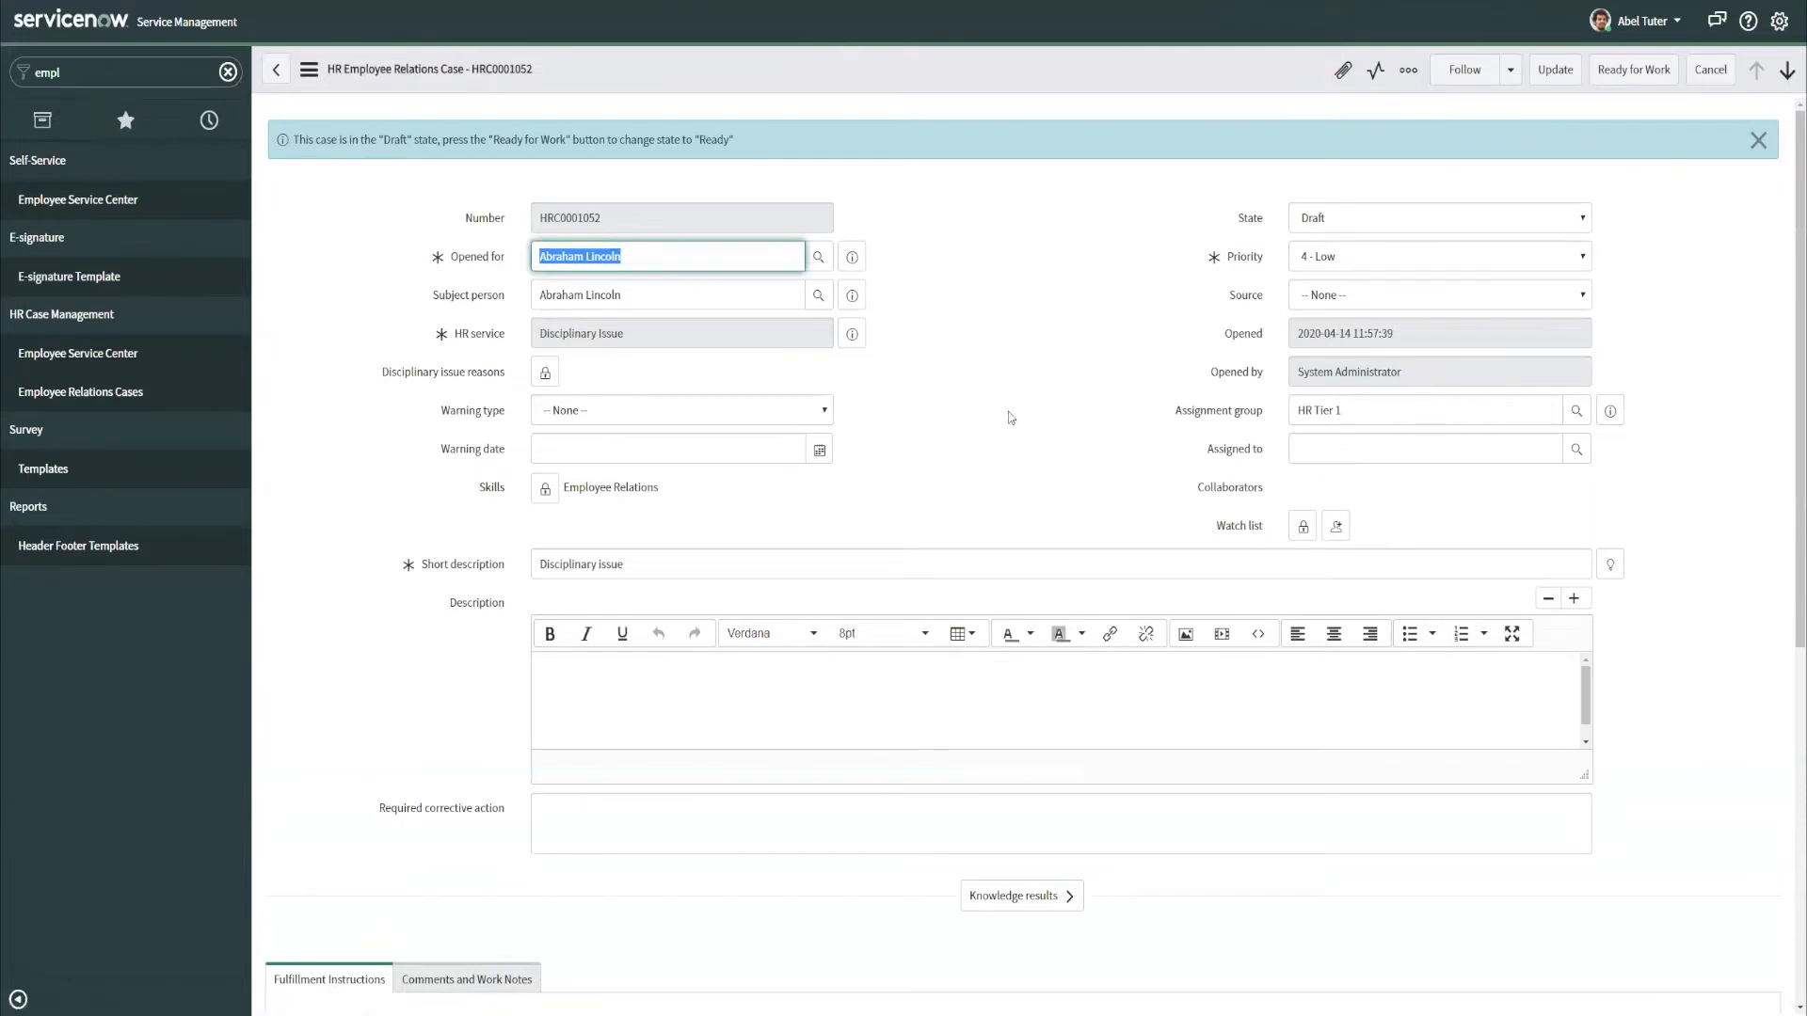
pyautogui.click(1637, 20)
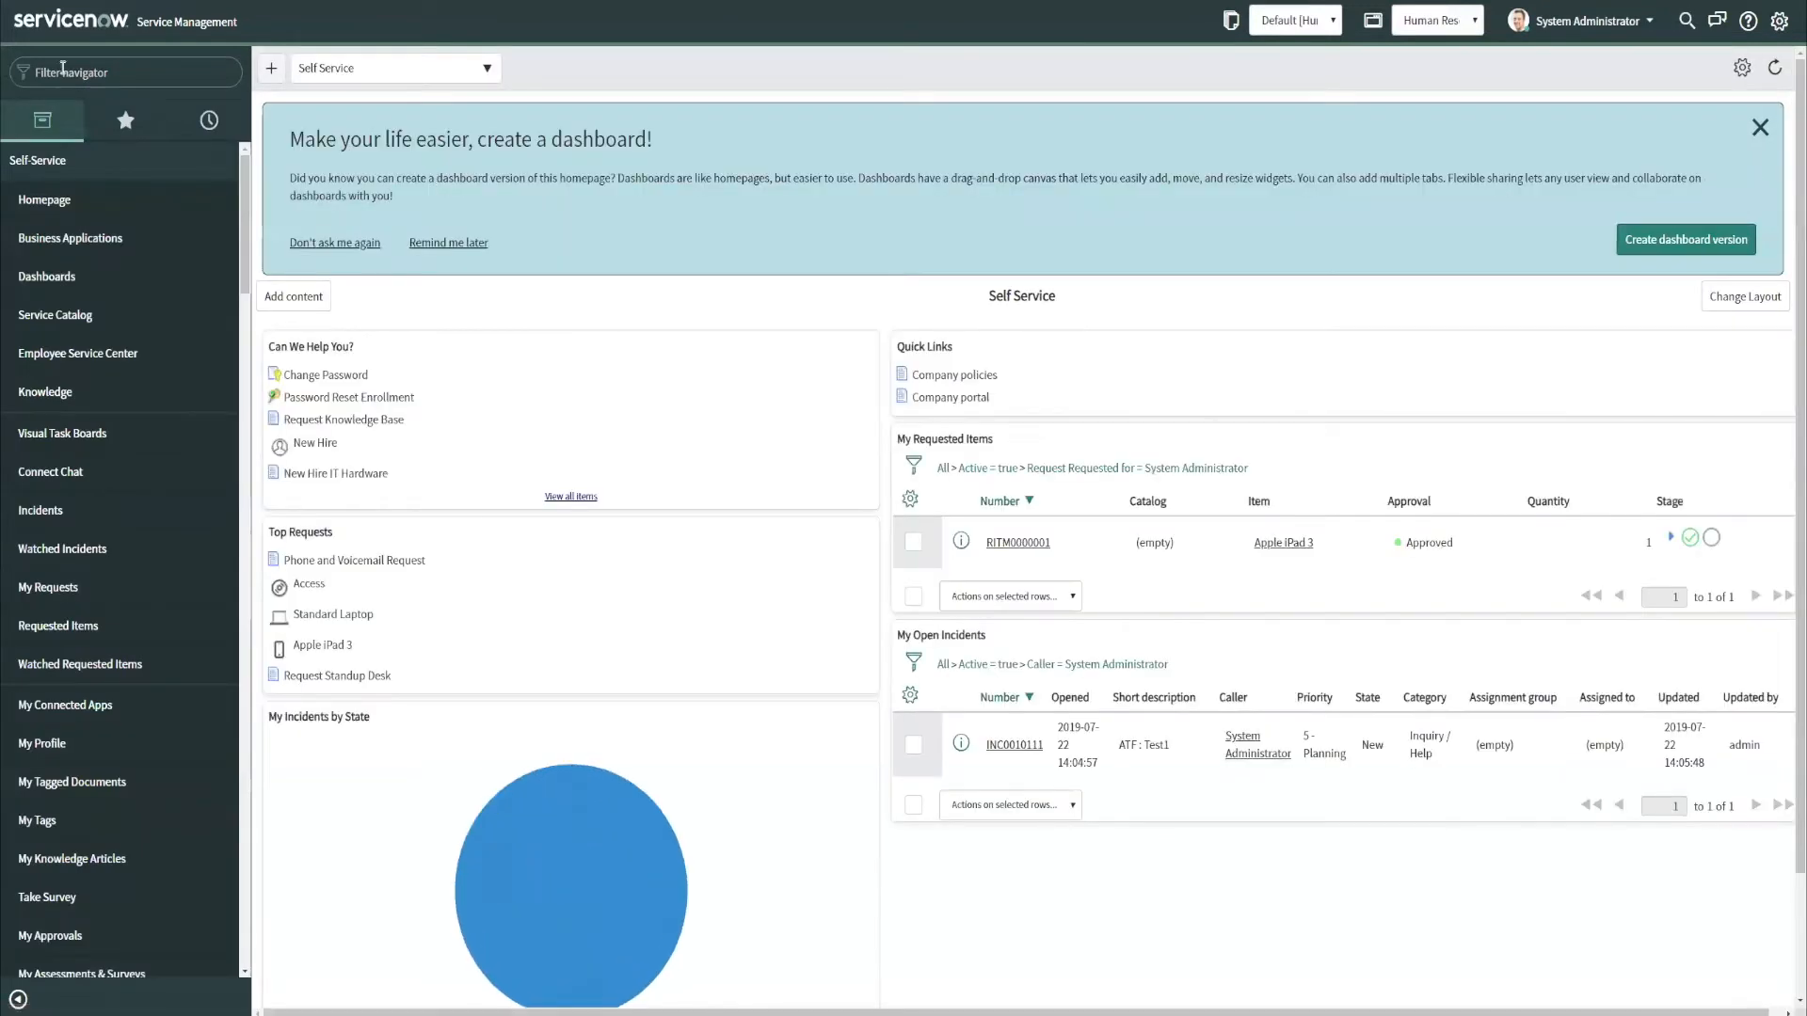
# Submit an active COE Security Policy: HR Employee Relations Case, all services, type Read.
pyautogui.write('coe')
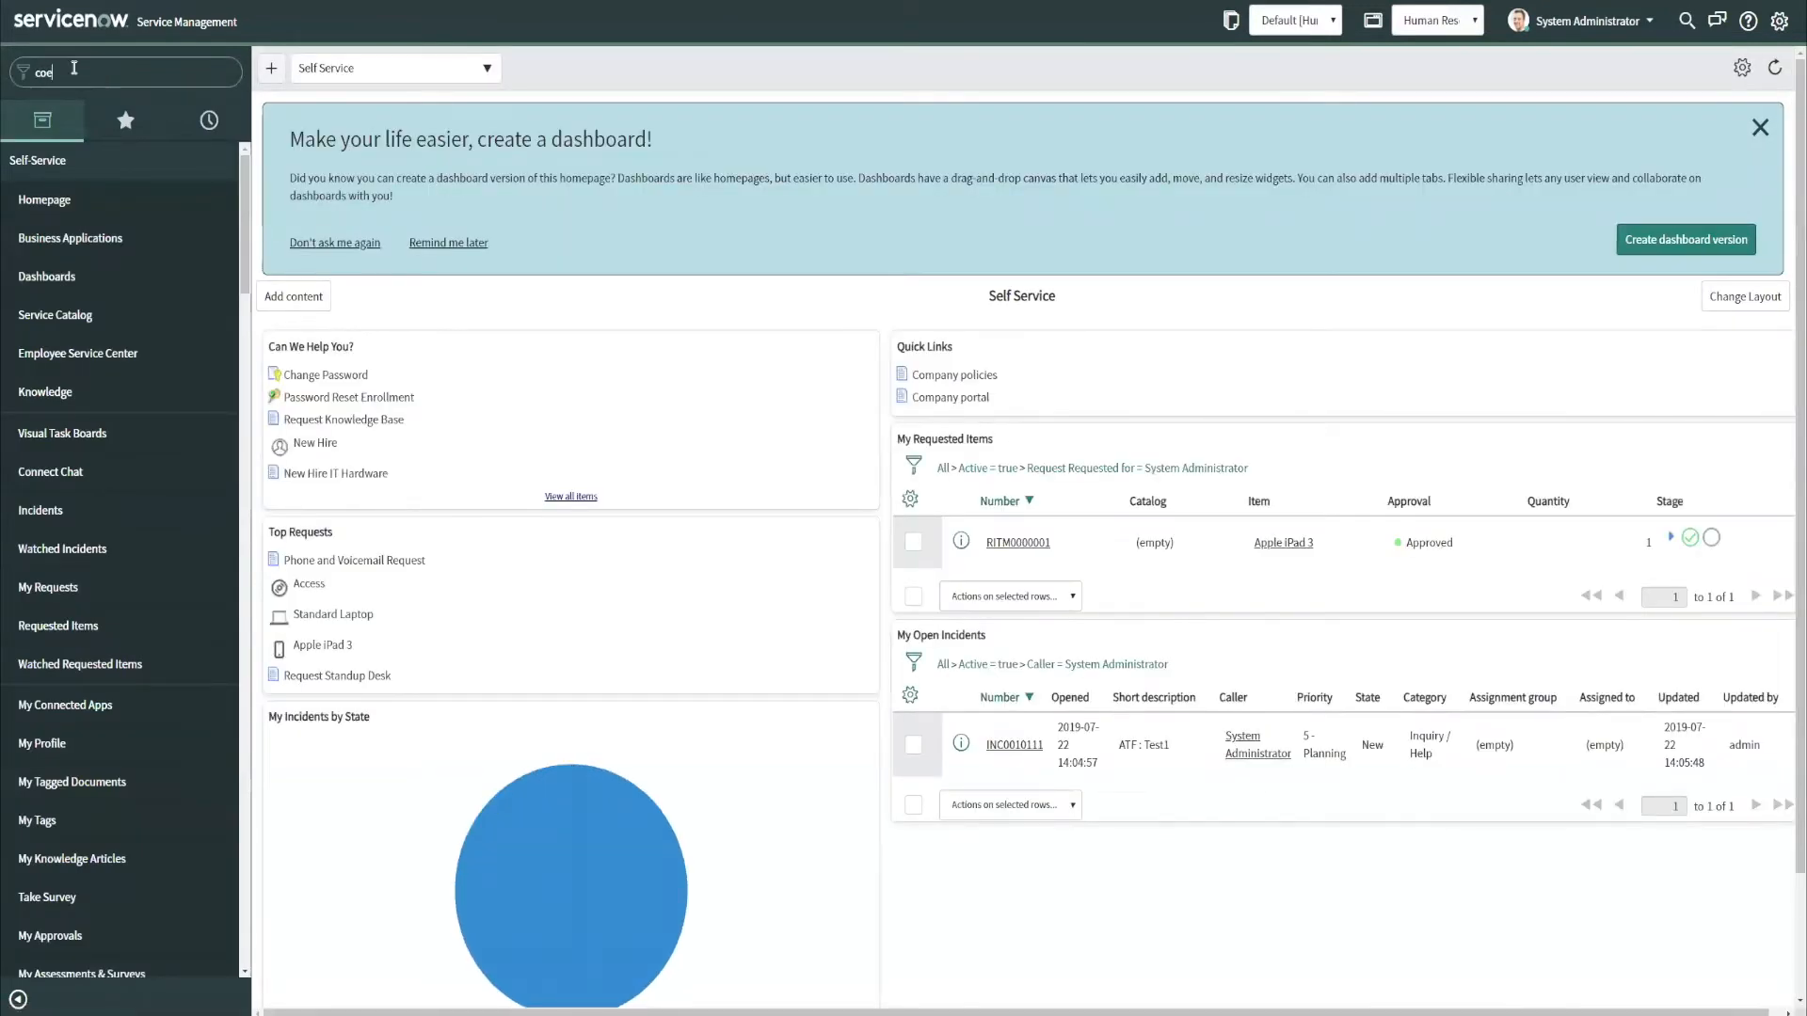
pyautogui.write('coe')
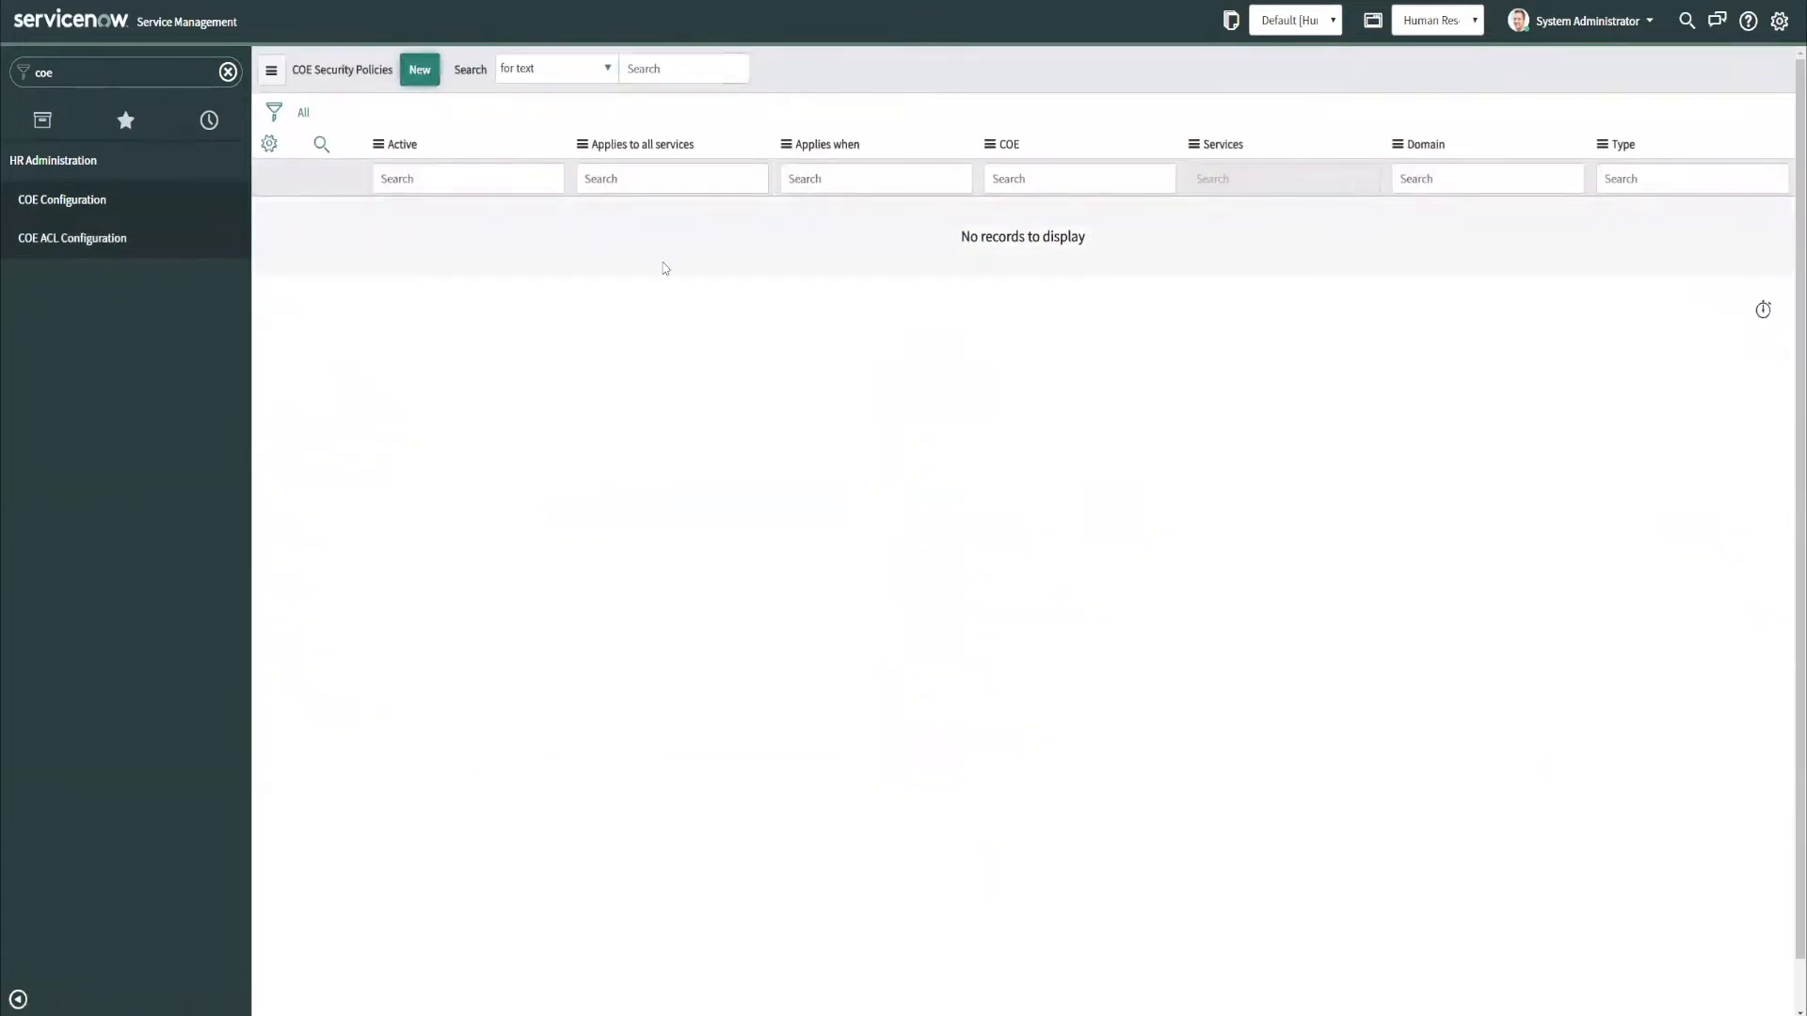
pyautogui.click(418, 69)
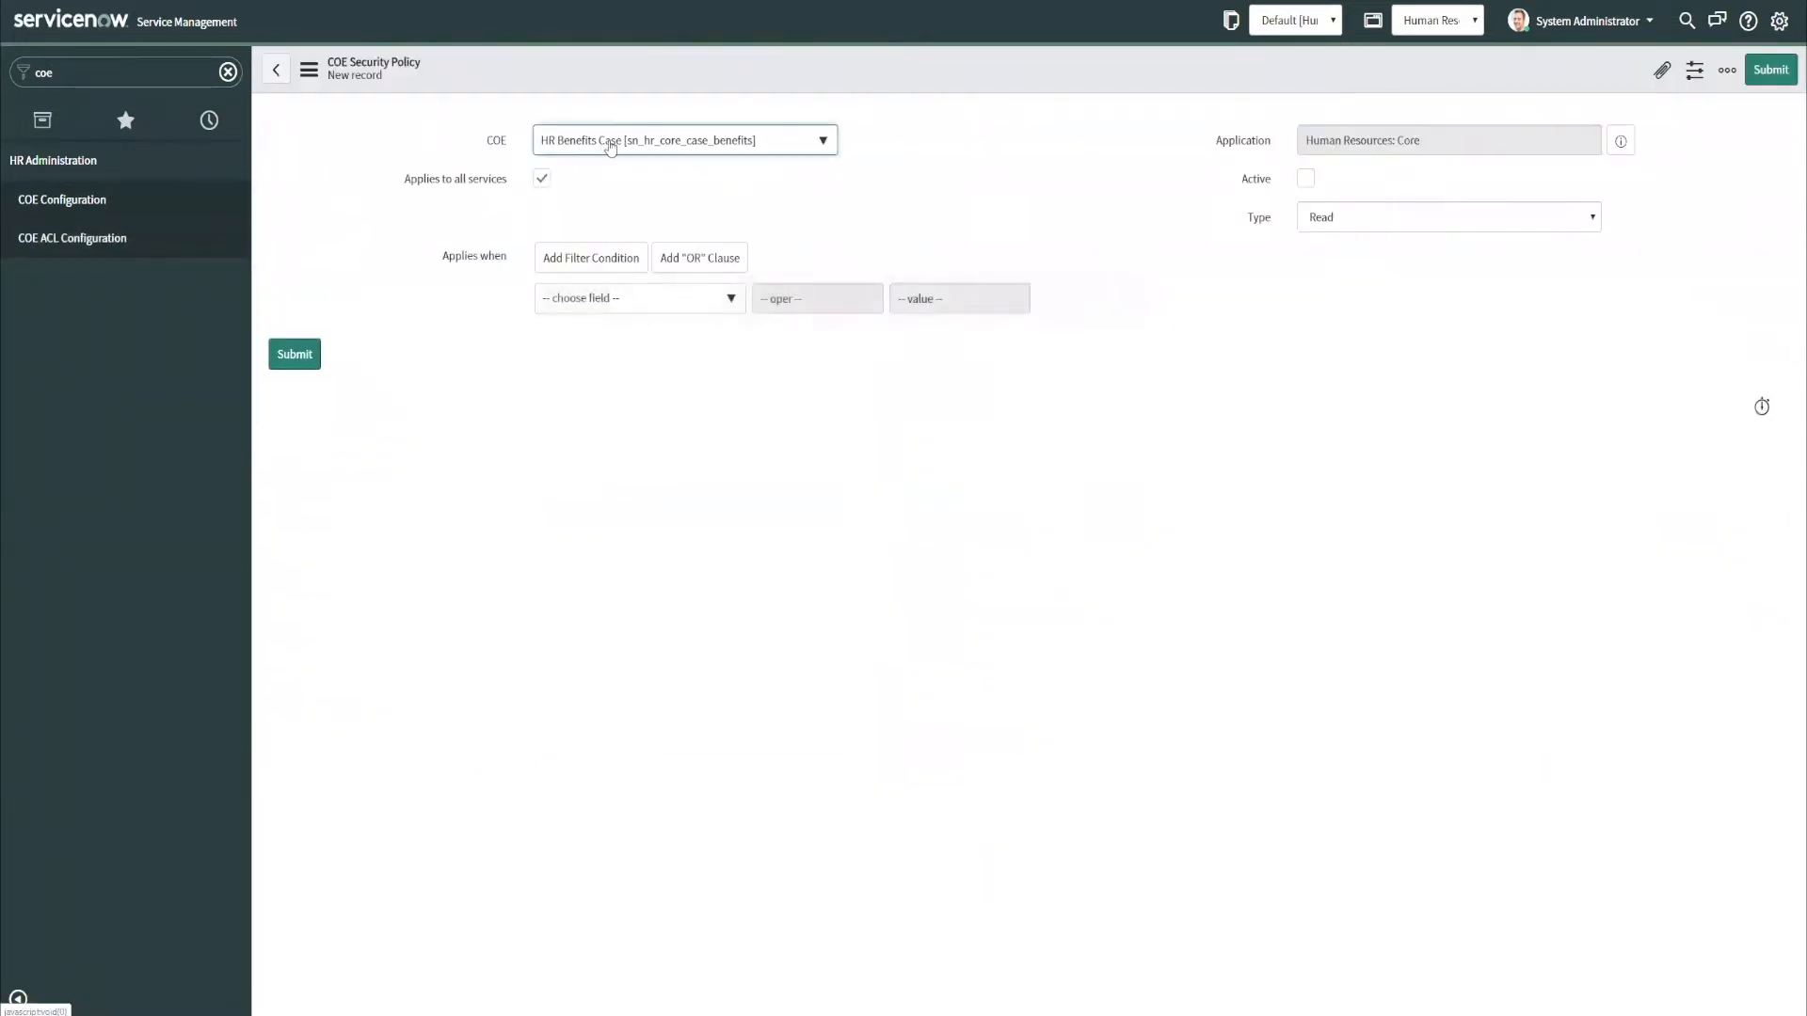
pyautogui.click(819, 139)
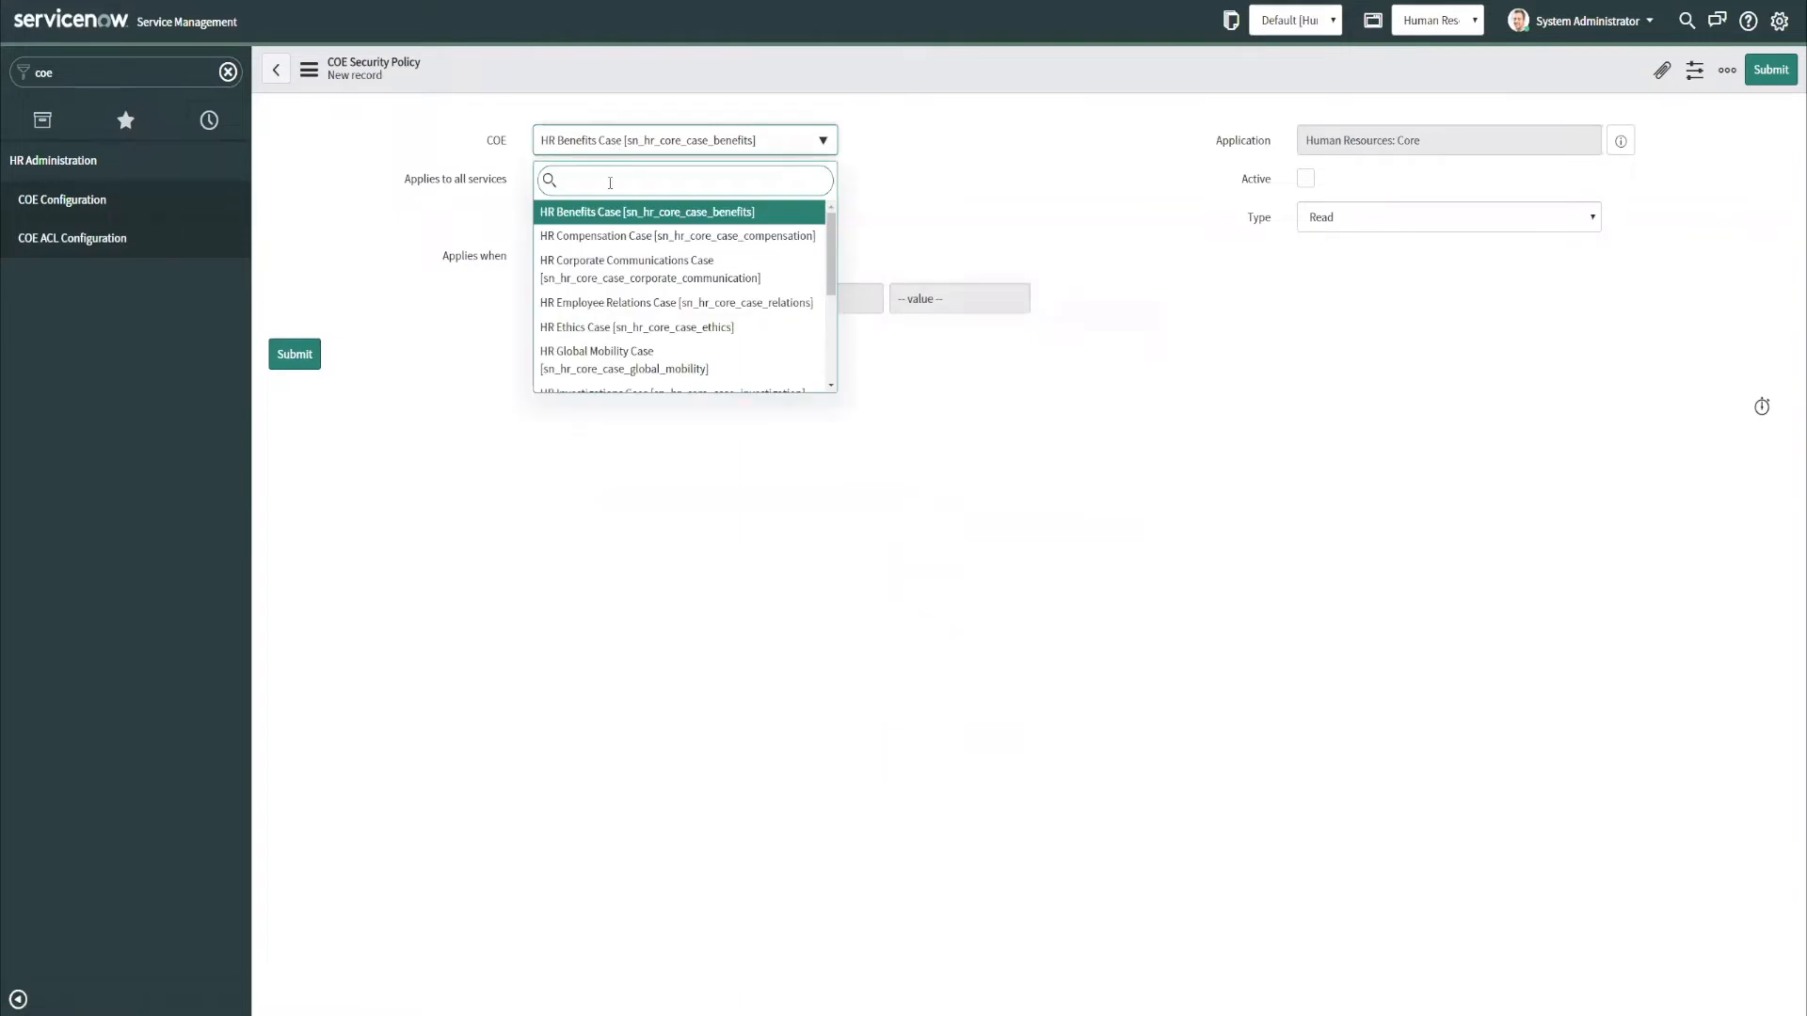
pyautogui.click(677, 302)
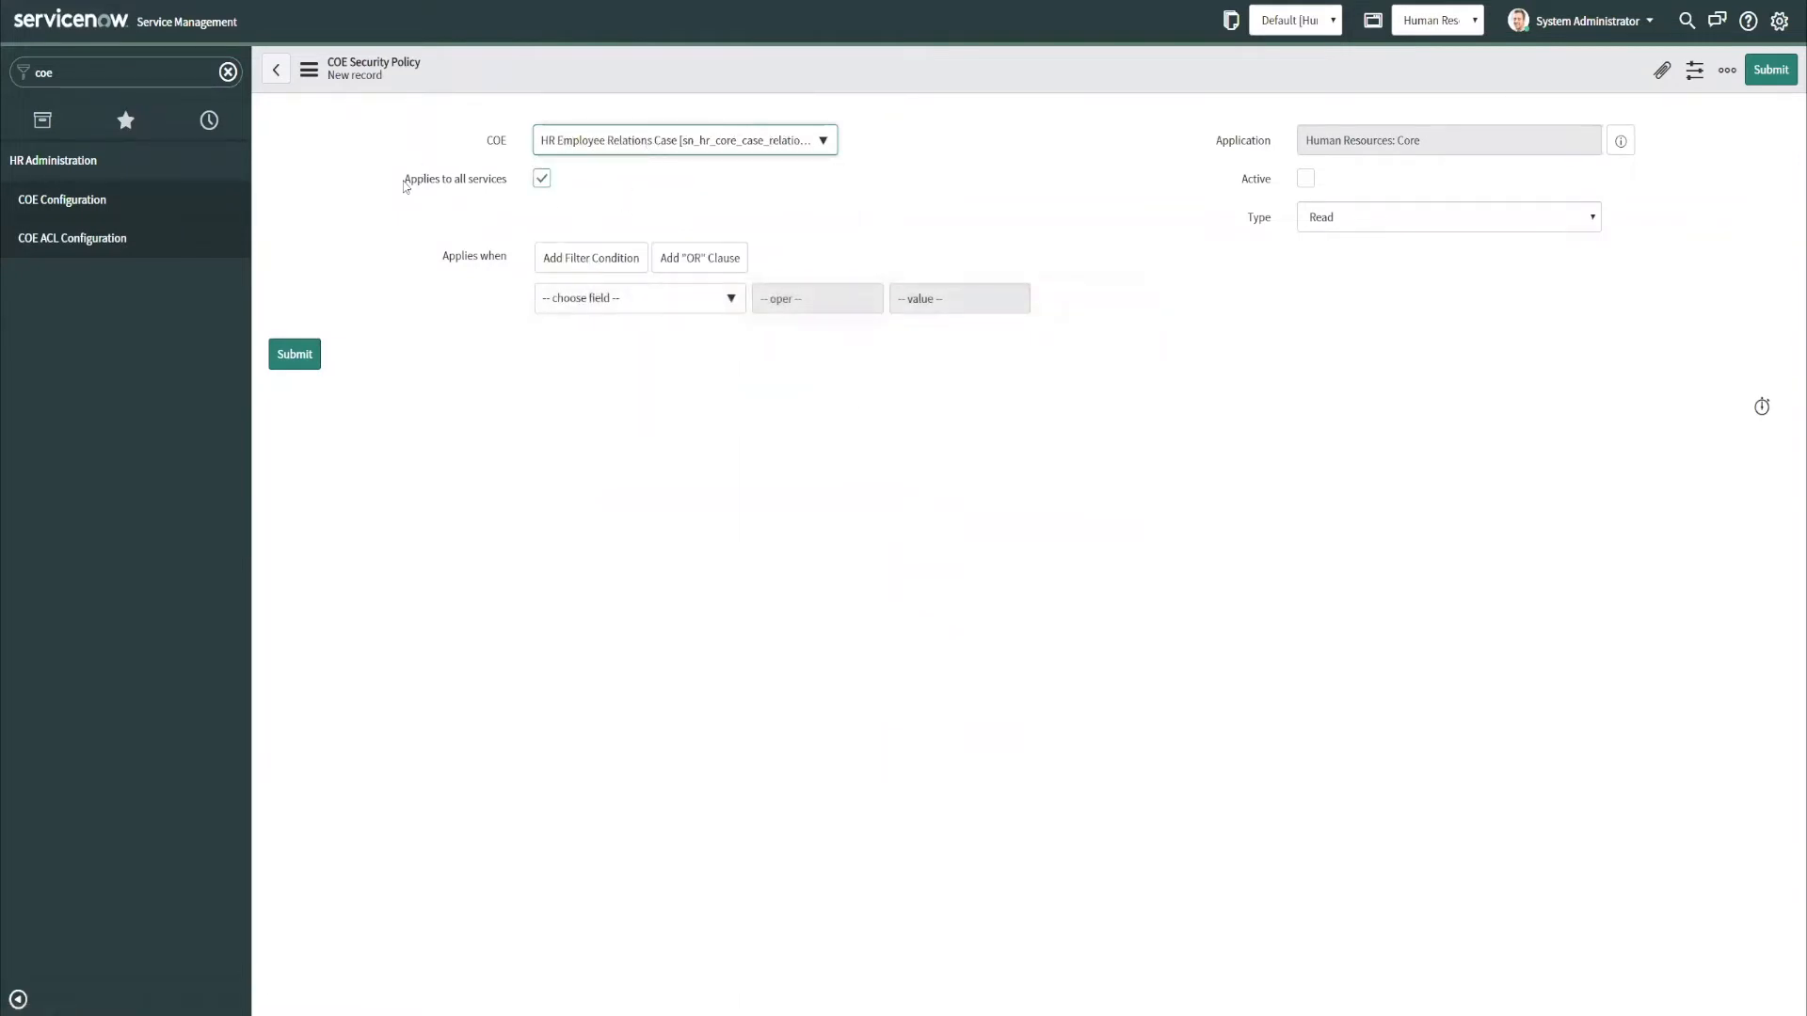
pyautogui.moveTo(634, 186)
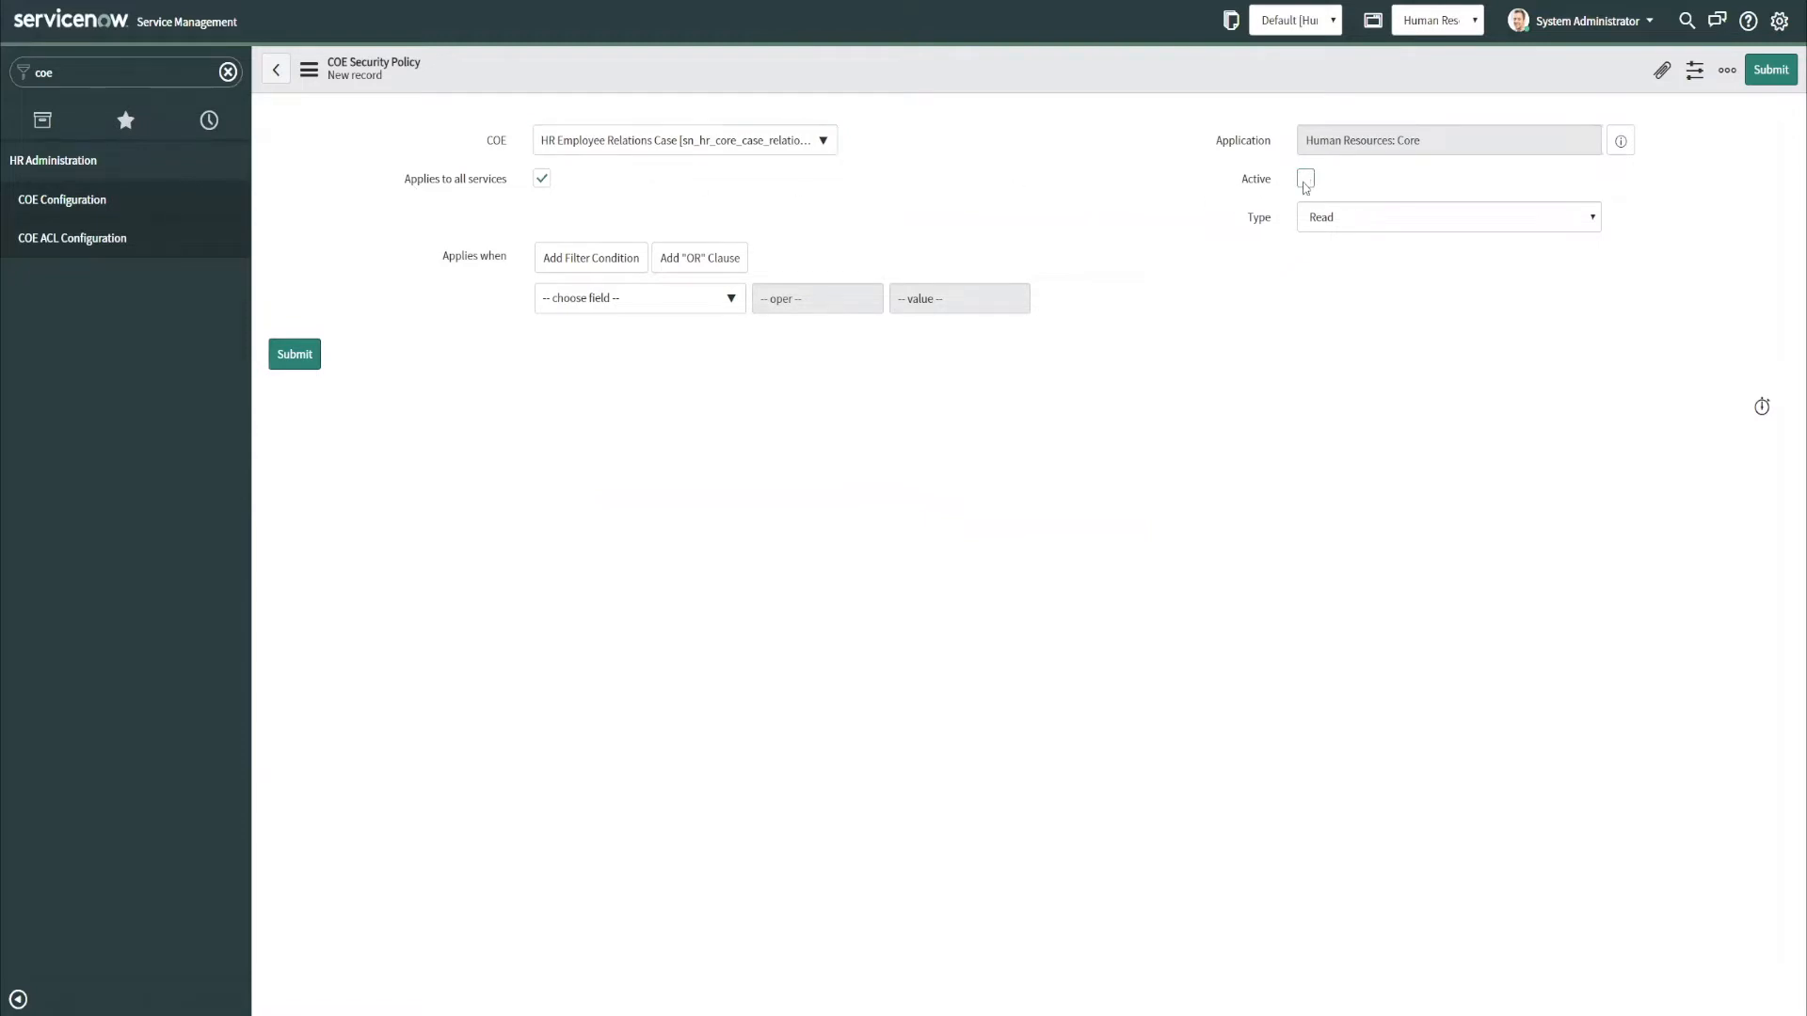
pyautogui.click(1304, 179)
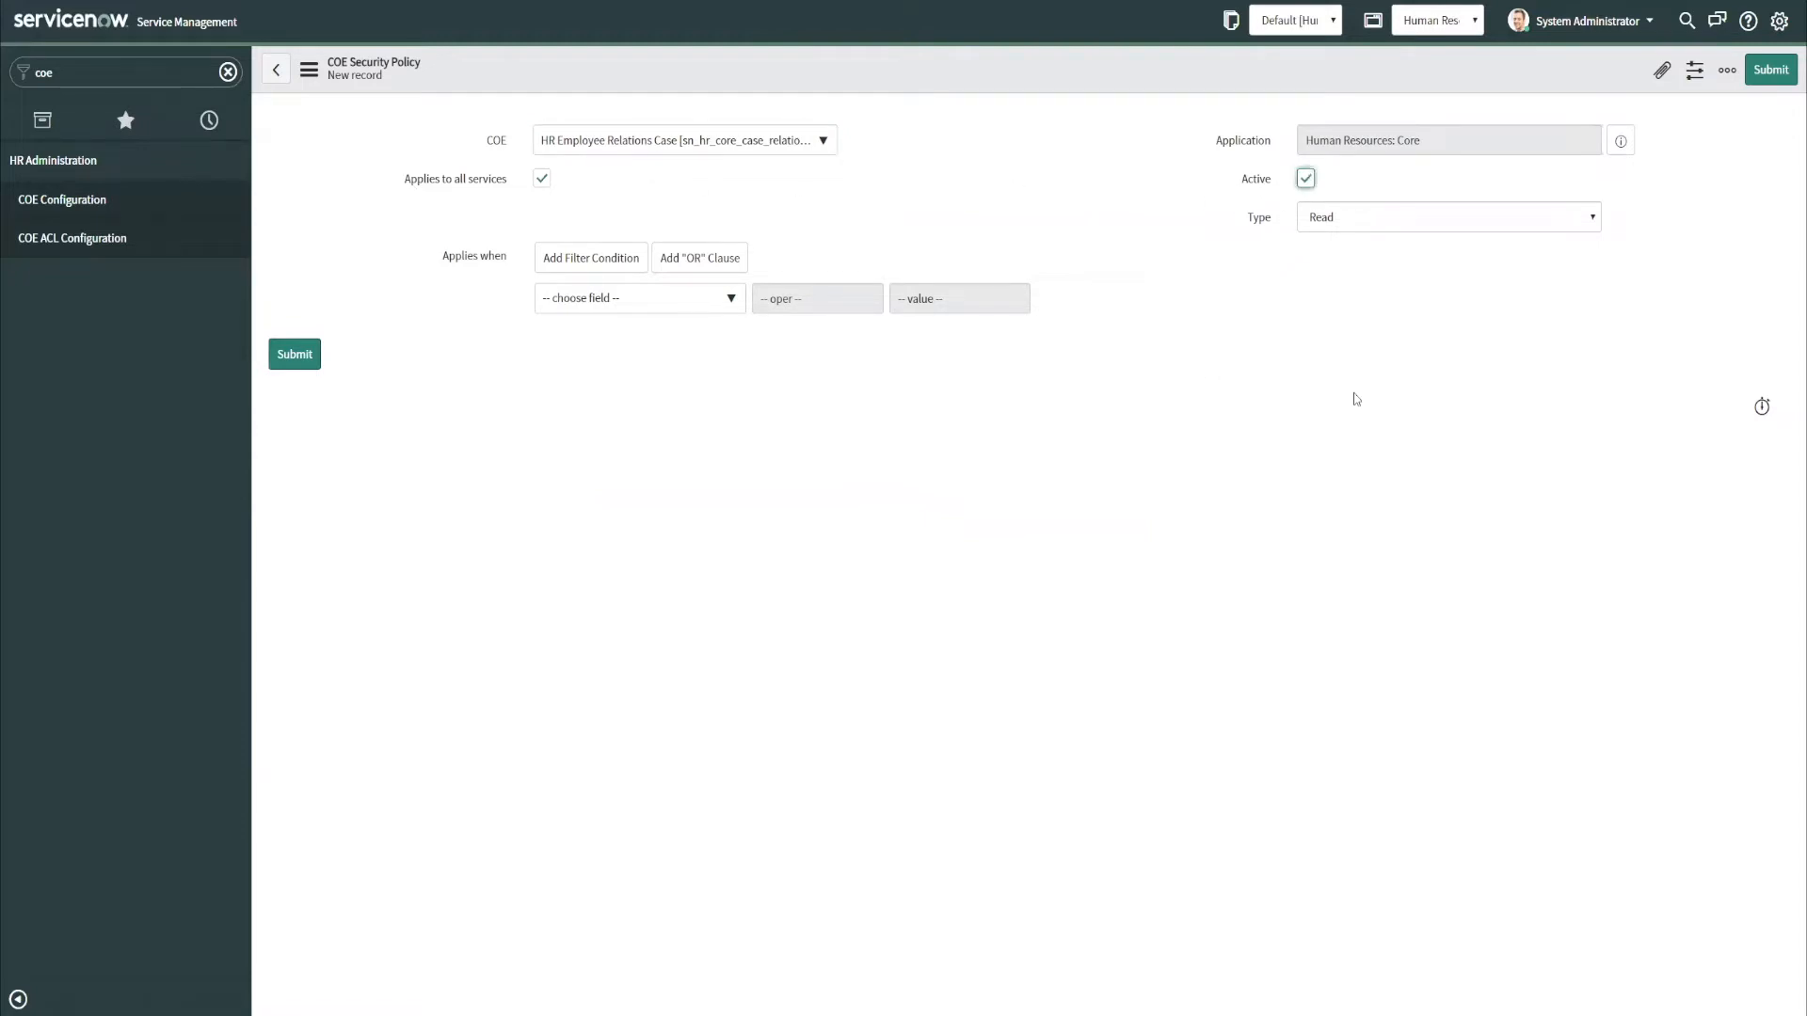
pyautogui.moveTo(1318, 217)
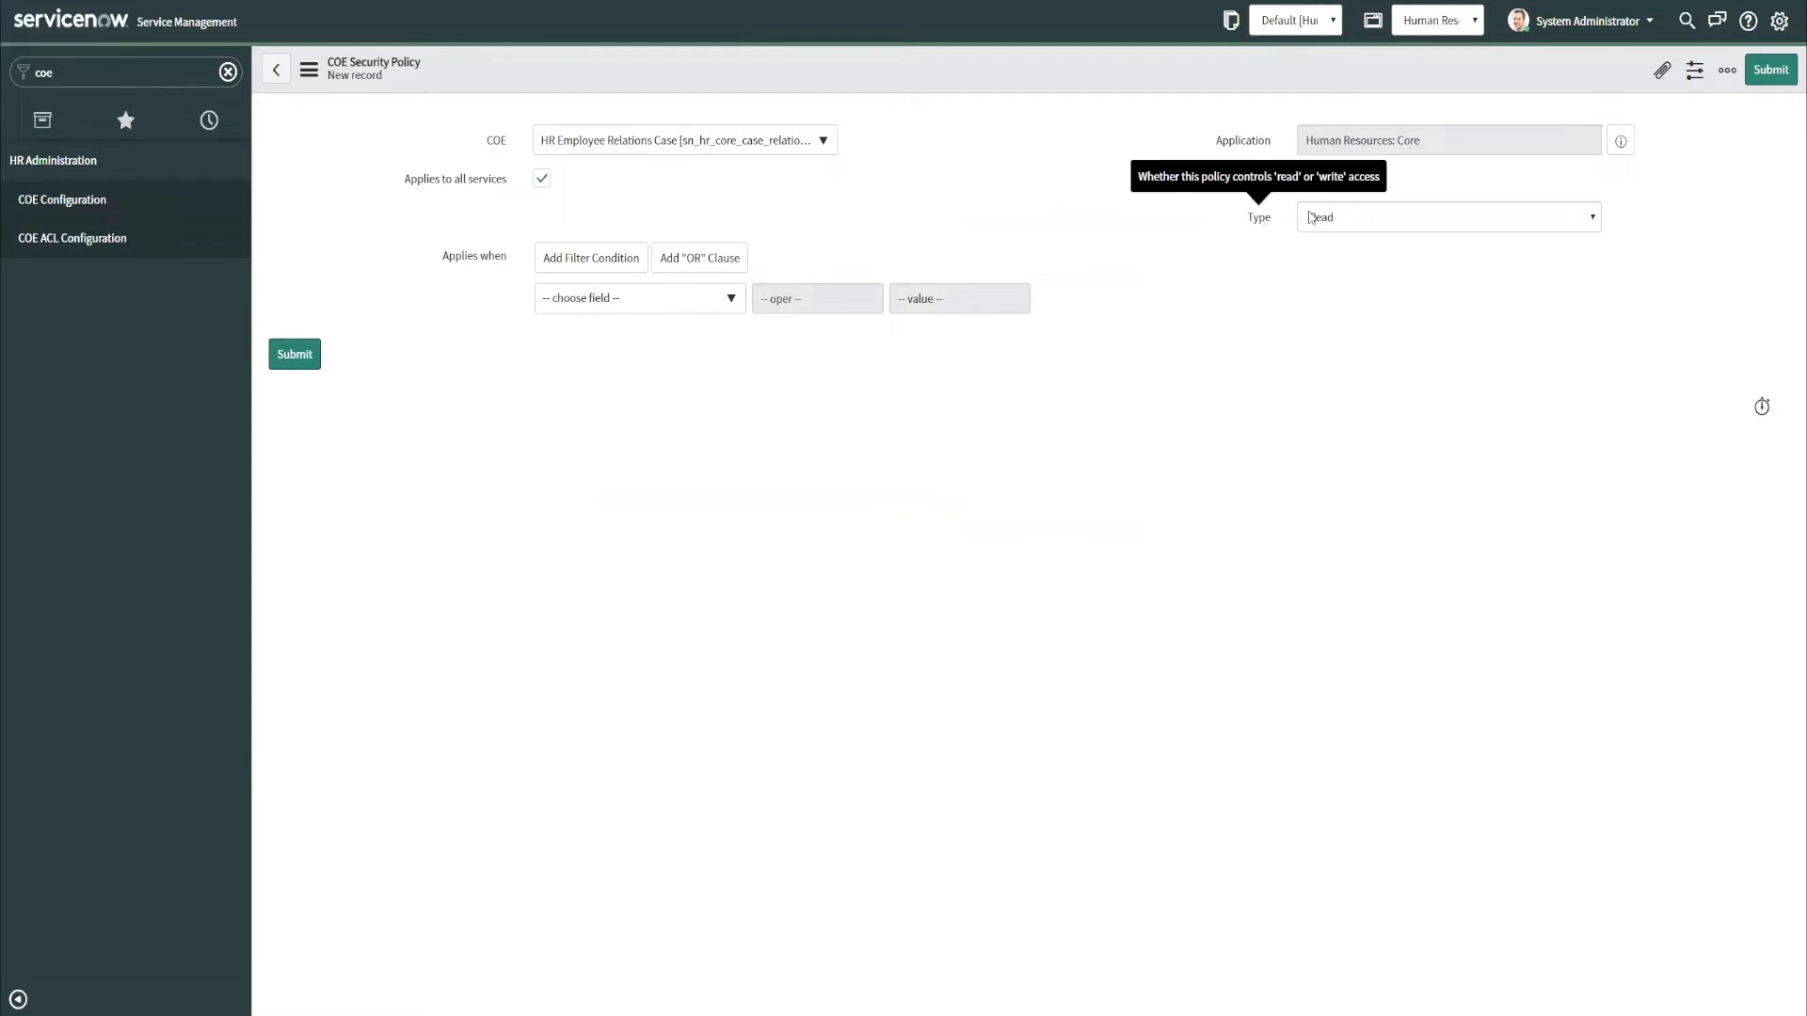
pyautogui.moveTo(904, 69)
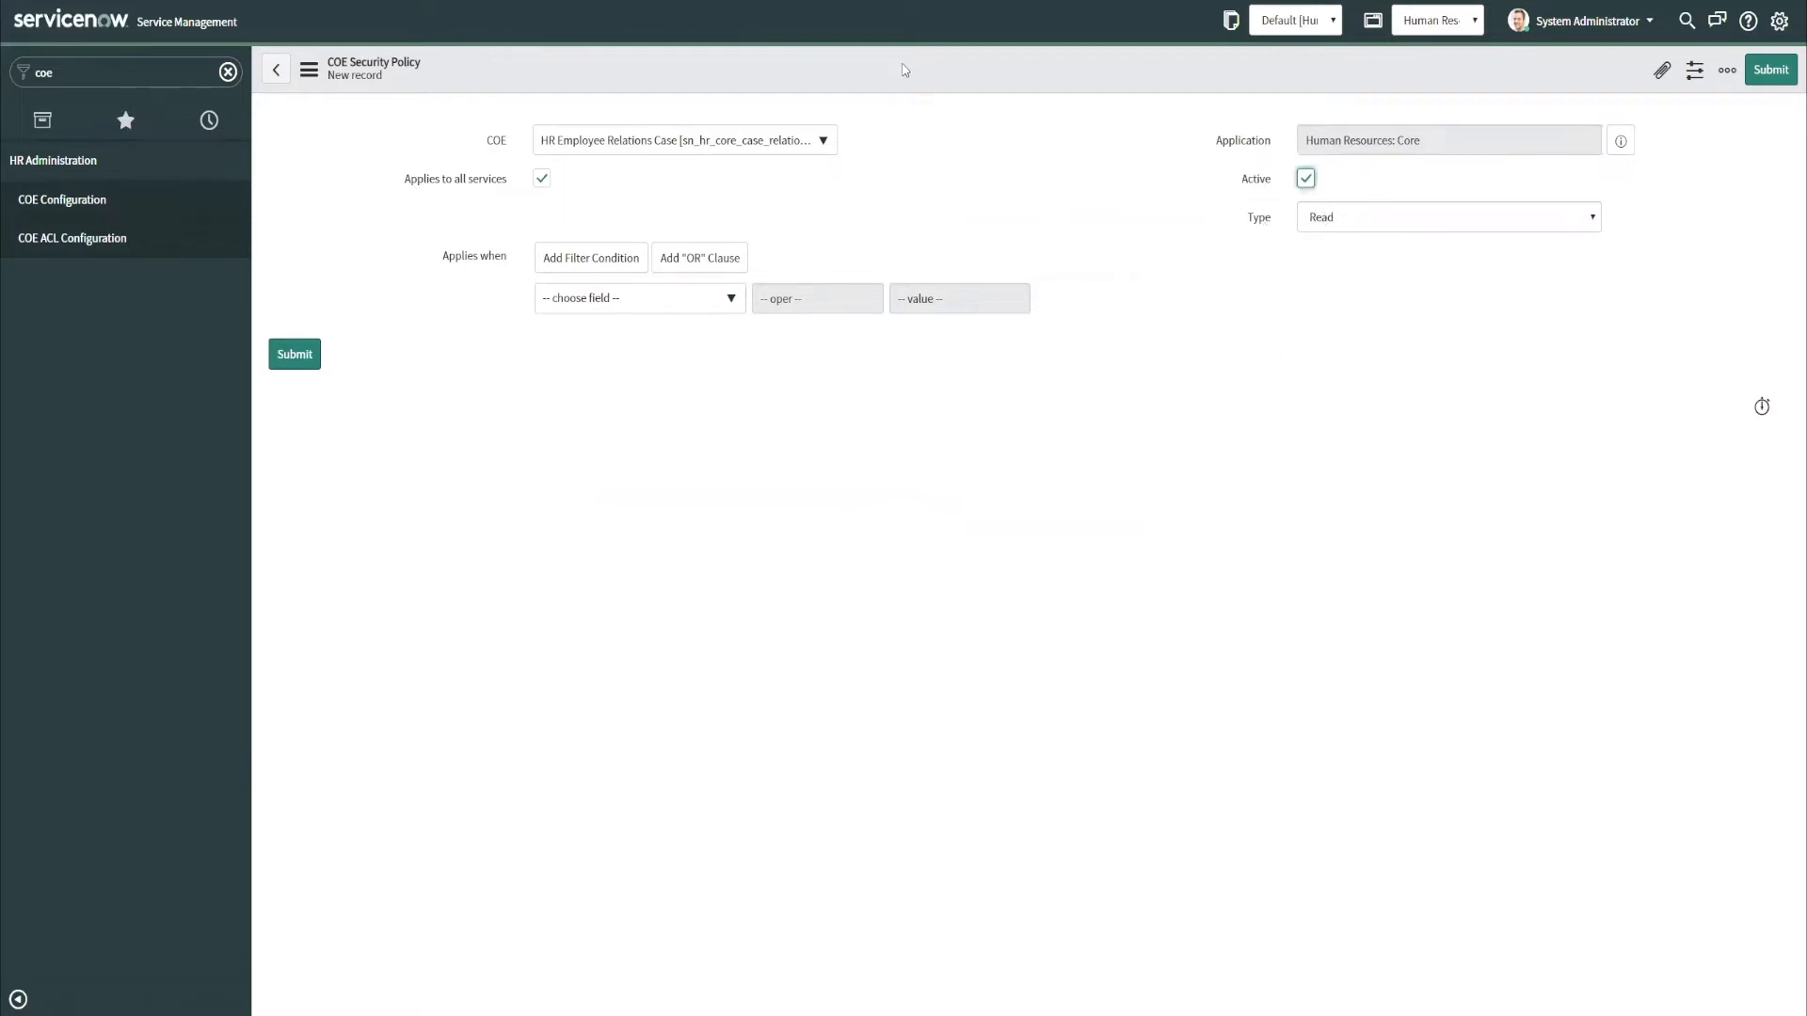
pyautogui.click(293, 353)
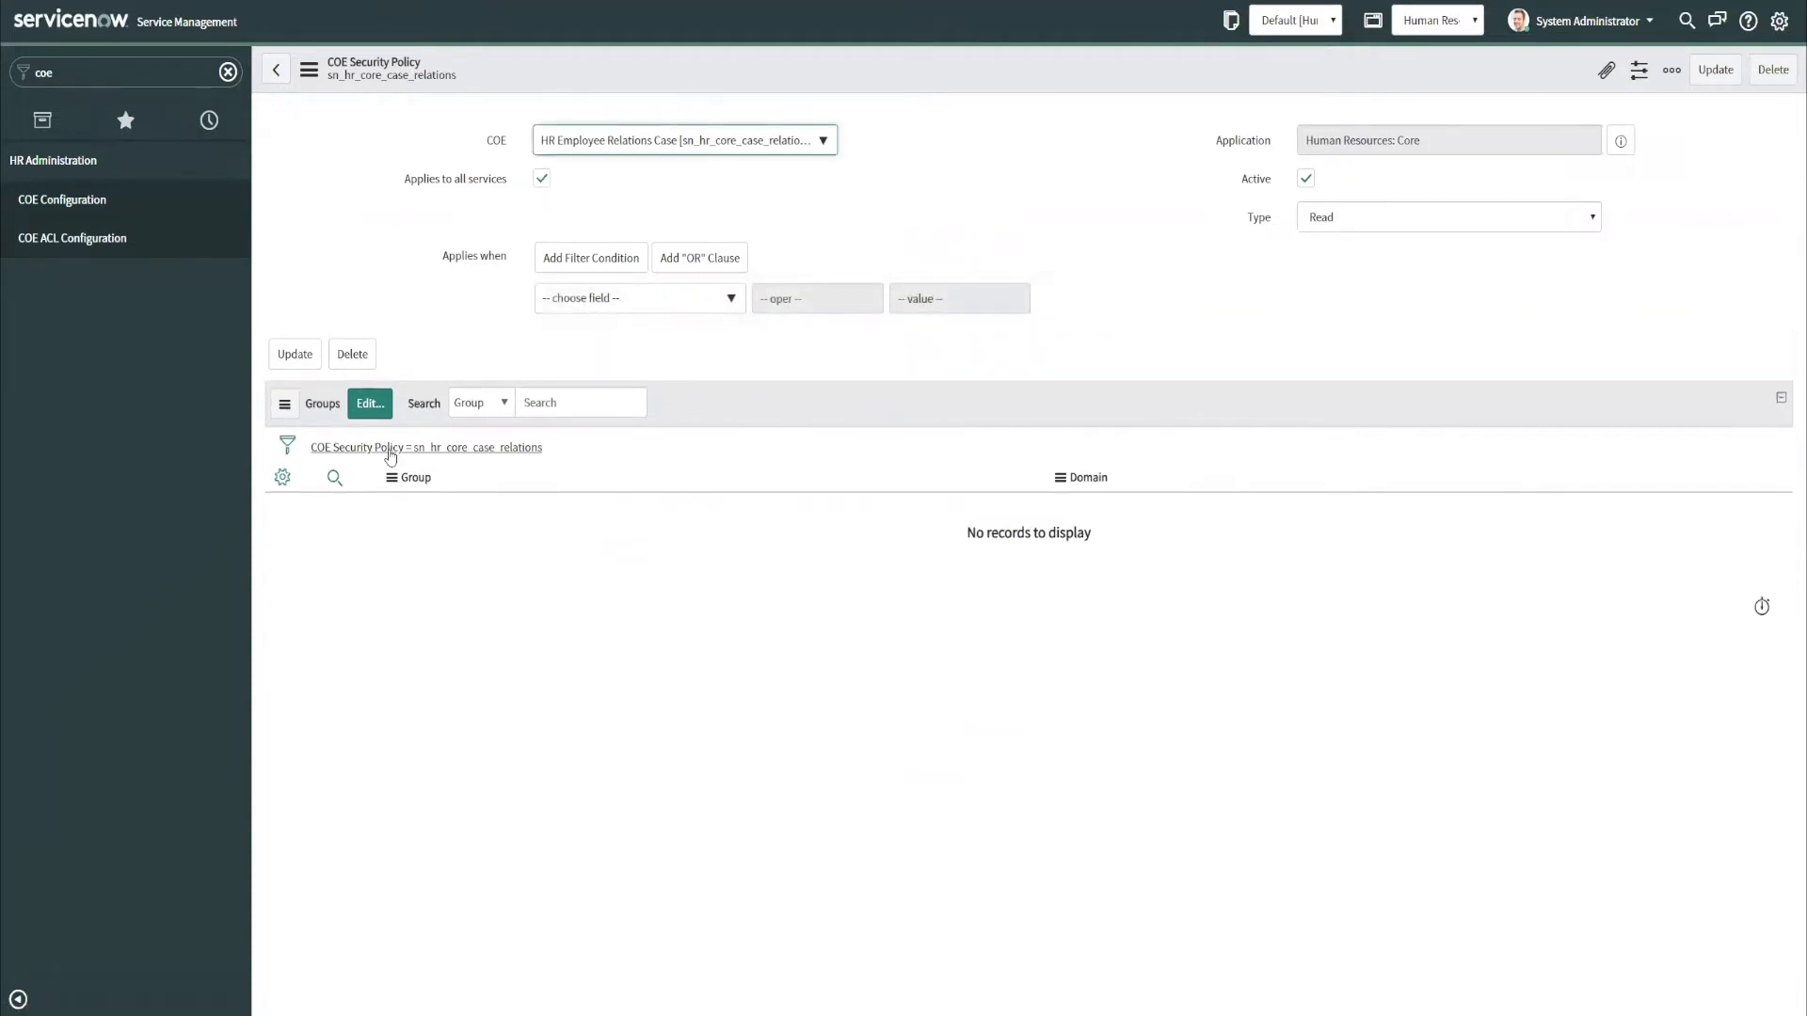
pyautogui.moveTo(323, 392)
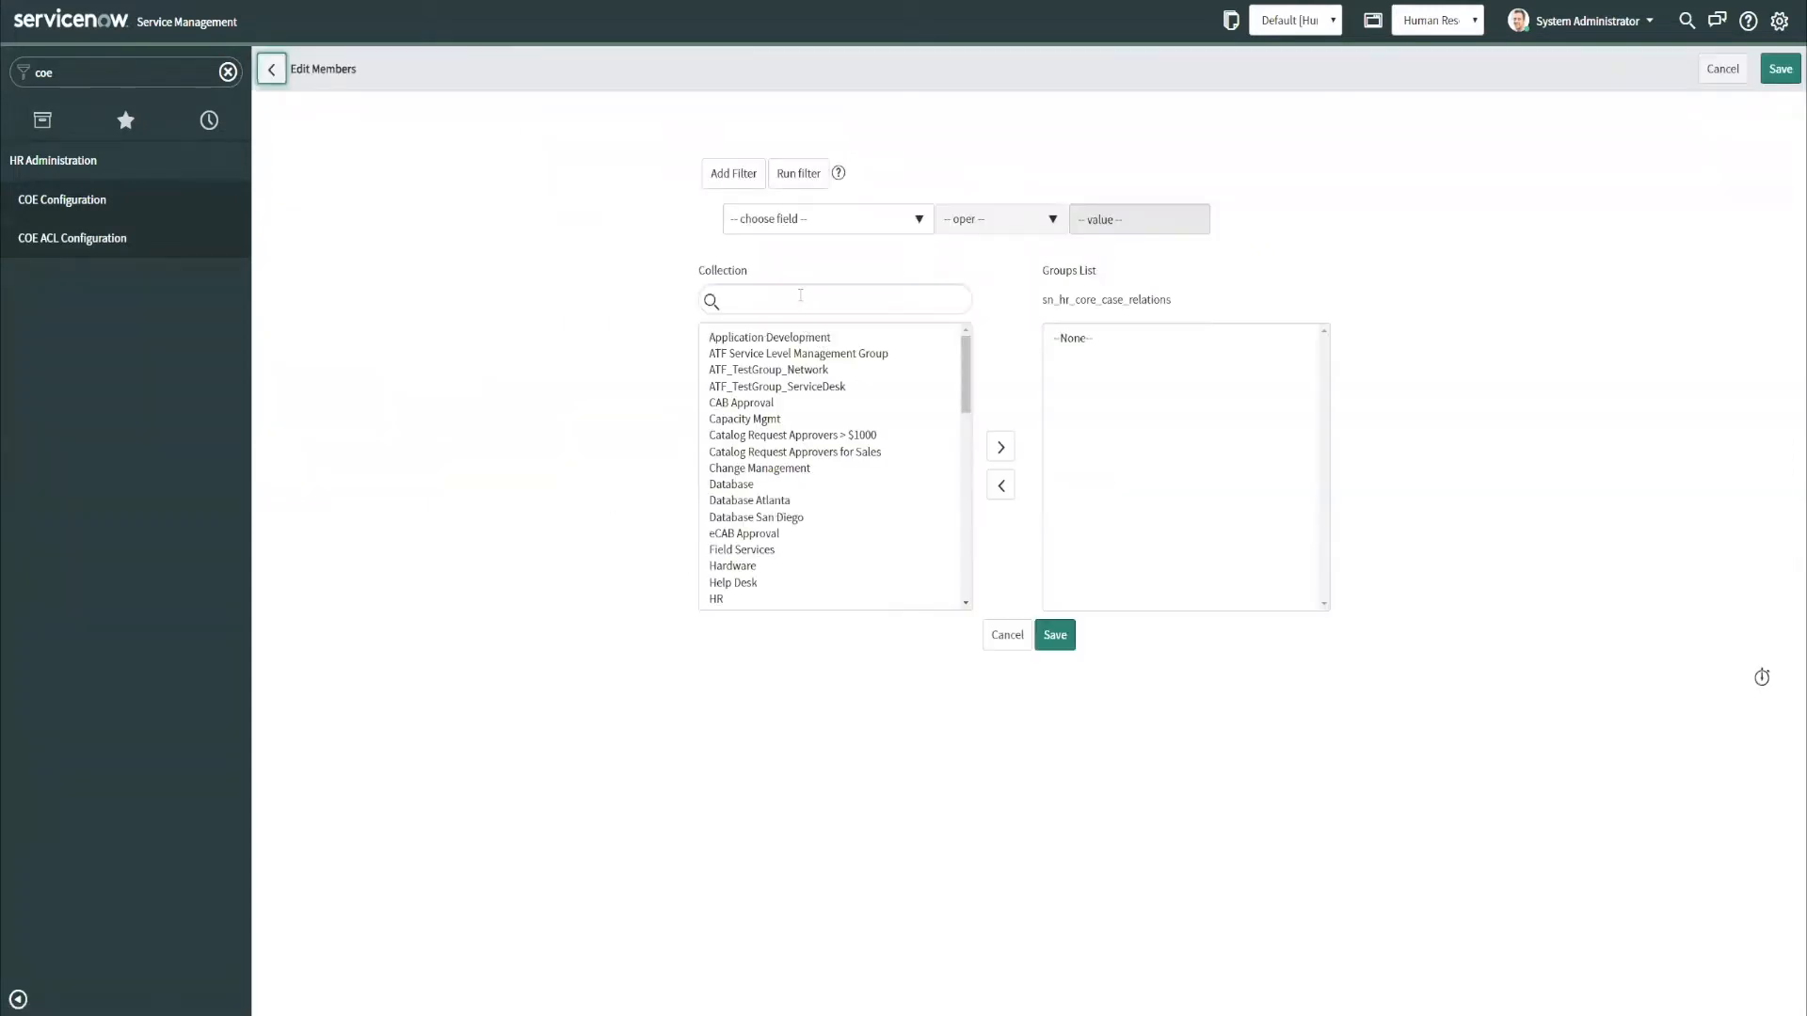
# Assign the HR Employee Relations group to the security policy and save.
pyautogui.click(832, 299)
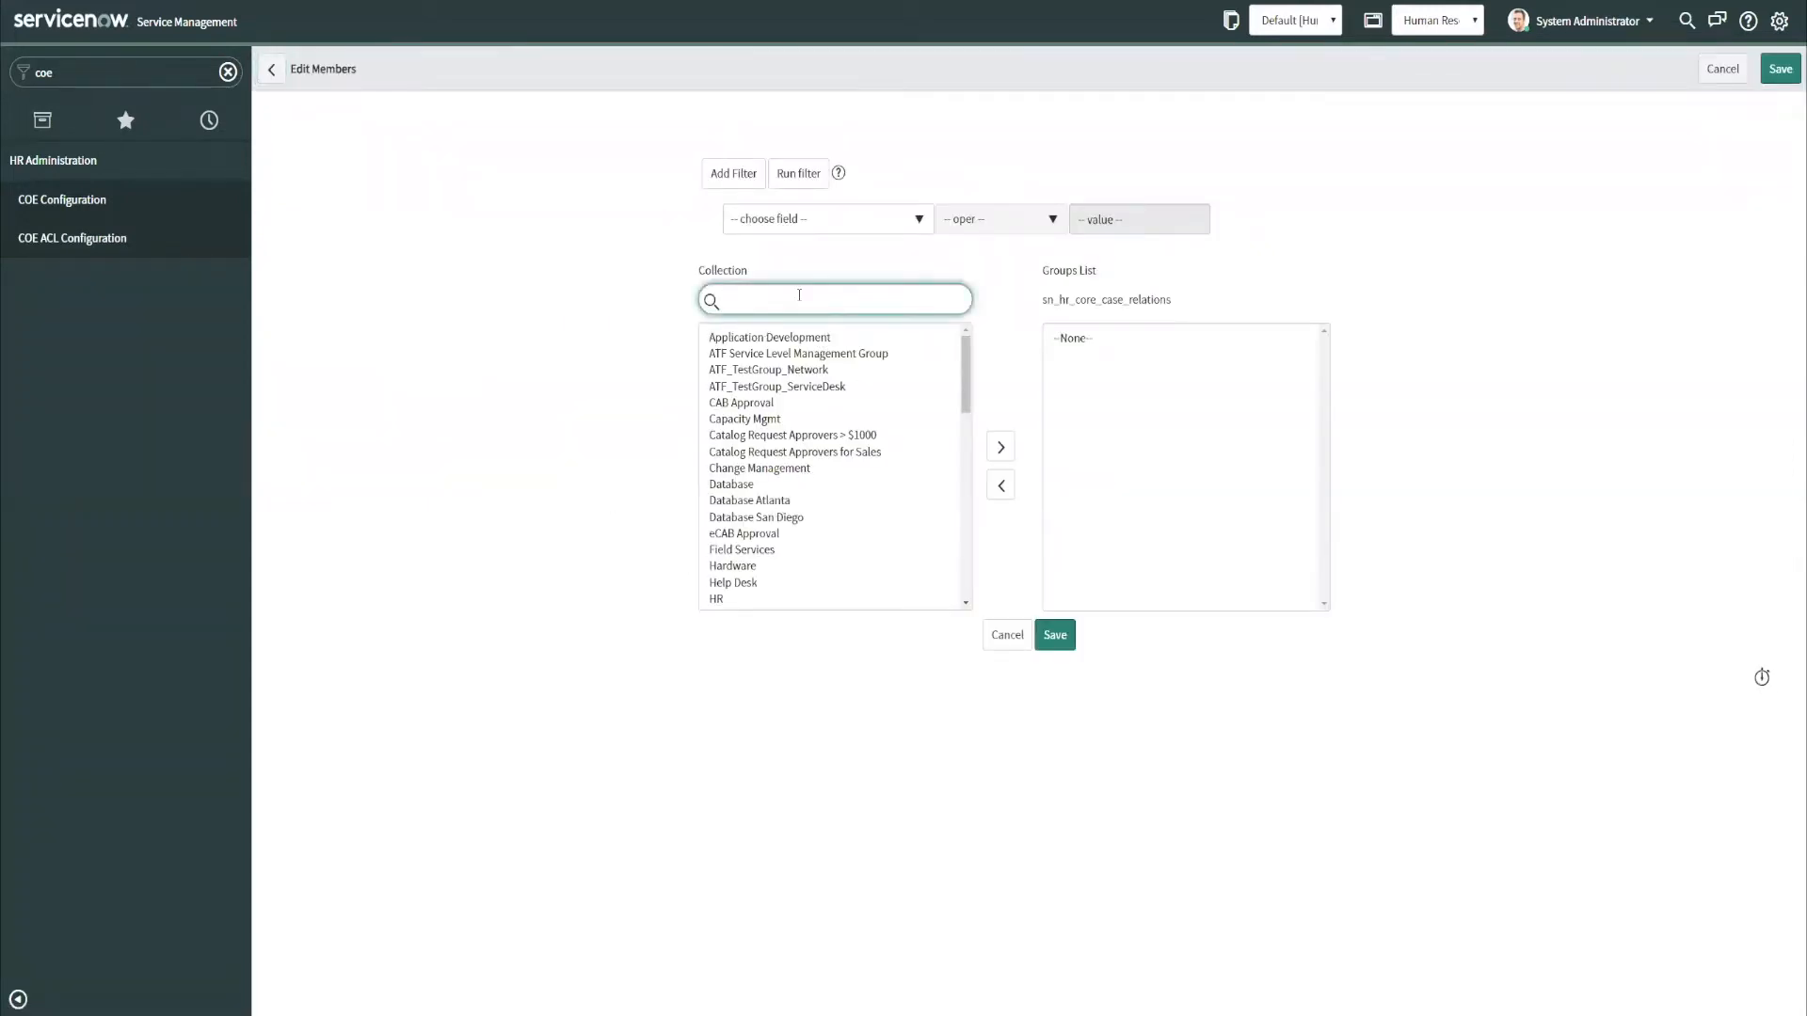
pyautogui.write('empl')
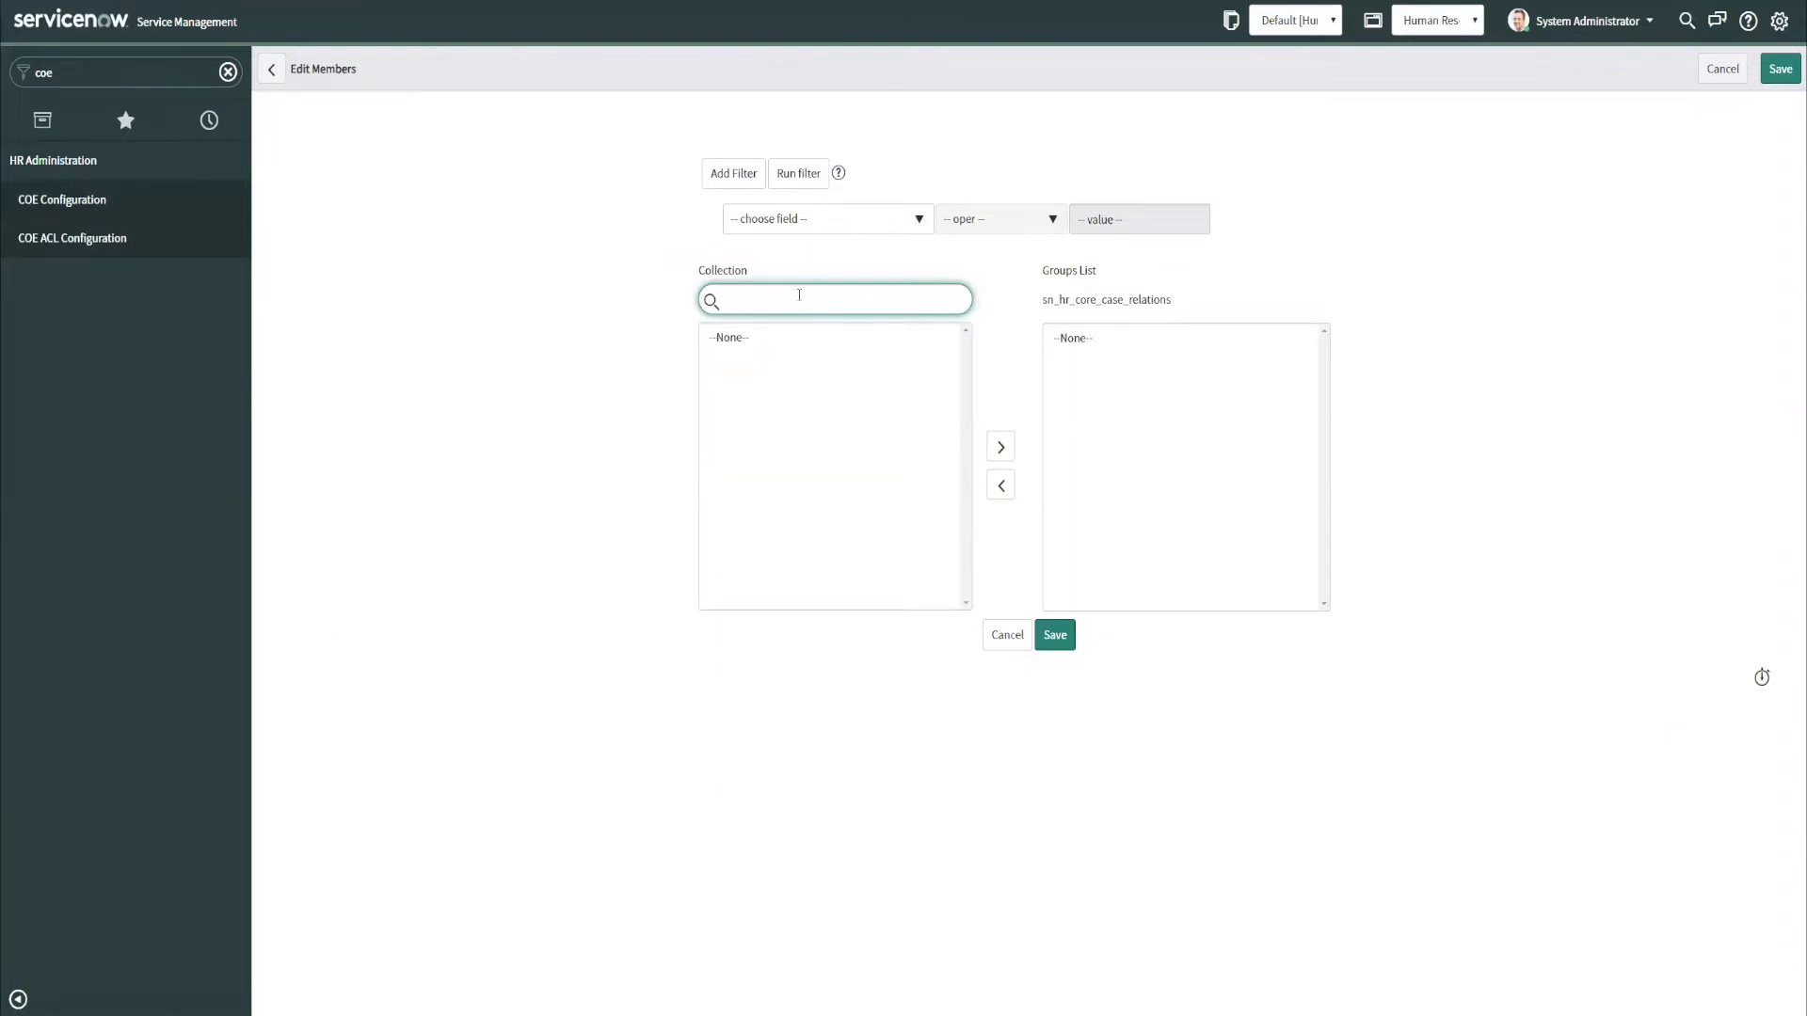
pyautogui.write('hr emp')
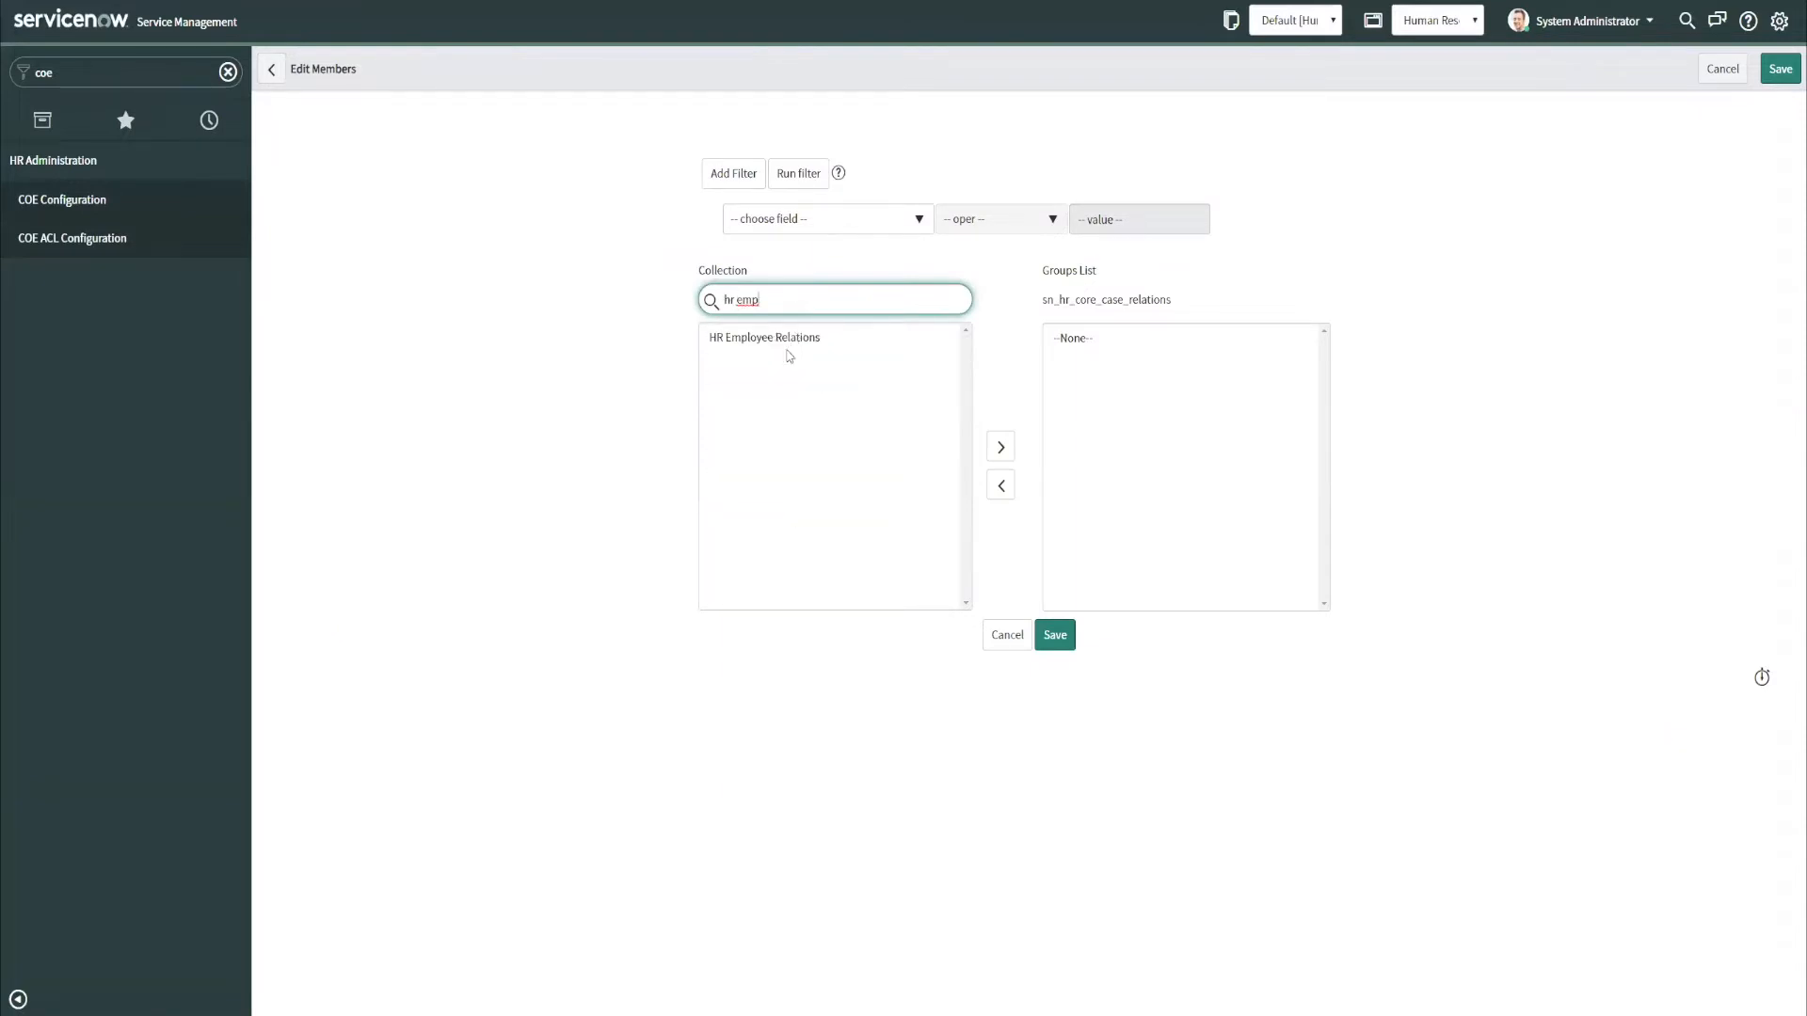
pyautogui.click(993, 447)
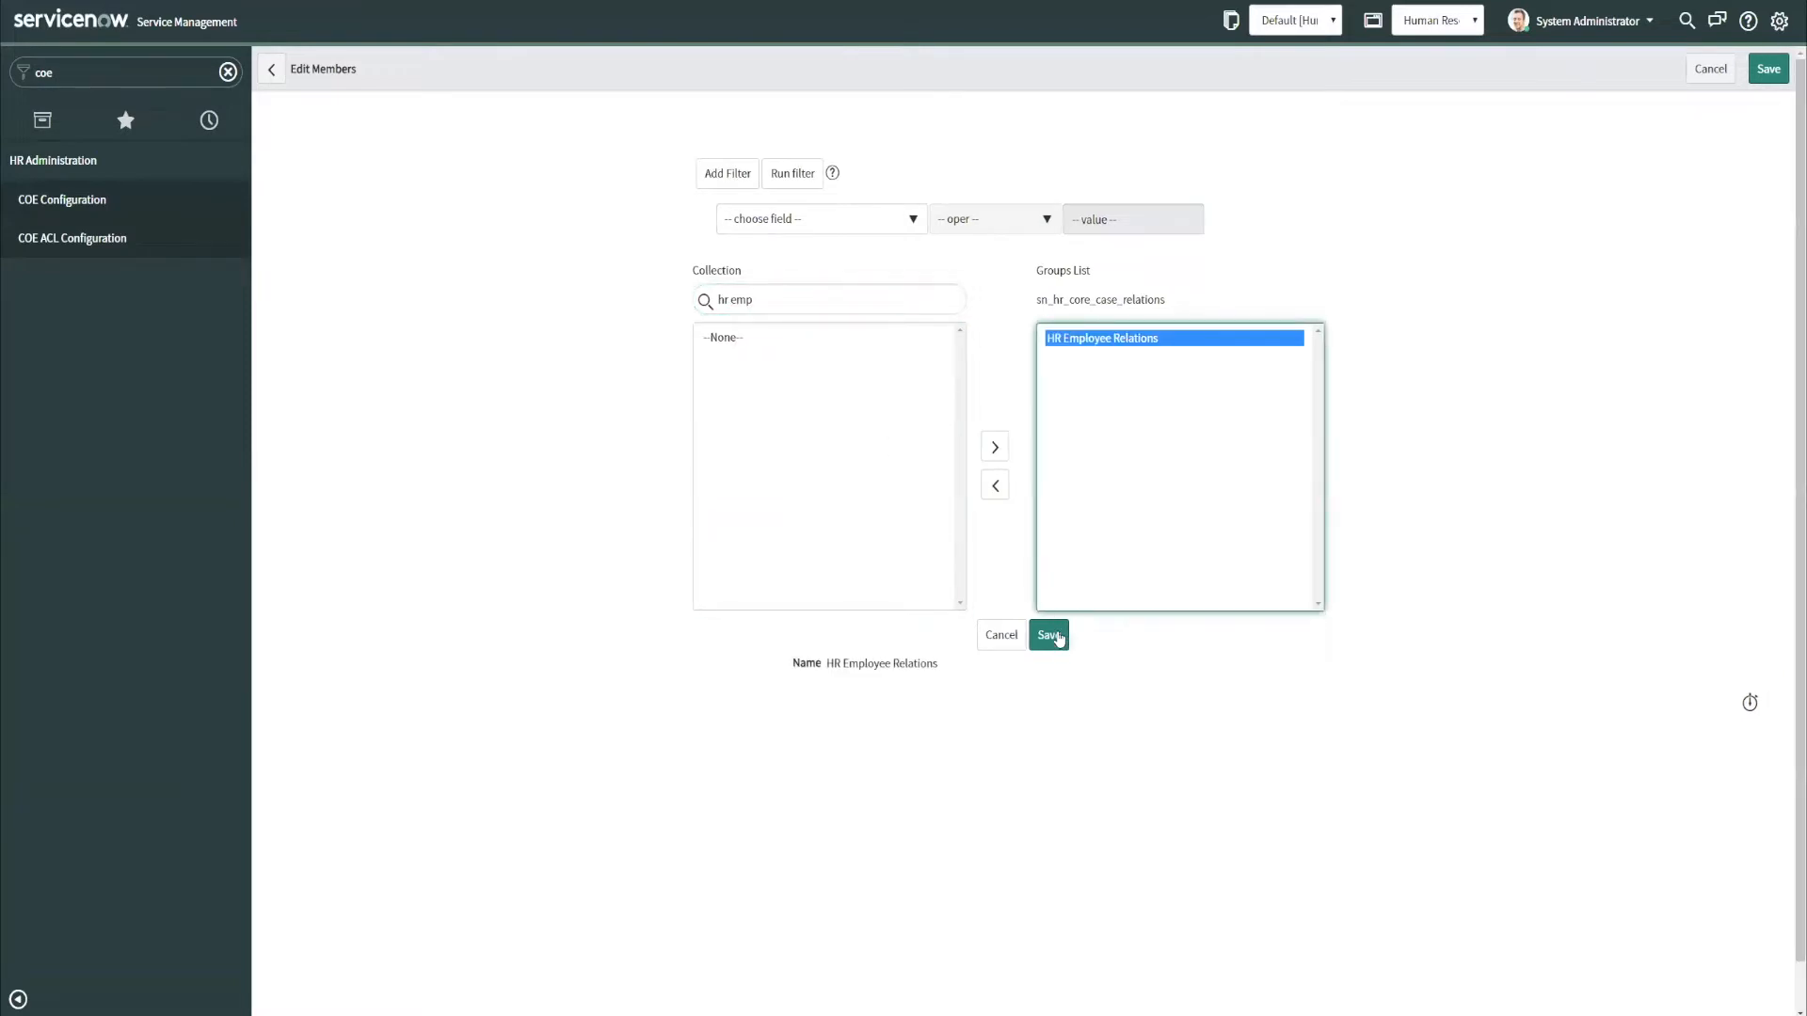
pyautogui.click(1048, 635)
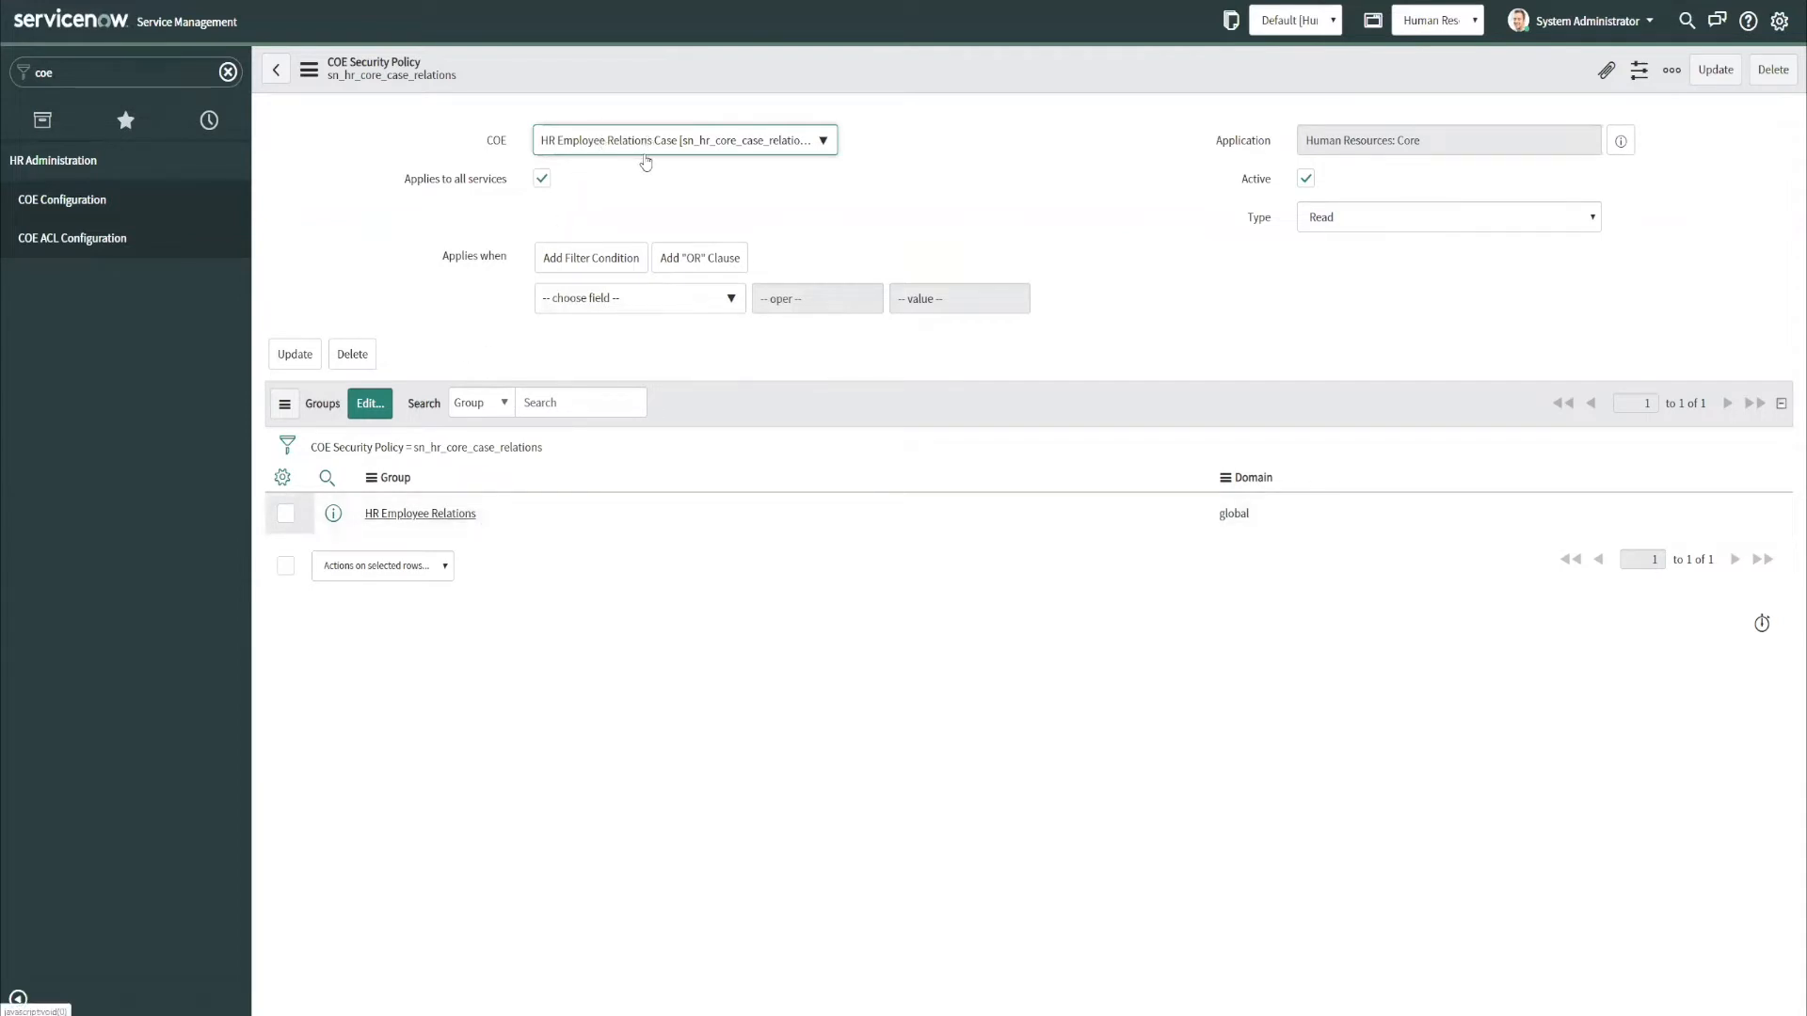
pyautogui.moveTo(659, 163)
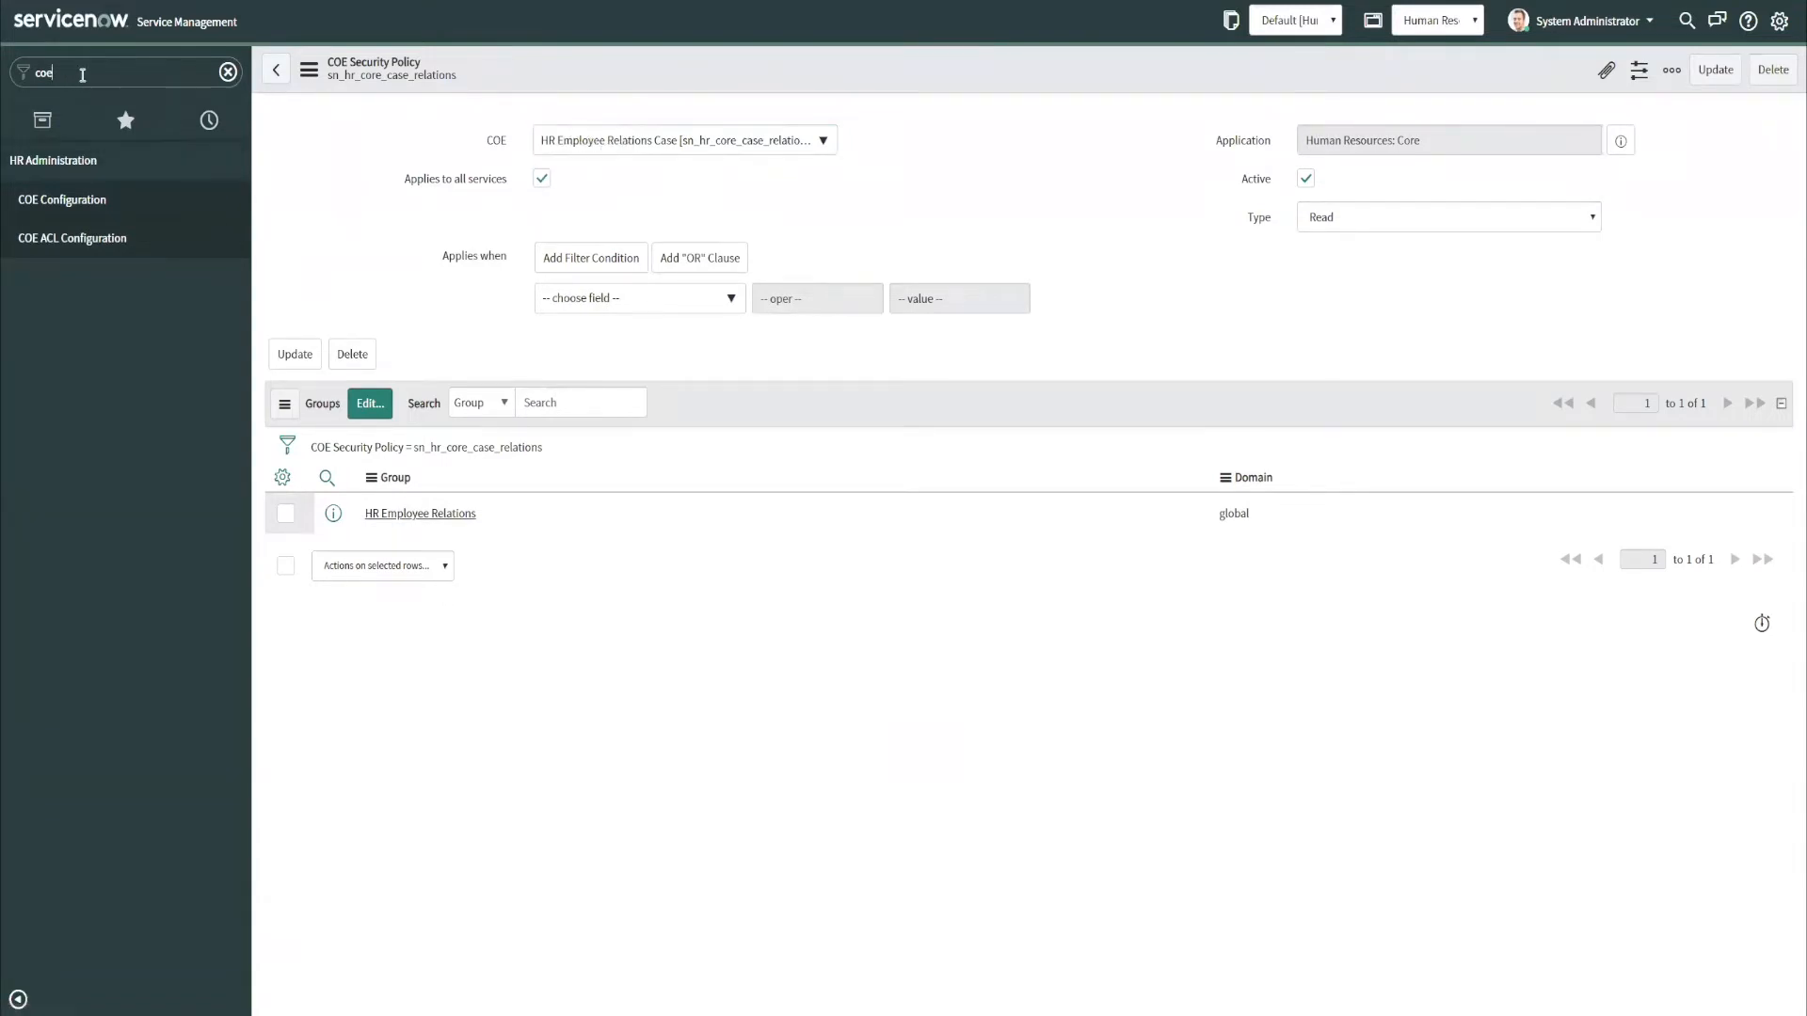
# As administrator, open the Employee Relations Cases list and case HRC0001052.
pyautogui.write('hr em')
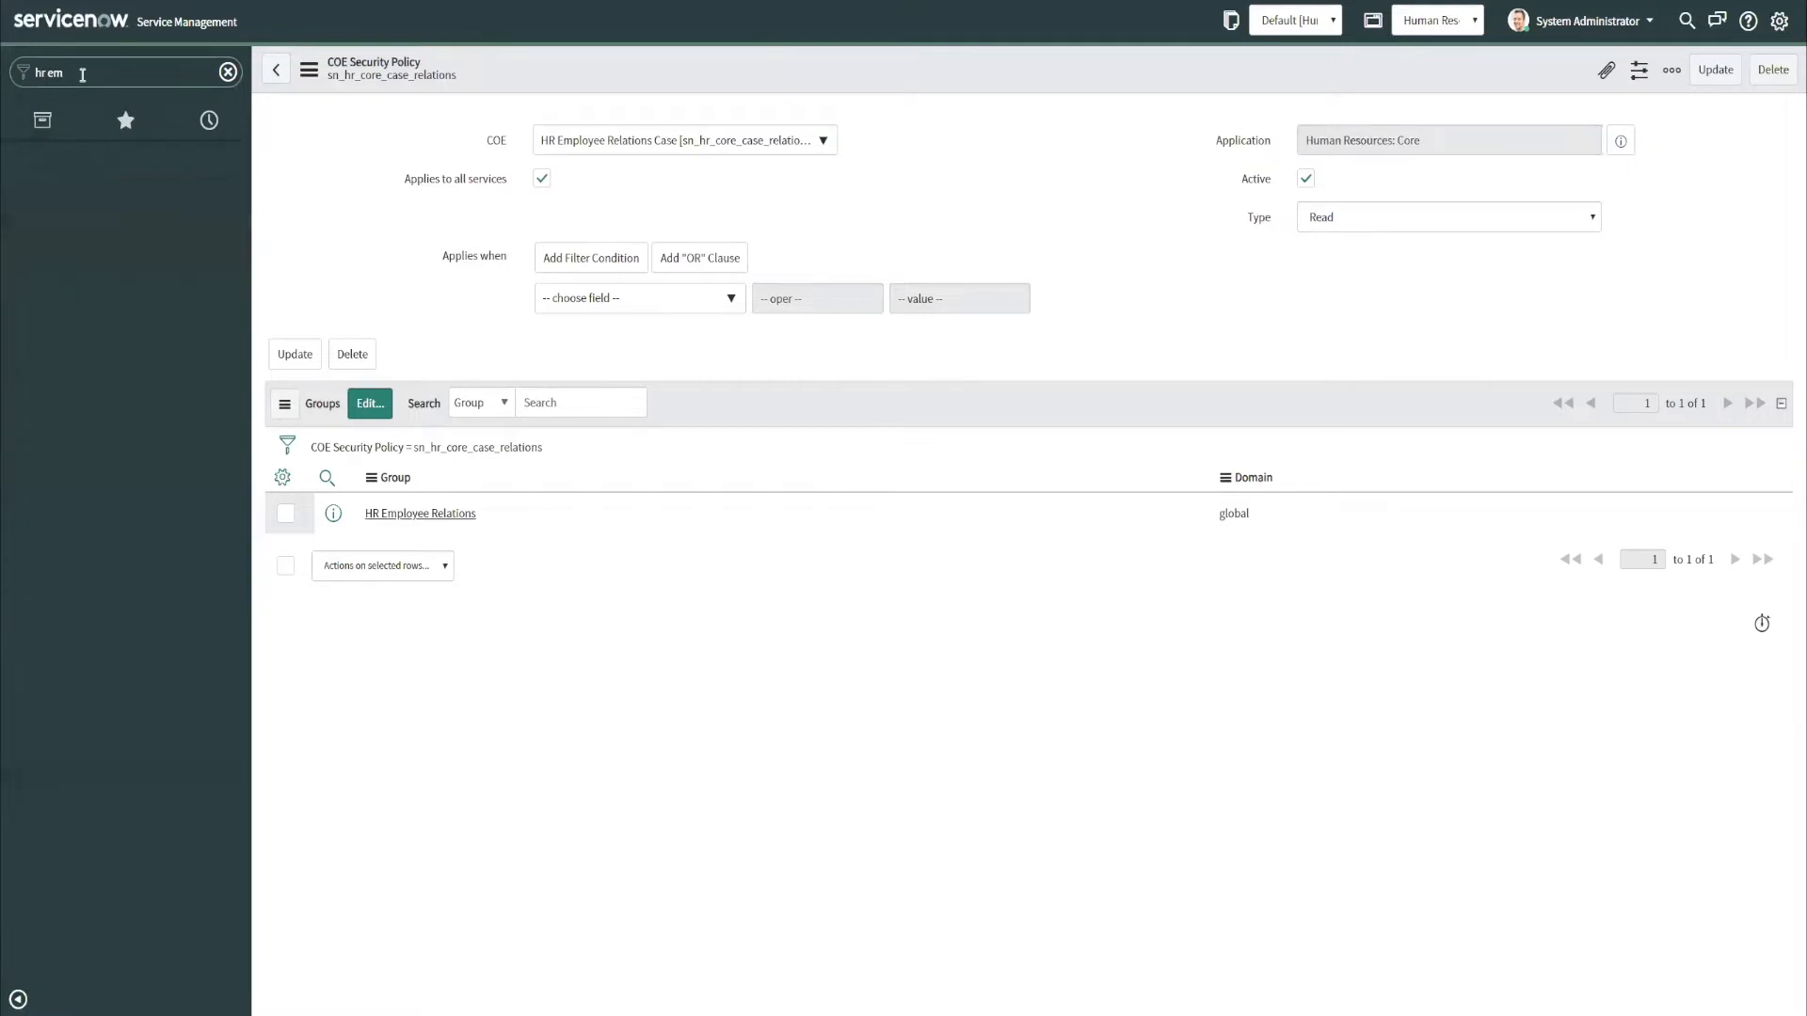
pyautogui.click(227, 72)
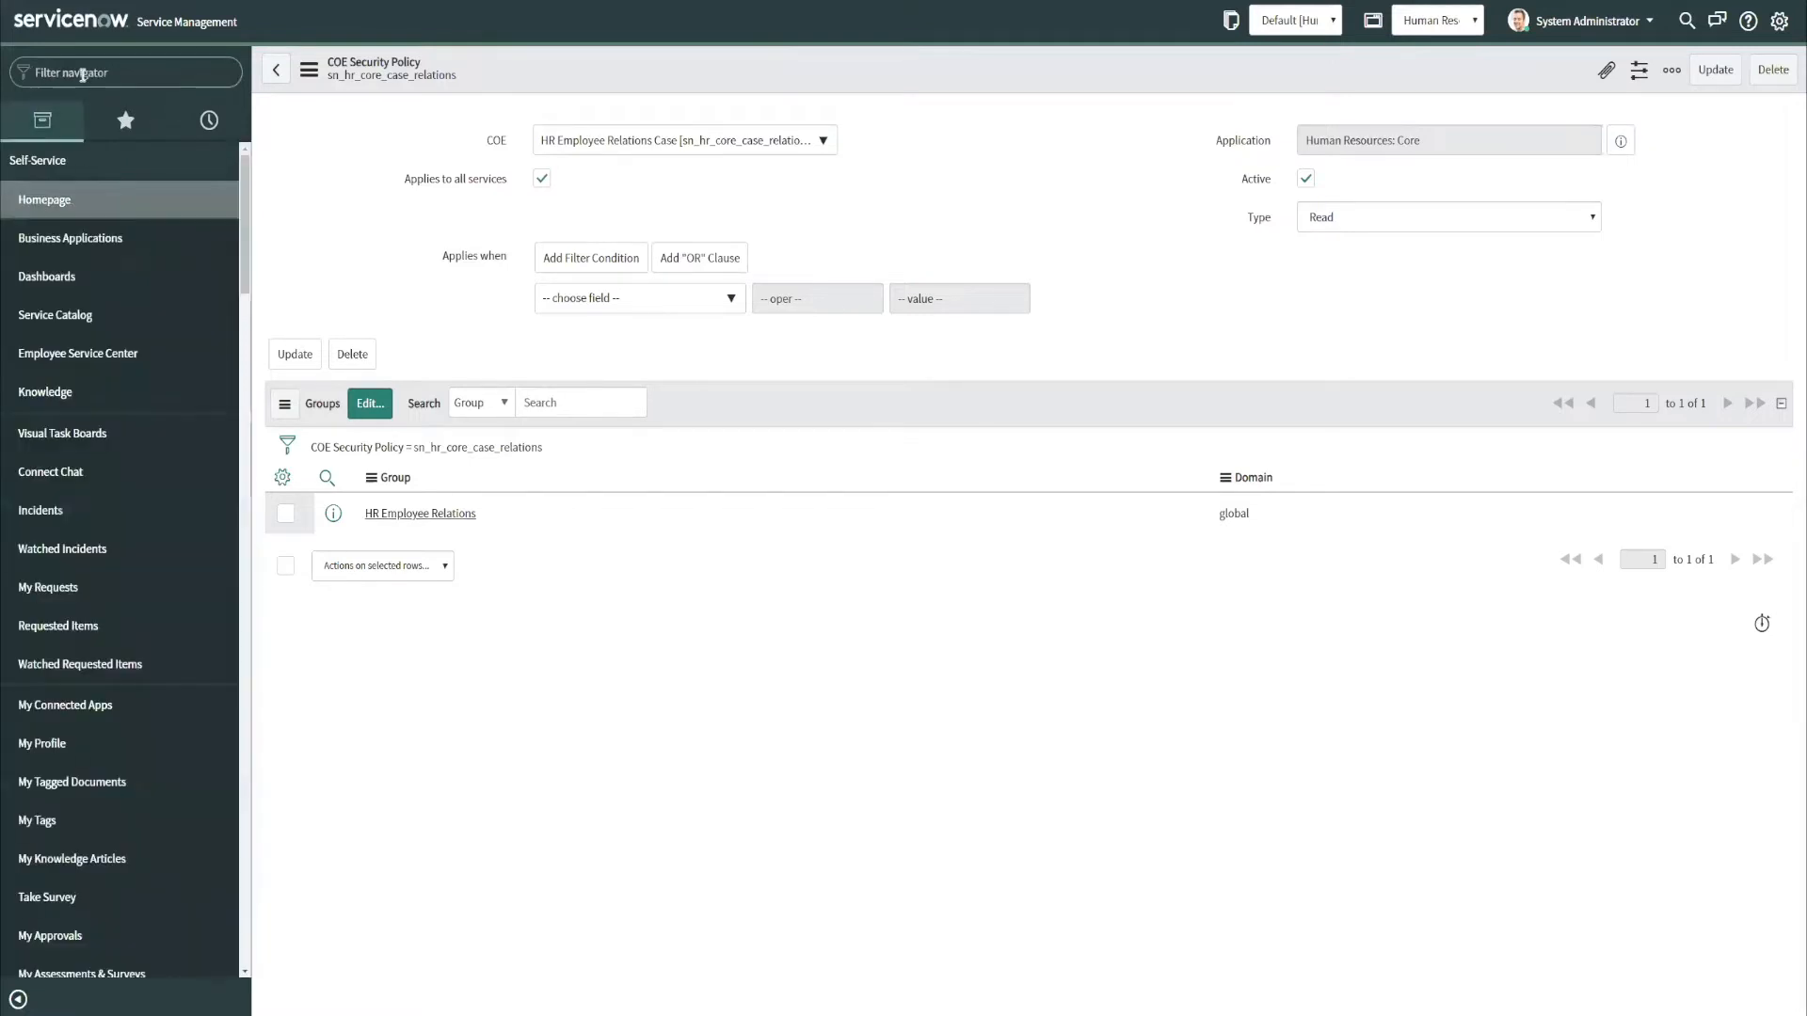
pyautogui.write('employ')
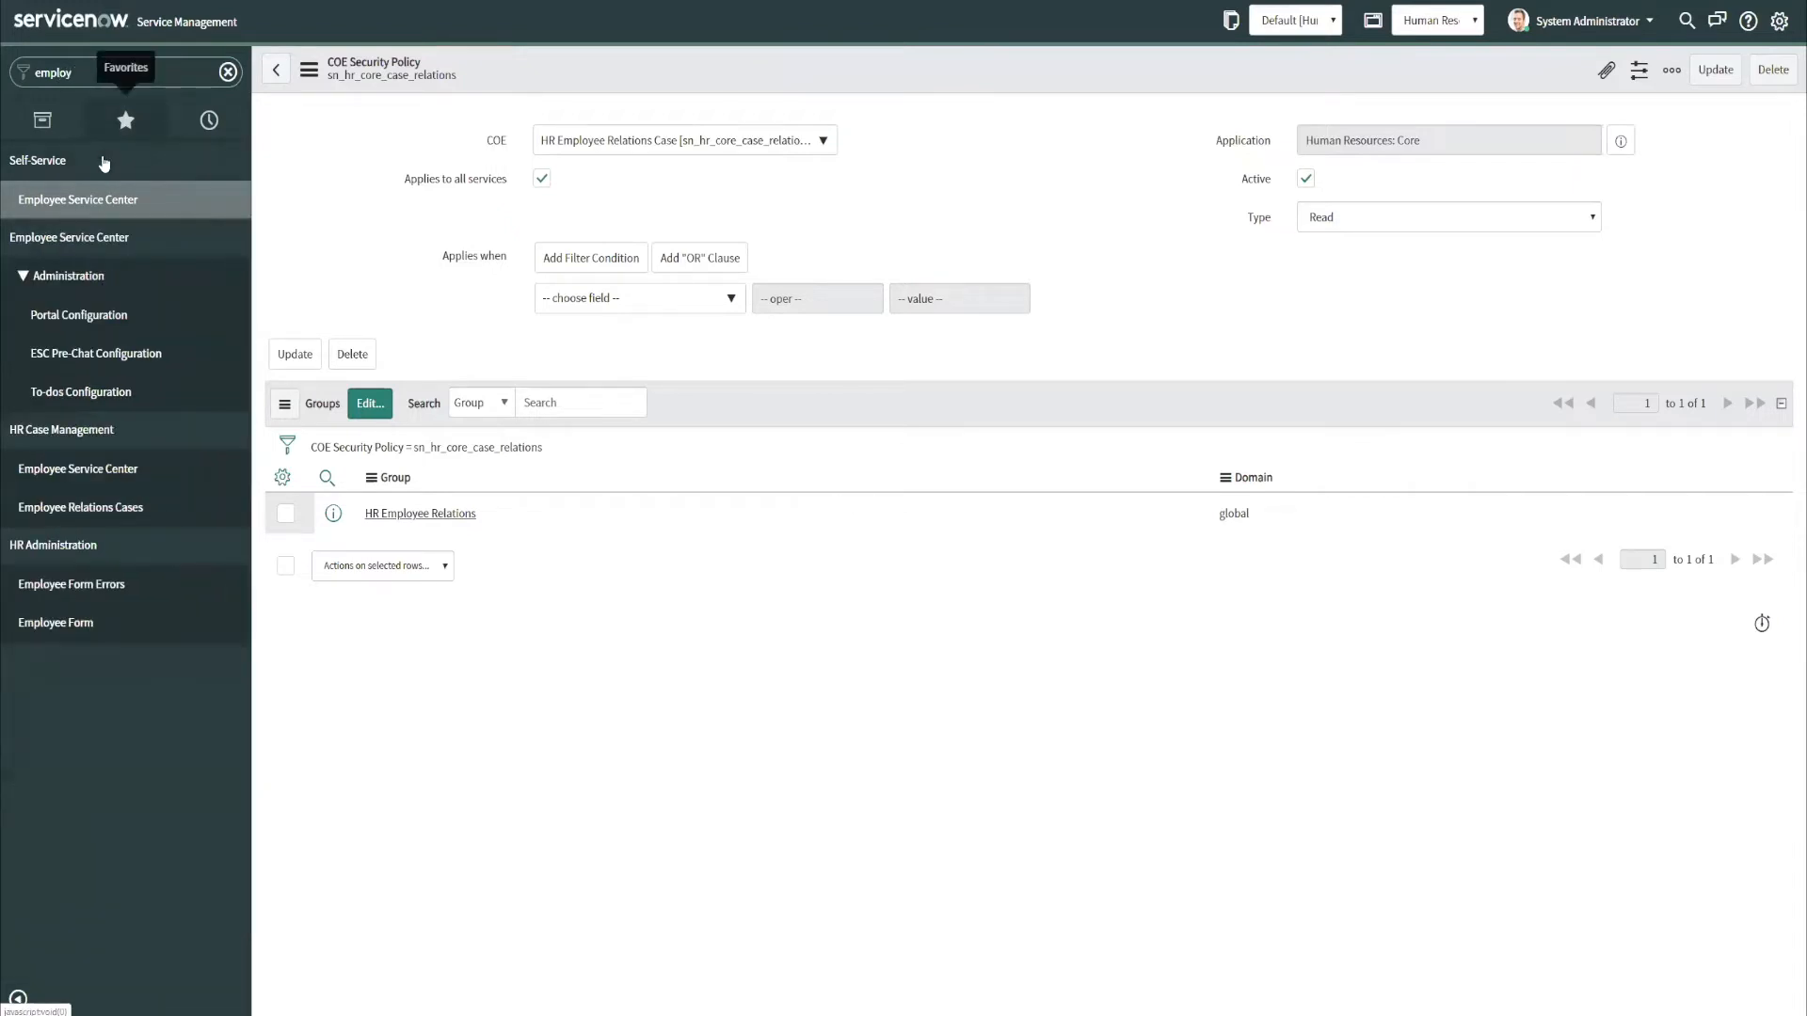
pyautogui.click(81, 507)
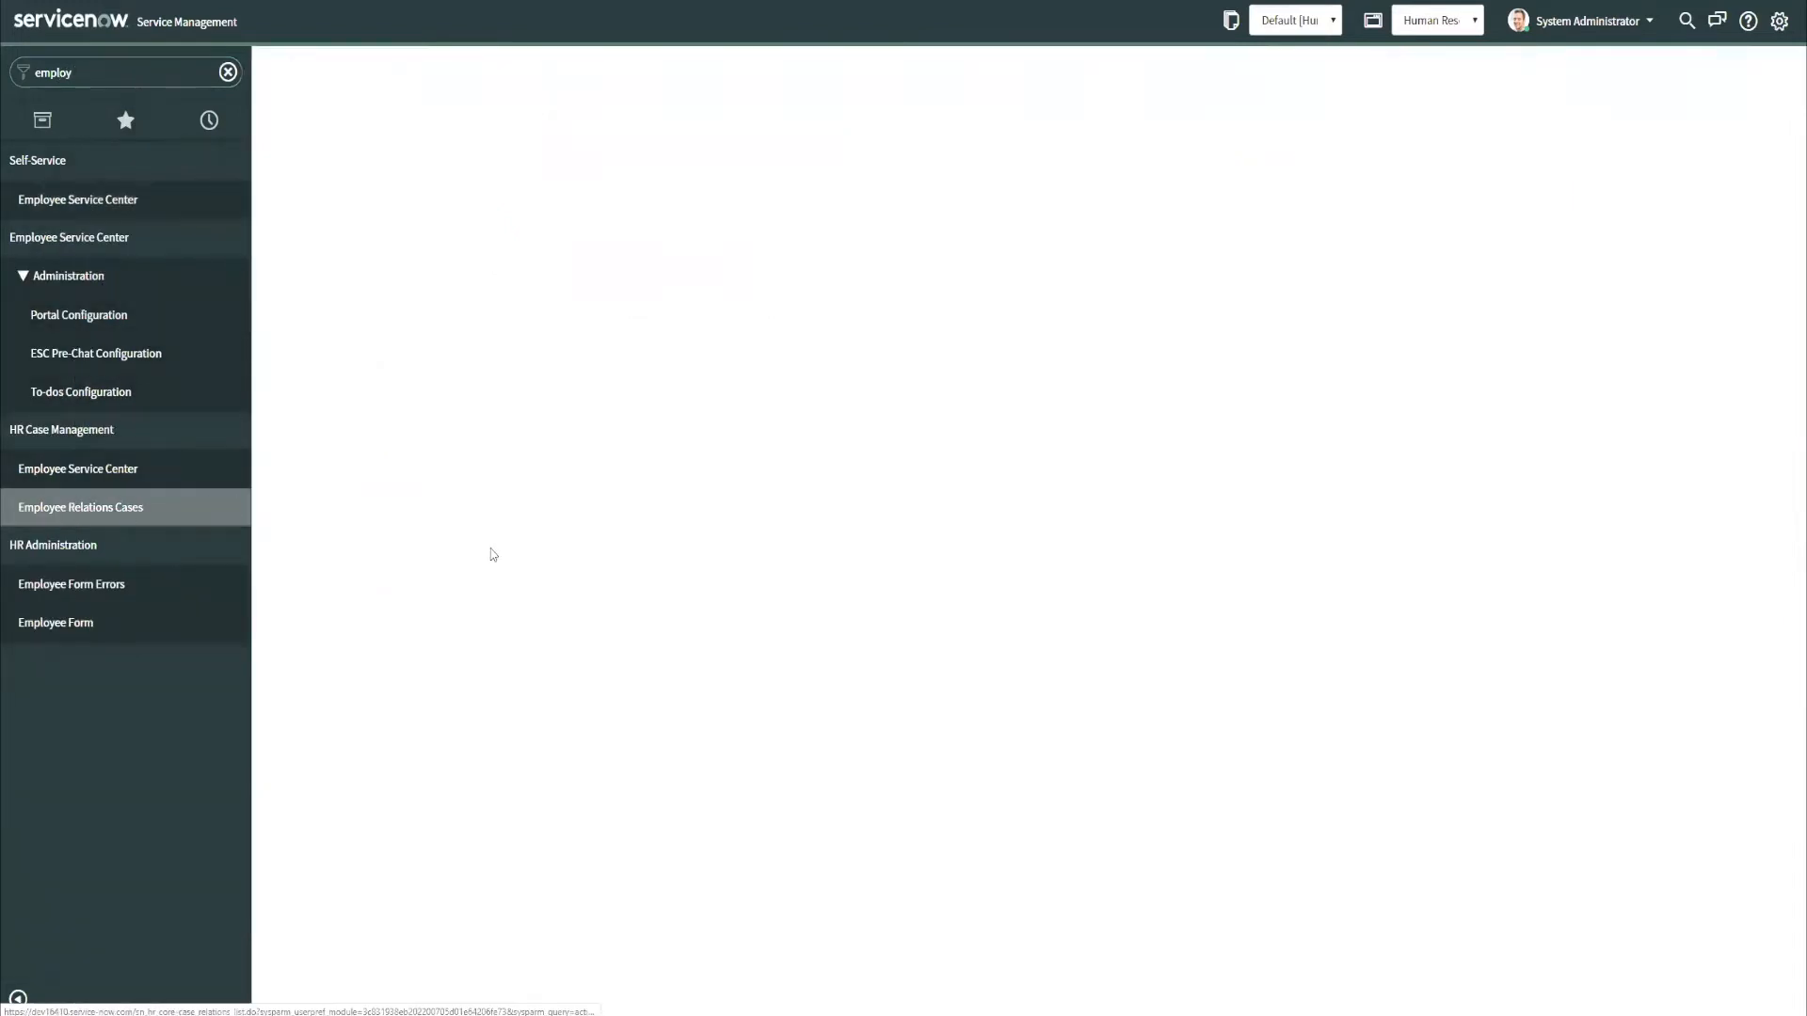
pyautogui.click(80, 507)
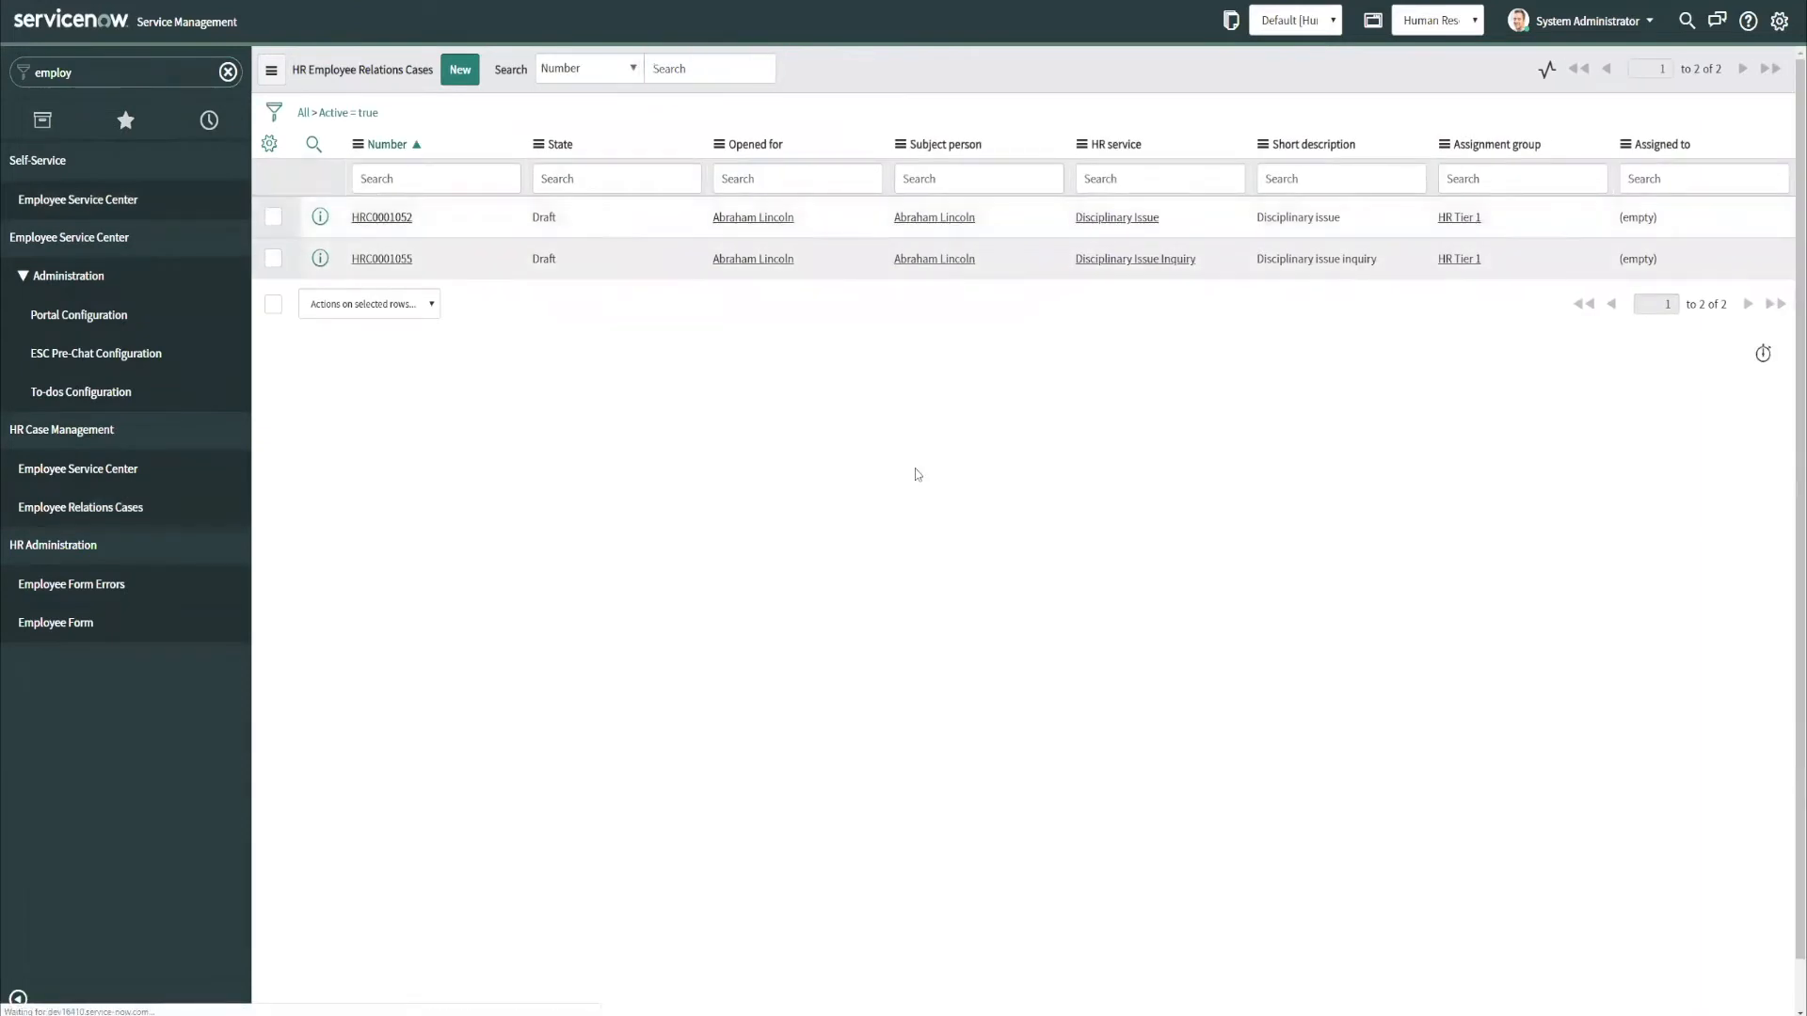
pyautogui.click(381, 217)
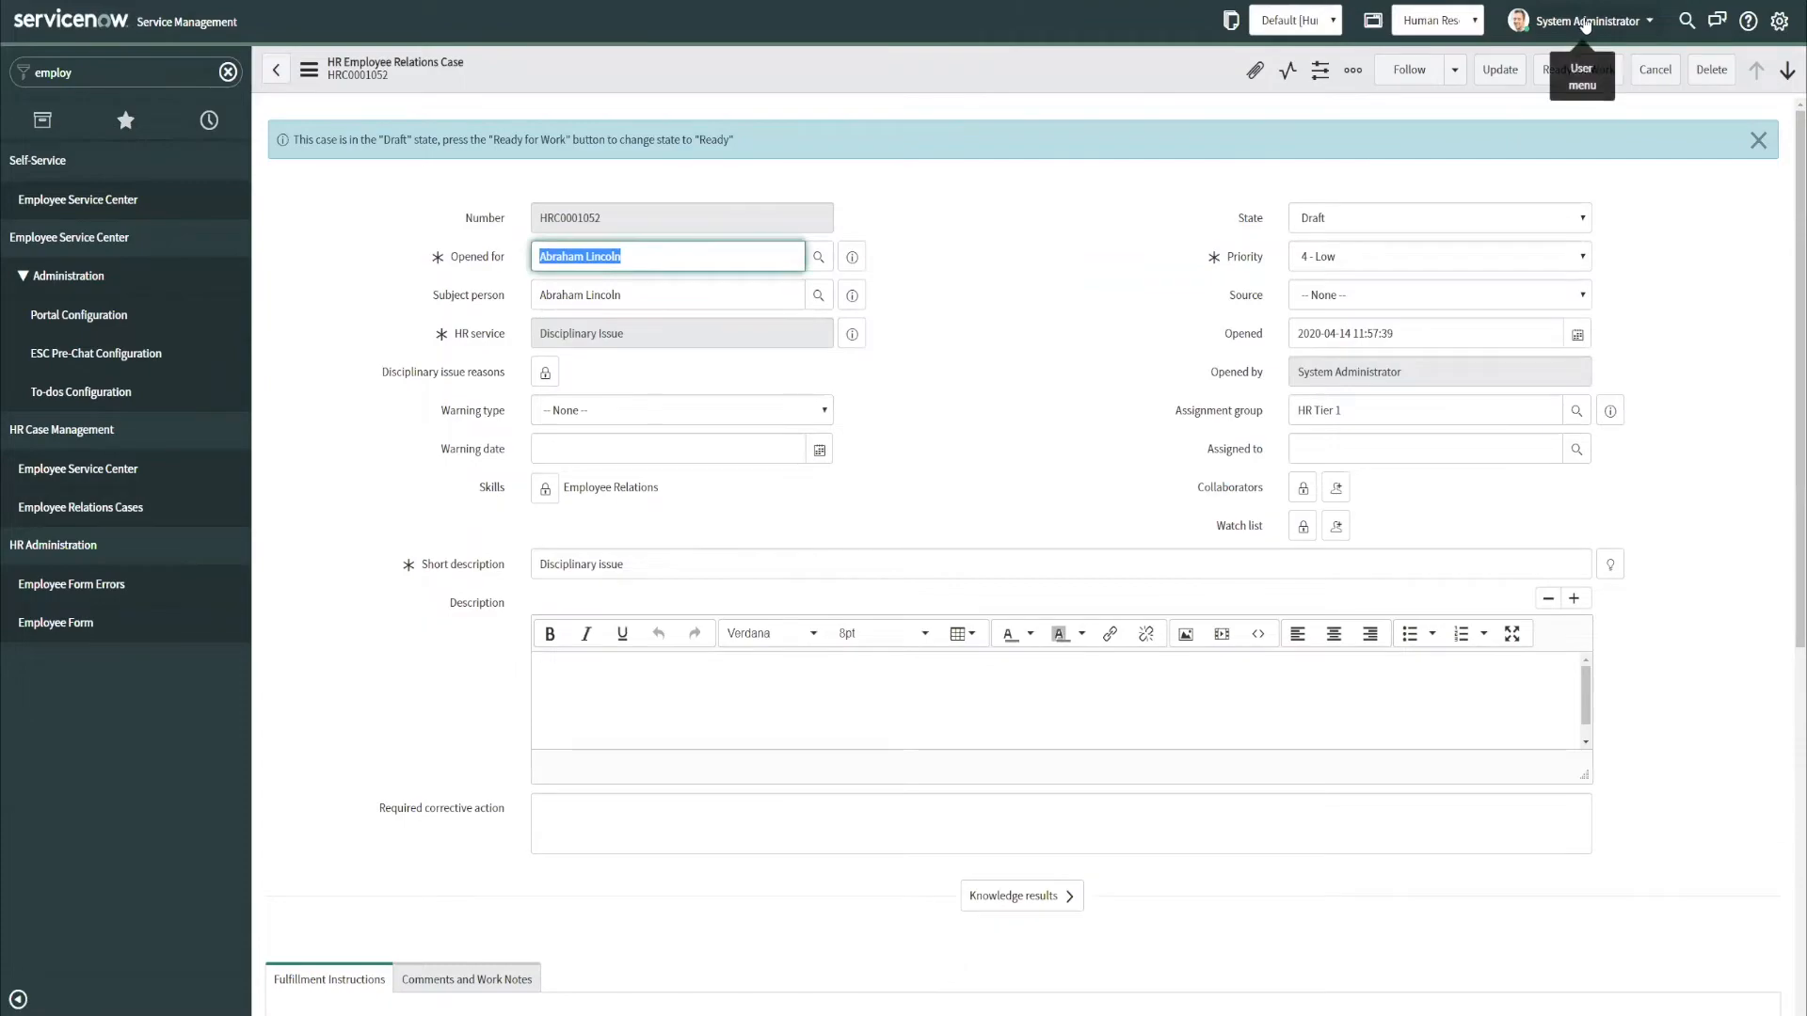
# Impersonate Abel Tuter and confirm Employee Relations Cases shows no records under All.
pyautogui.click(1580, 21)
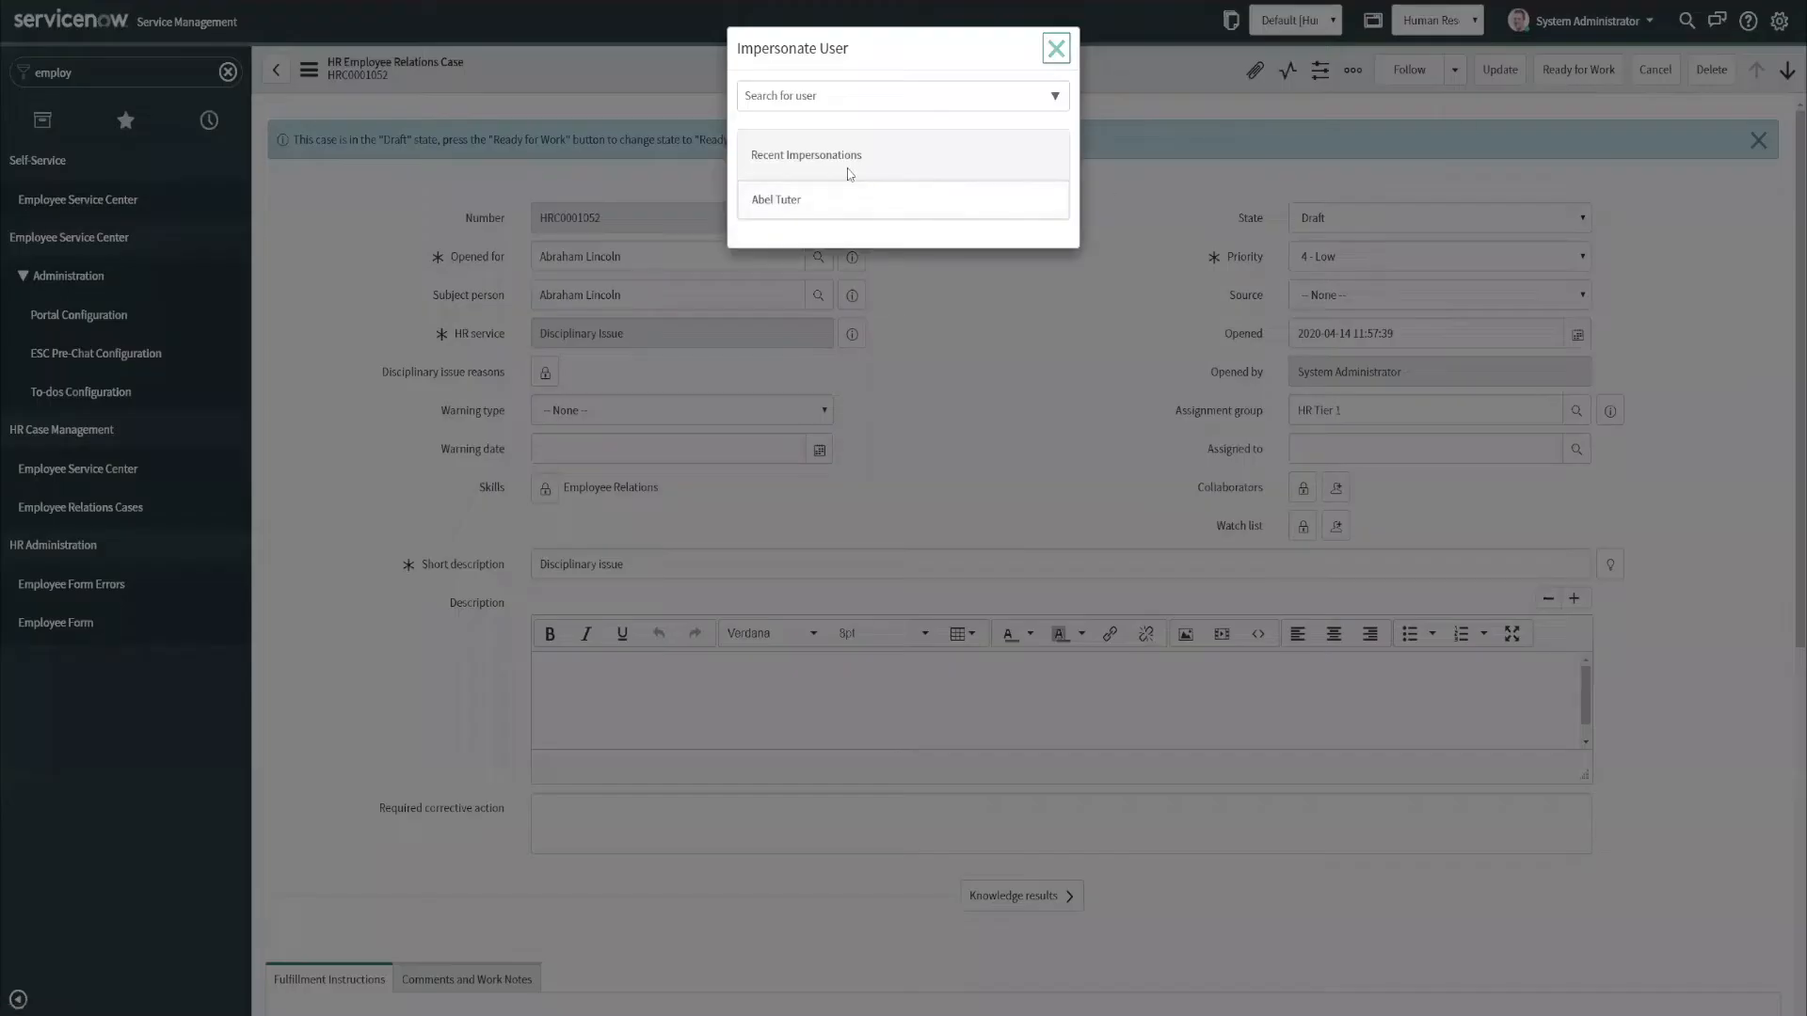
pyautogui.click(776, 200)
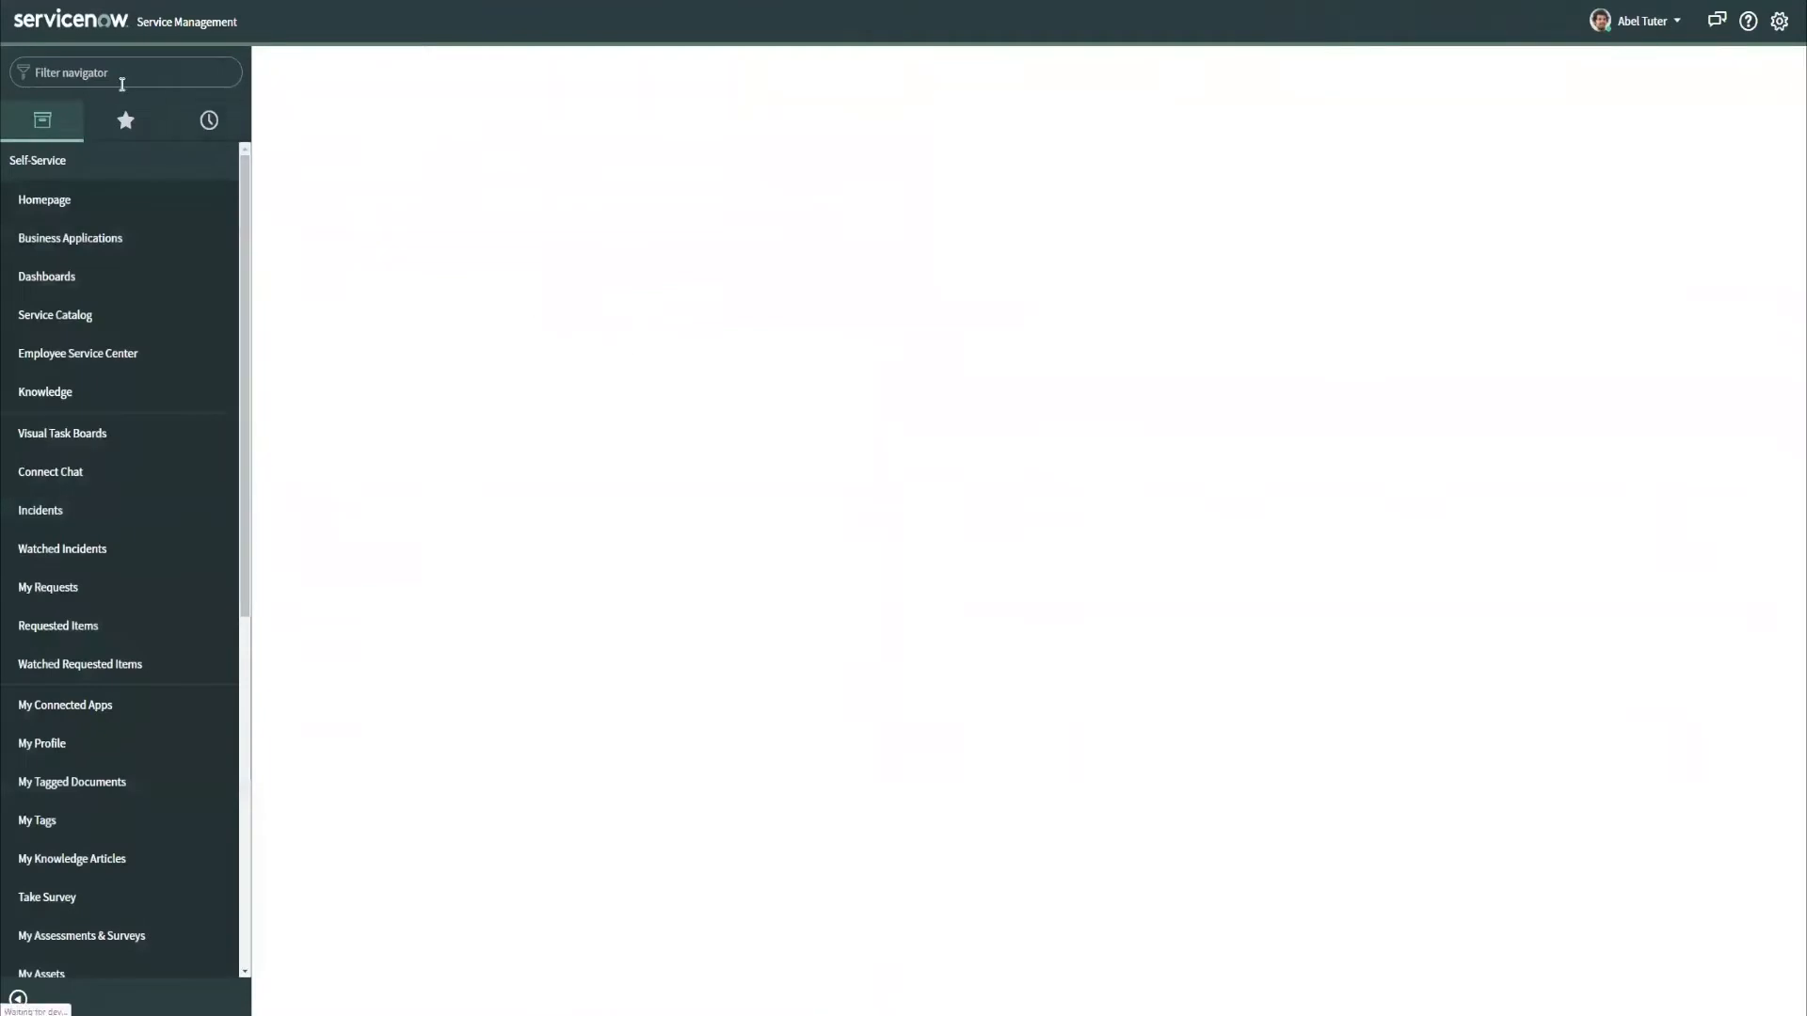
pyautogui.write('em')
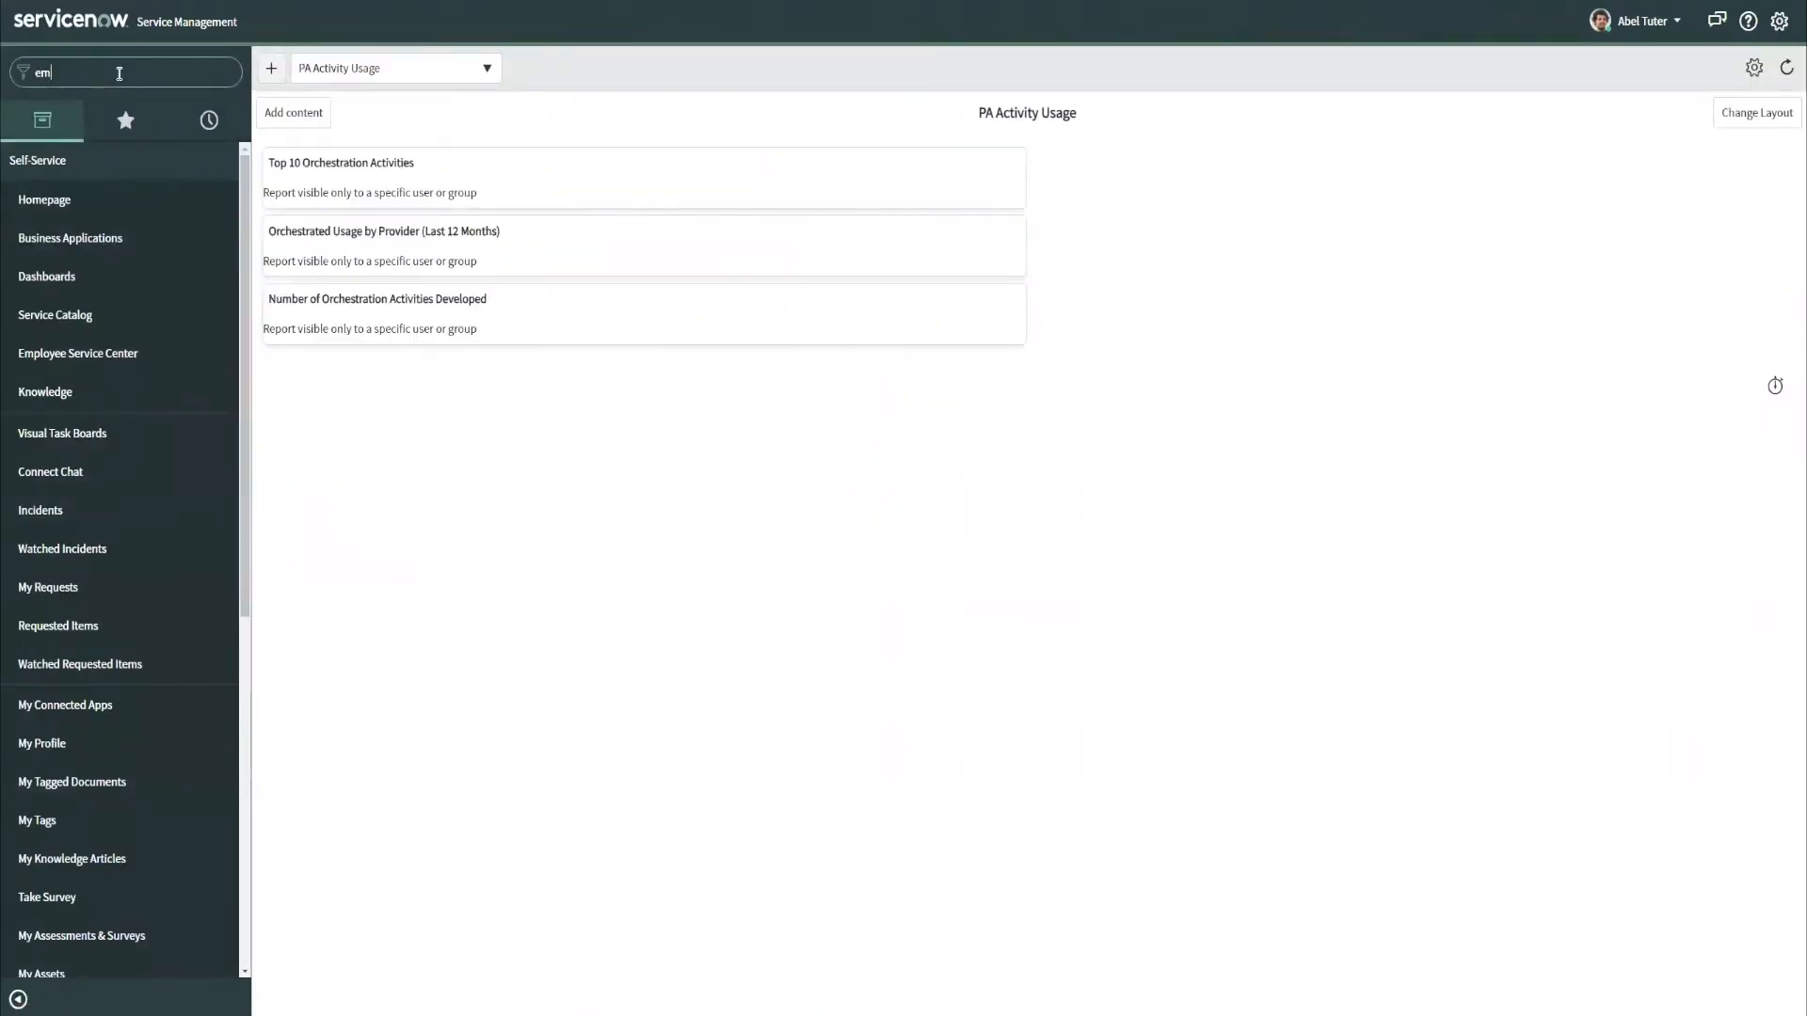
pyautogui.write('ployee')
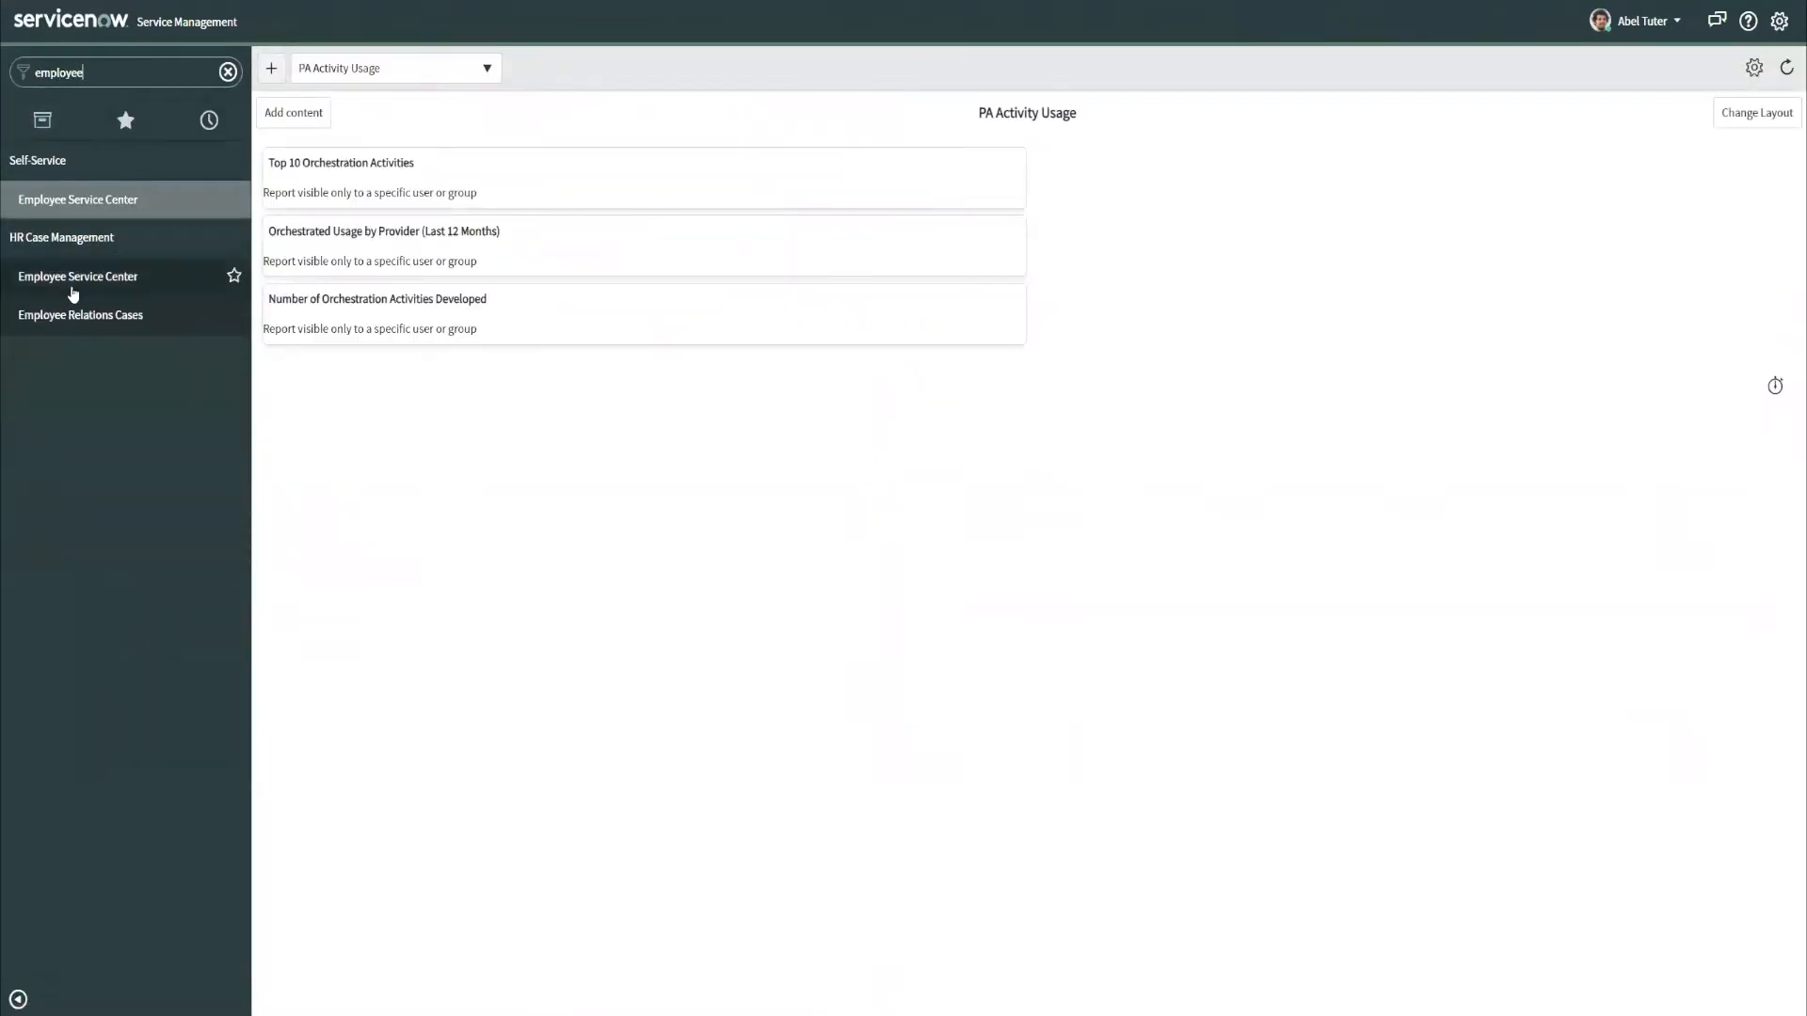
pyautogui.click(81, 314)
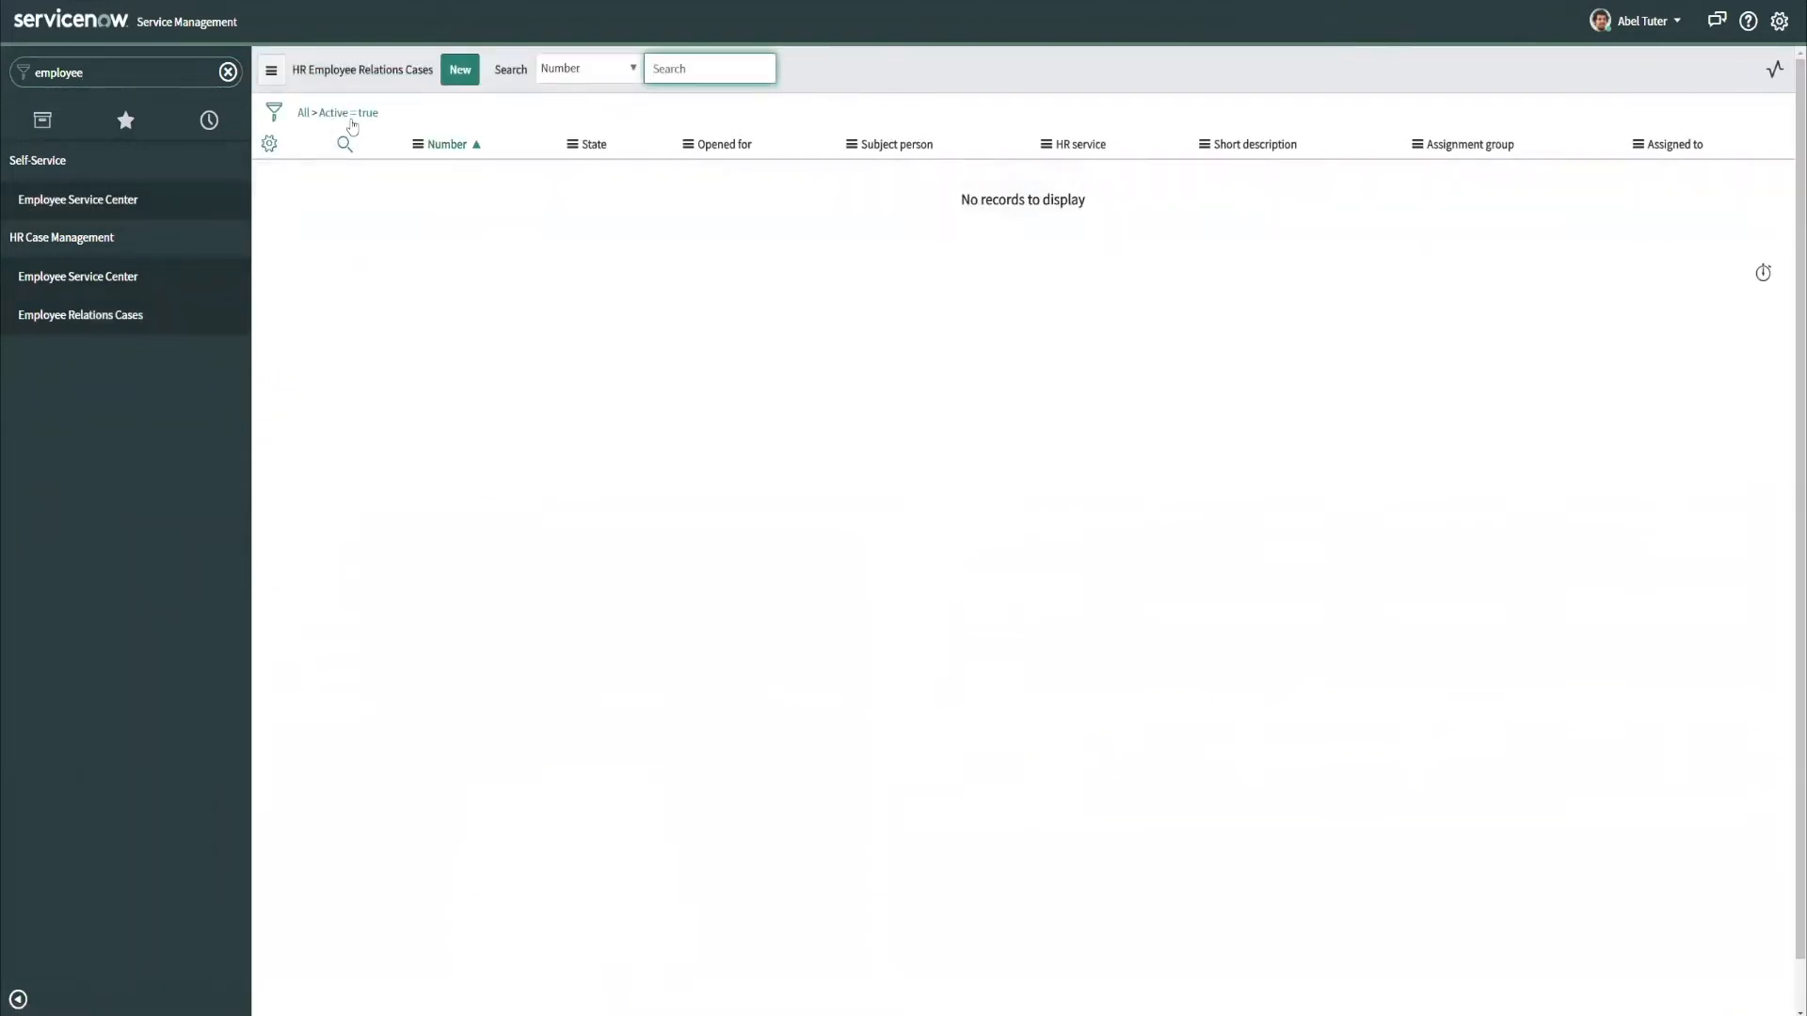
pyautogui.click(334, 112)
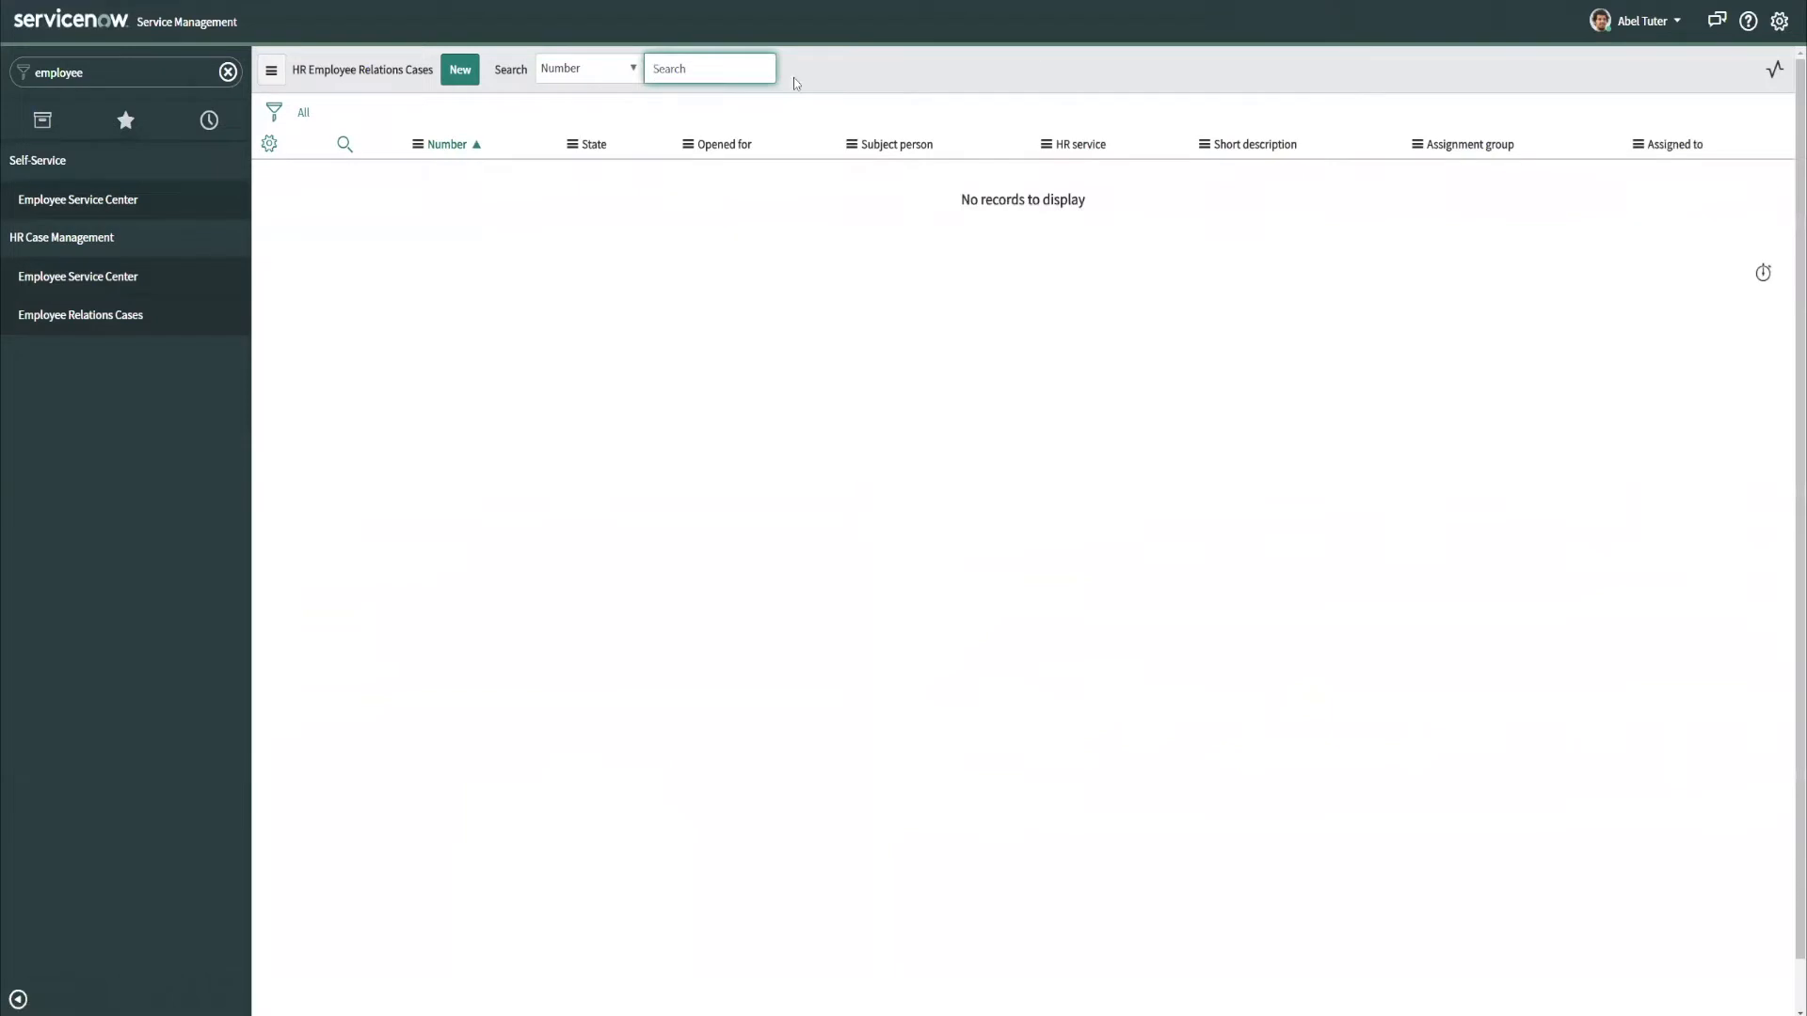
pyautogui.moveTo(384, 380)
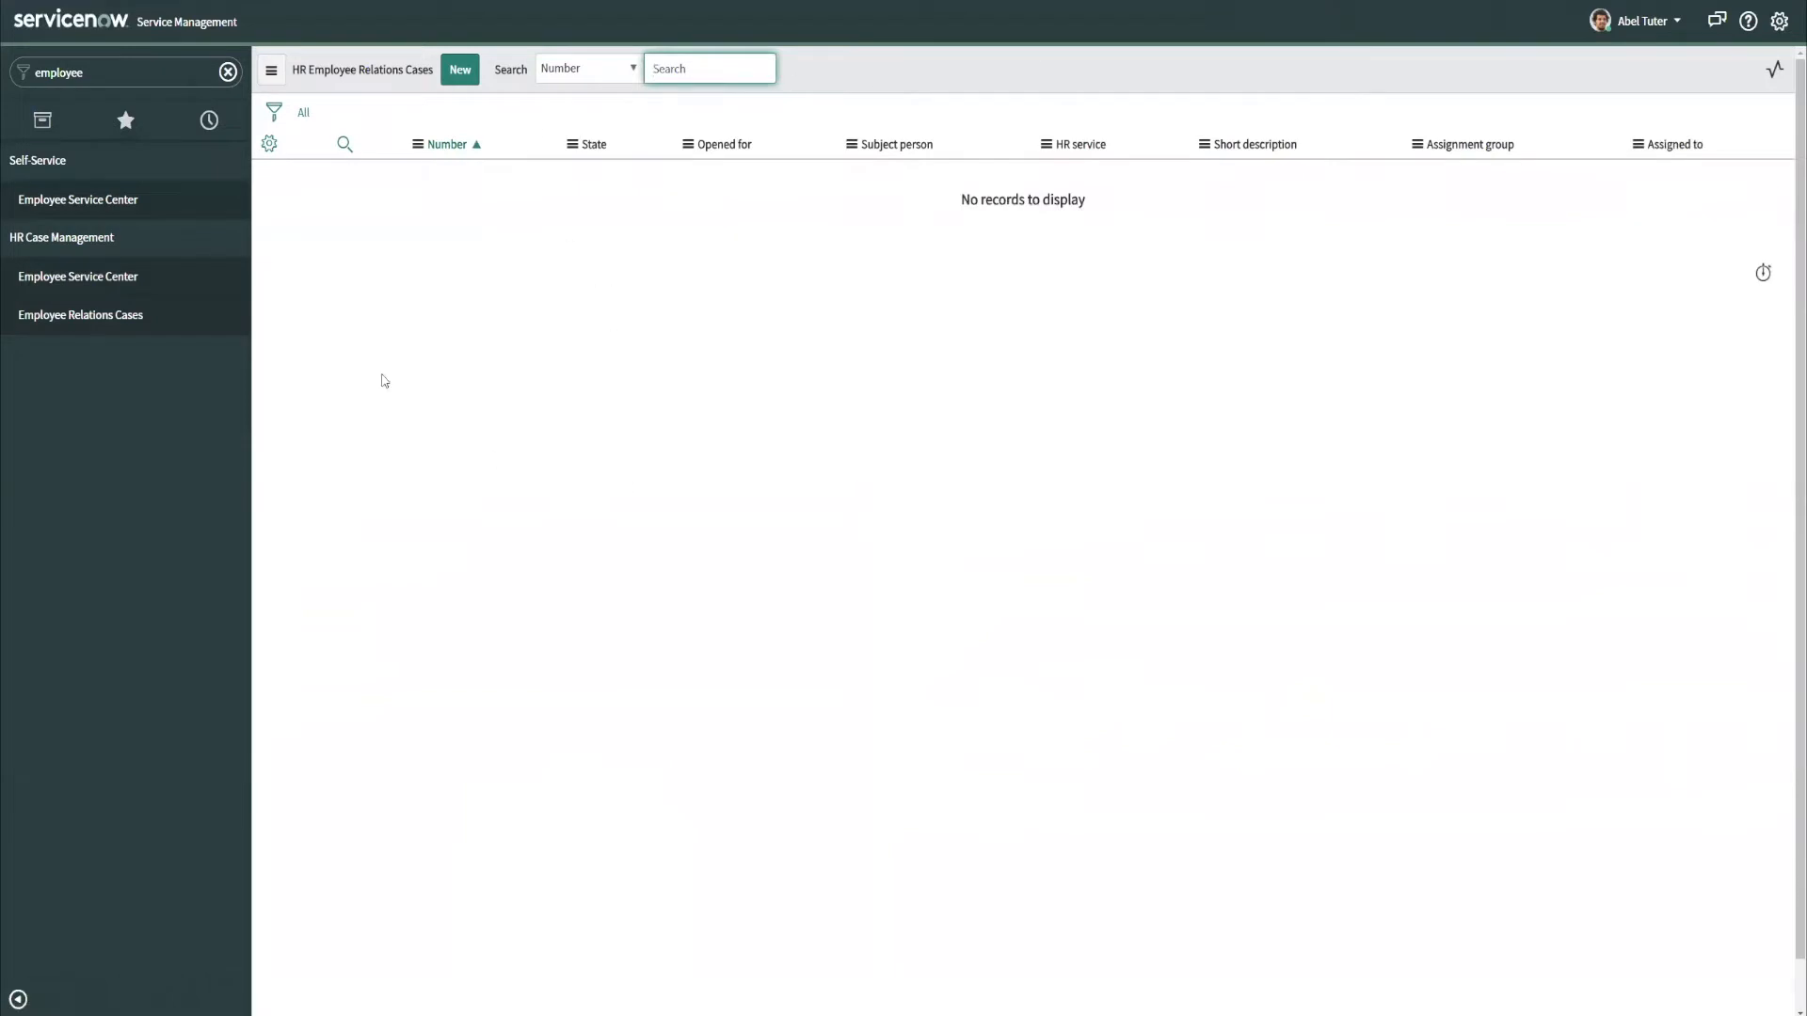
pyautogui.moveTo(1308, 240)
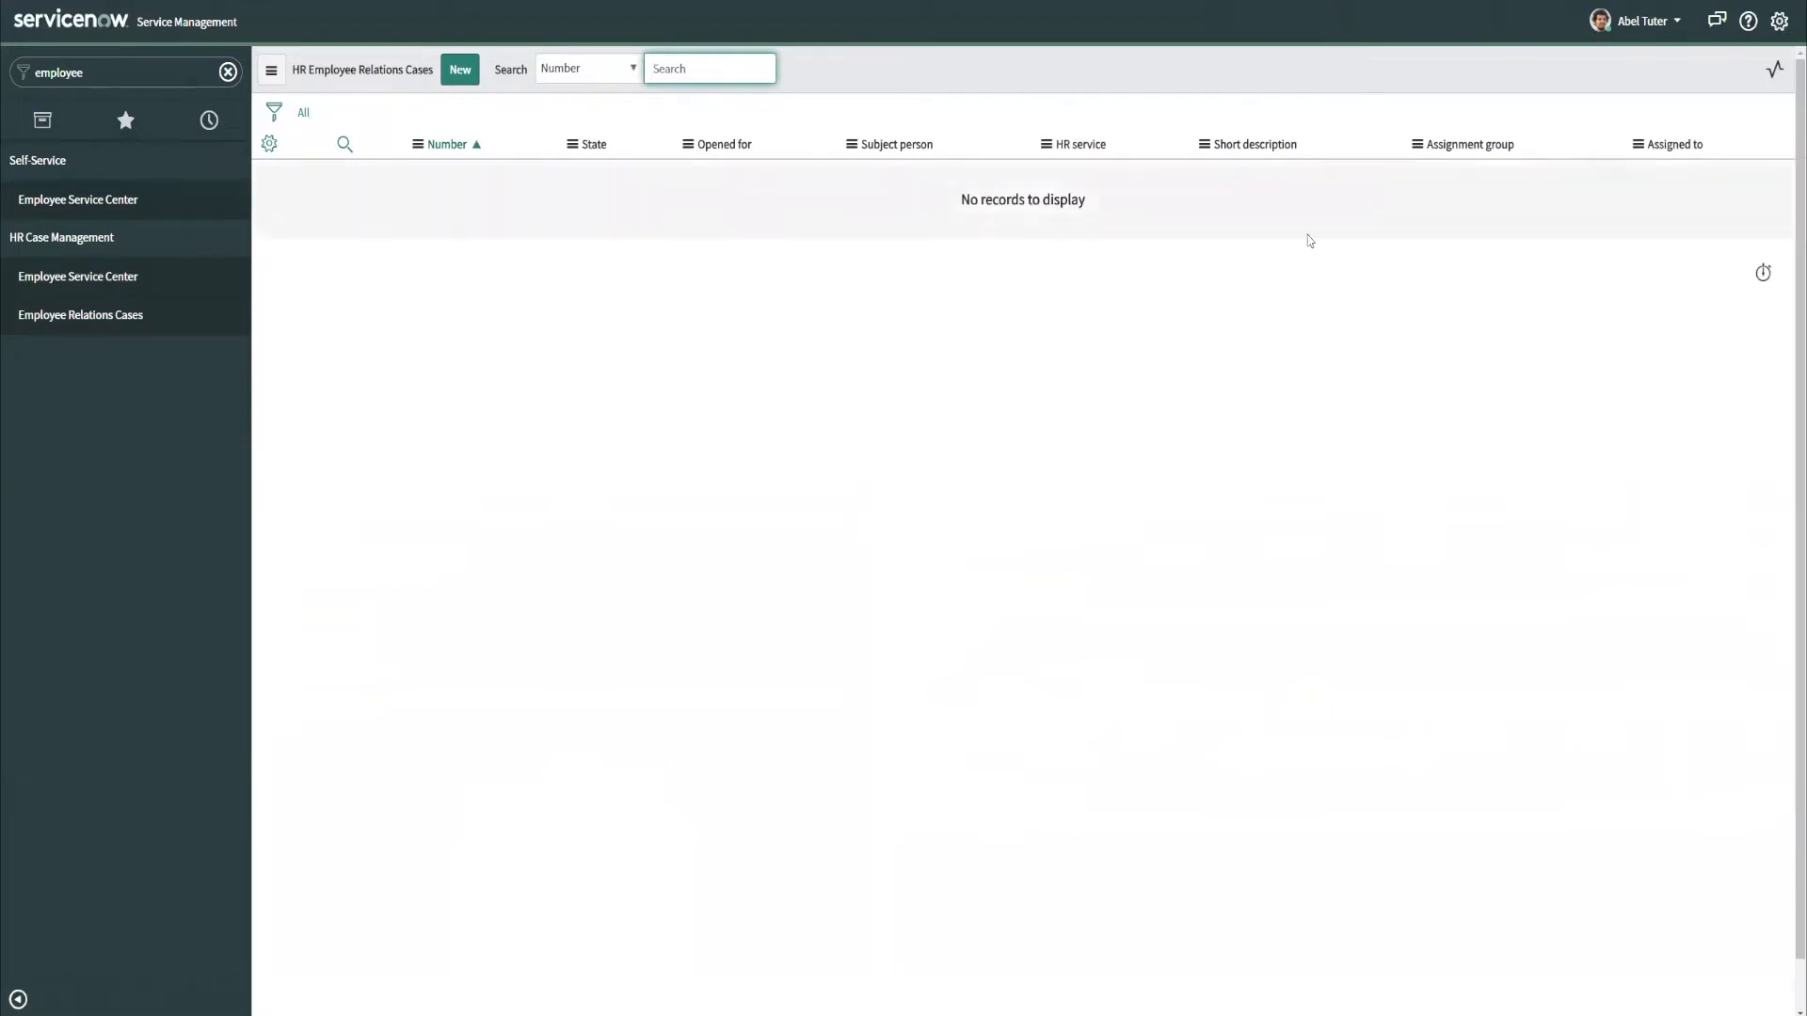
pyautogui.moveTo(1637, 21)
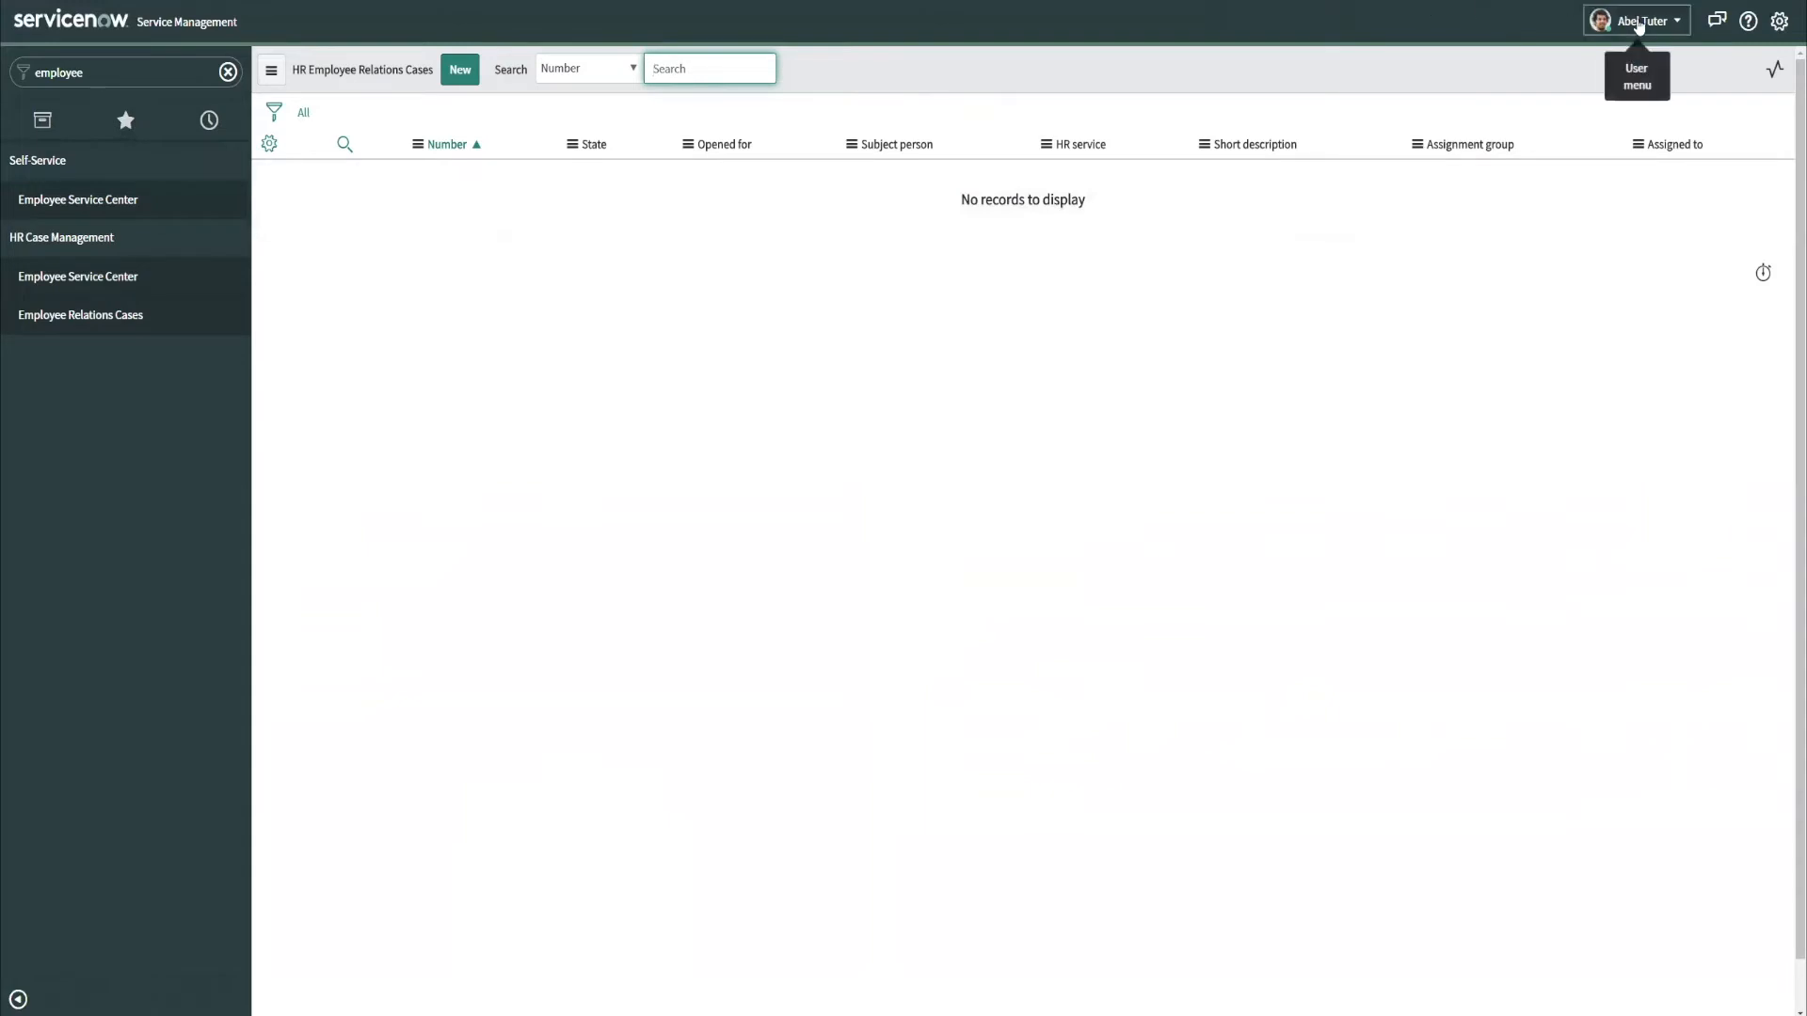
# End impersonation and reopen the Employee Relations read COE security policy.
pyautogui.click(1635, 20)
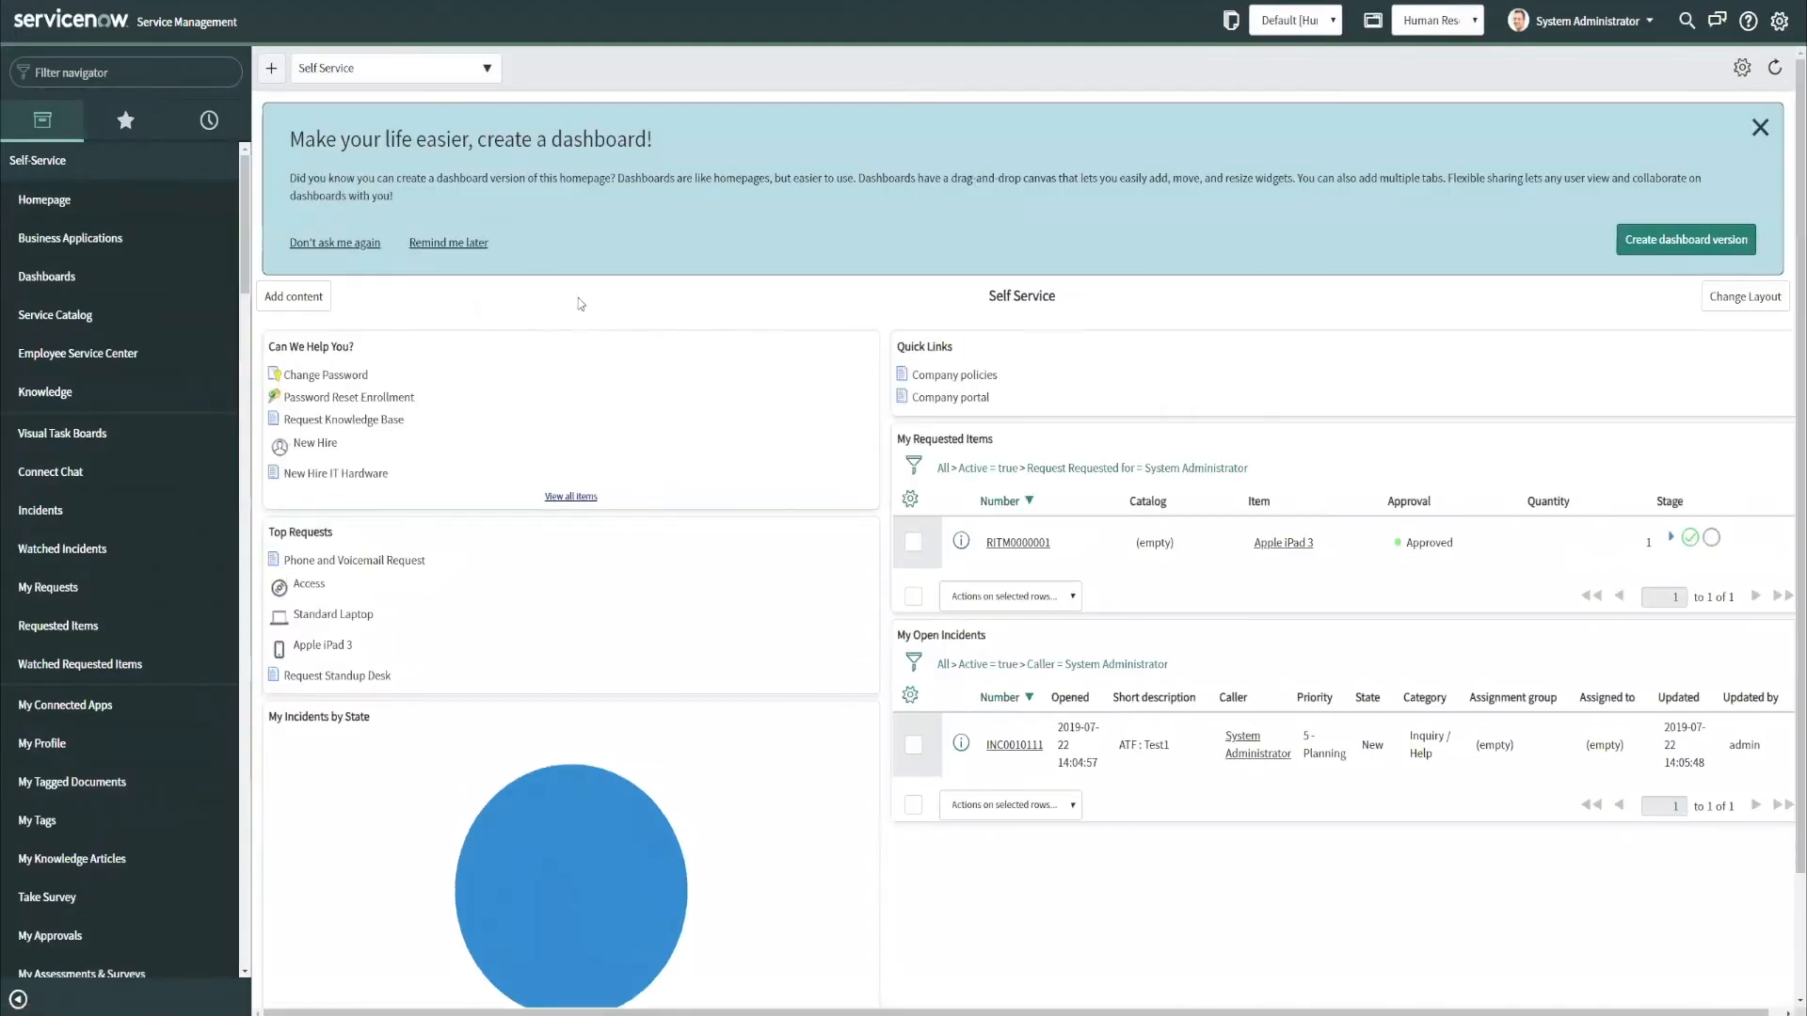
pyautogui.write('coe')
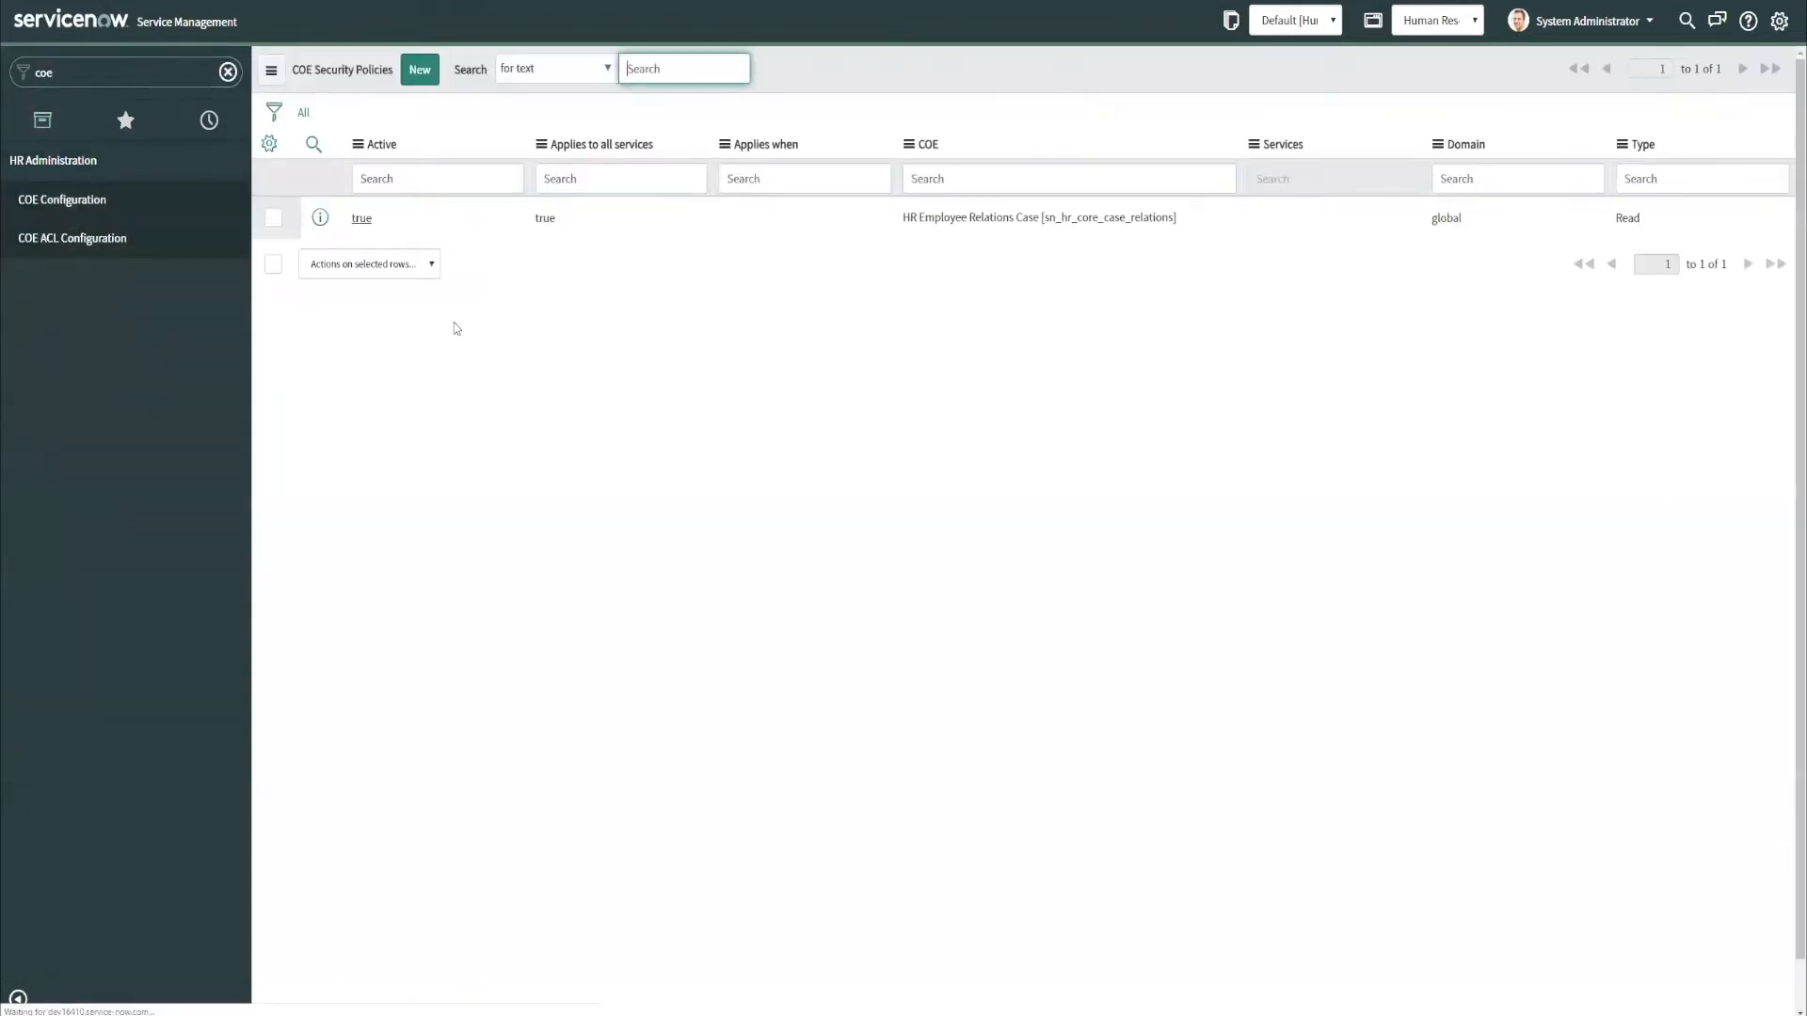
pyautogui.moveTo(361, 219)
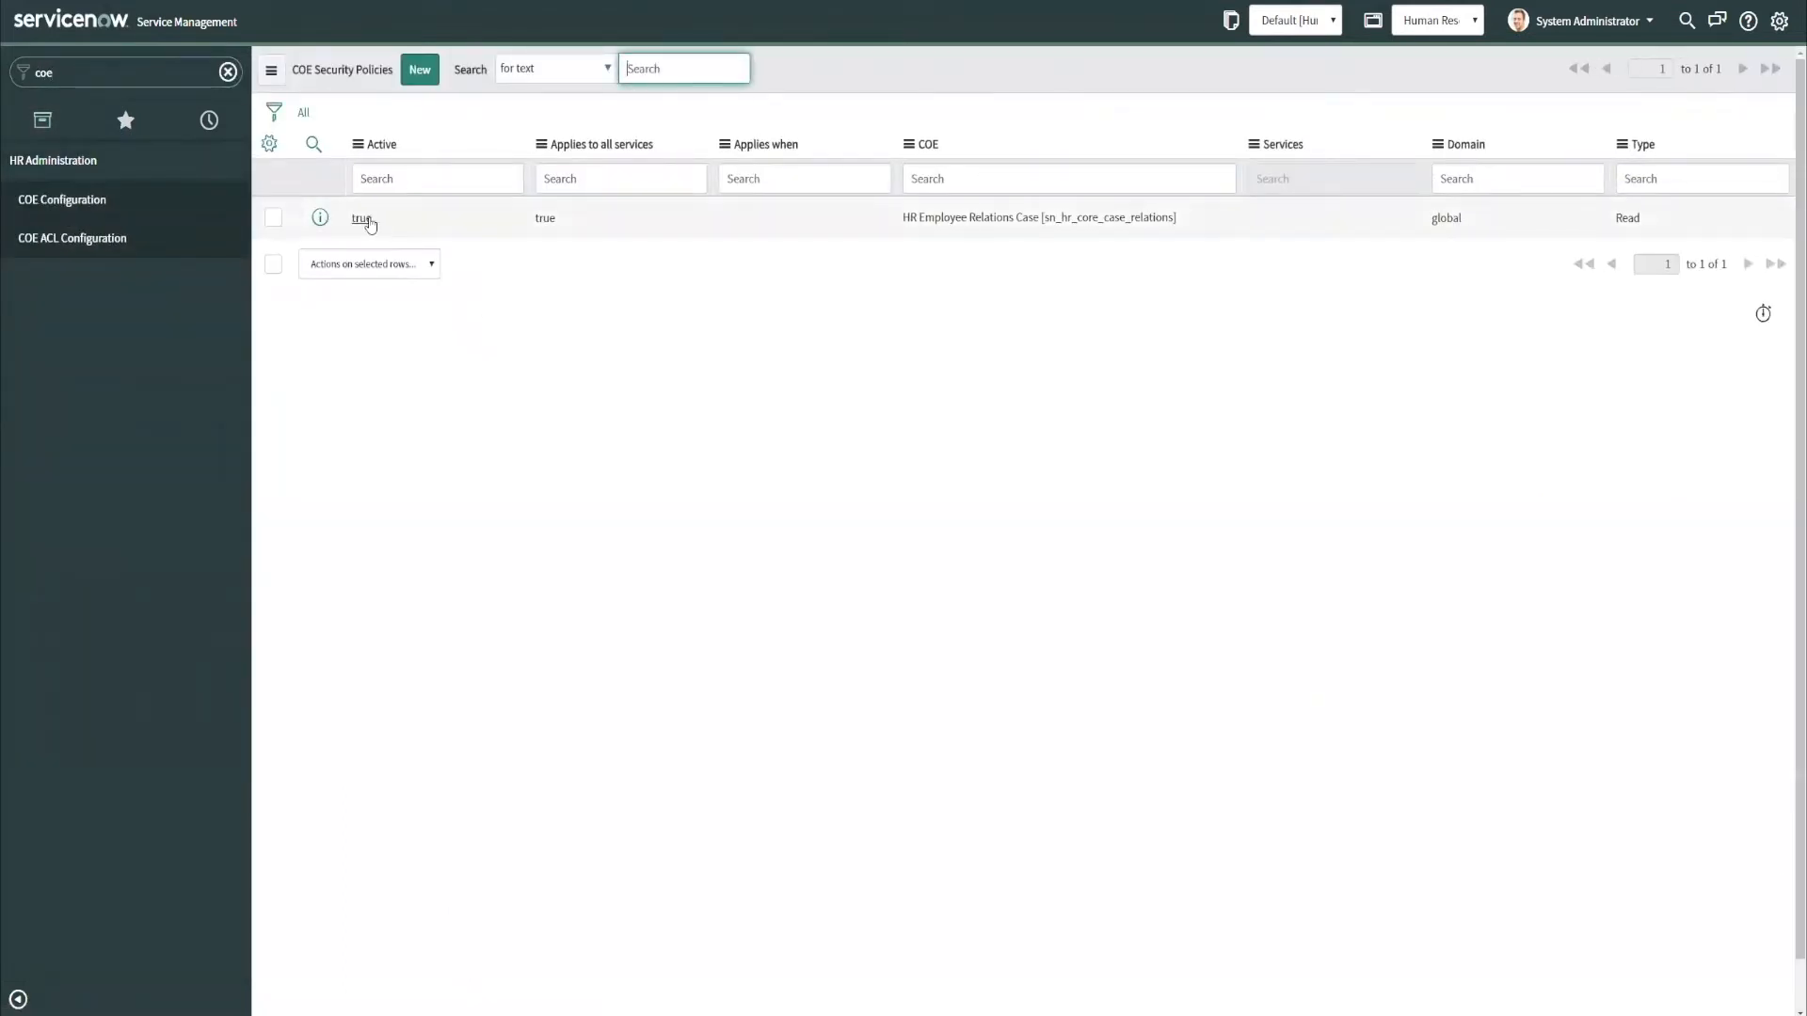
pyautogui.click(361, 217)
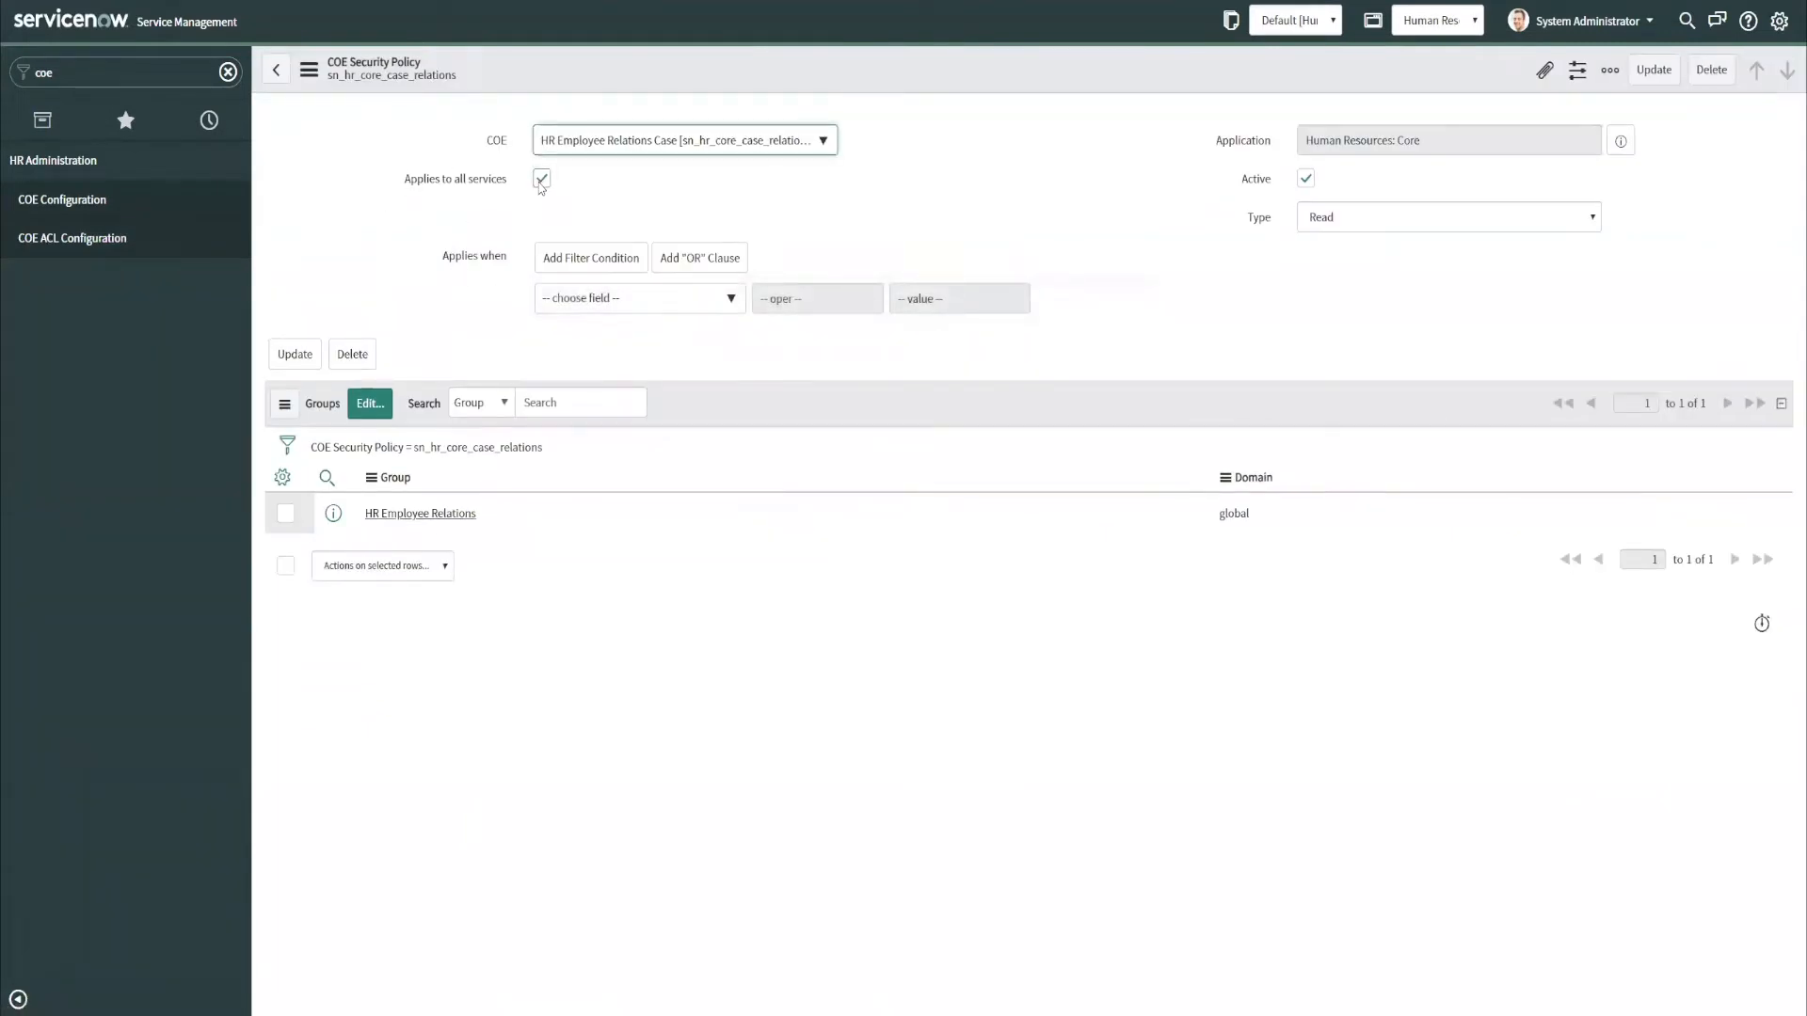
# Replace 'all services' with Disciplinary Issue on the policy and update it.
pyautogui.click(542, 180)
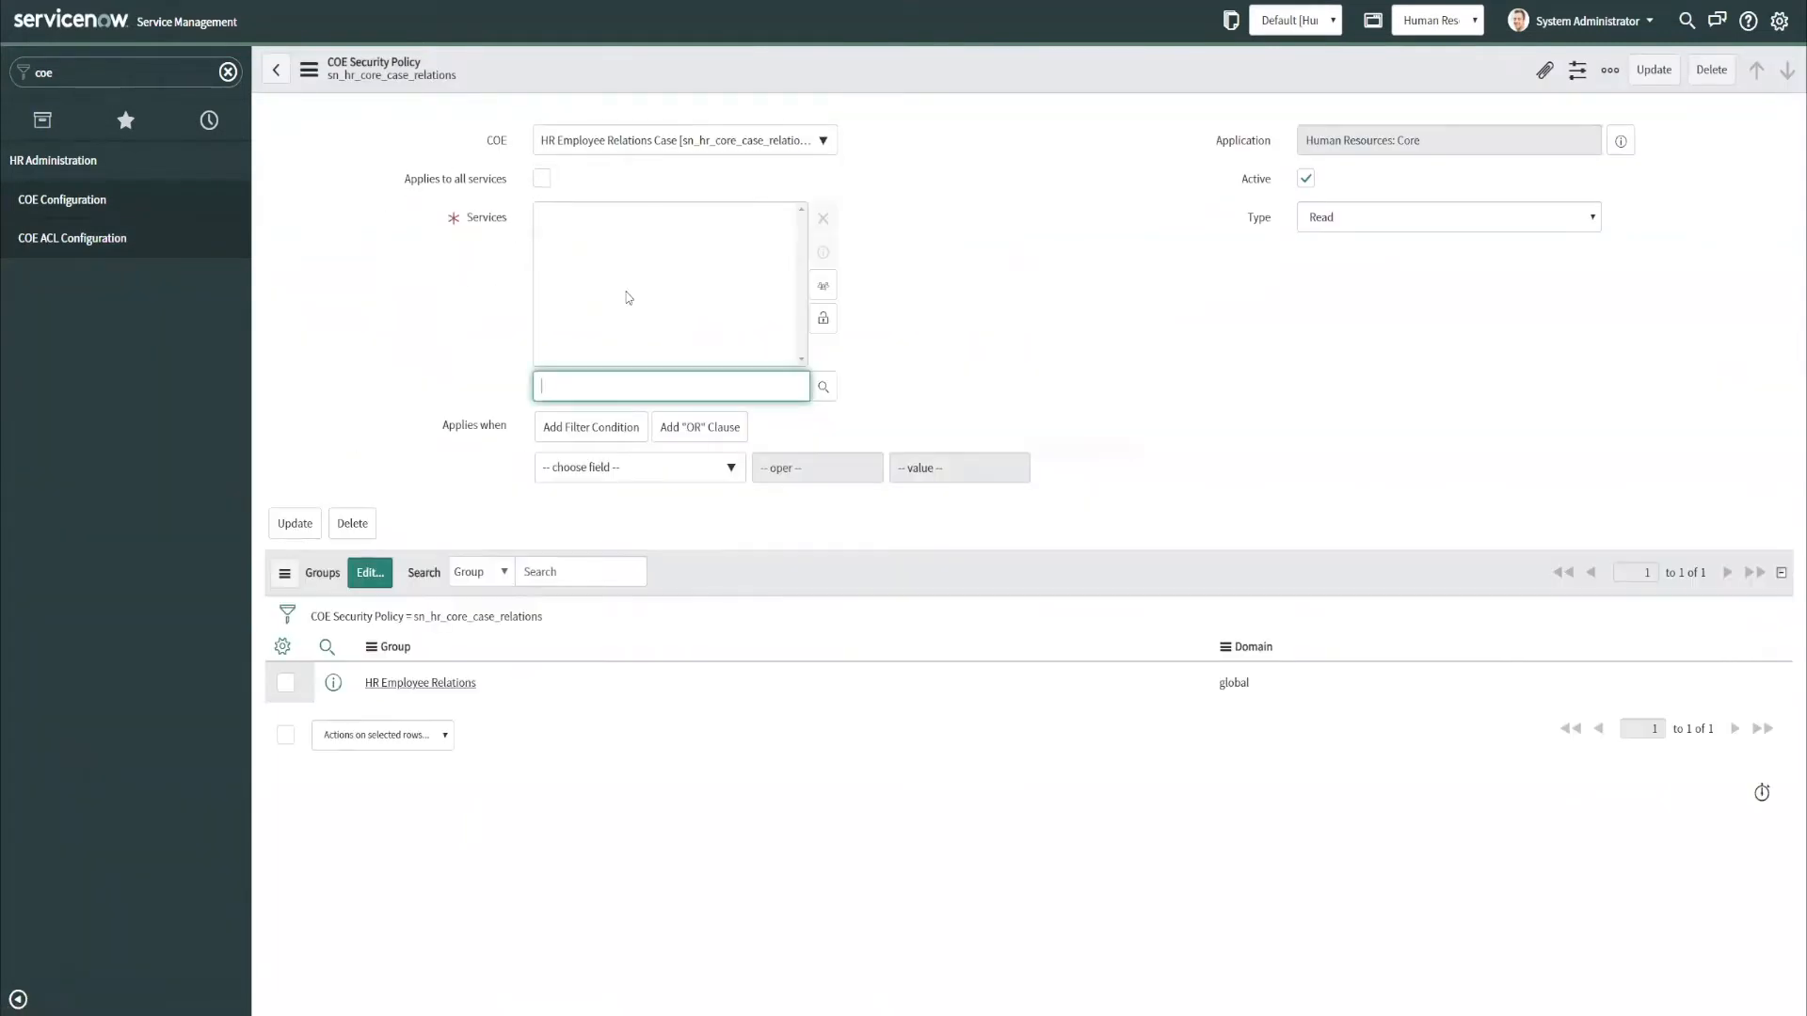
pyautogui.write('d')
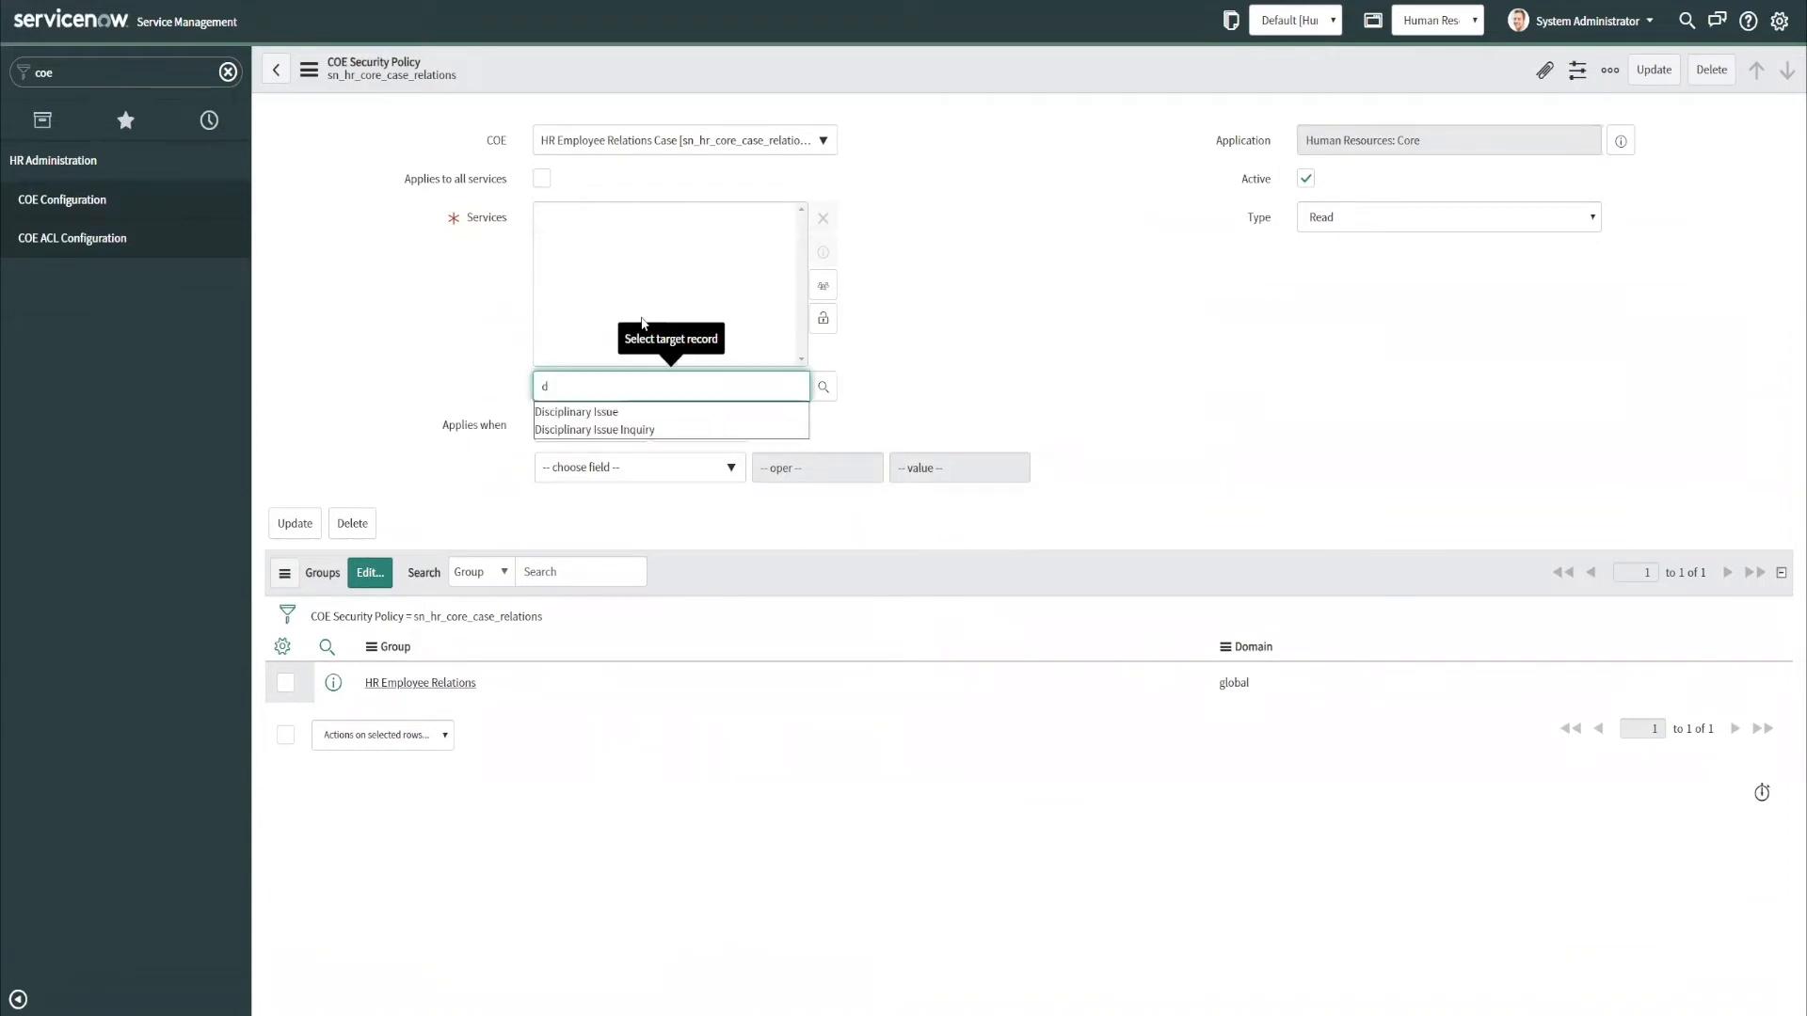
pyautogui.moveTo(595, 429)
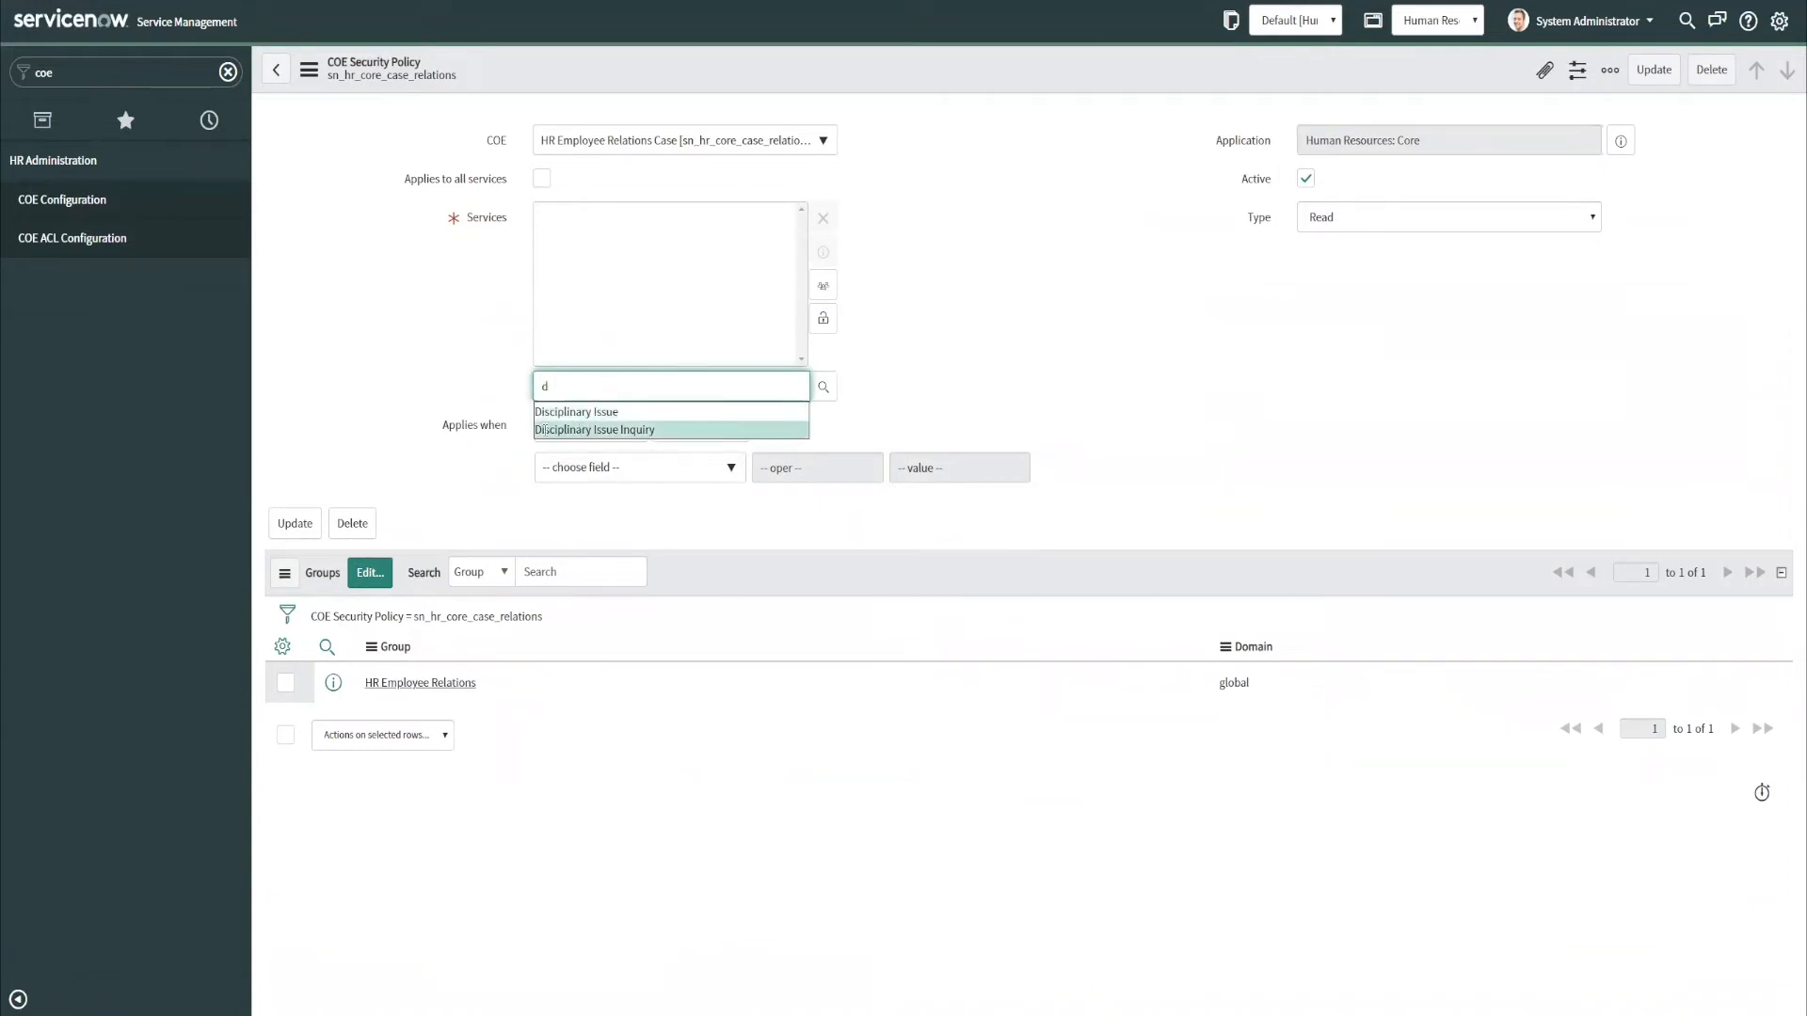
pyautogui.moveTo(575, 411)
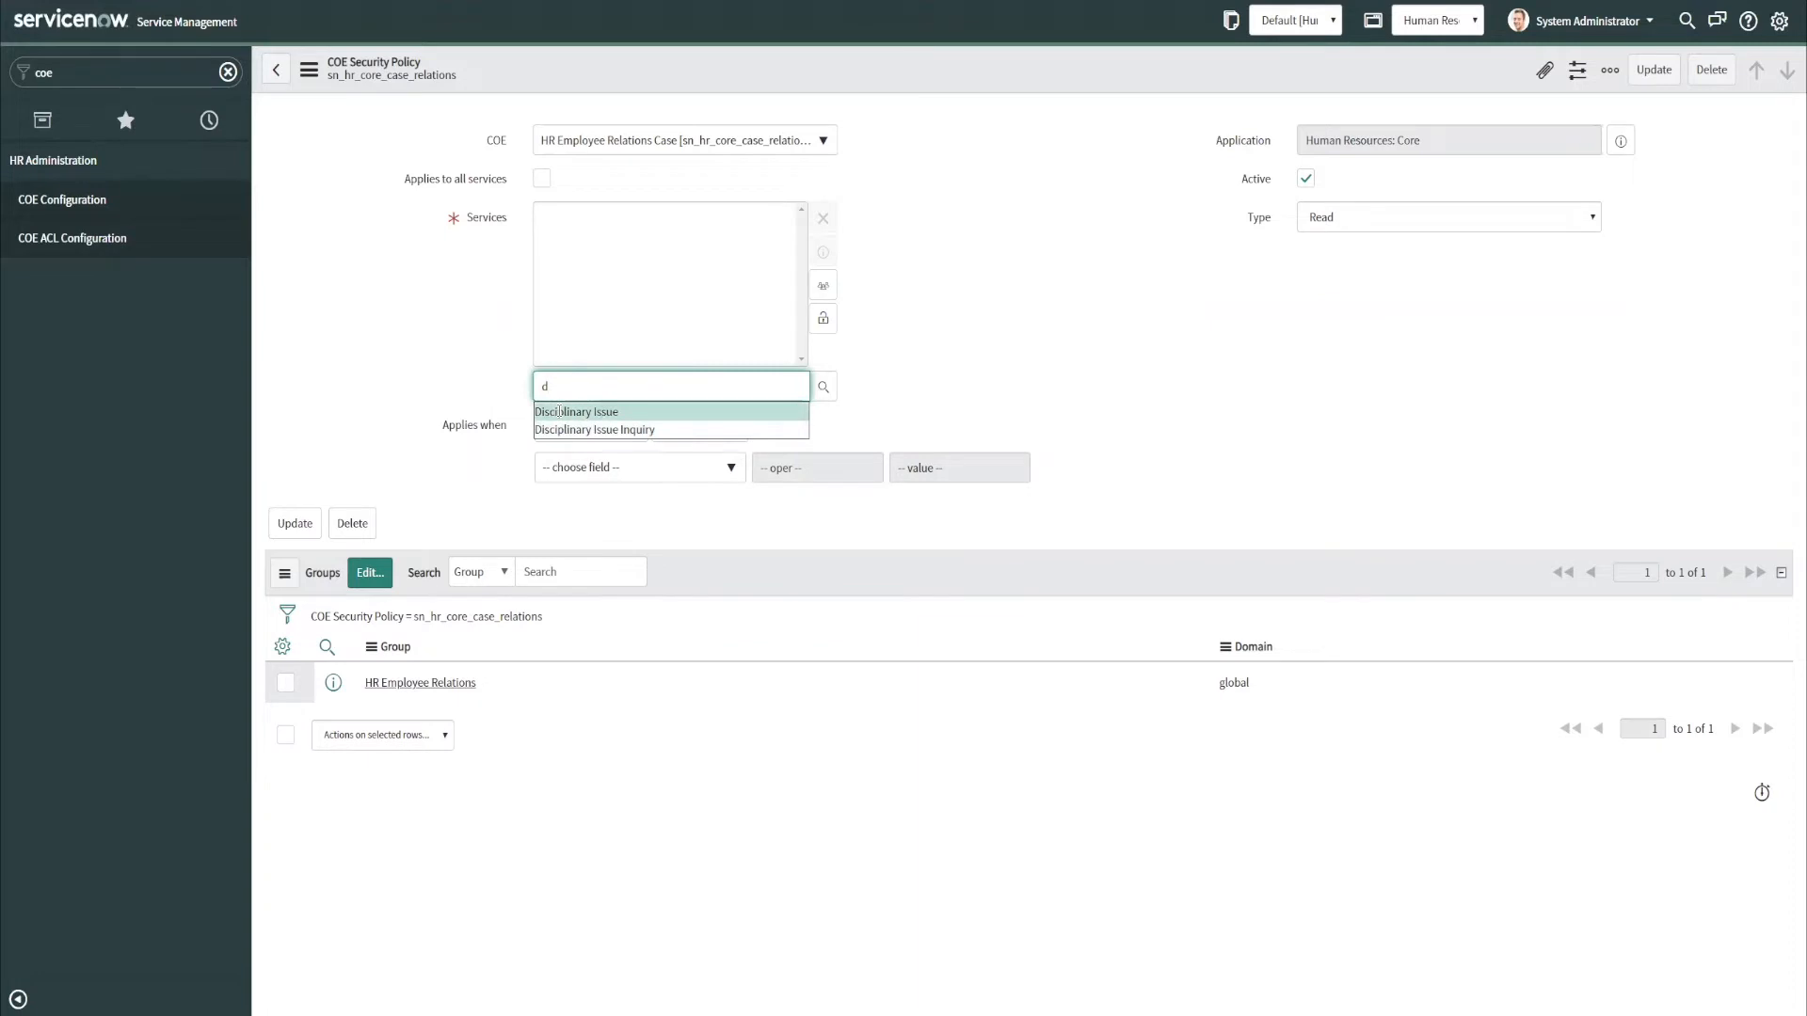
pyautogui.click(577, 411)
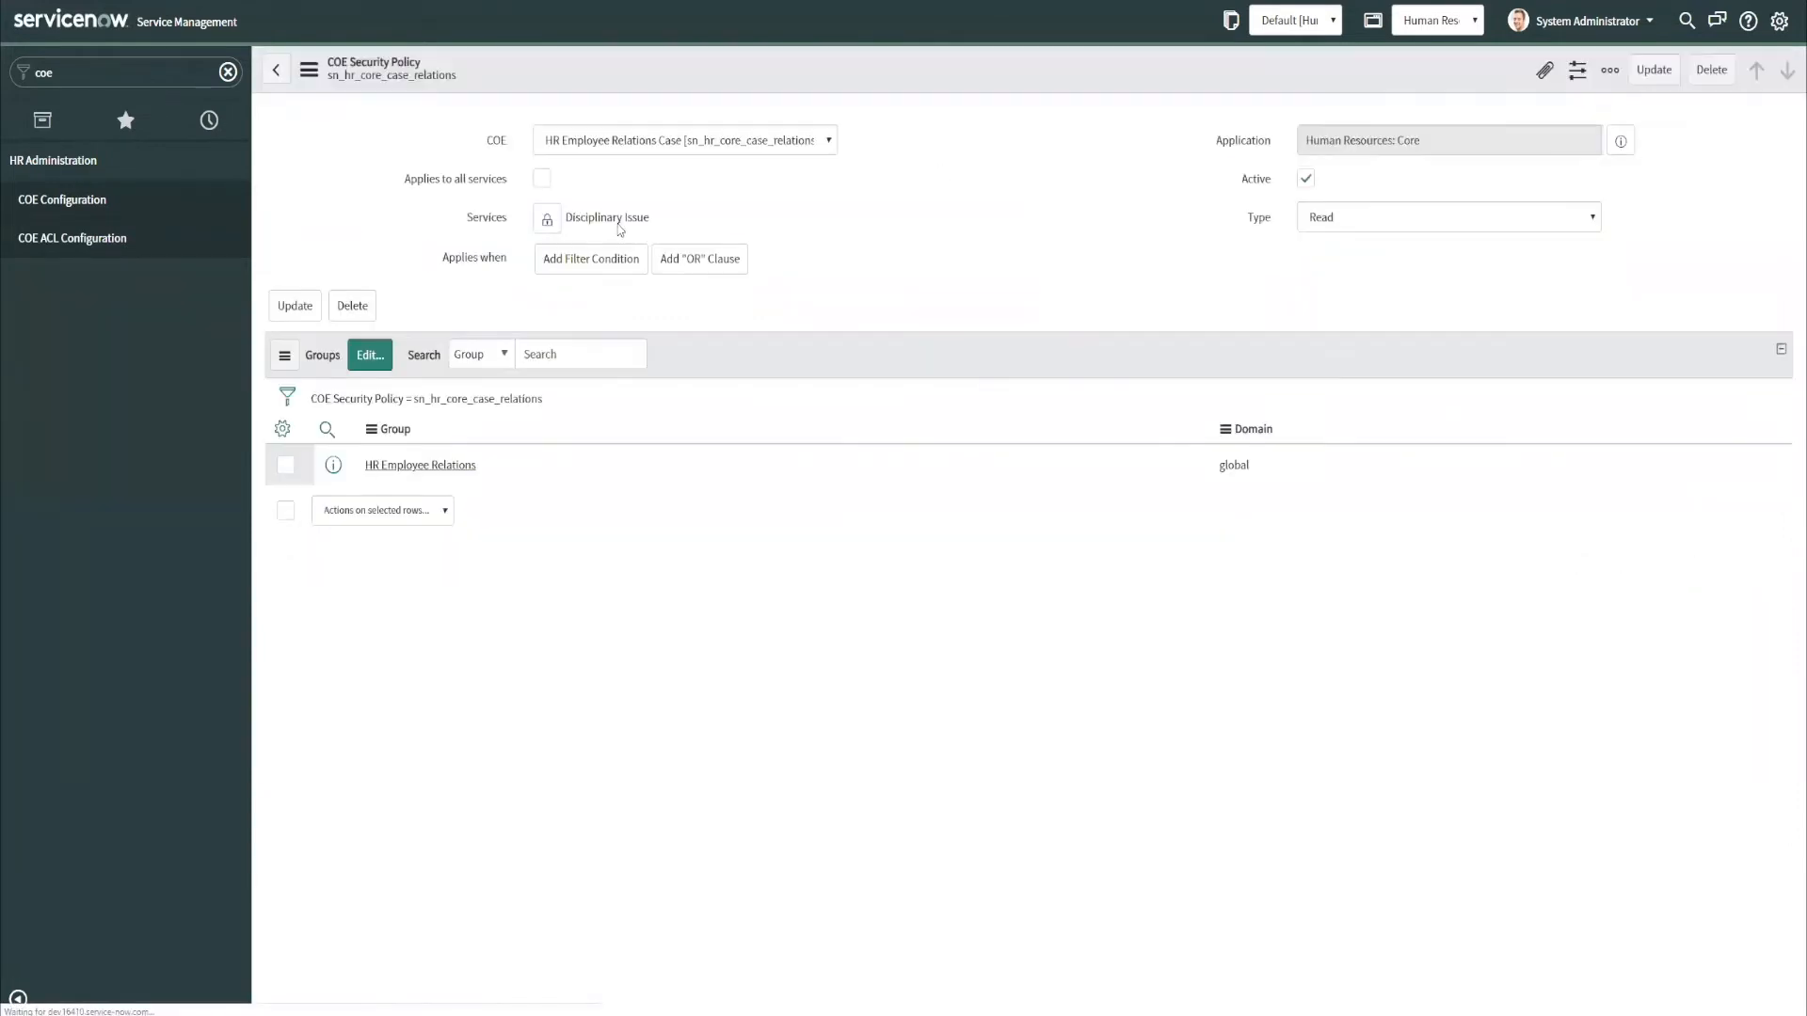
pyautogui.click(590, 258)
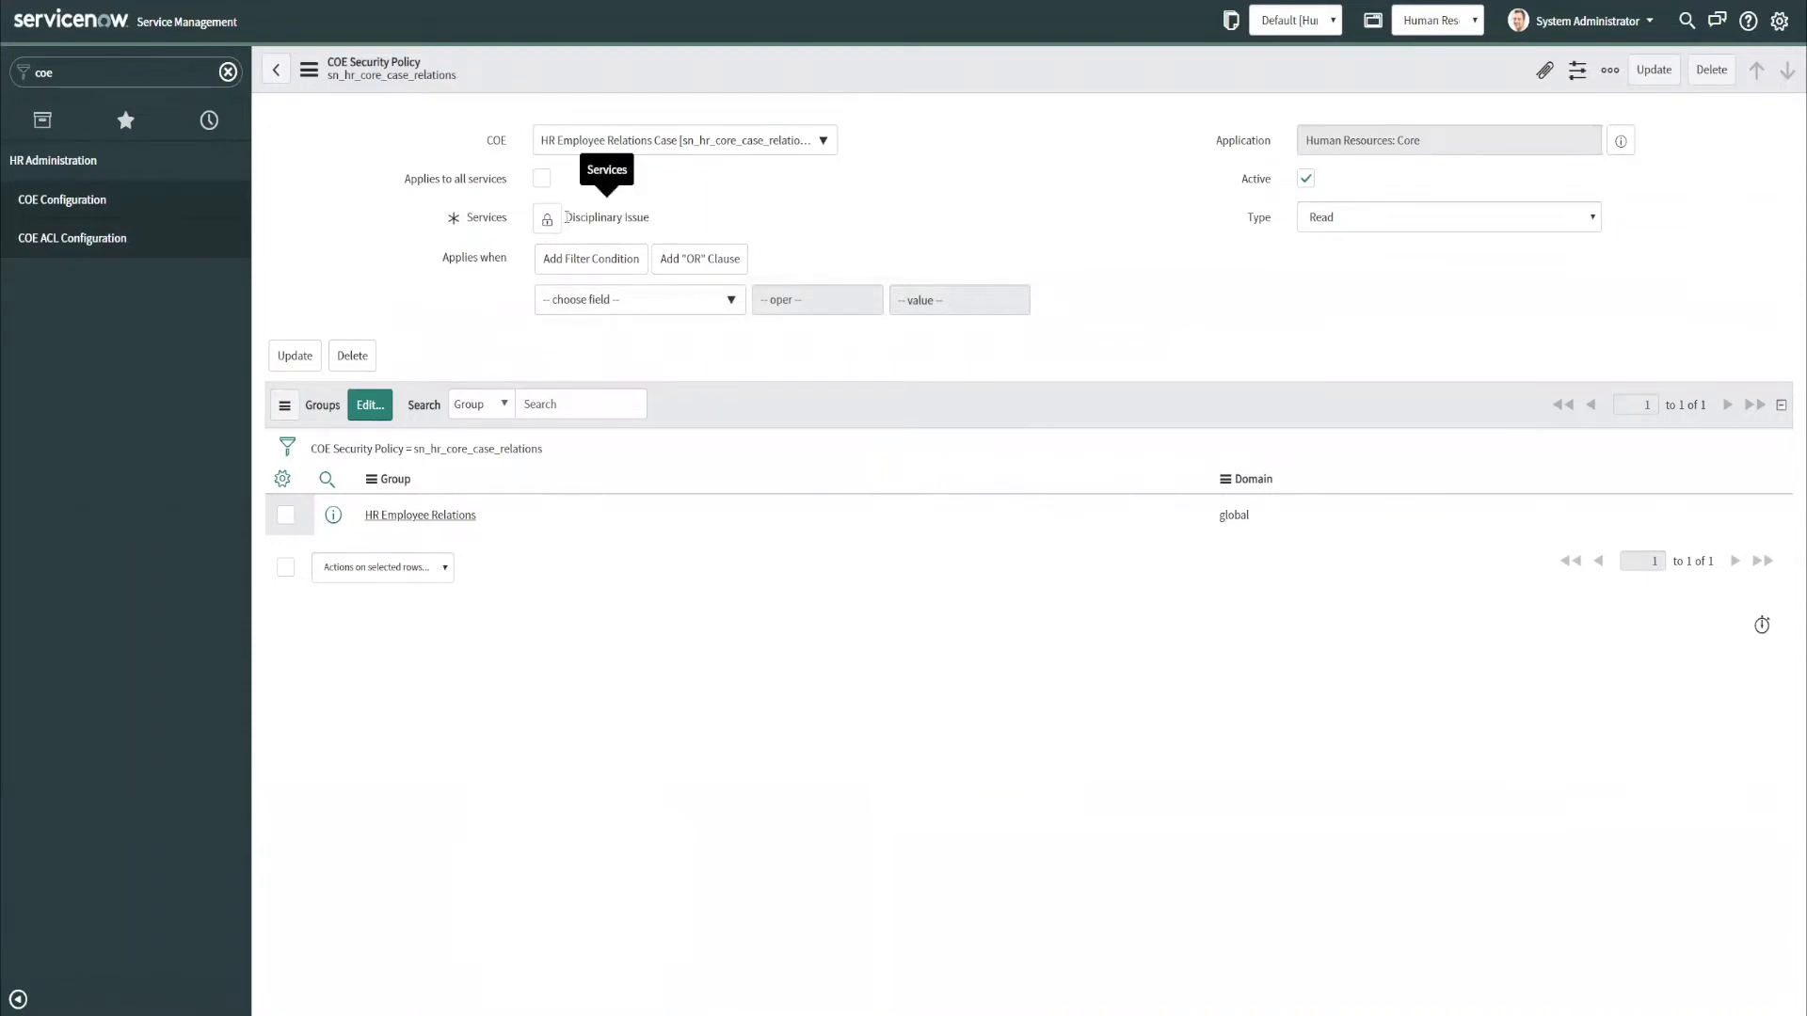
pyautogui.moveTo(665, 226)
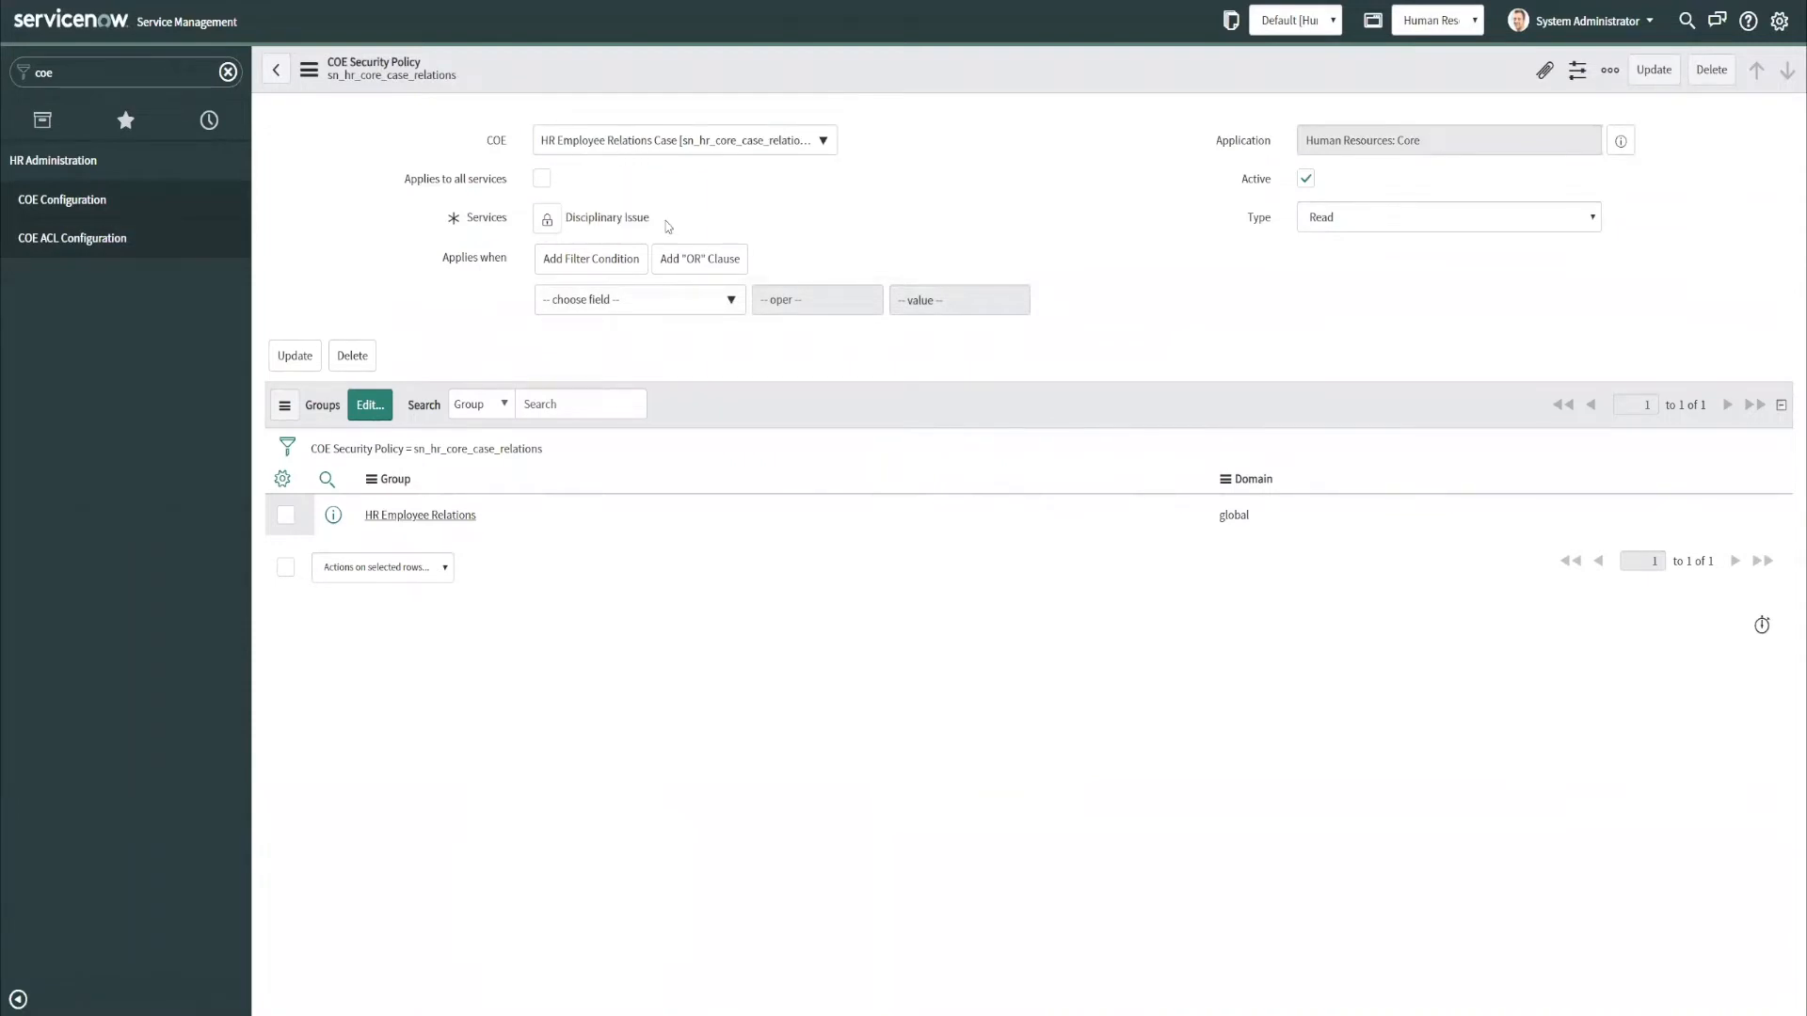
# Impersonate the test user Abel Tuter from the user menu.
pyautogui.click(1590, 21)
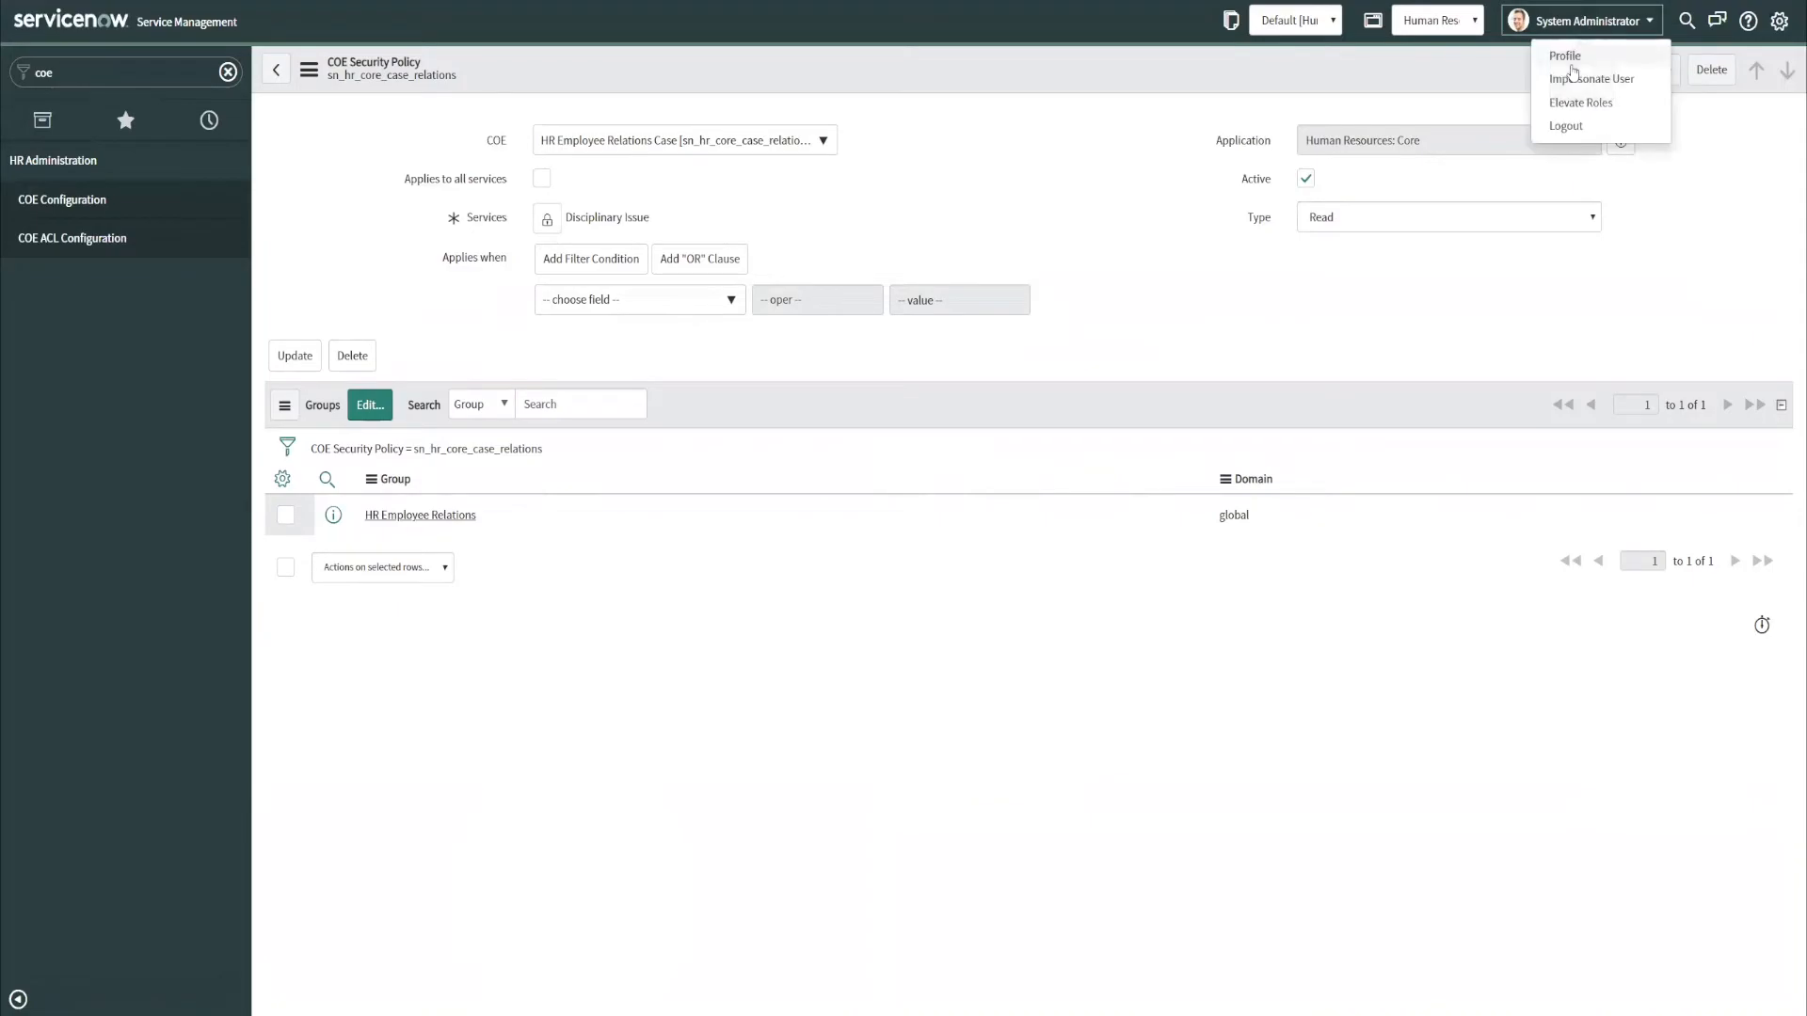
pyautogui.click(1592, 78)
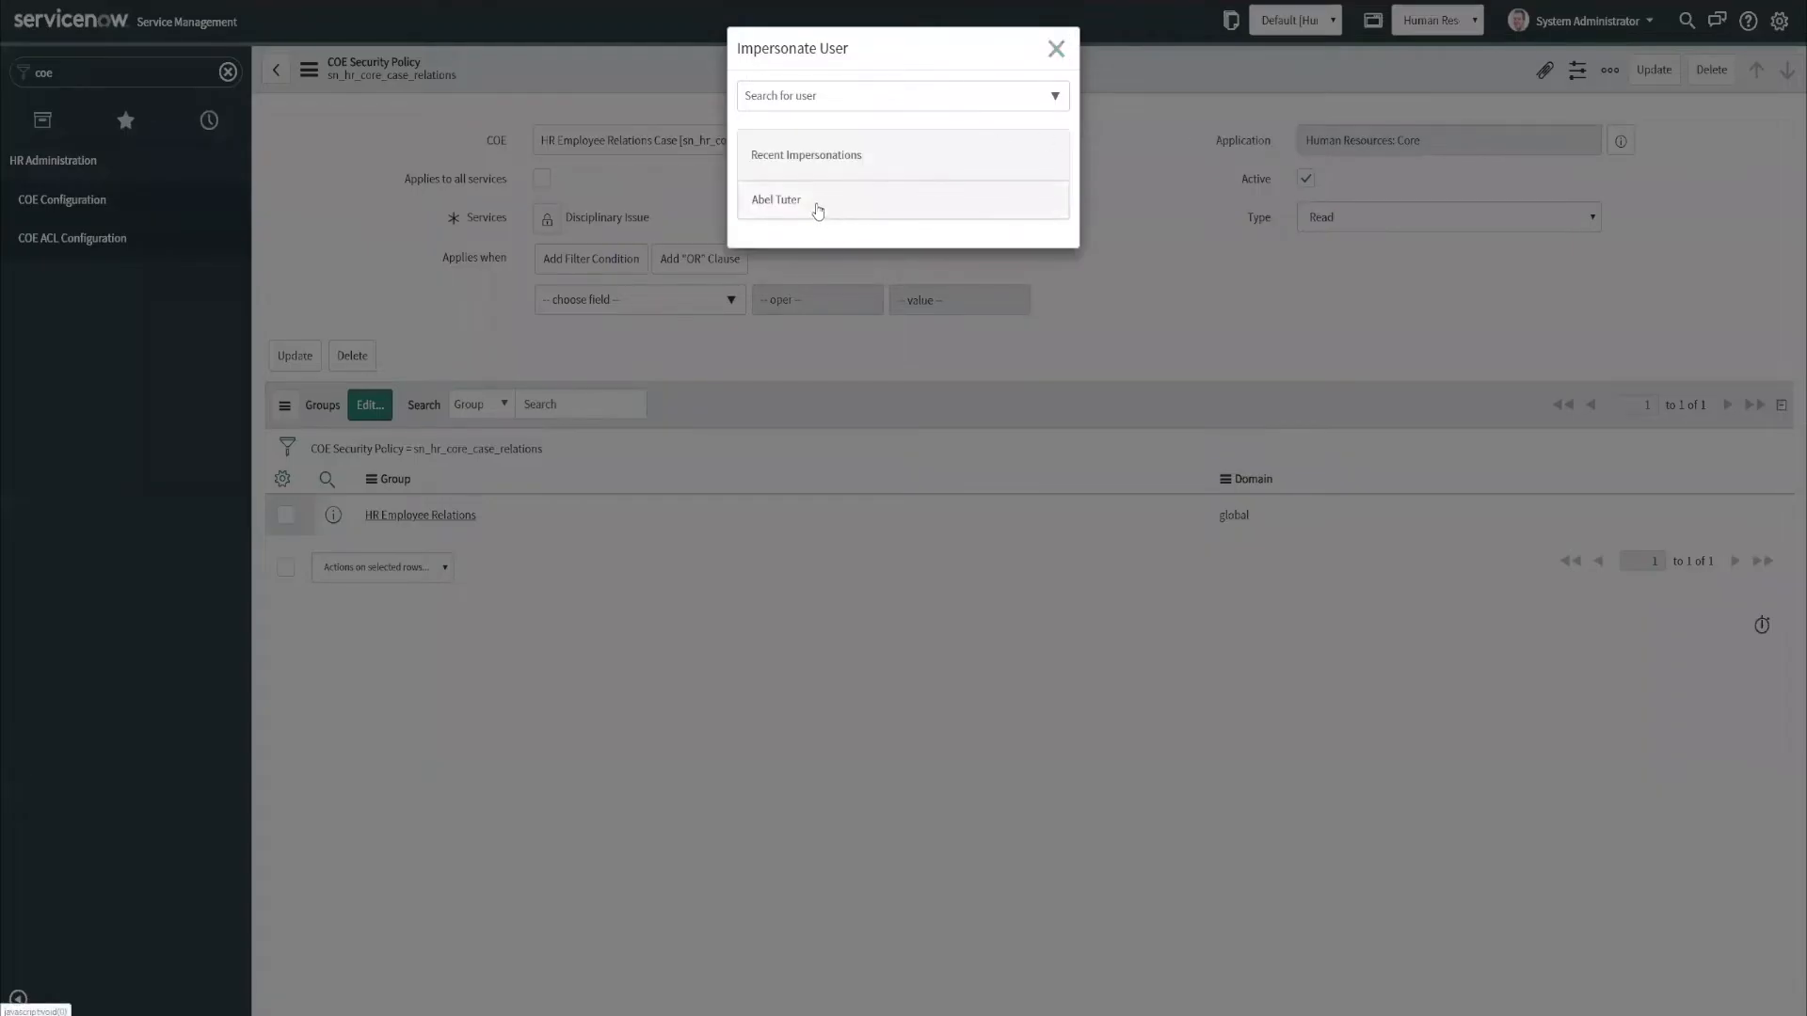
pyautogui.click(777, 200)
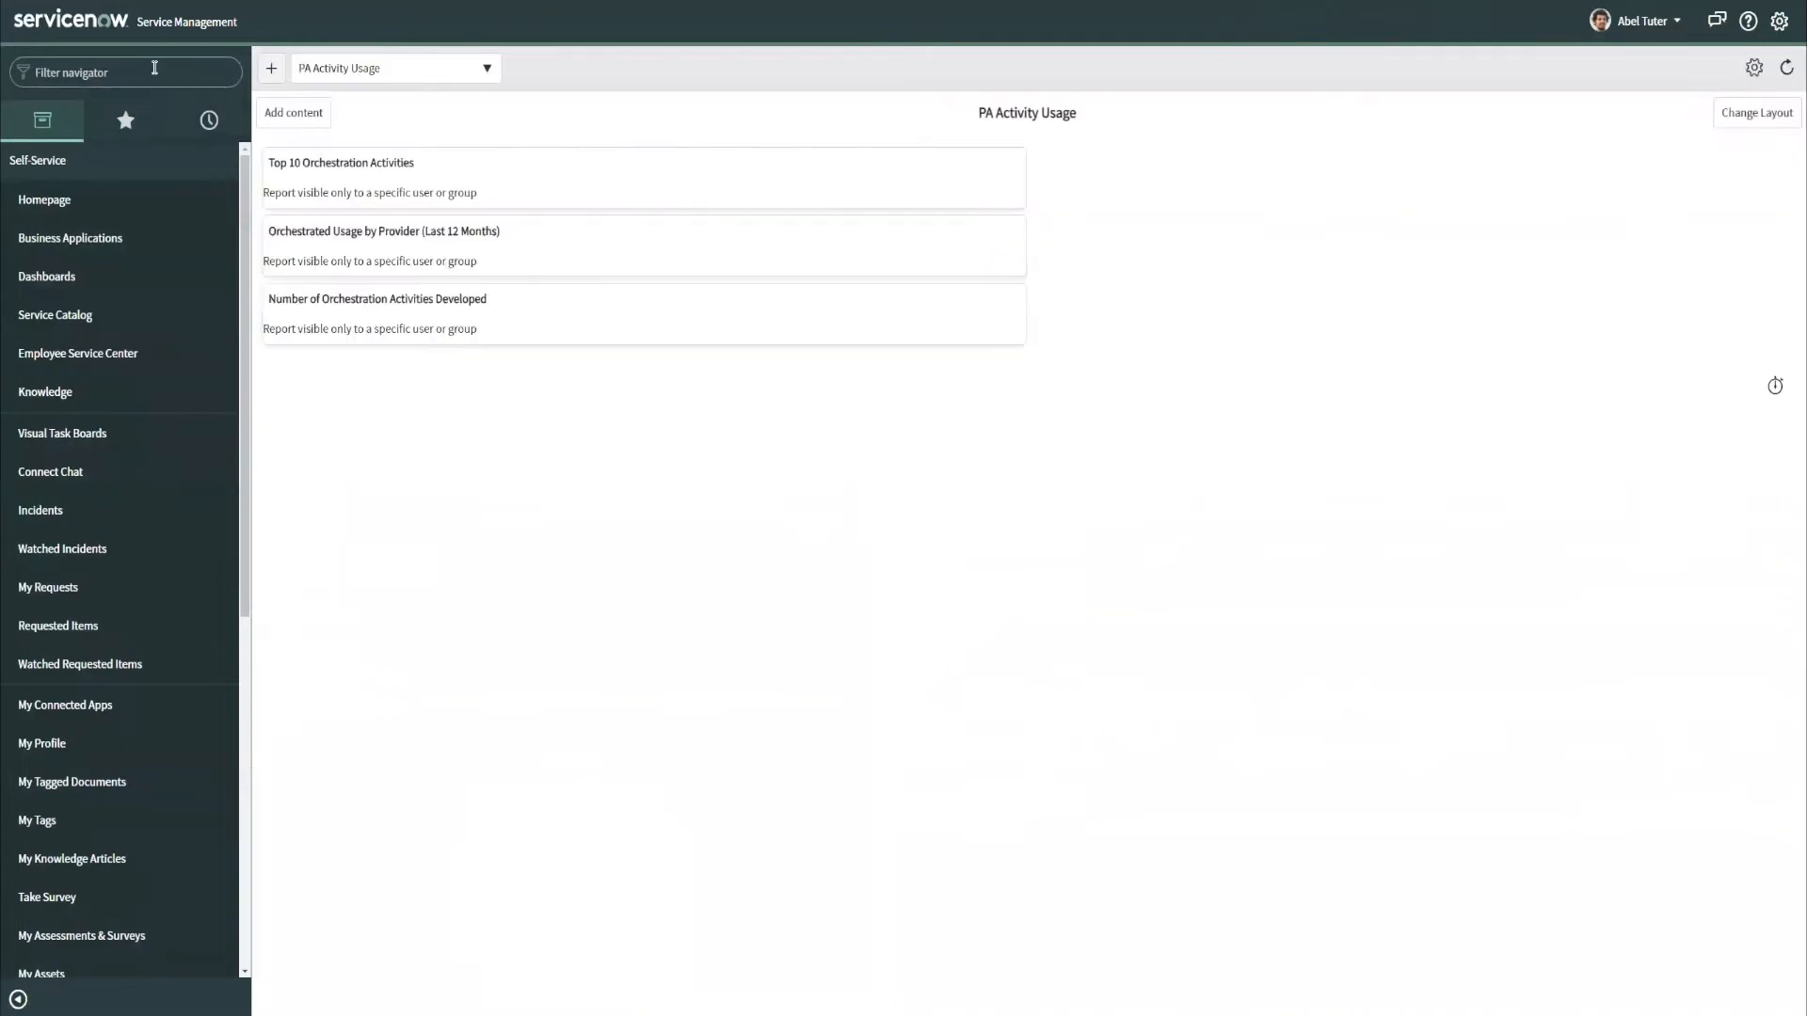
# Open Employee Relations Cases and the Disciplinary Issue Inquiry case HRC0001055.
pyautogui.write('employee')
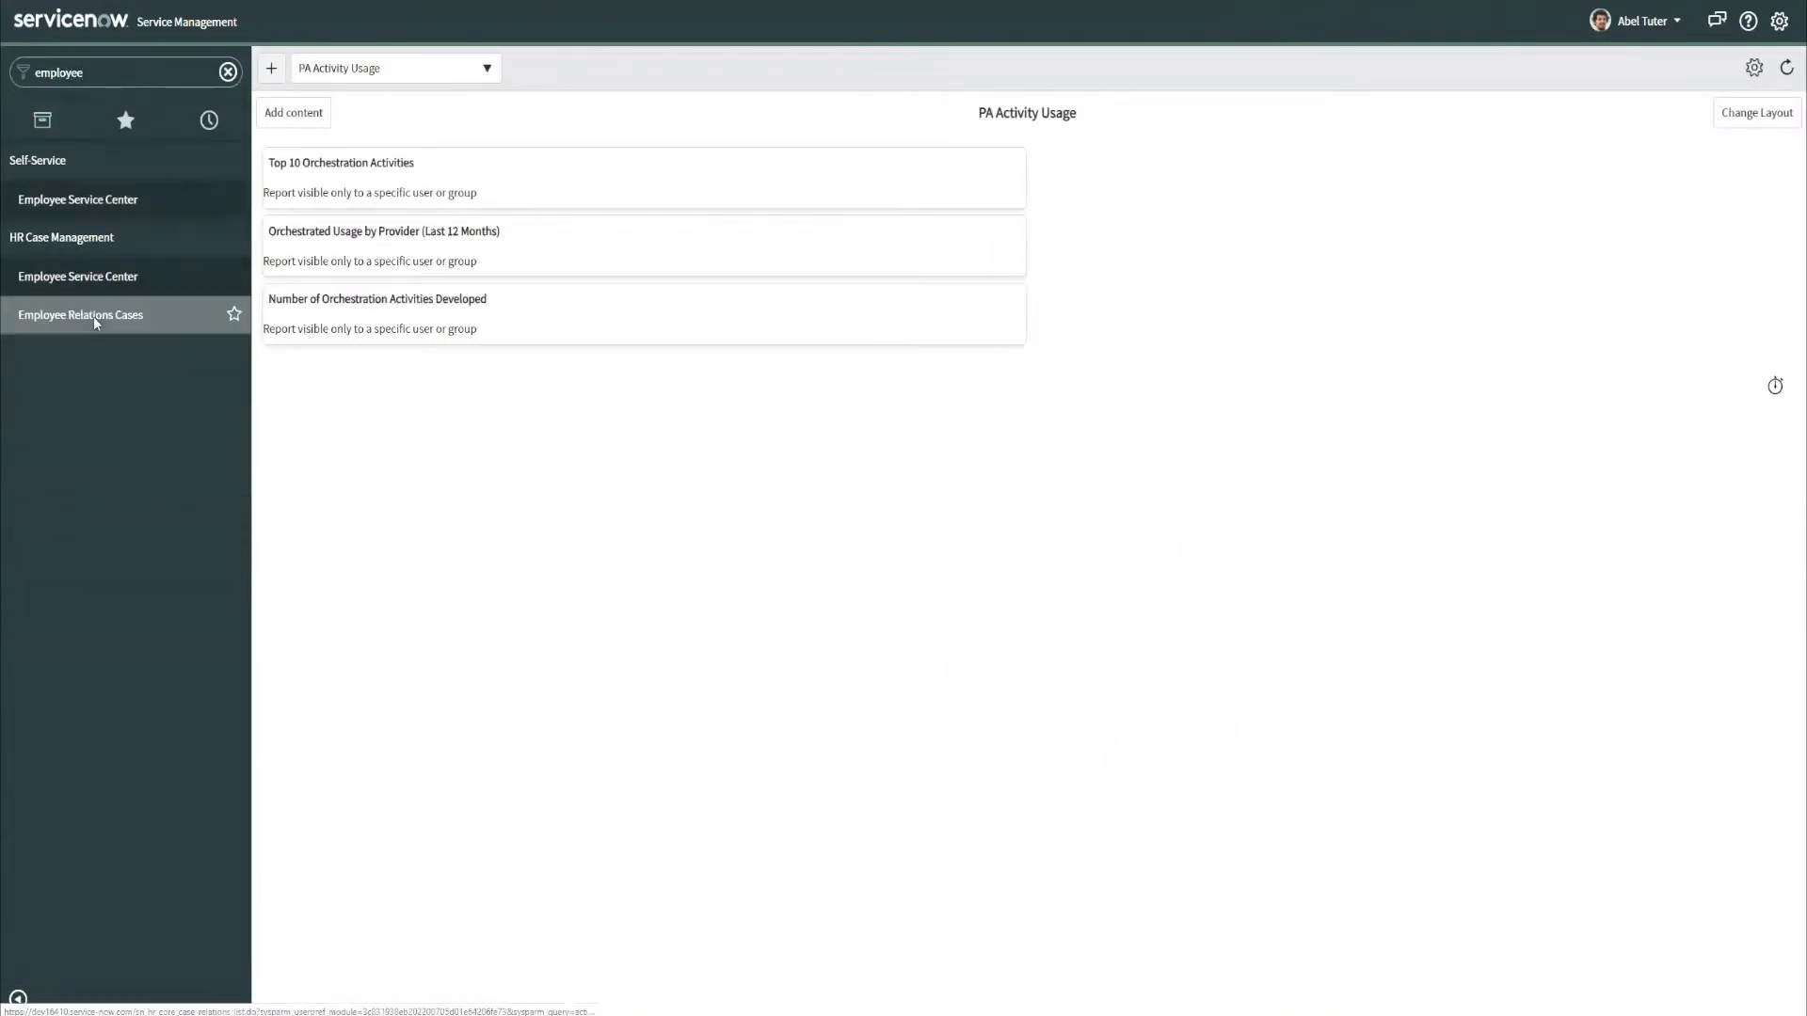
pyautogui.click(81, 314)
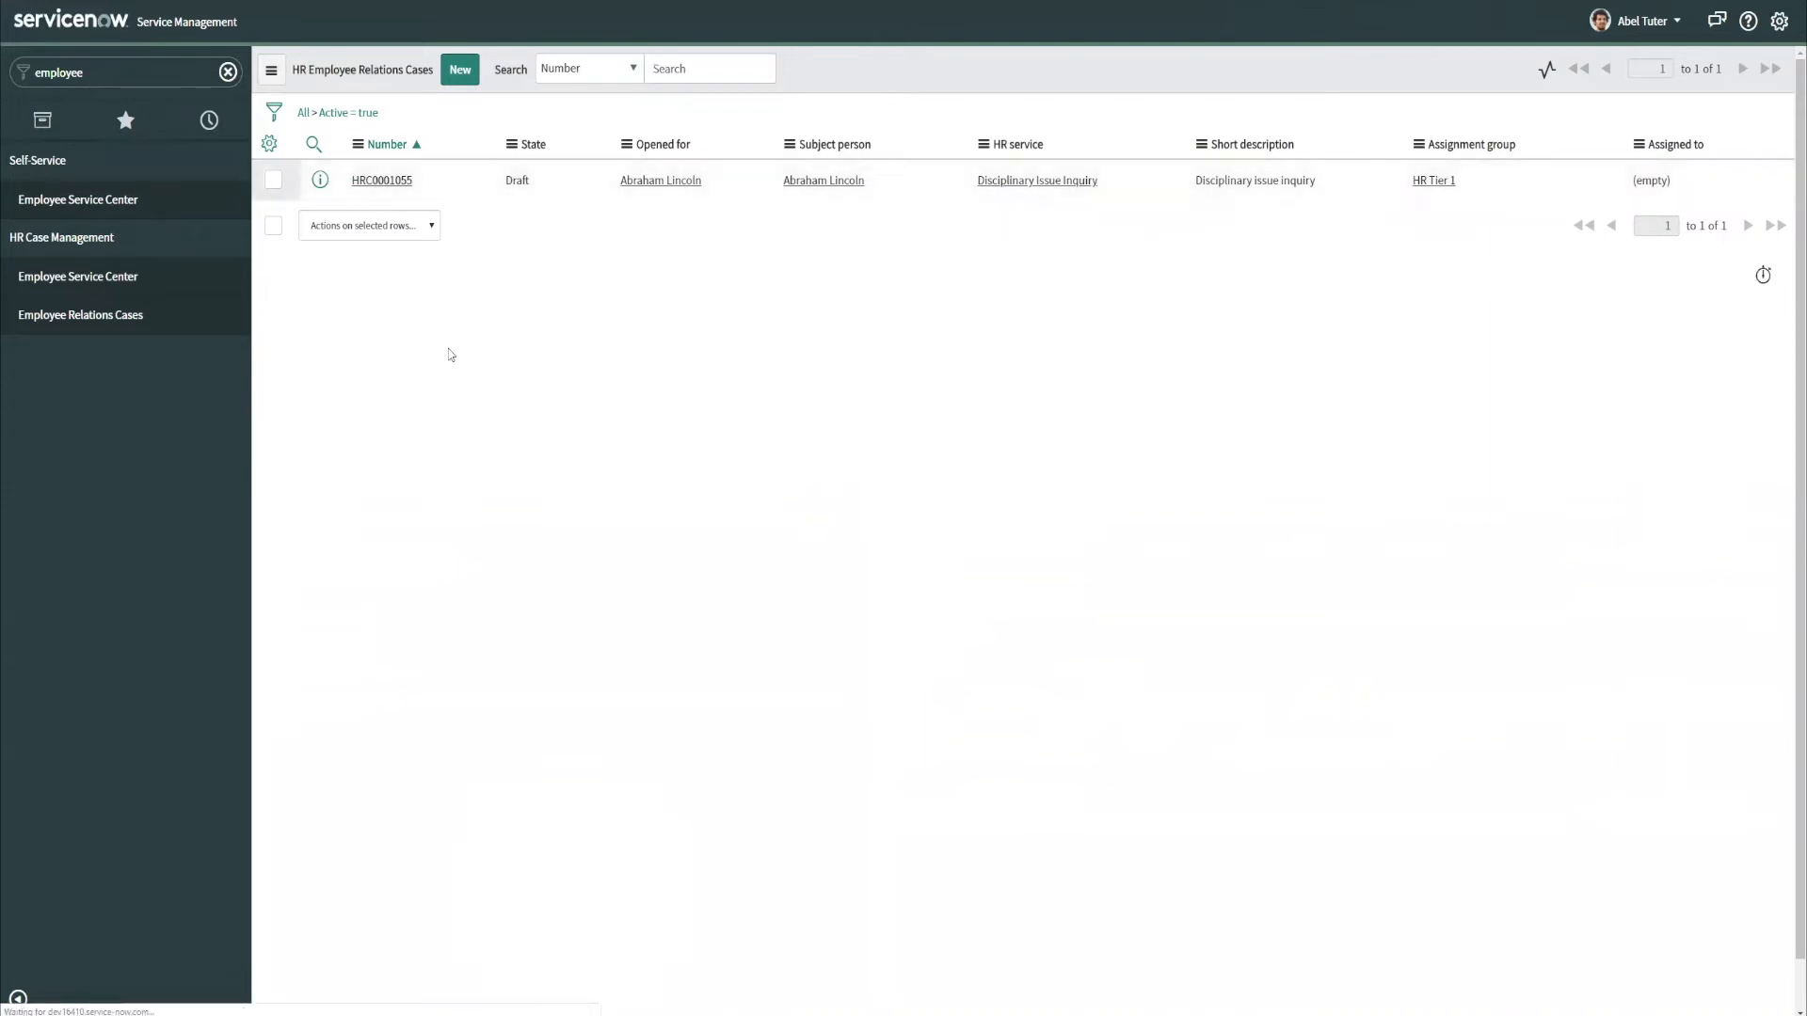
pyautogui.click(381, 179)
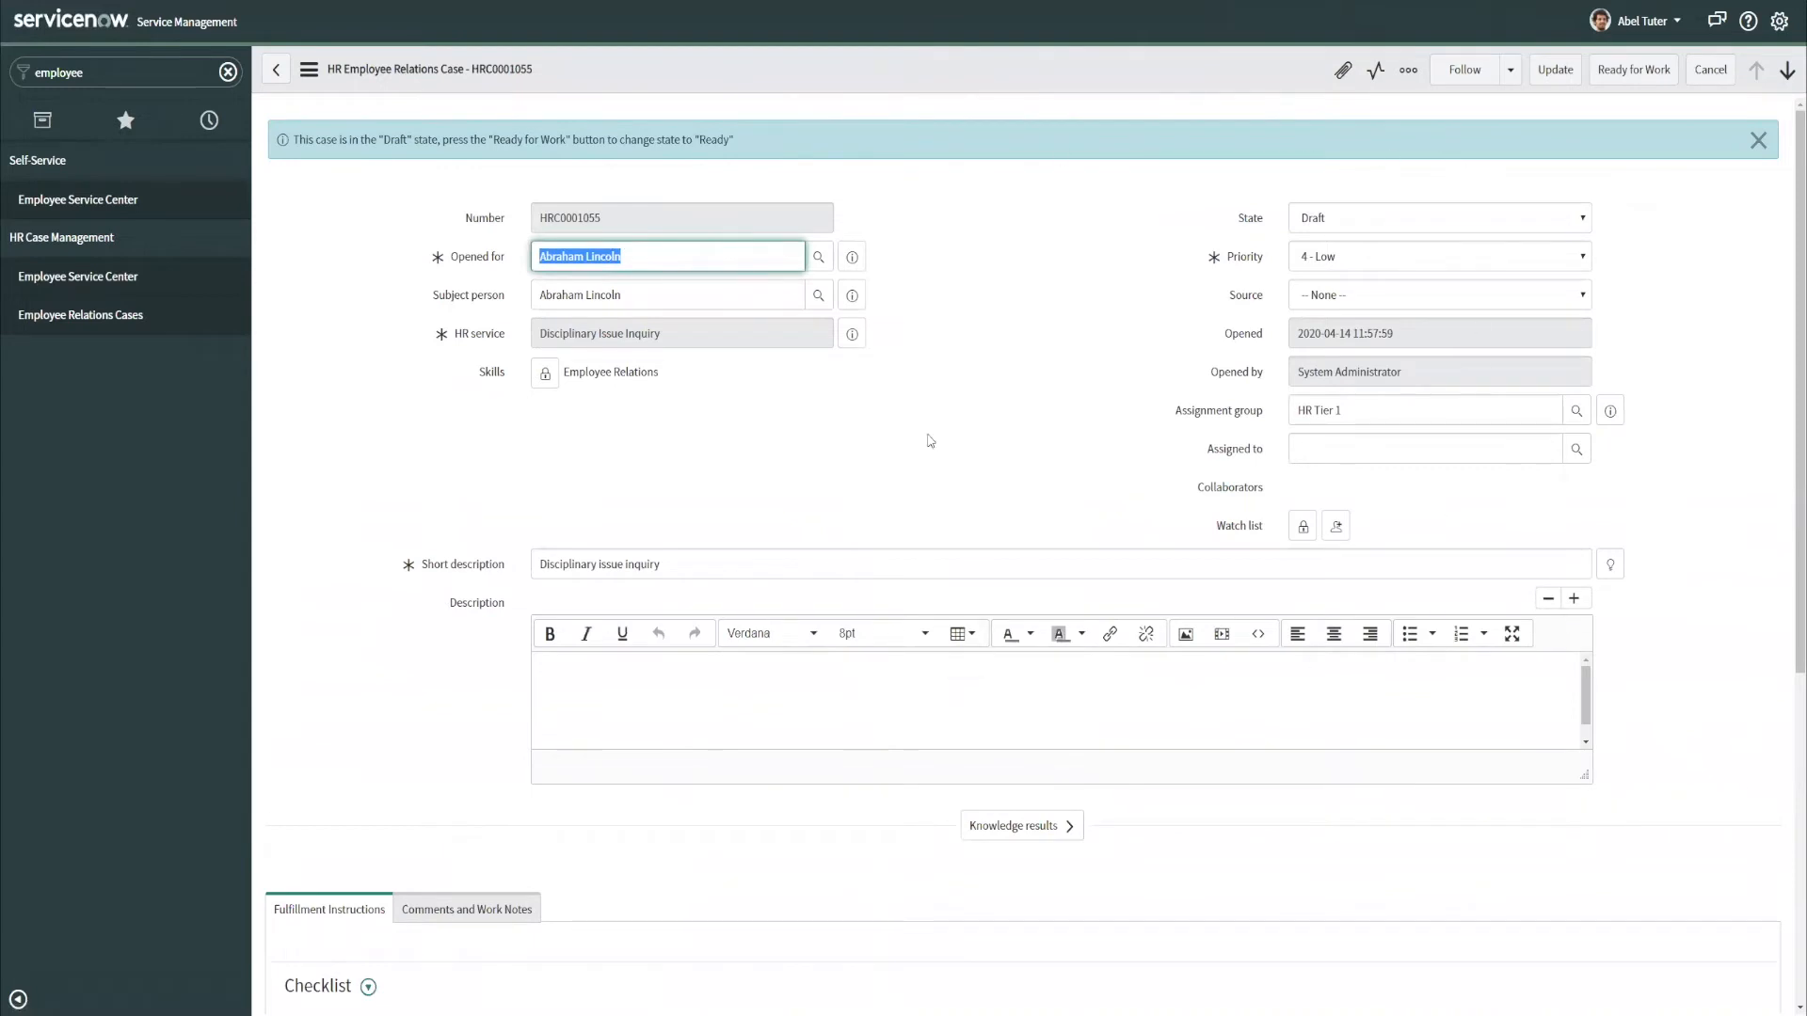
pyautogui.moveTo(1023, 399)
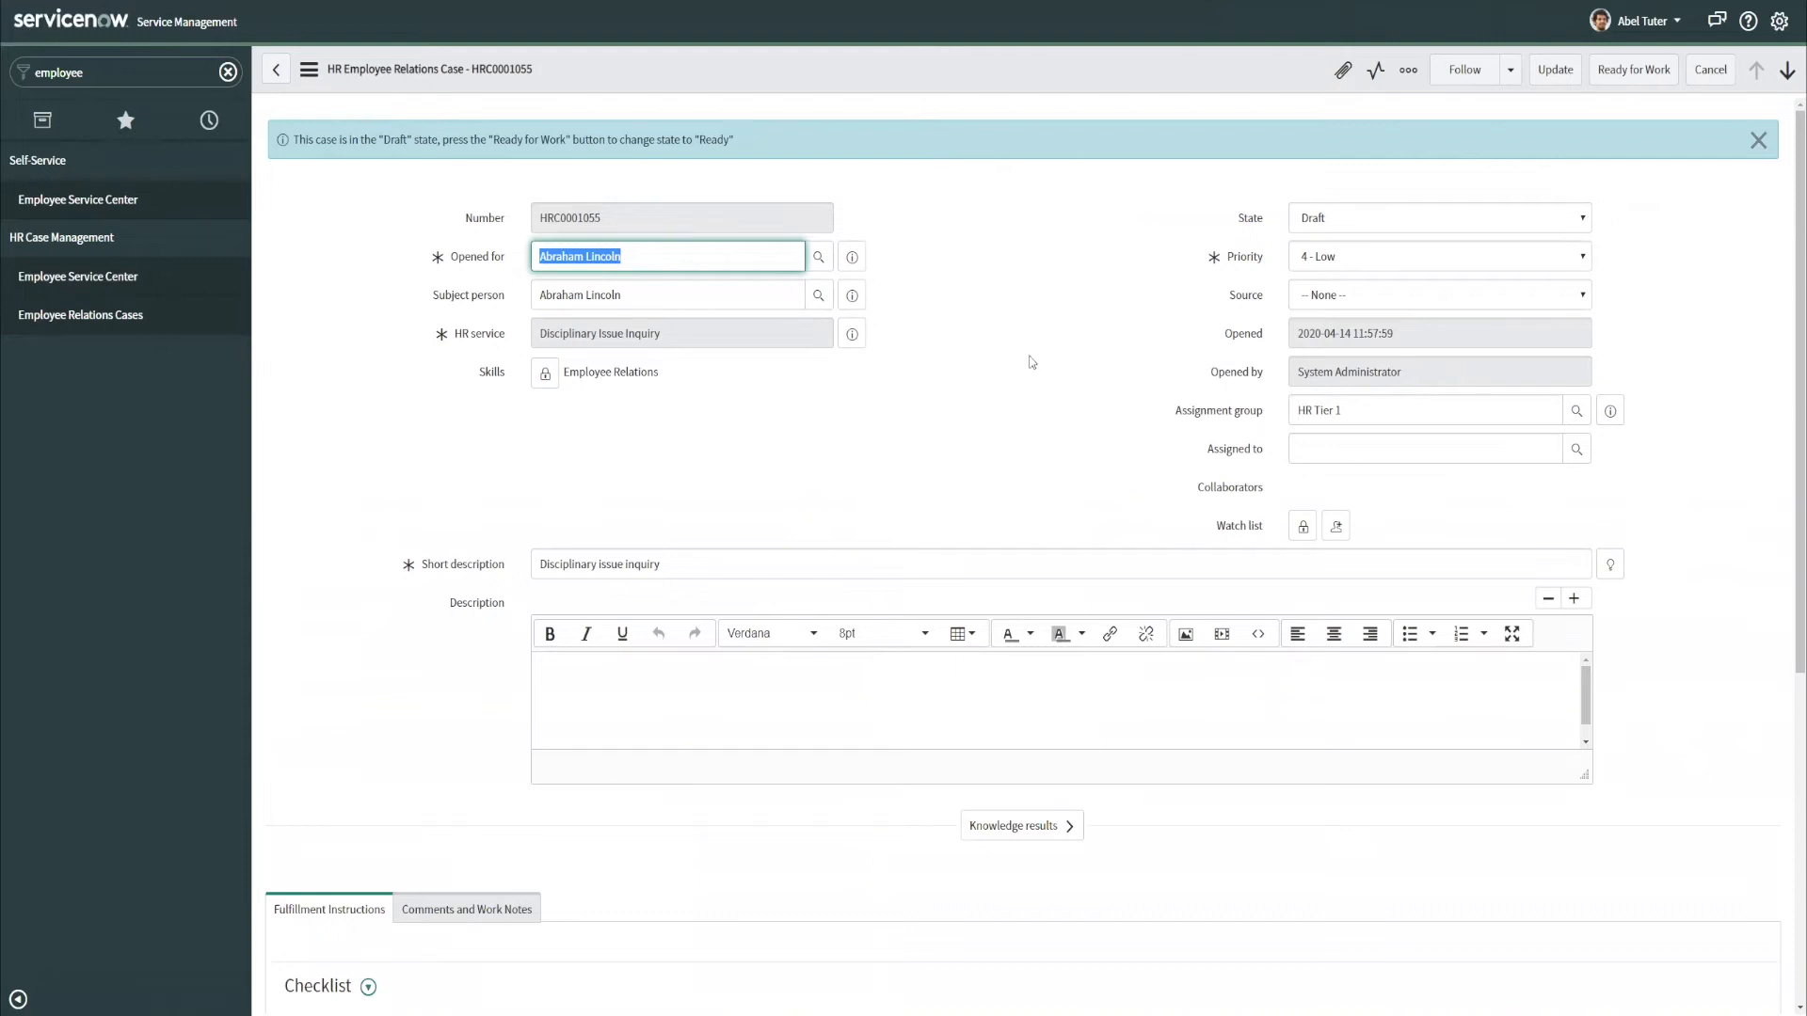
# End impersonation and reopen the Employee Relations COE security policy via the coe filter.
pyautogui.click(985, 203)
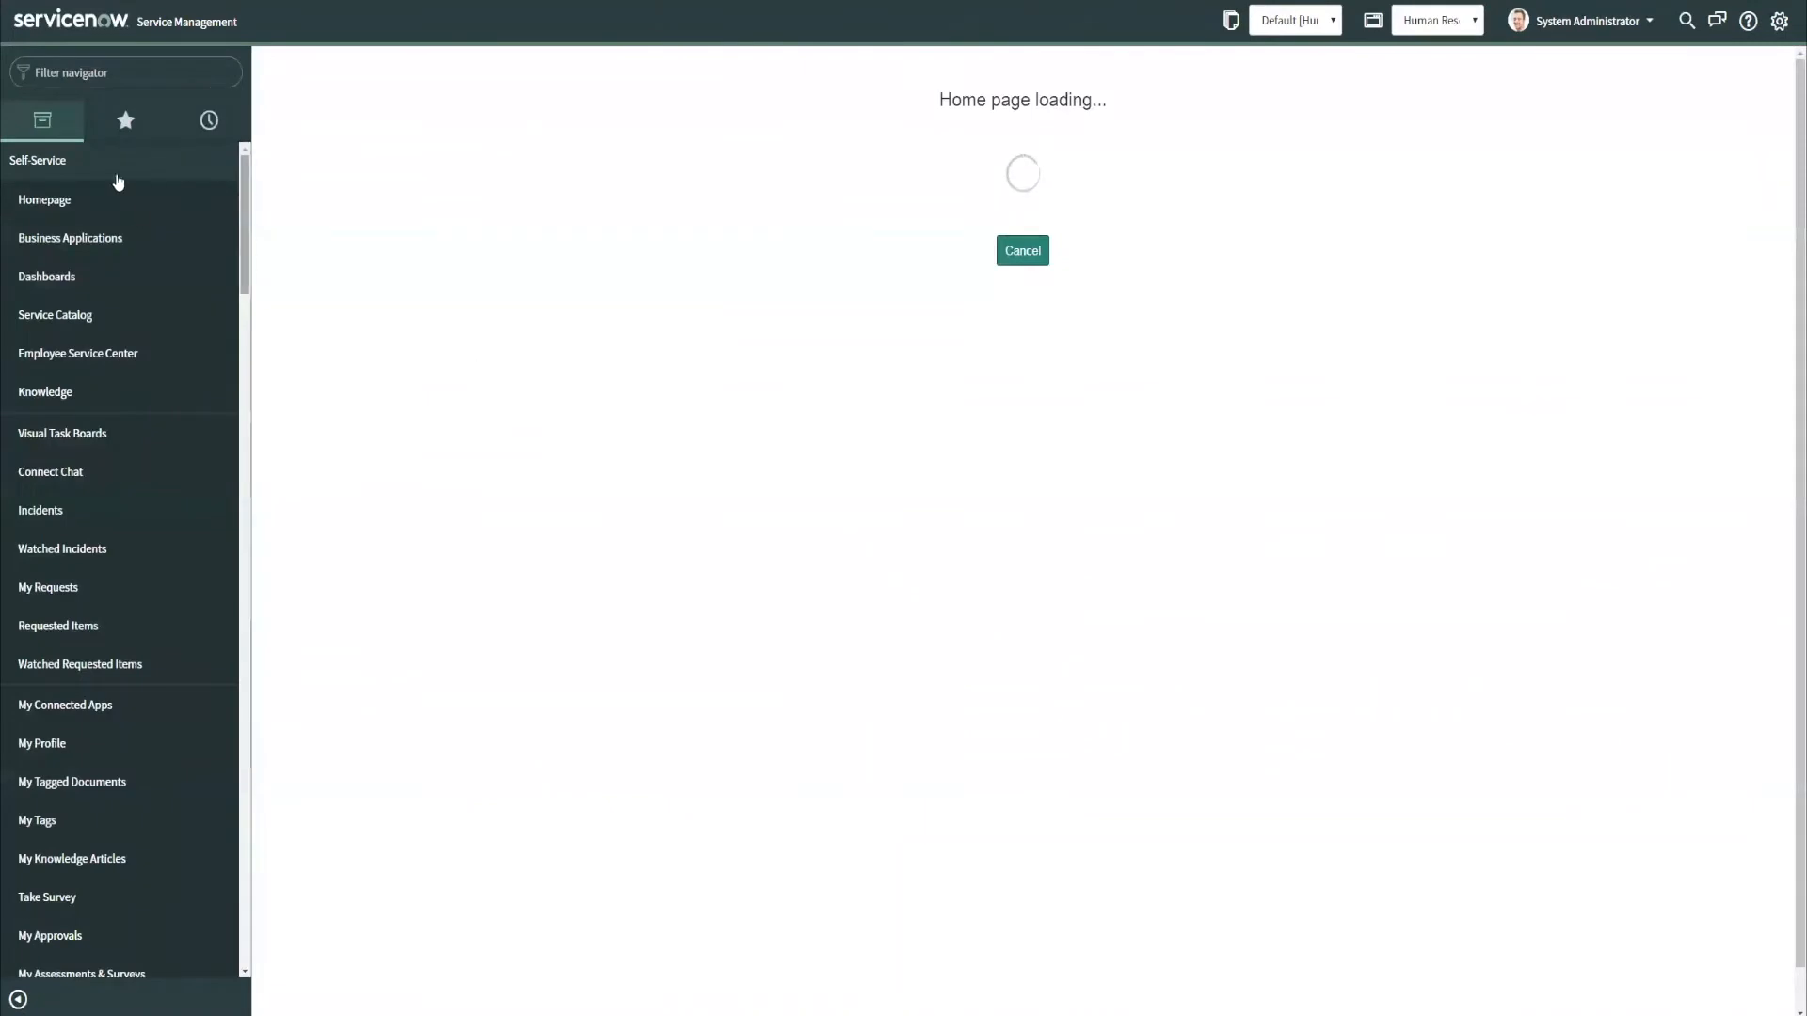
pyautogui.write('coe')
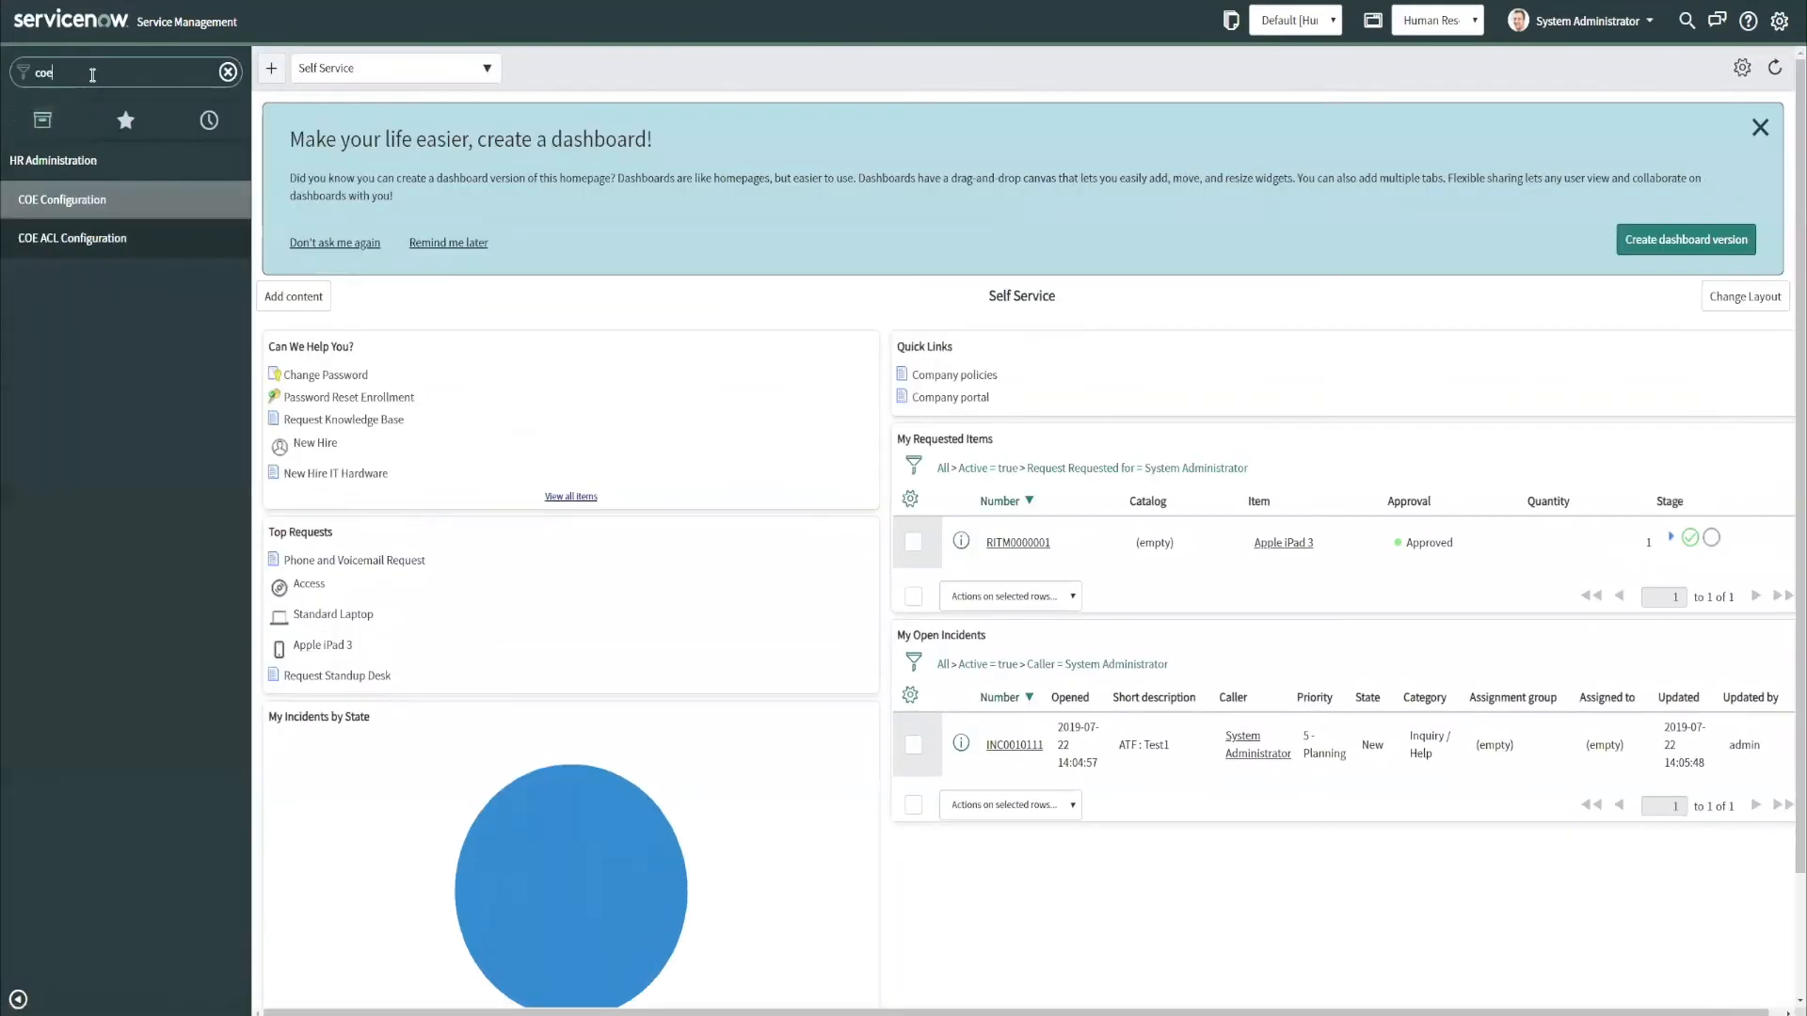
pyautogui.click(62, 199)
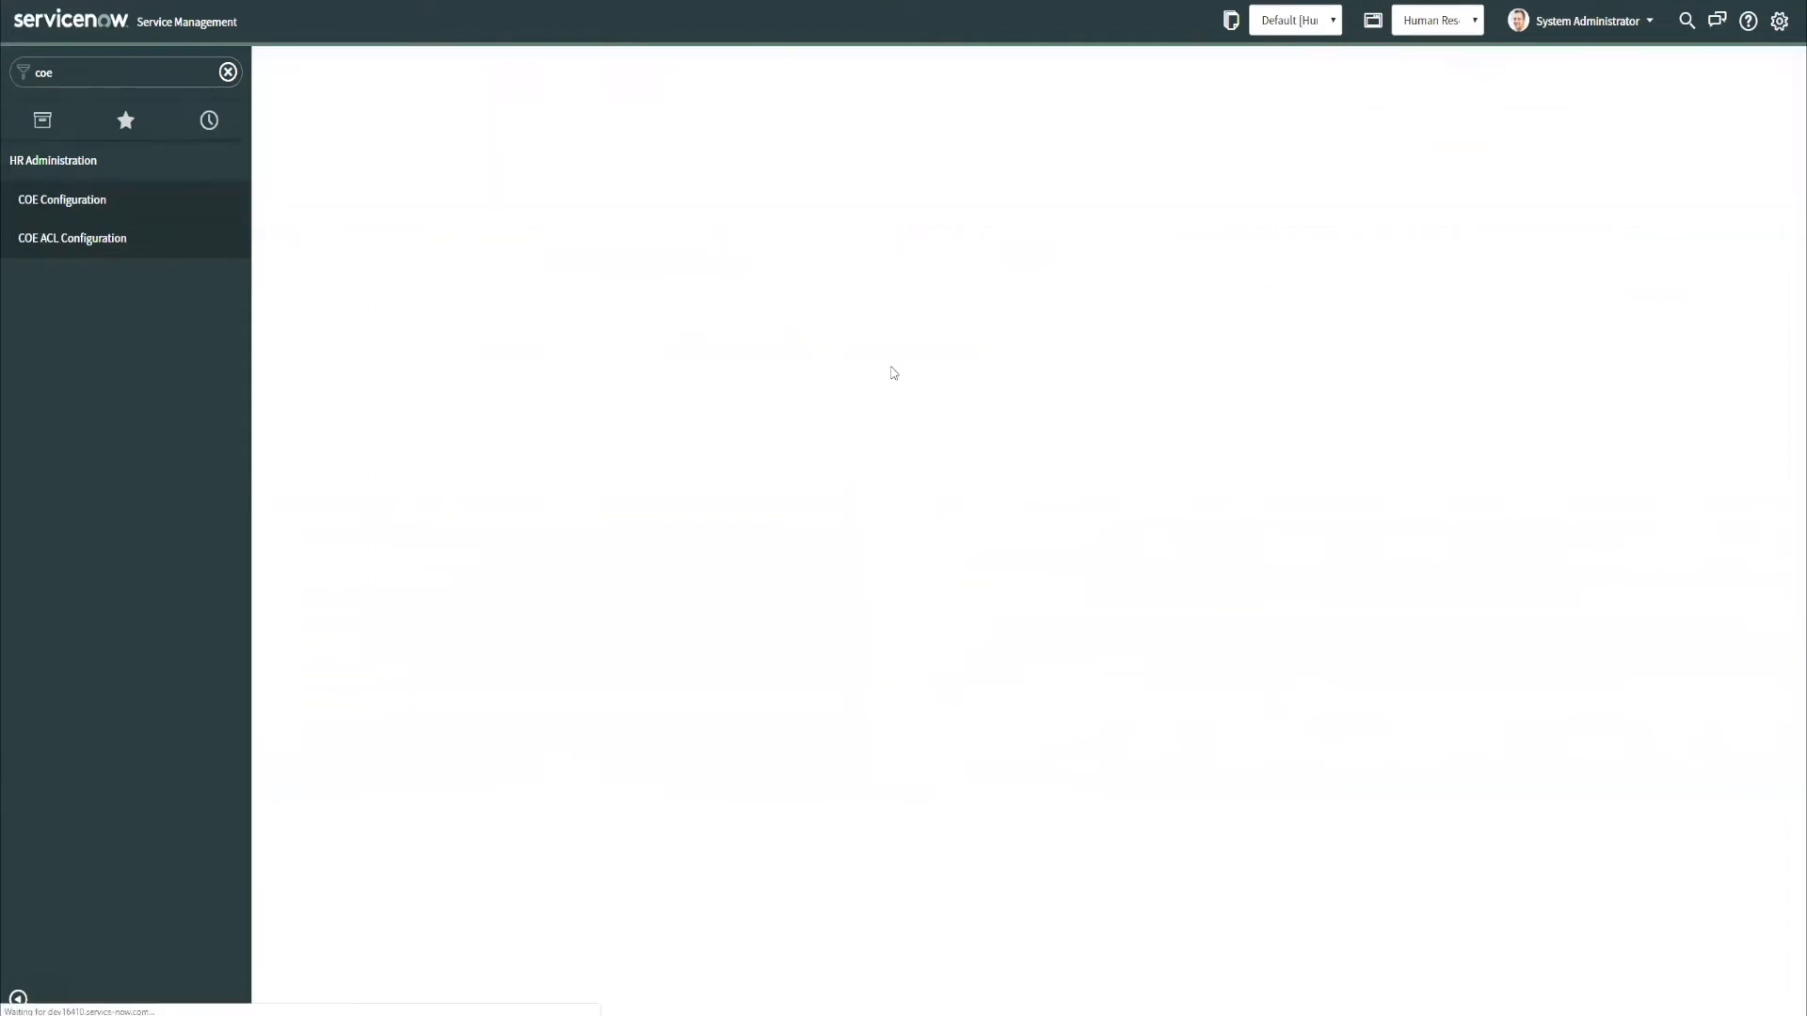
pyautogui.click(62, 199)
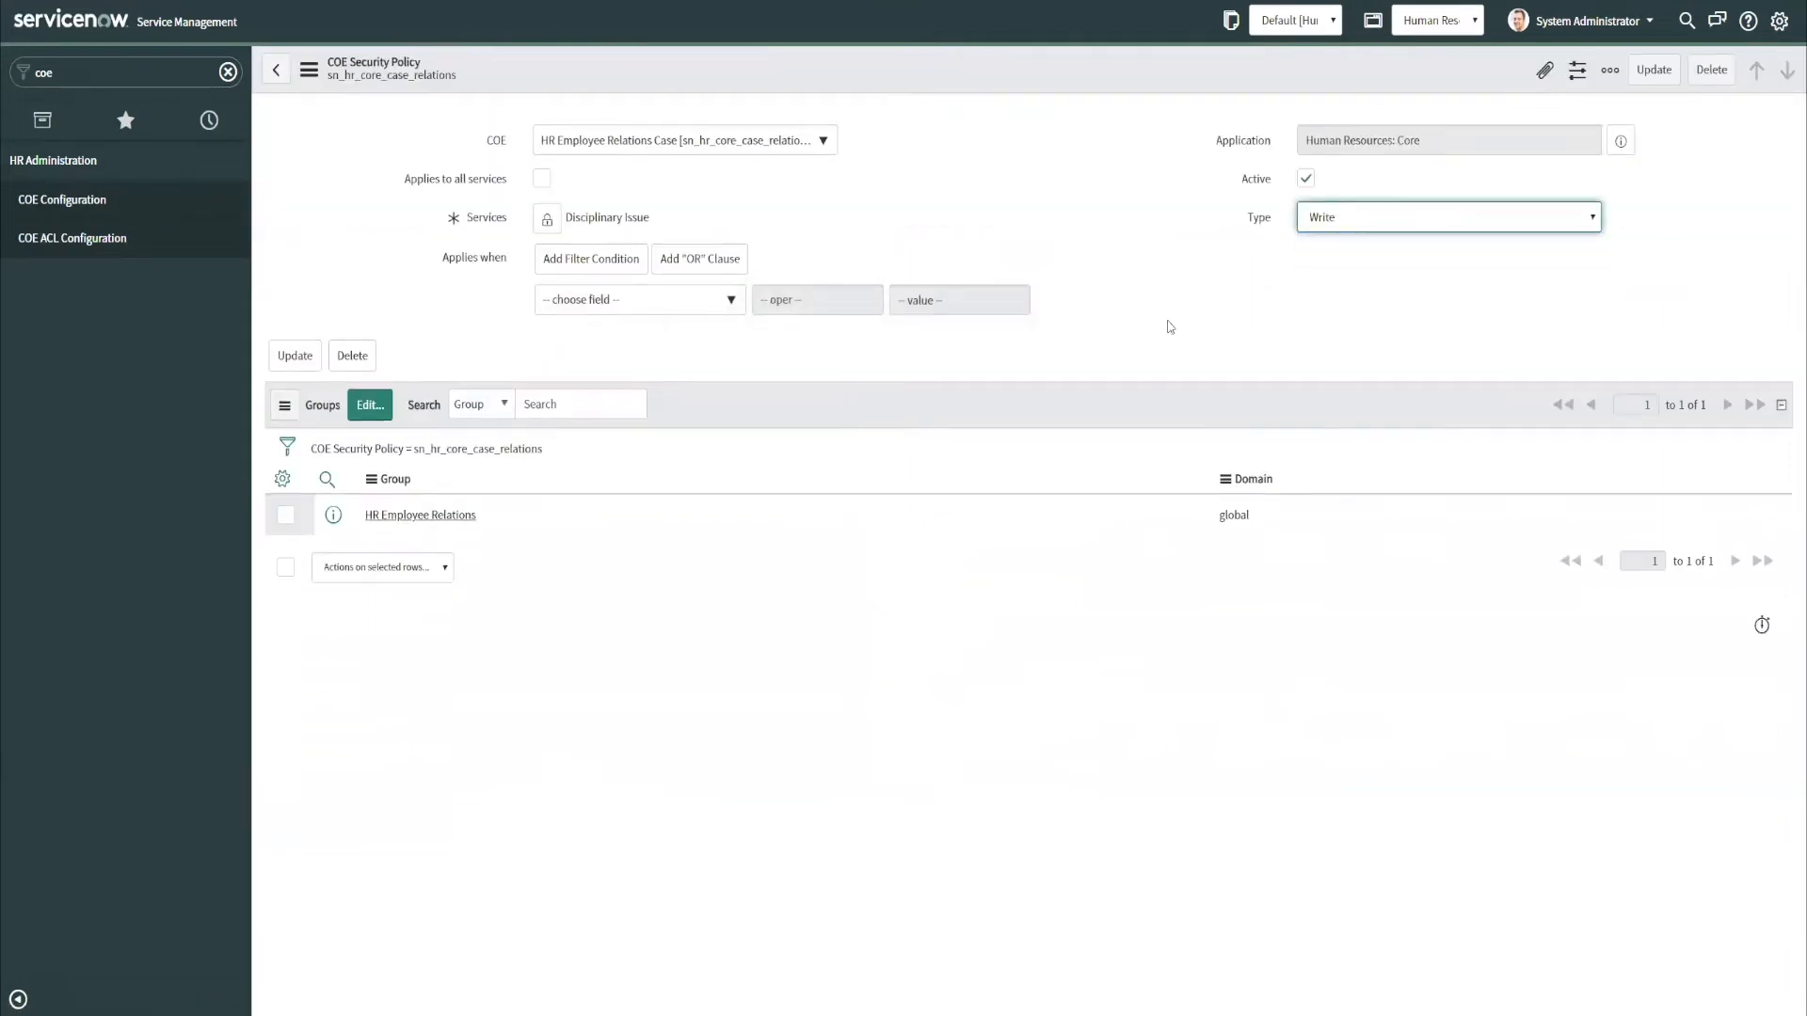
pyautogui.moveTo(600, 561)
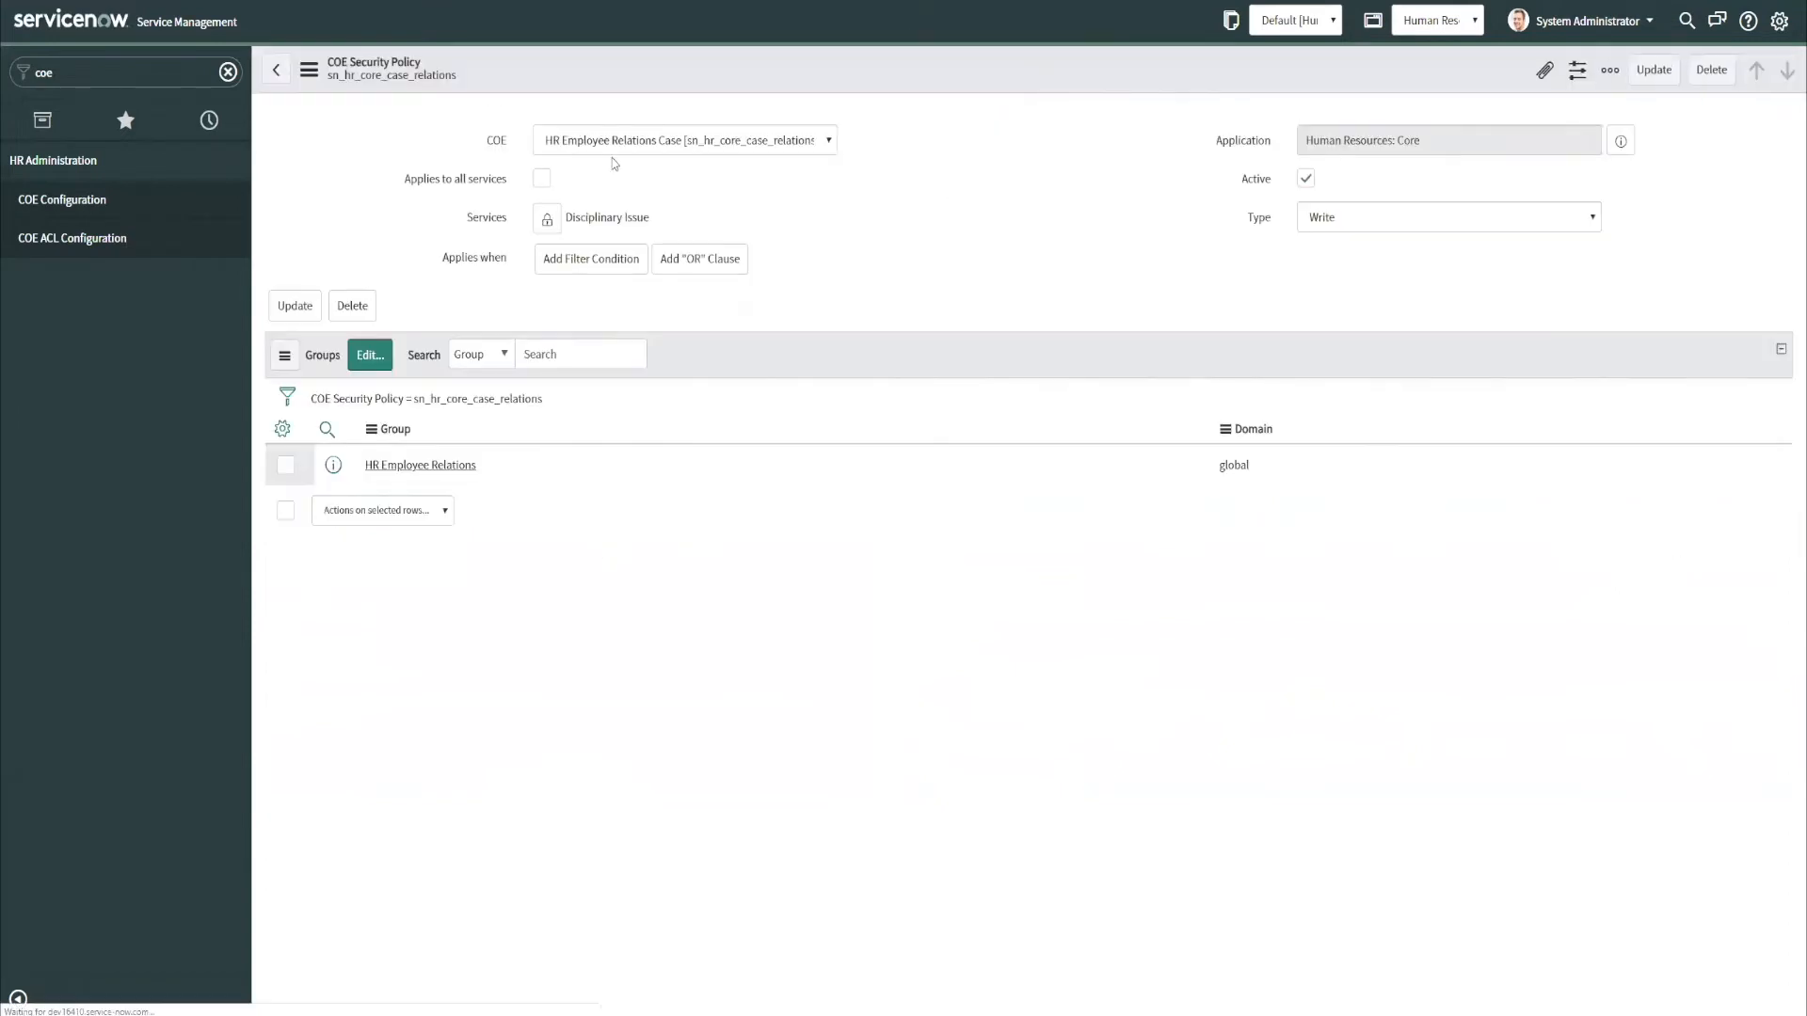
# Save the policy as Write, then impersonate Abel Tuter and list his Employee Relations cases.
pyautogui.click(590, 258)
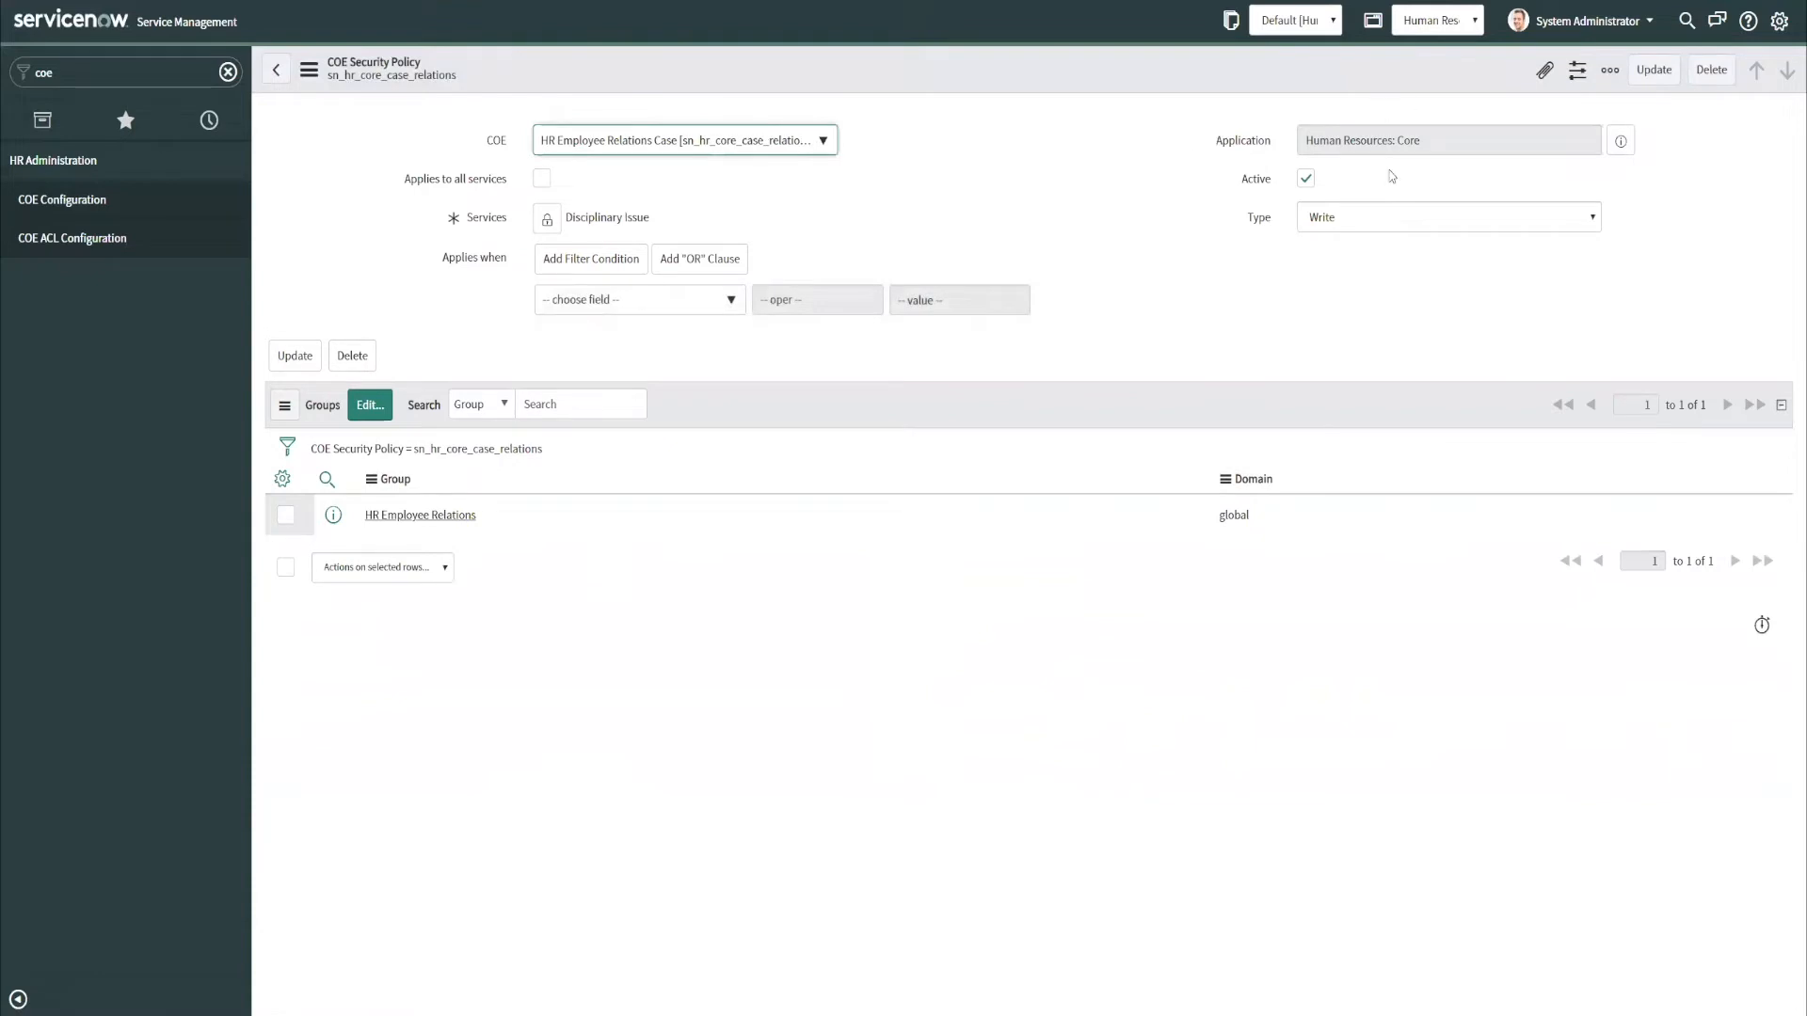
pyautogui.moveTo(1562, 10)
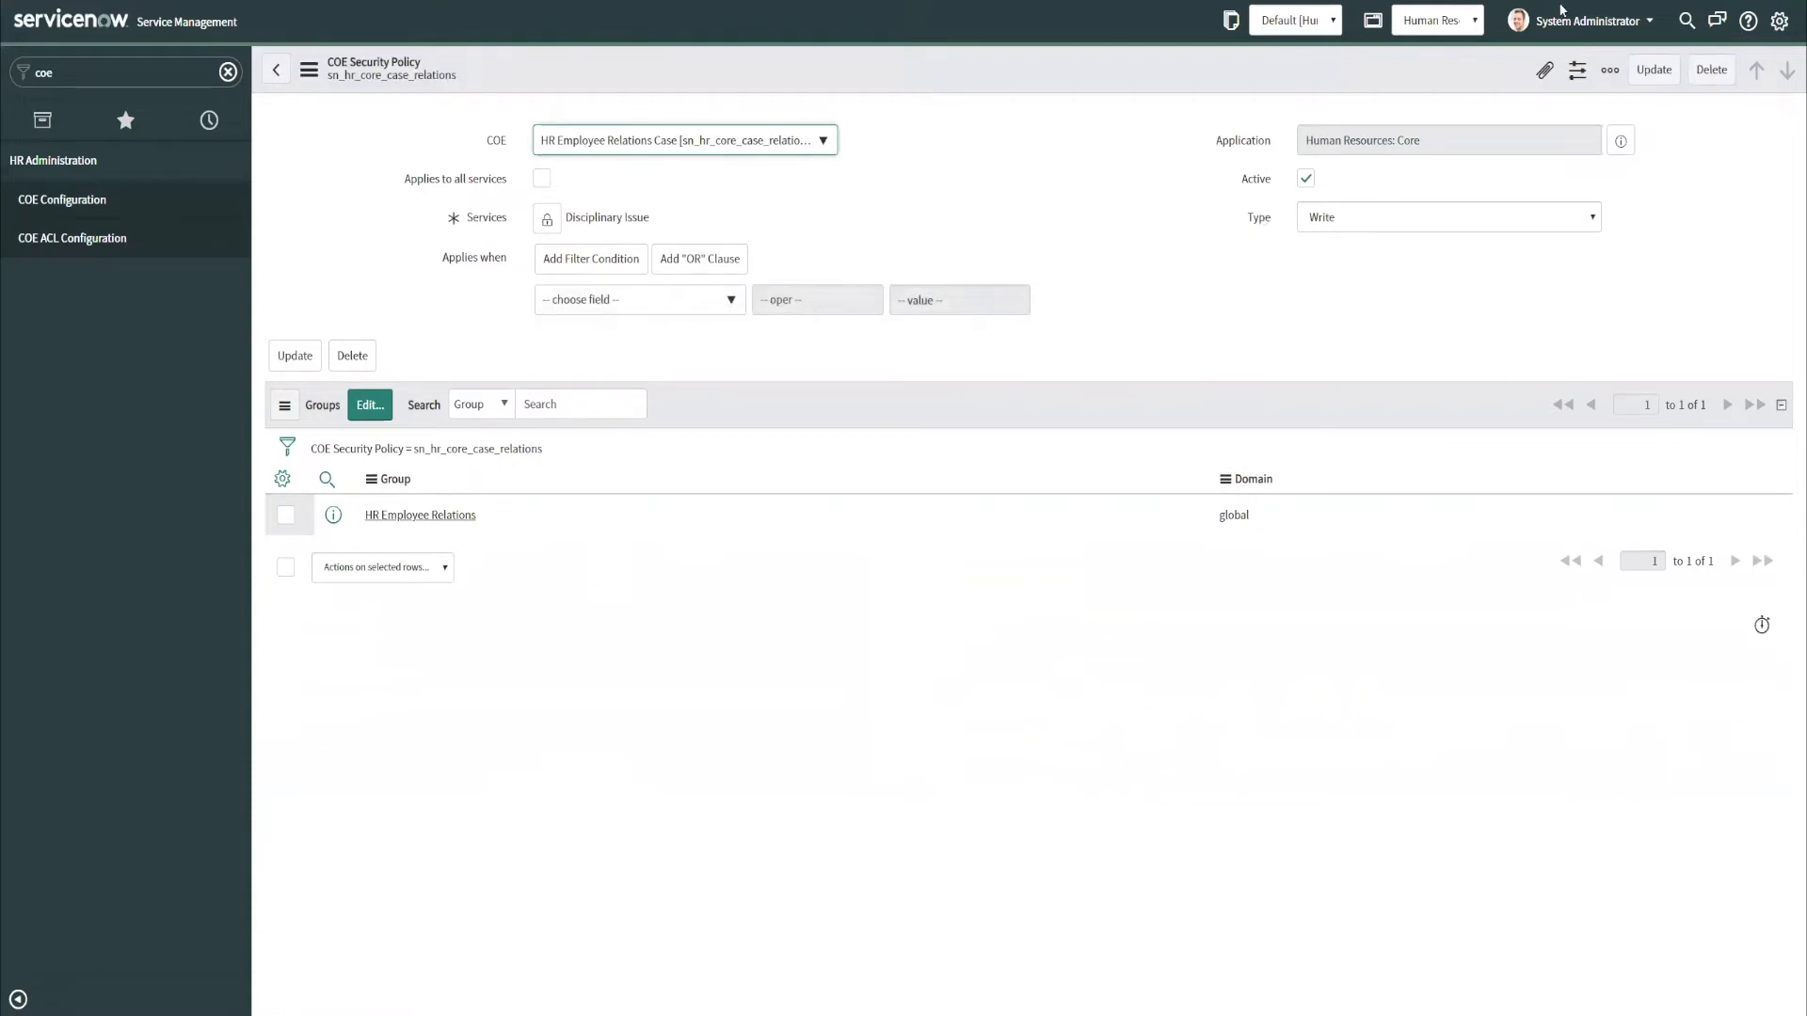
pyautogui.click(1587, 20)
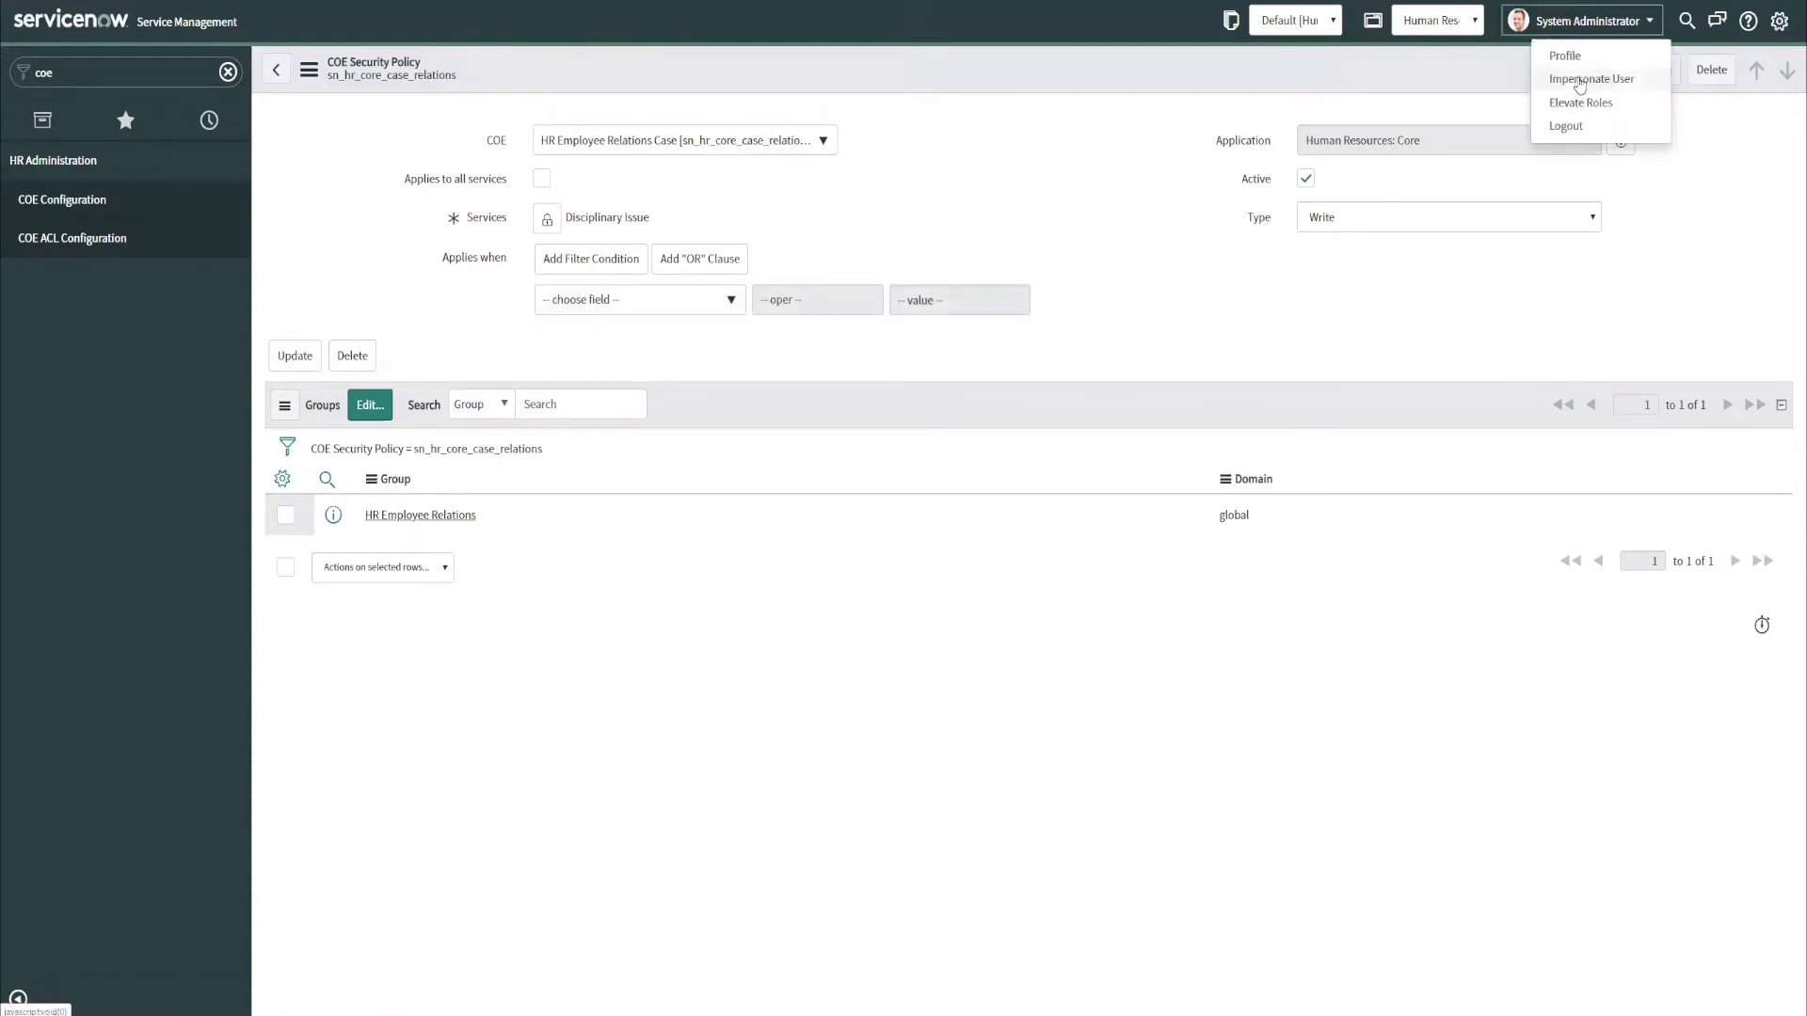
pyautogui.click(1591, 78)
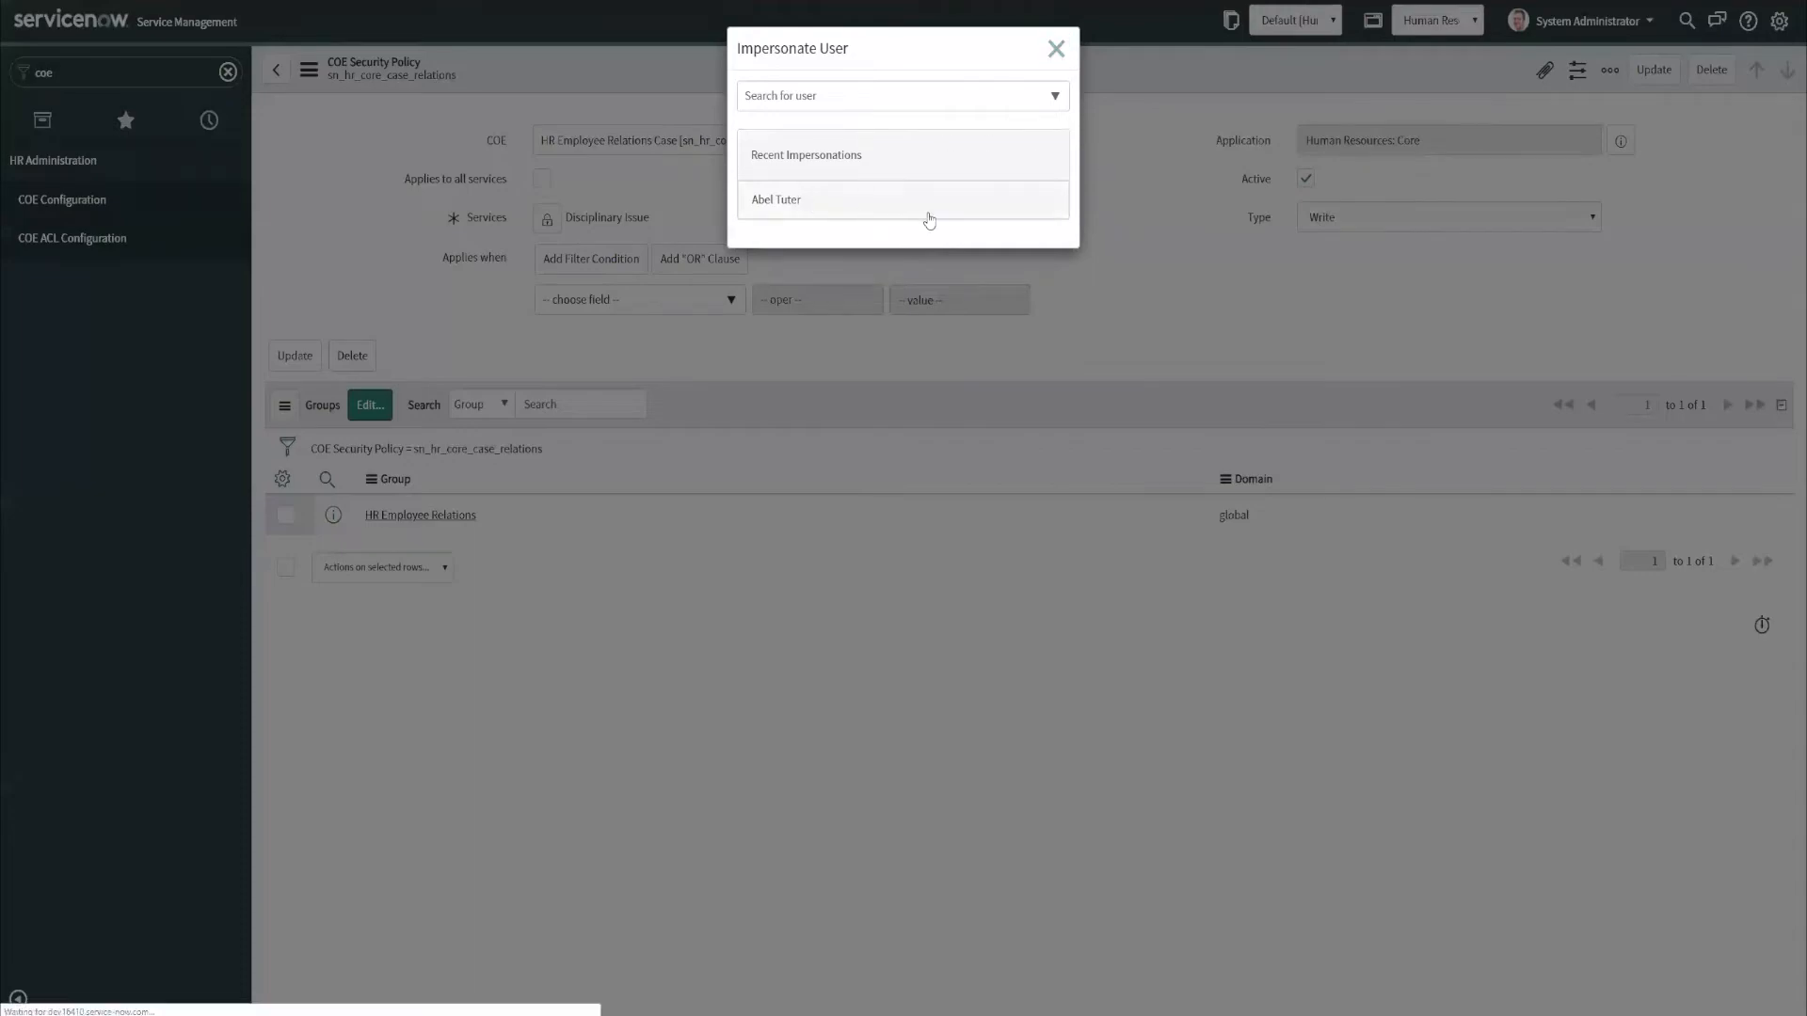
pyautogui.click(775, 200)
pyautogui.write('employee')
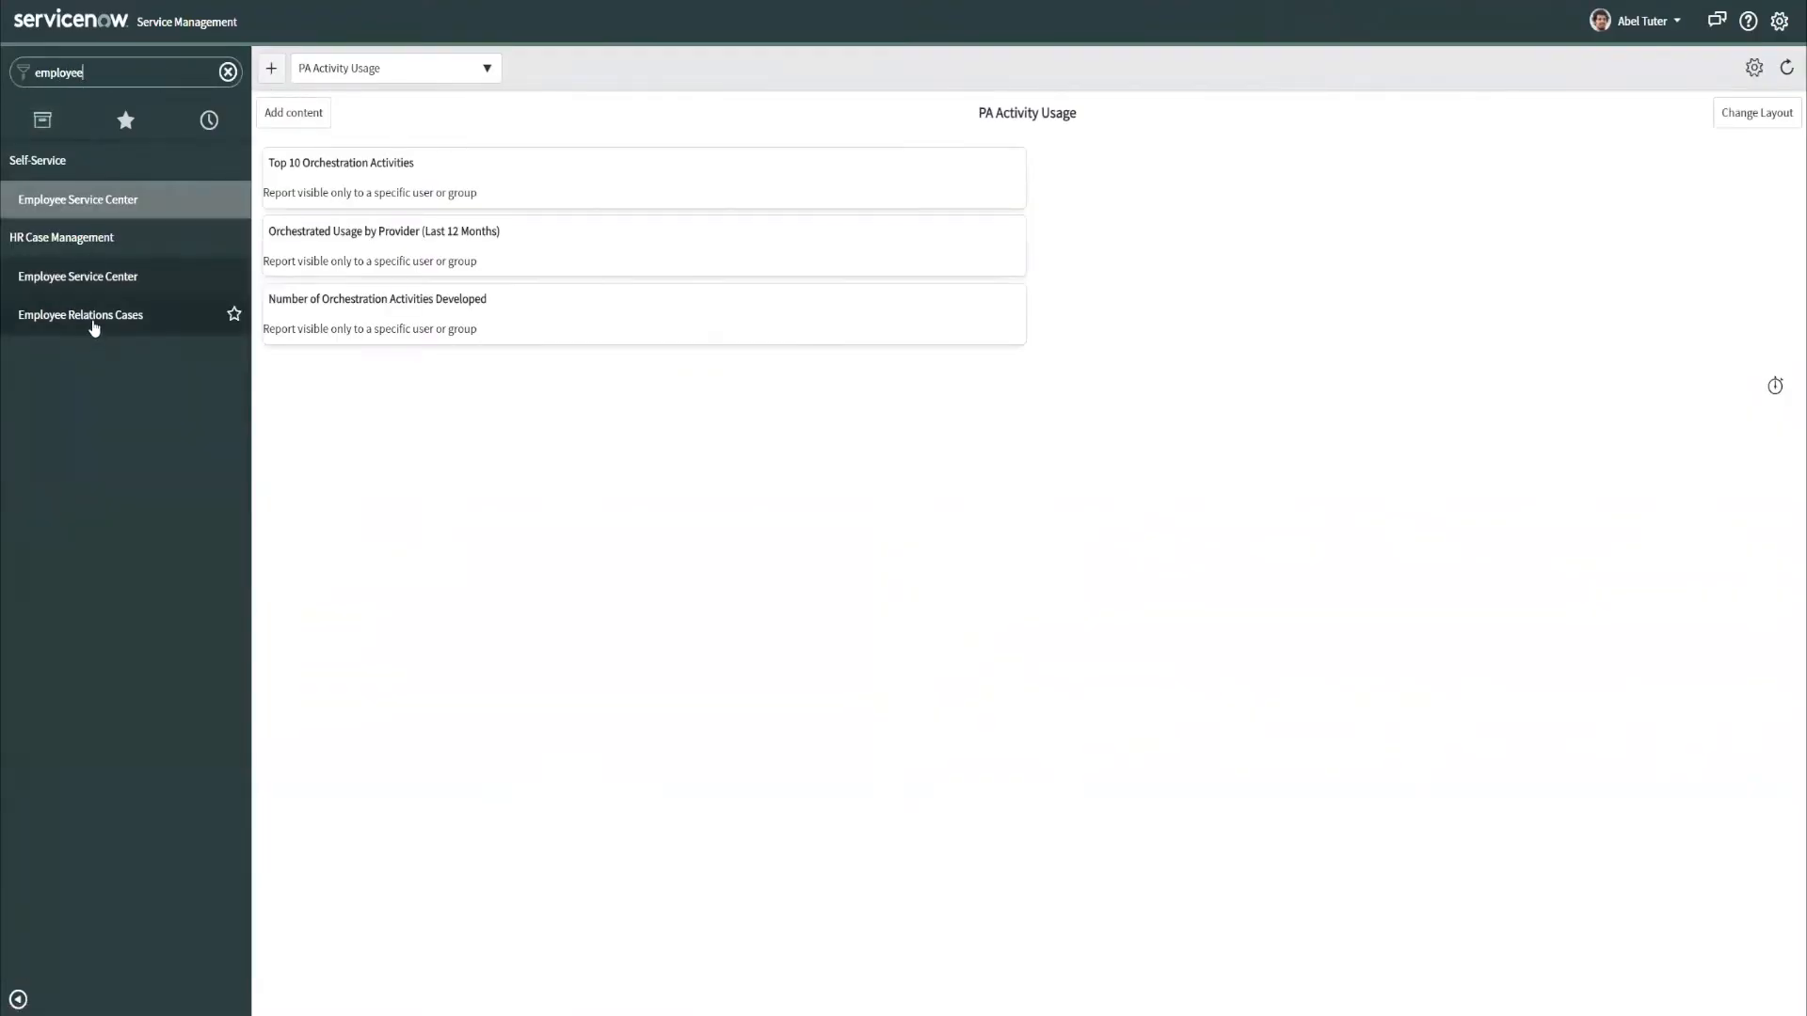
pyautogui.click(81, 314)
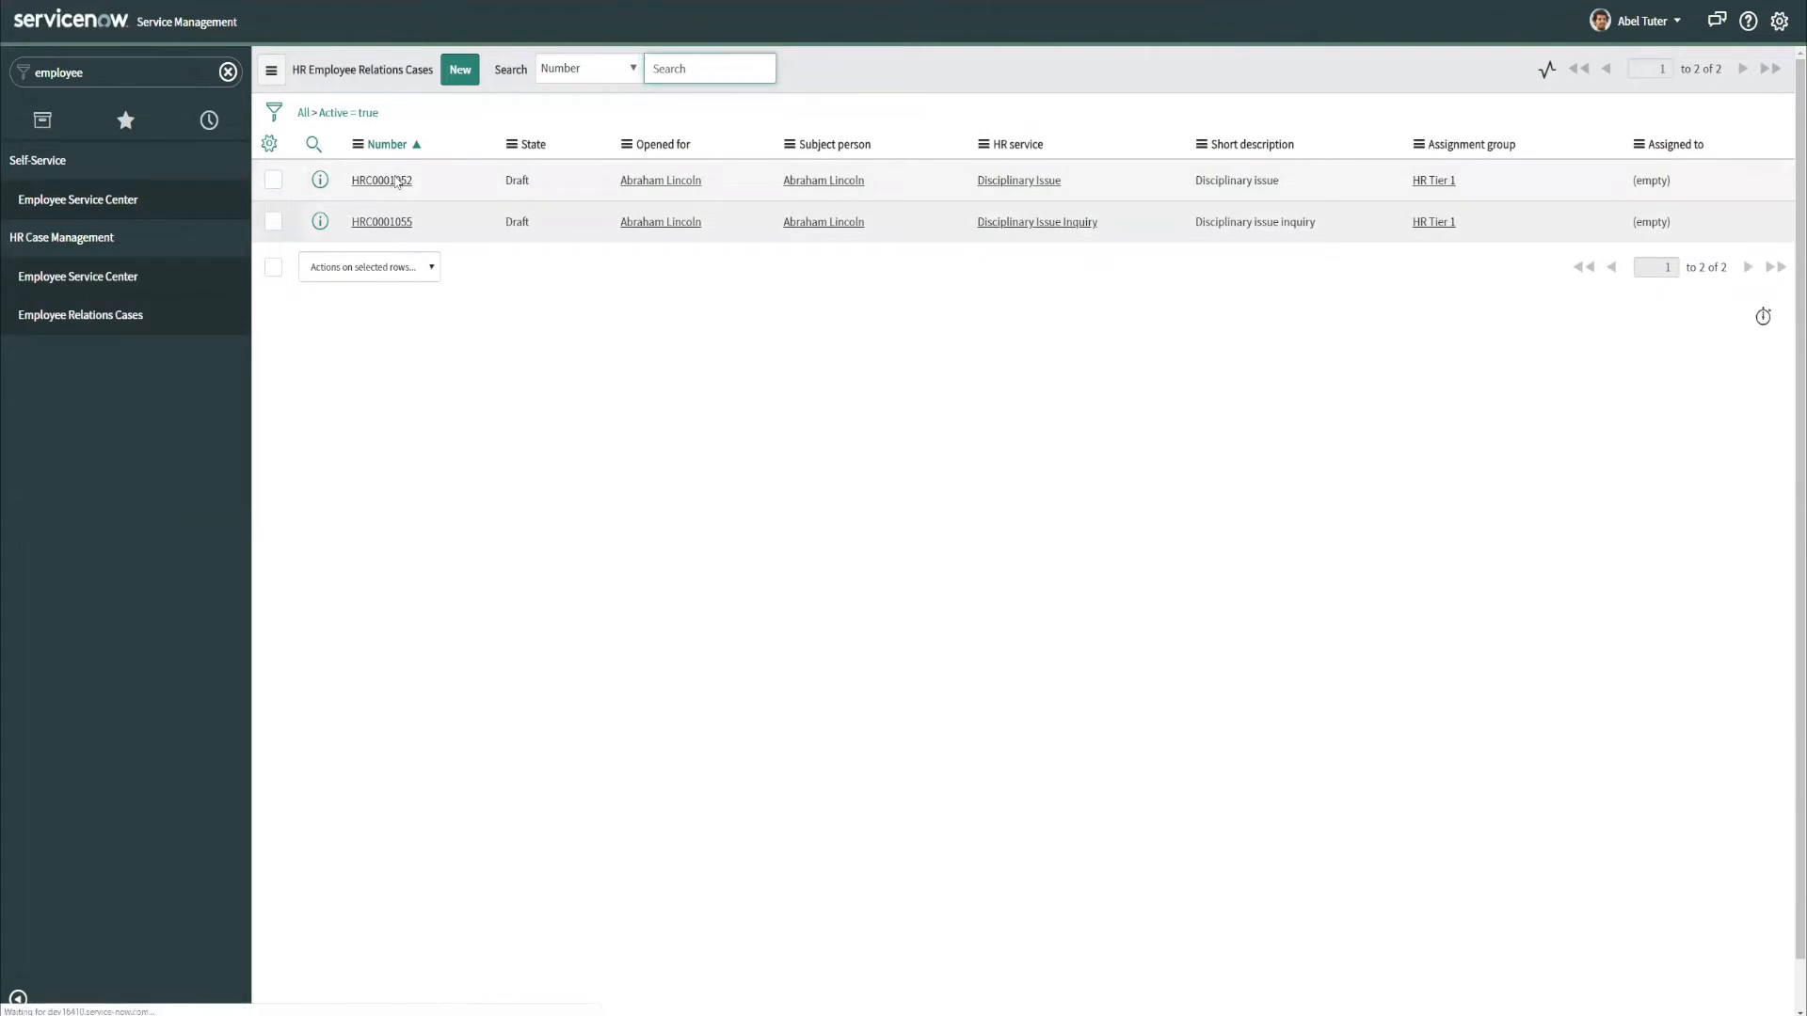
# Open case HRC0001052, test whether State is editable, and review its activity history.
pyautogui.click(380, 180)
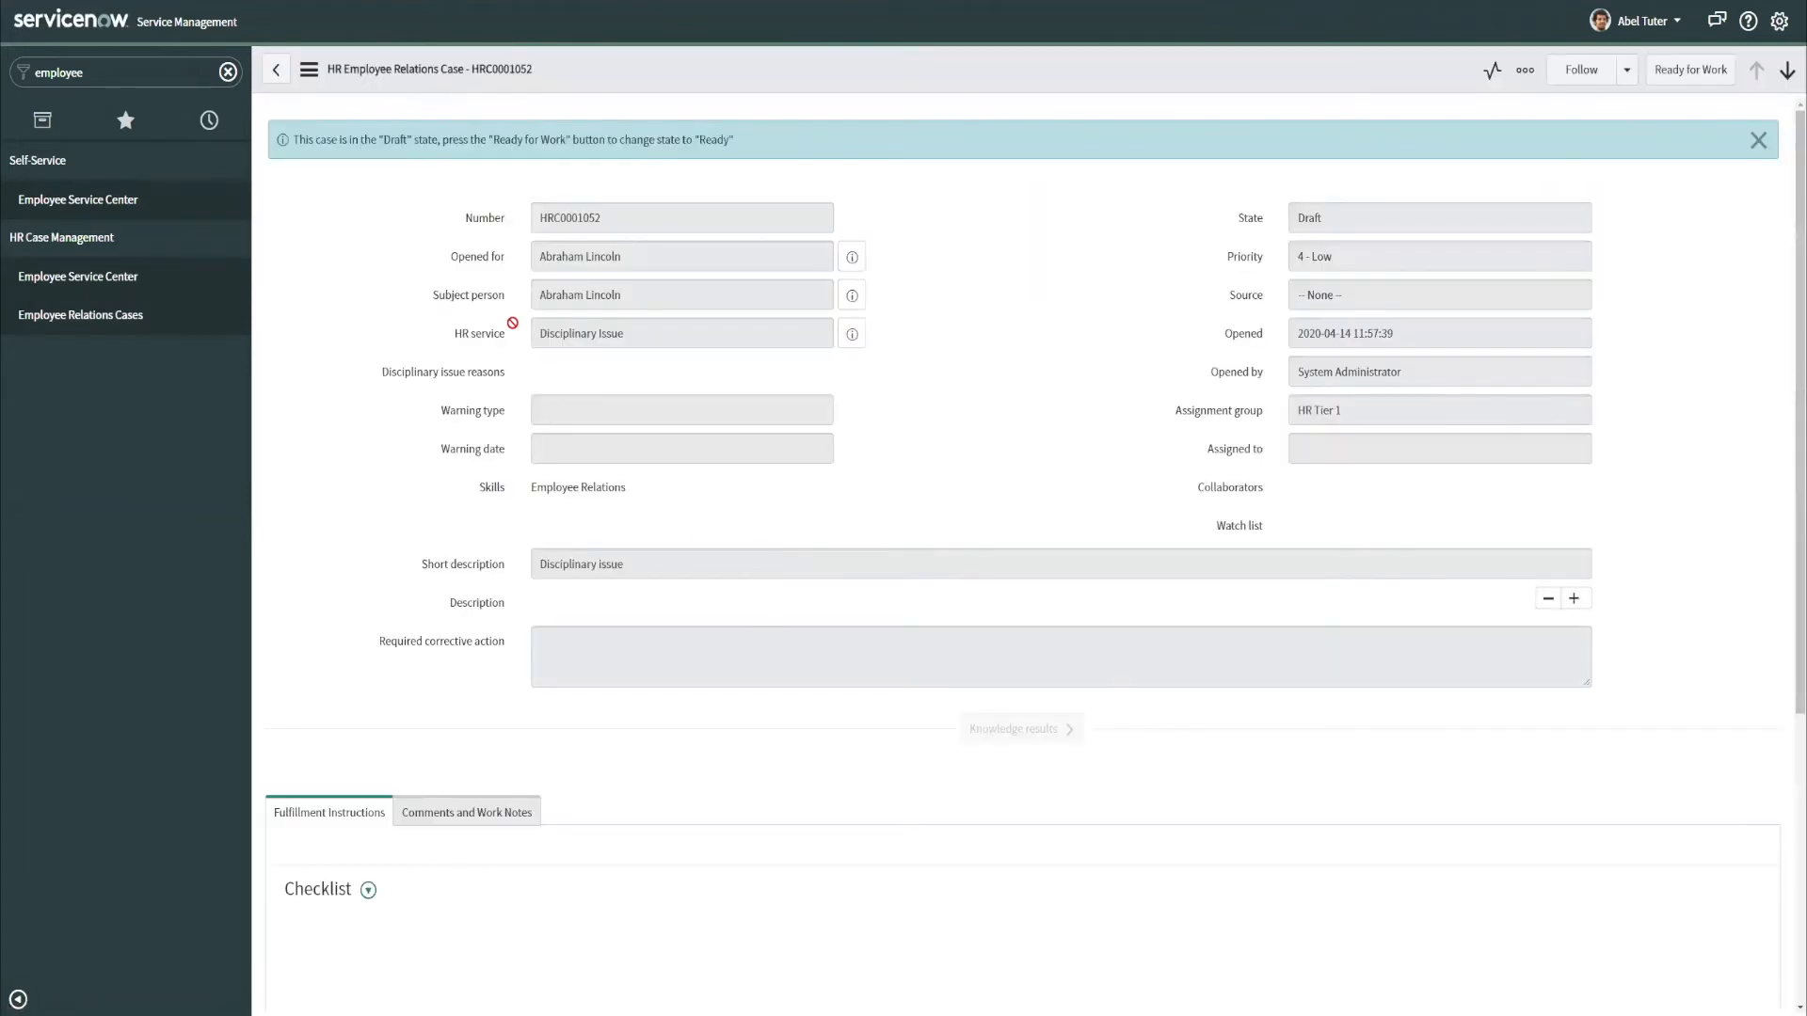
pyautogui.click(1438, 217)
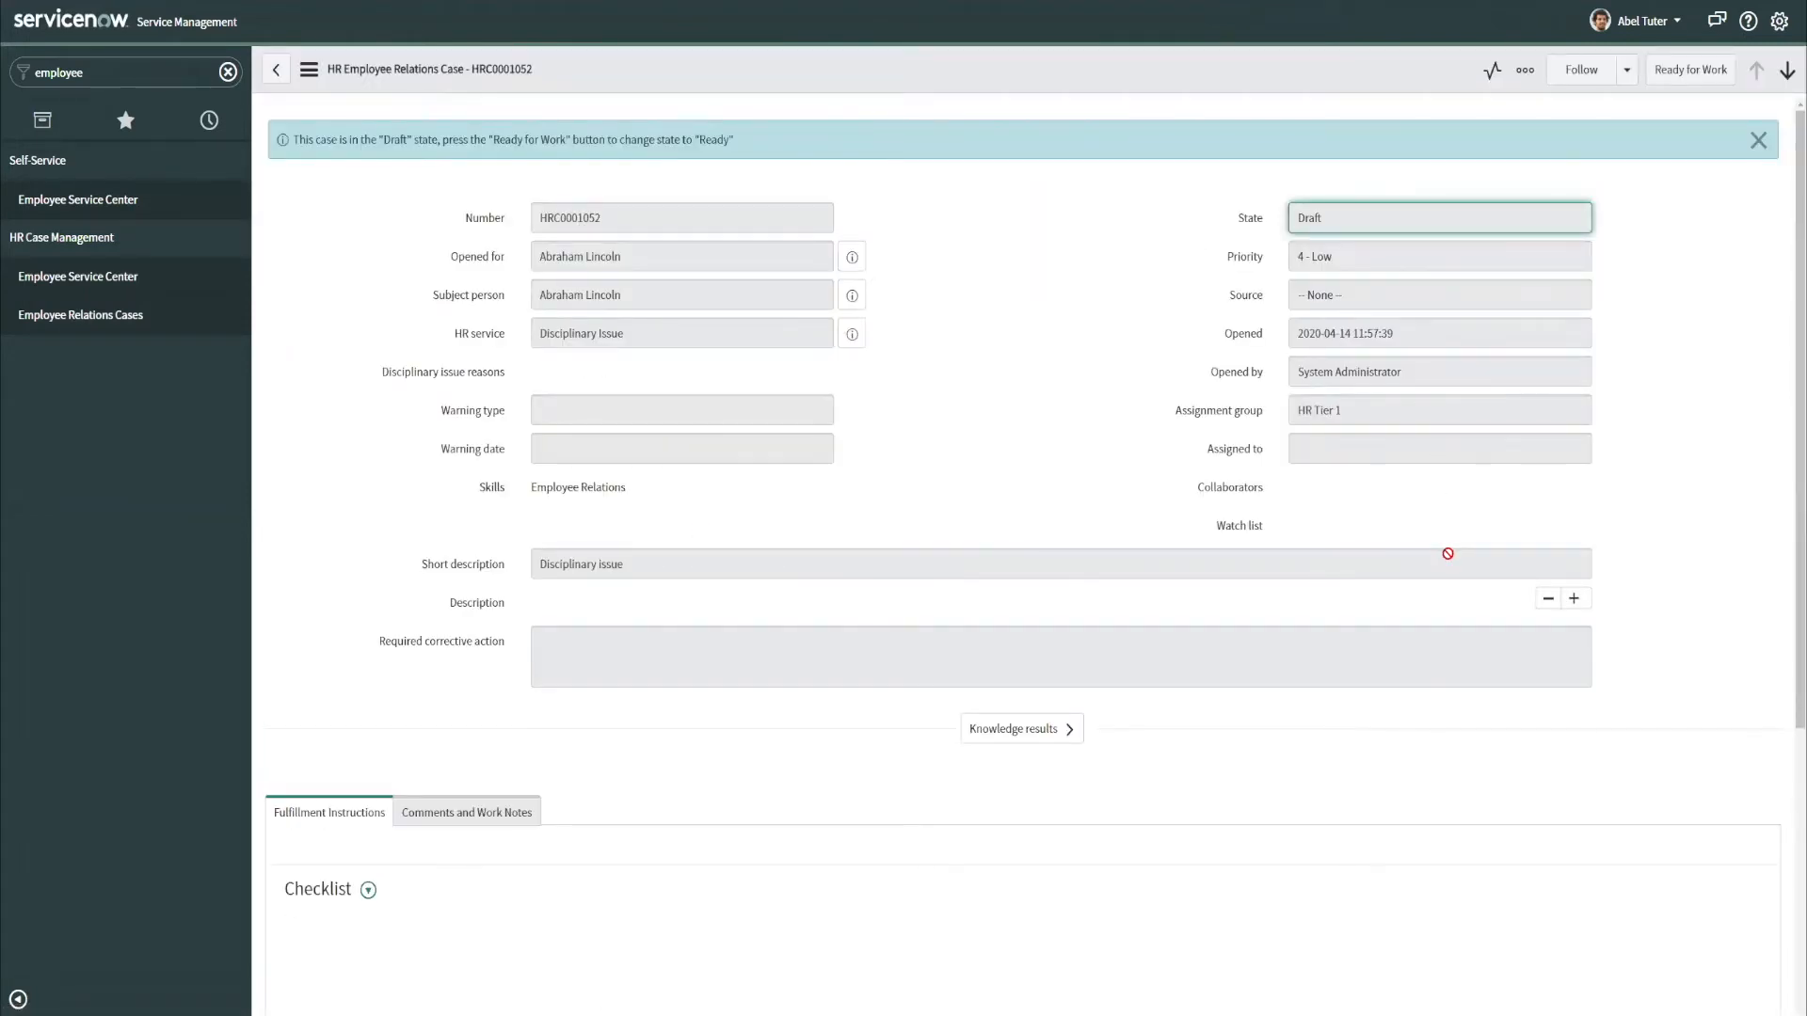
pyautogui.moveTo(1008, 538)
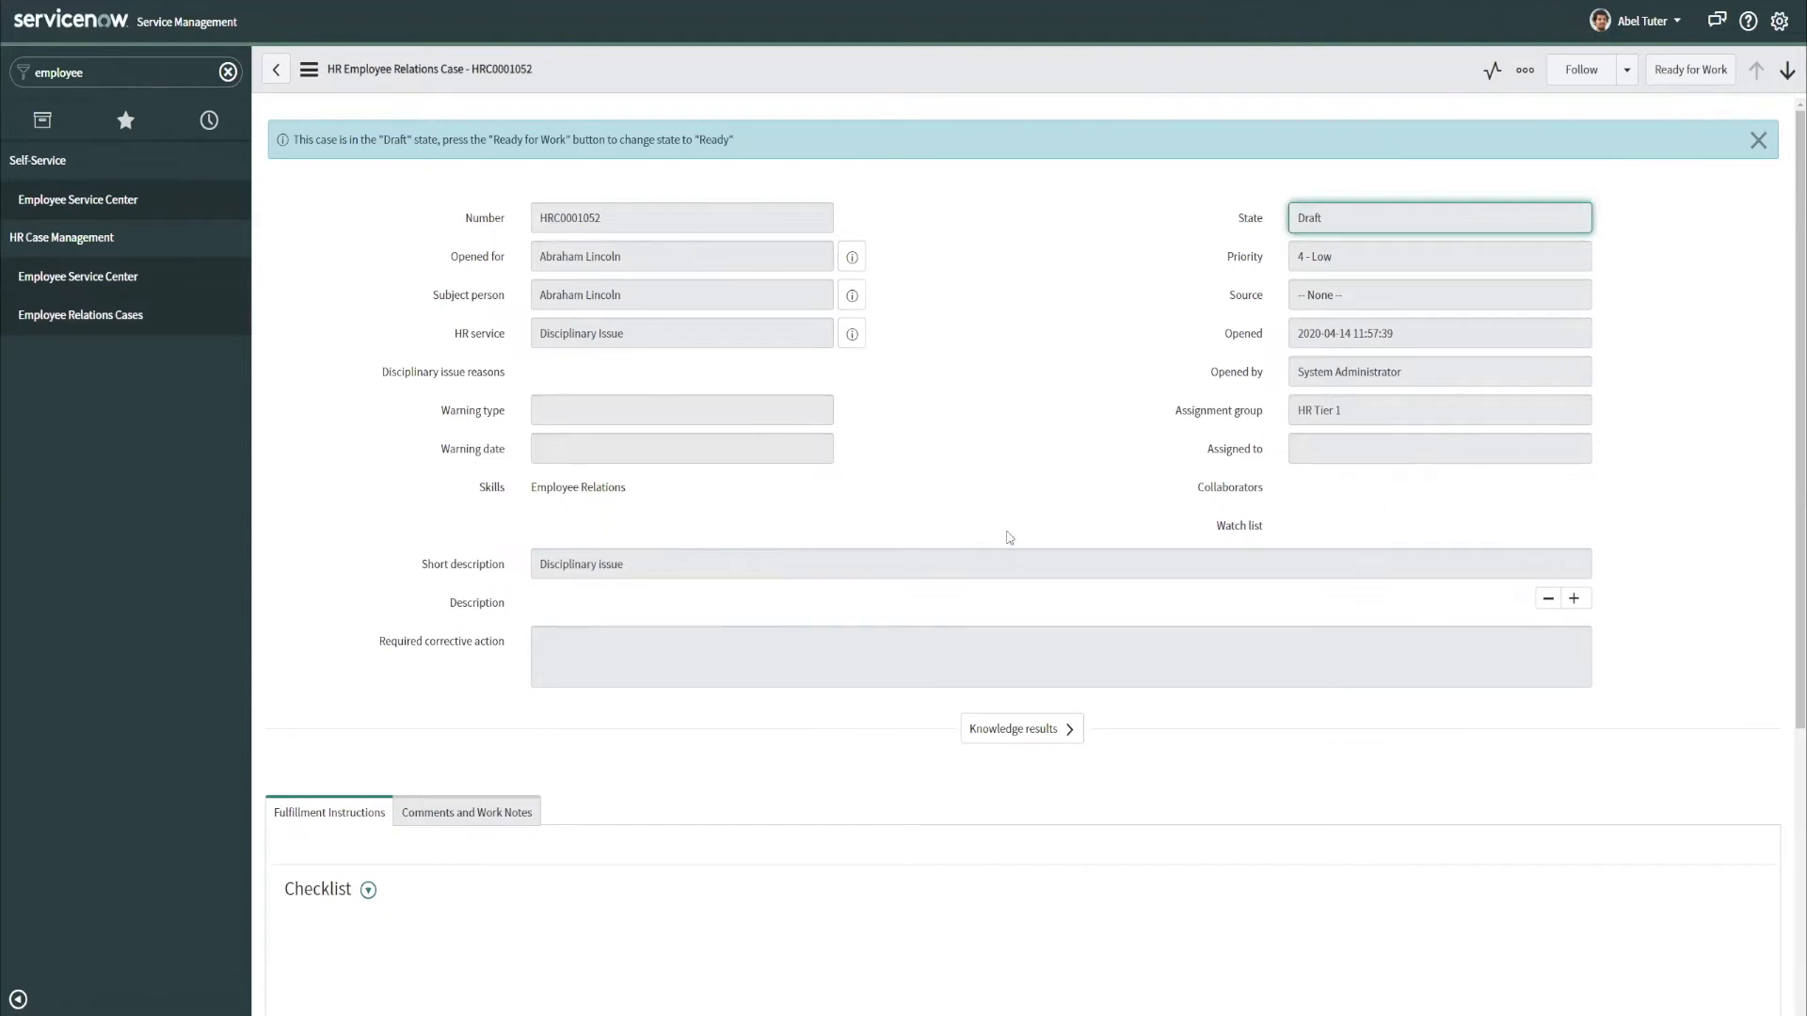
pyautogui.click(467, 812)
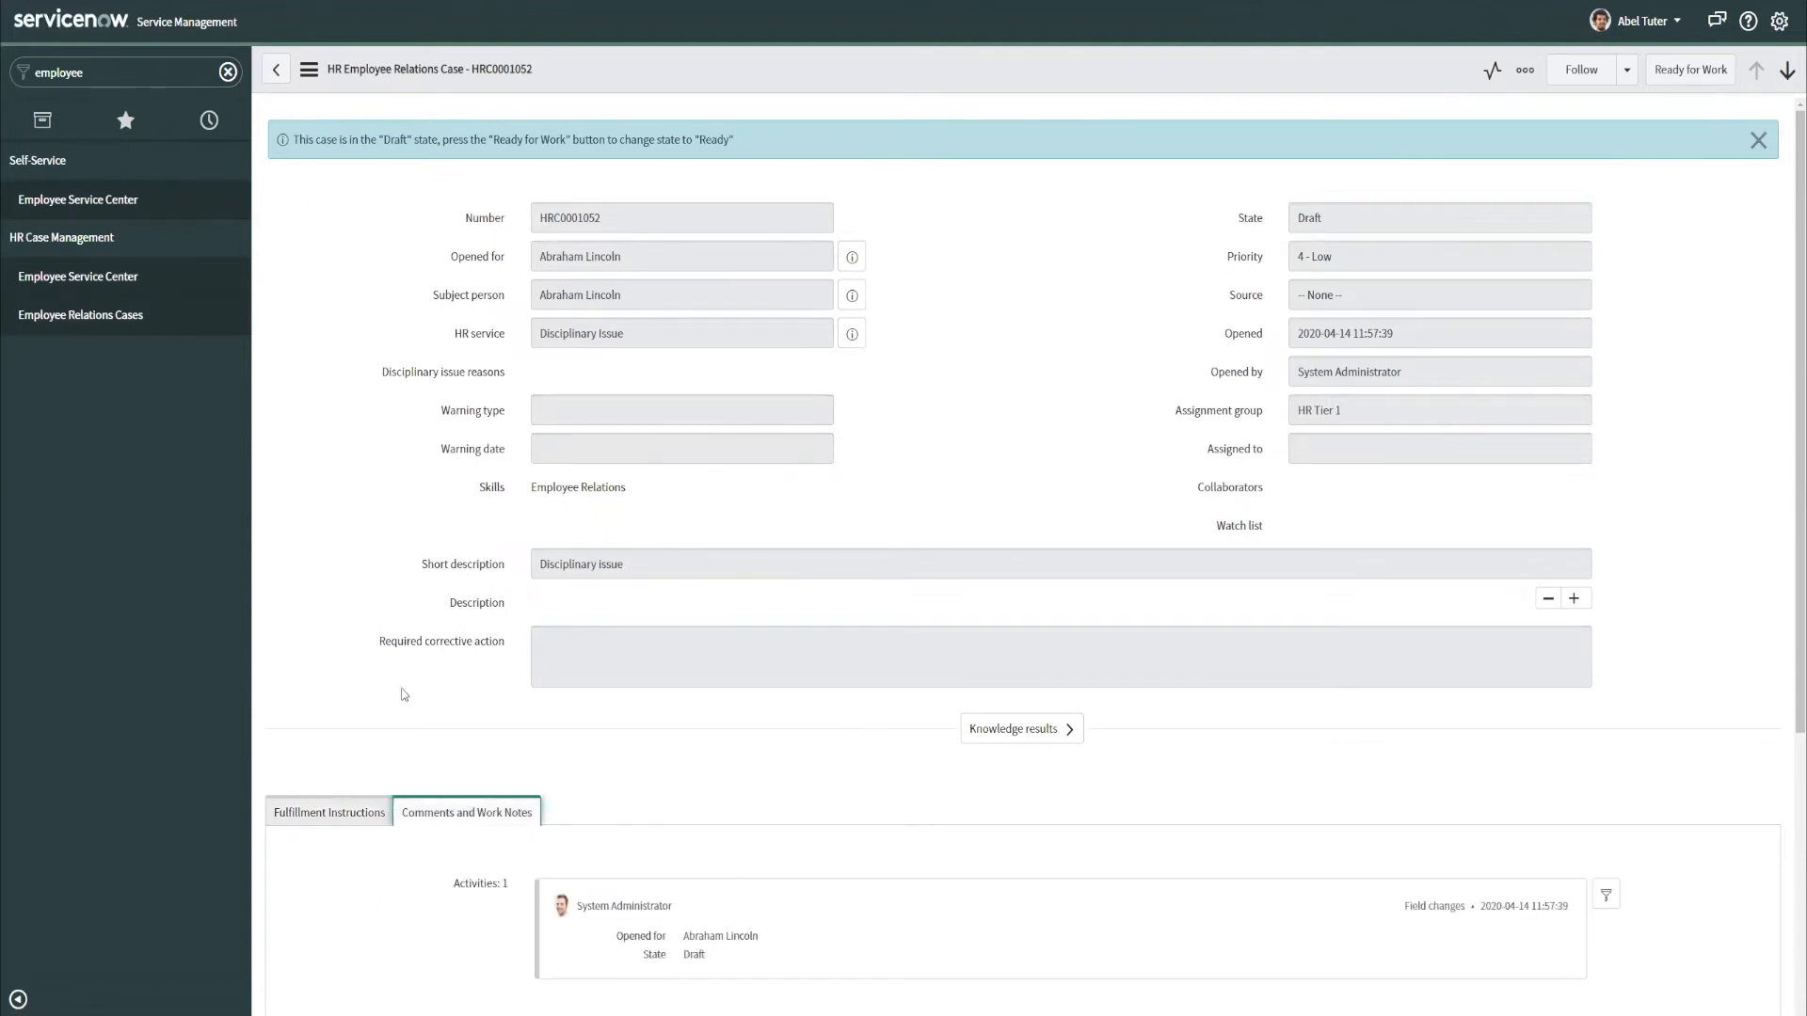
pyautogui.scroll(-3)
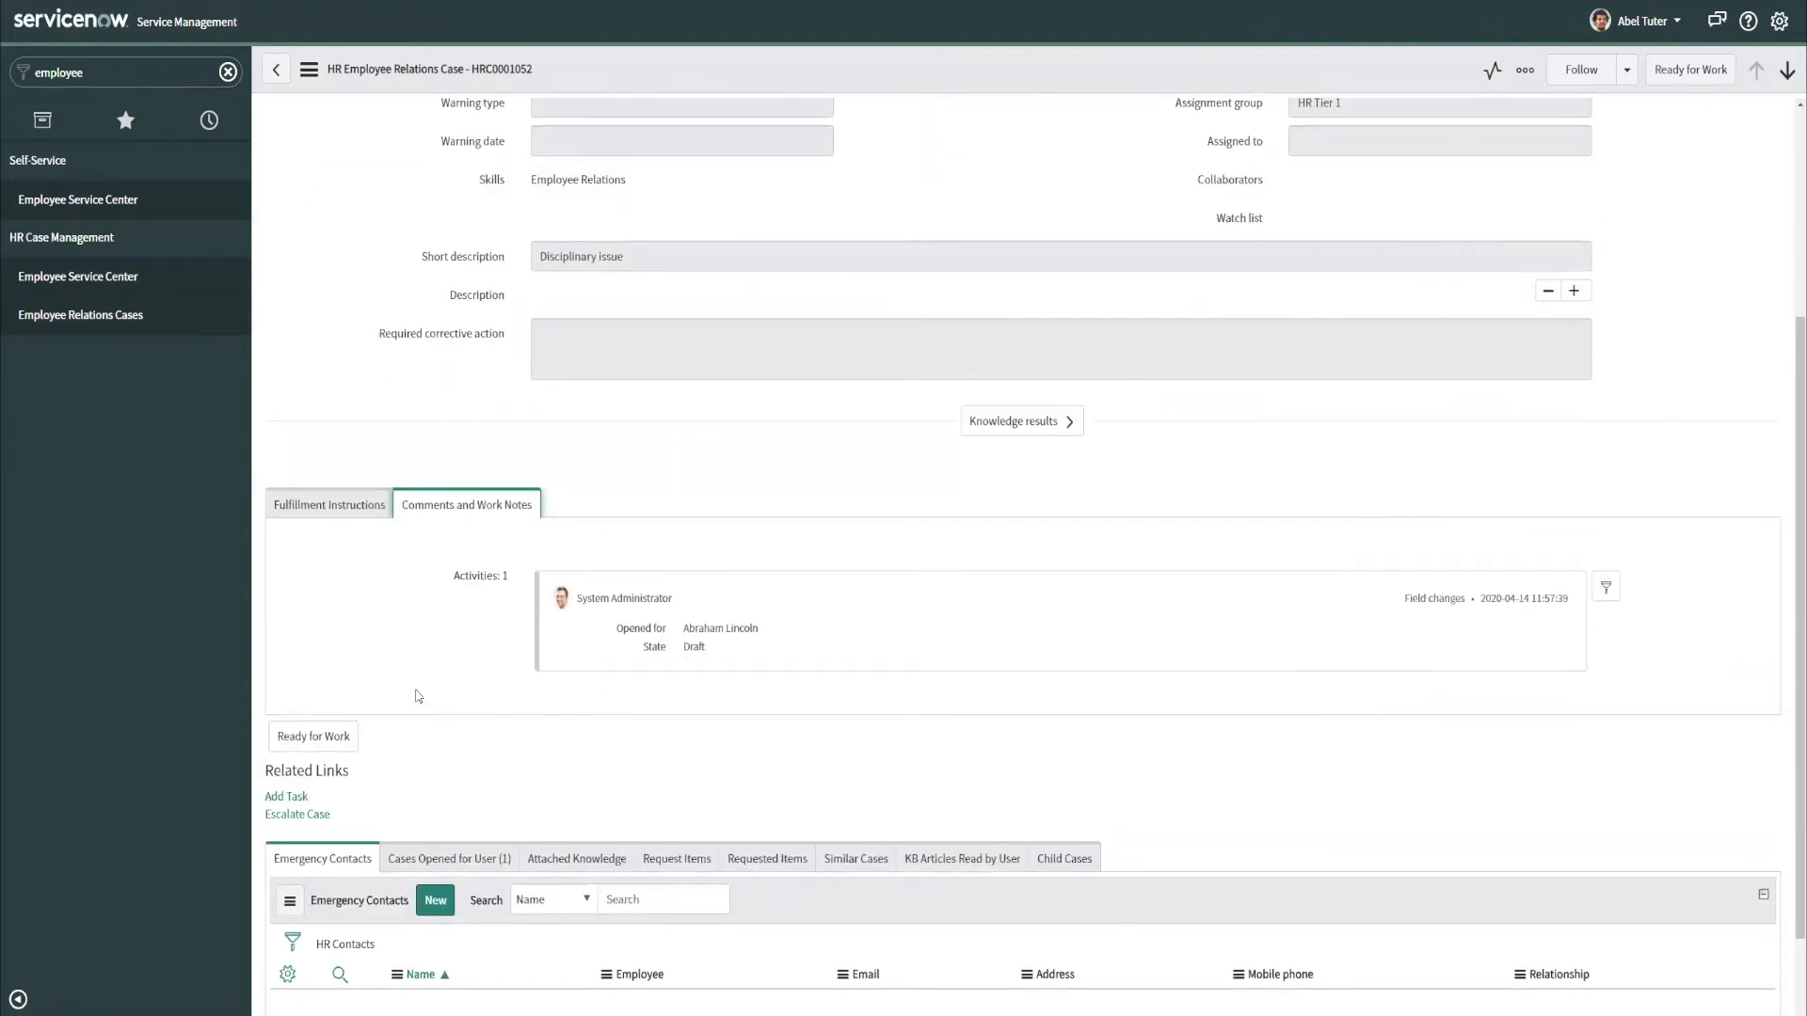
pyautogui.scroll(3)
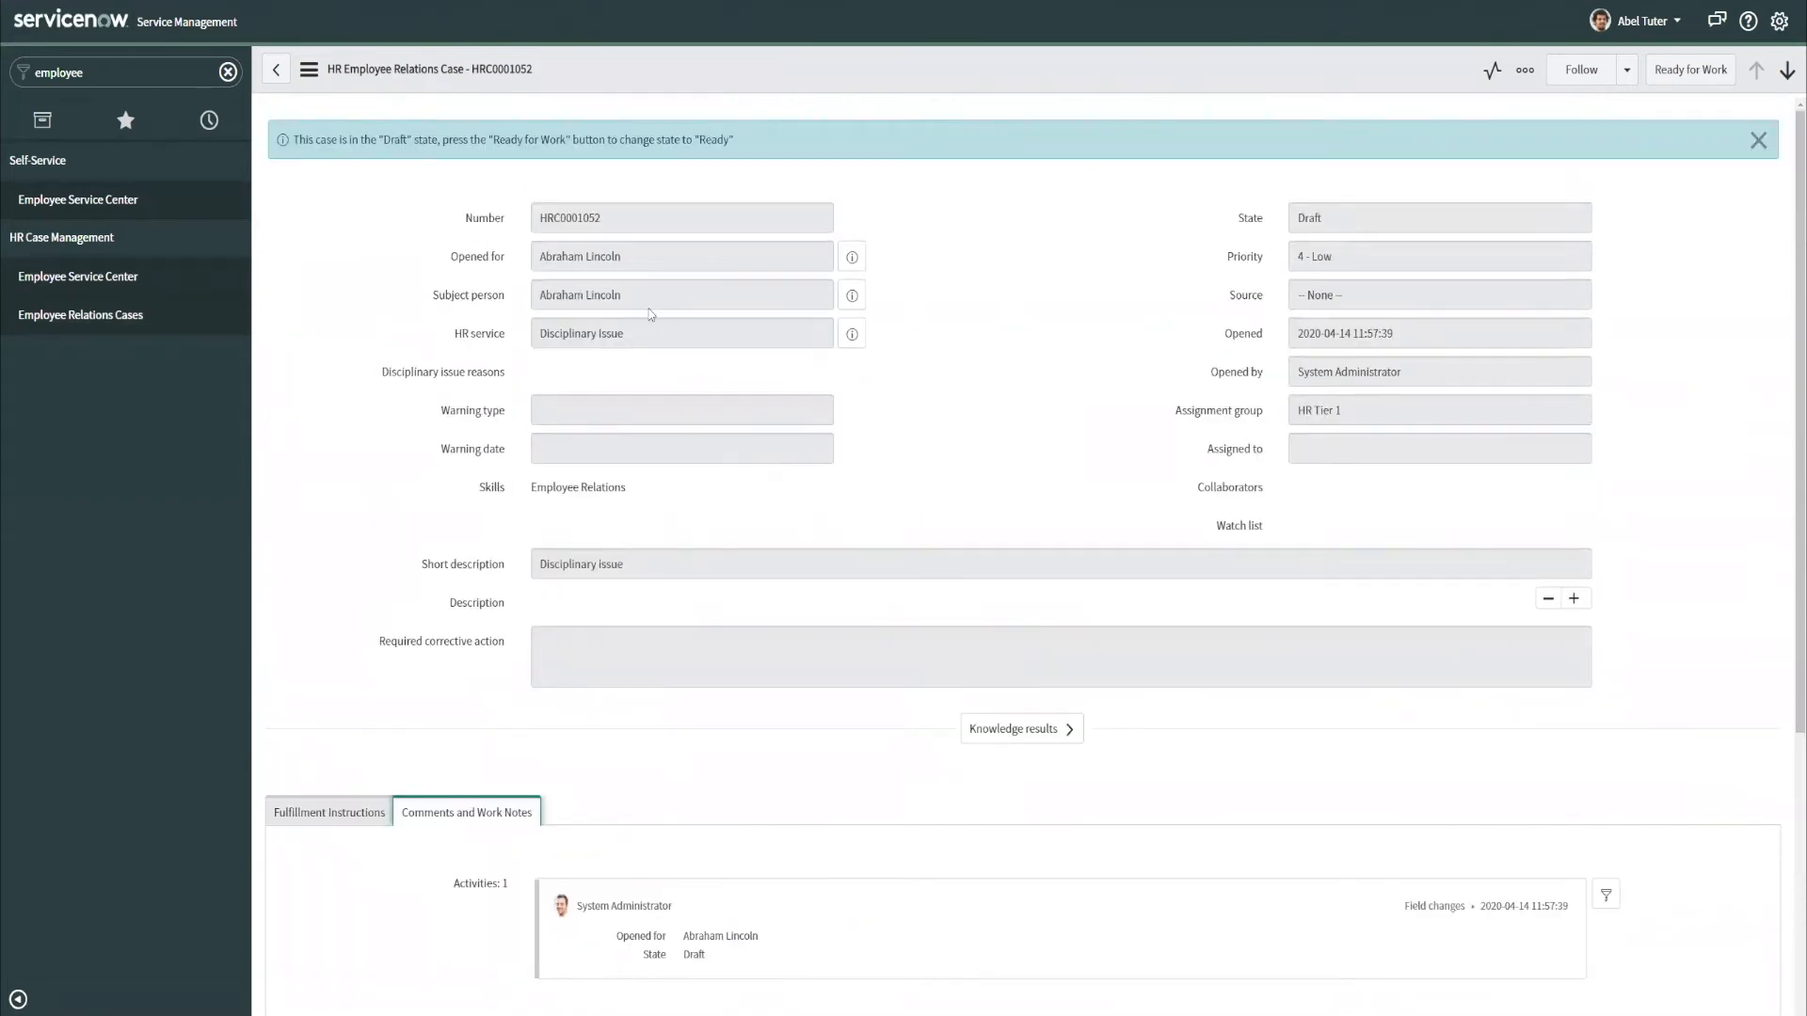
pyautogui.moveTo(1156, 308)
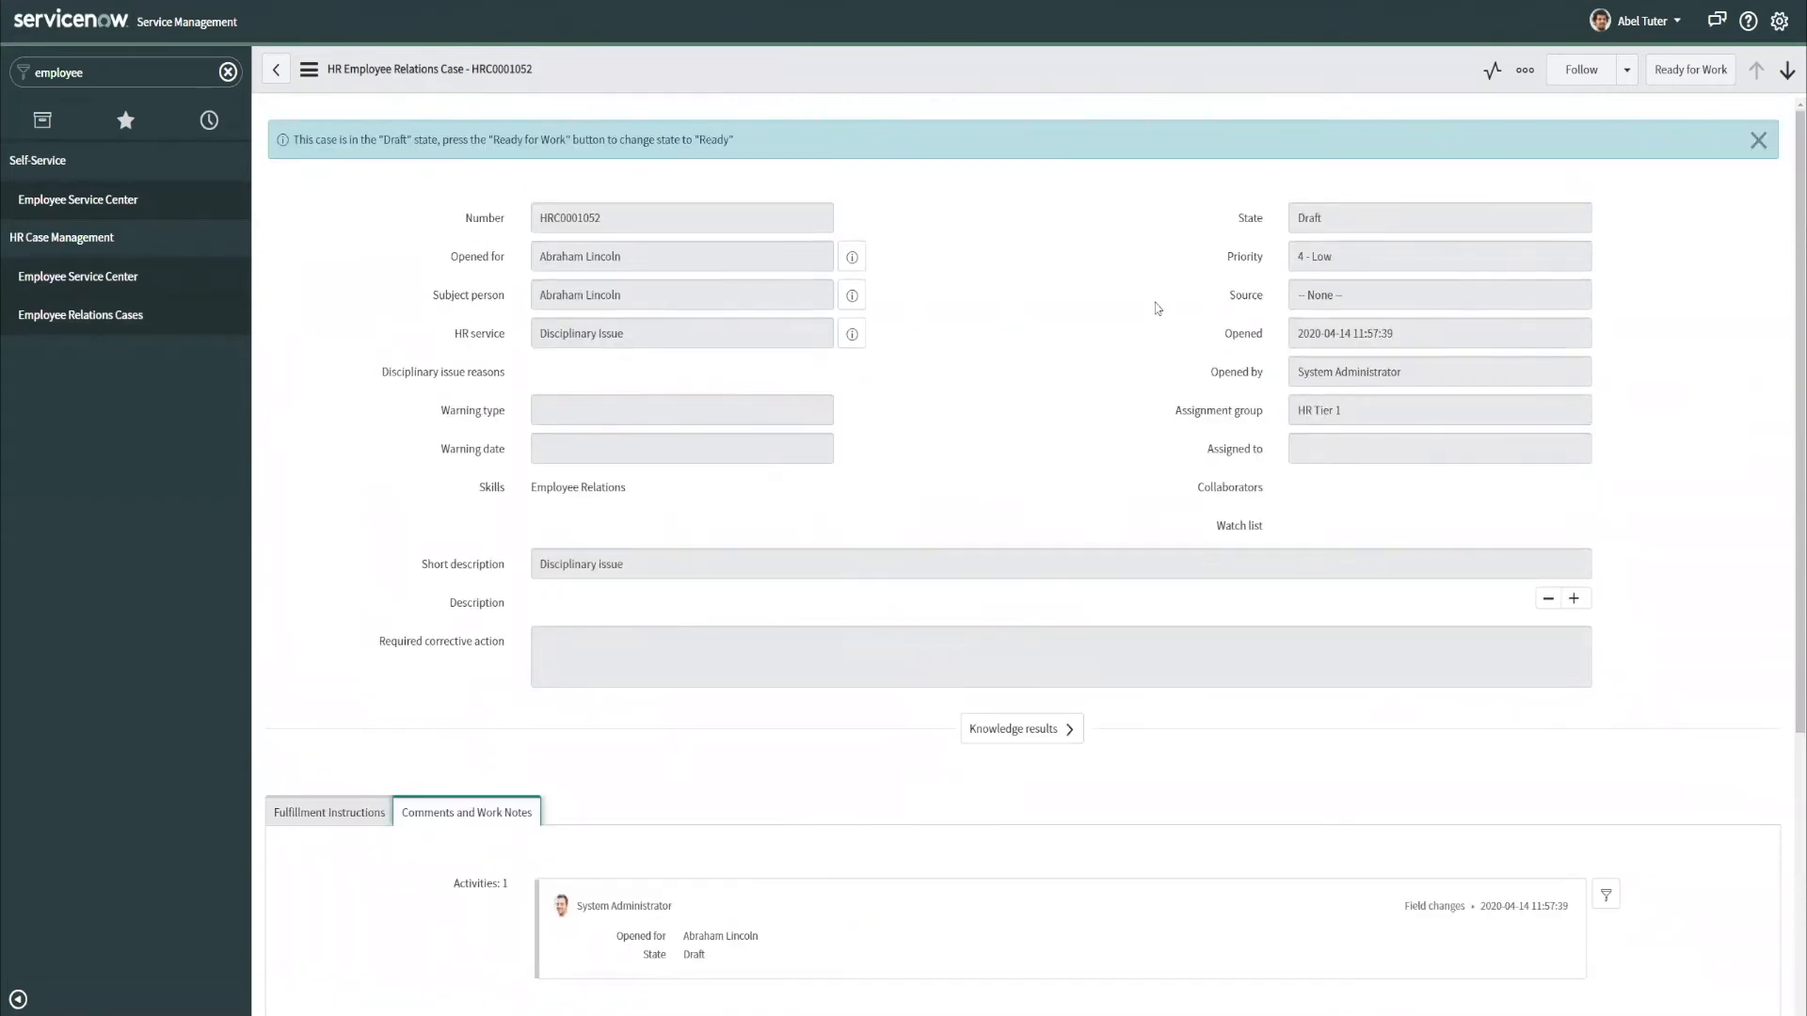
pyautogui.moveTo(1674, 175)
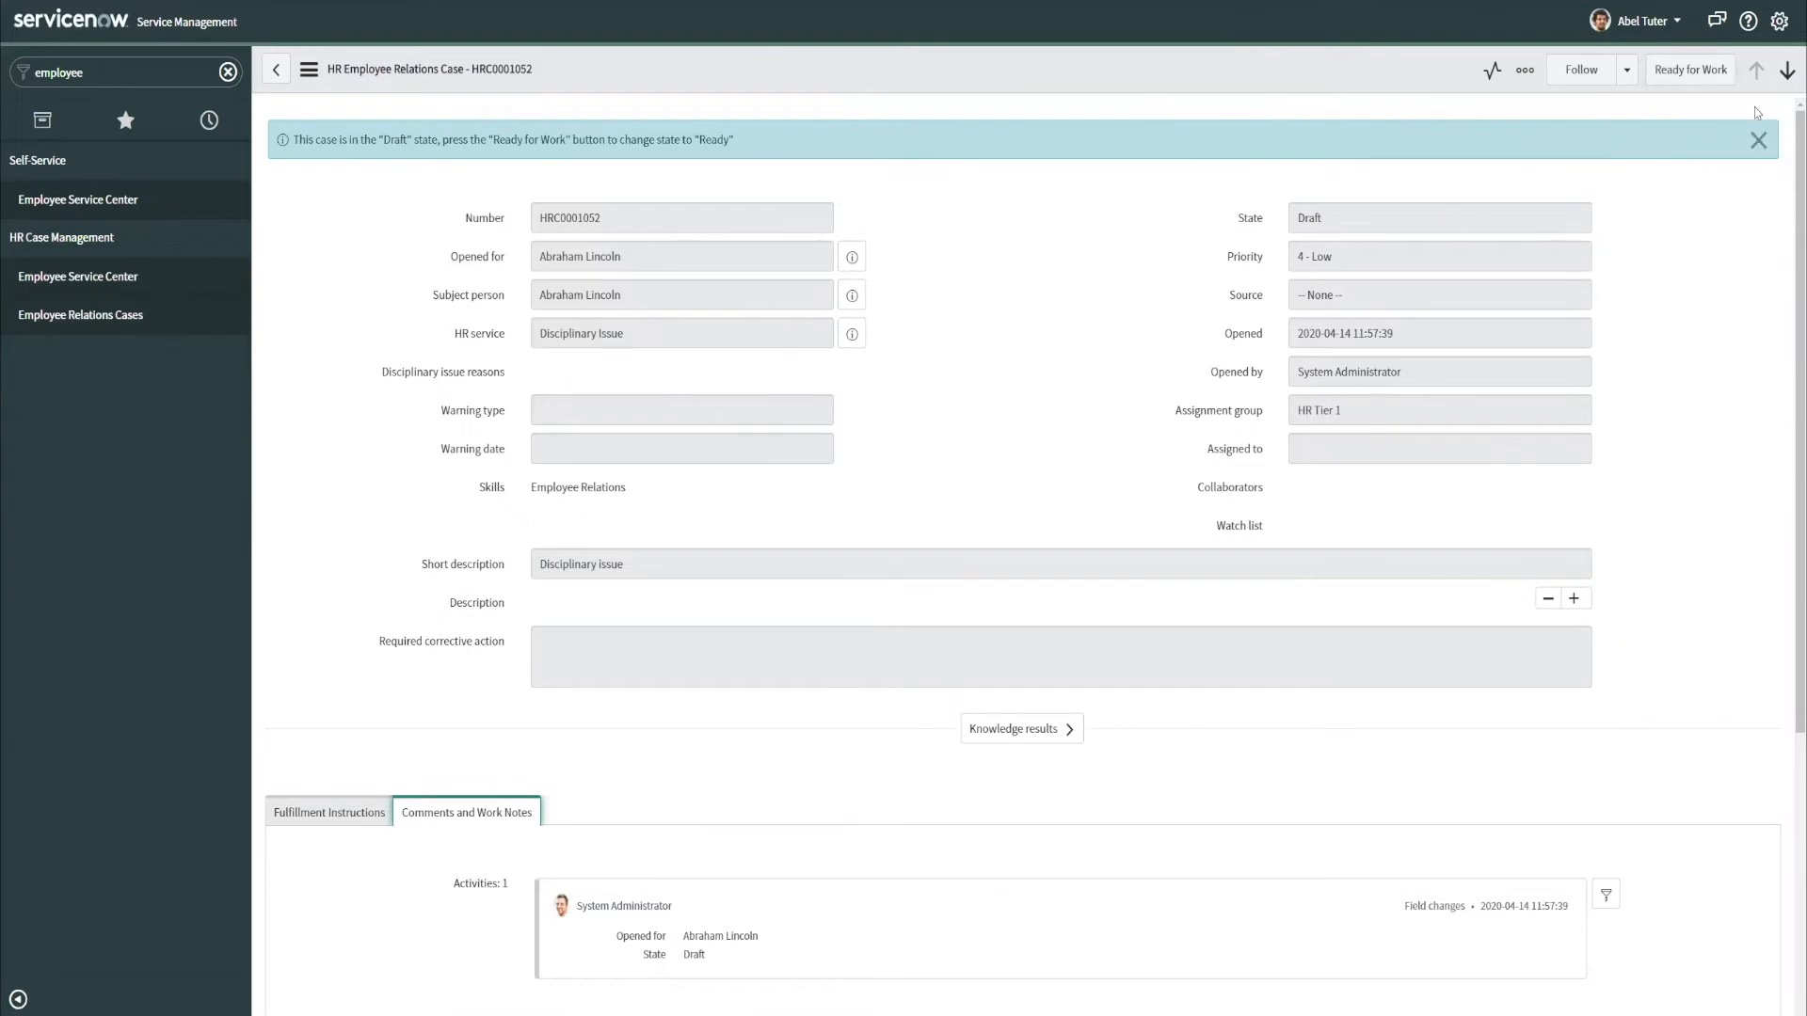
pyautogui.moveTo(1500, 91)
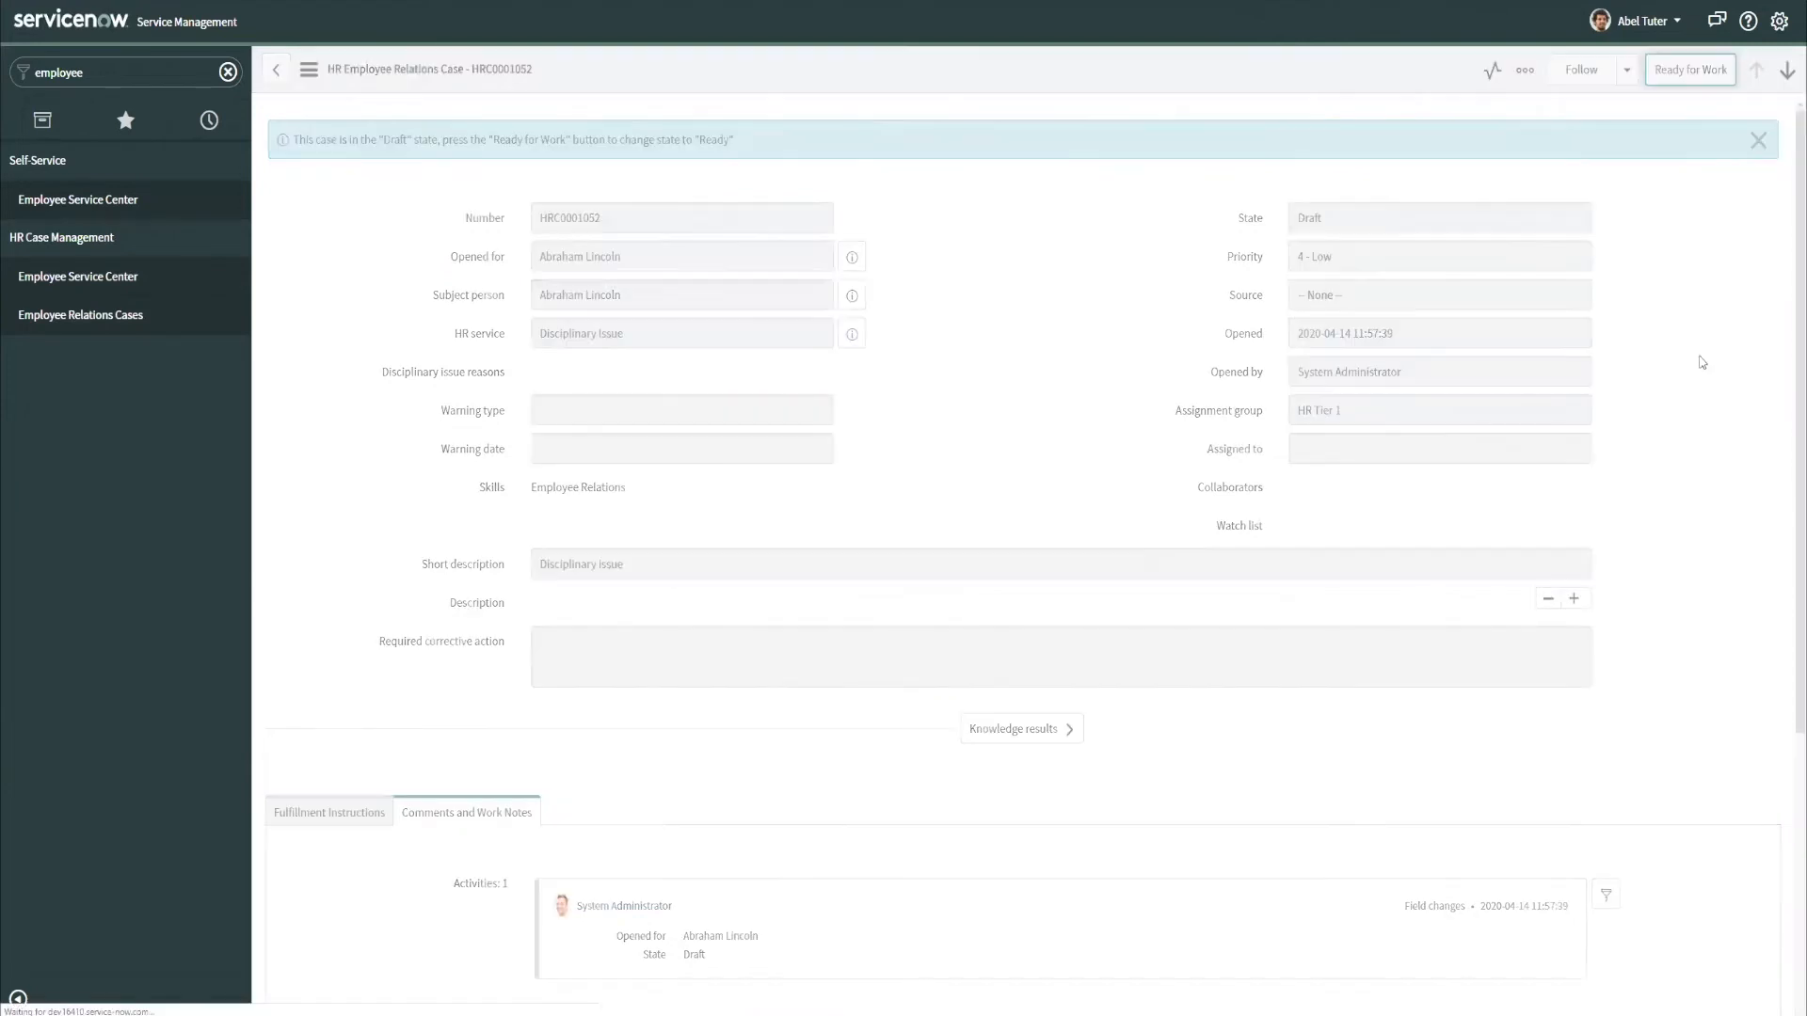
pyautogui.click(1689, 68)
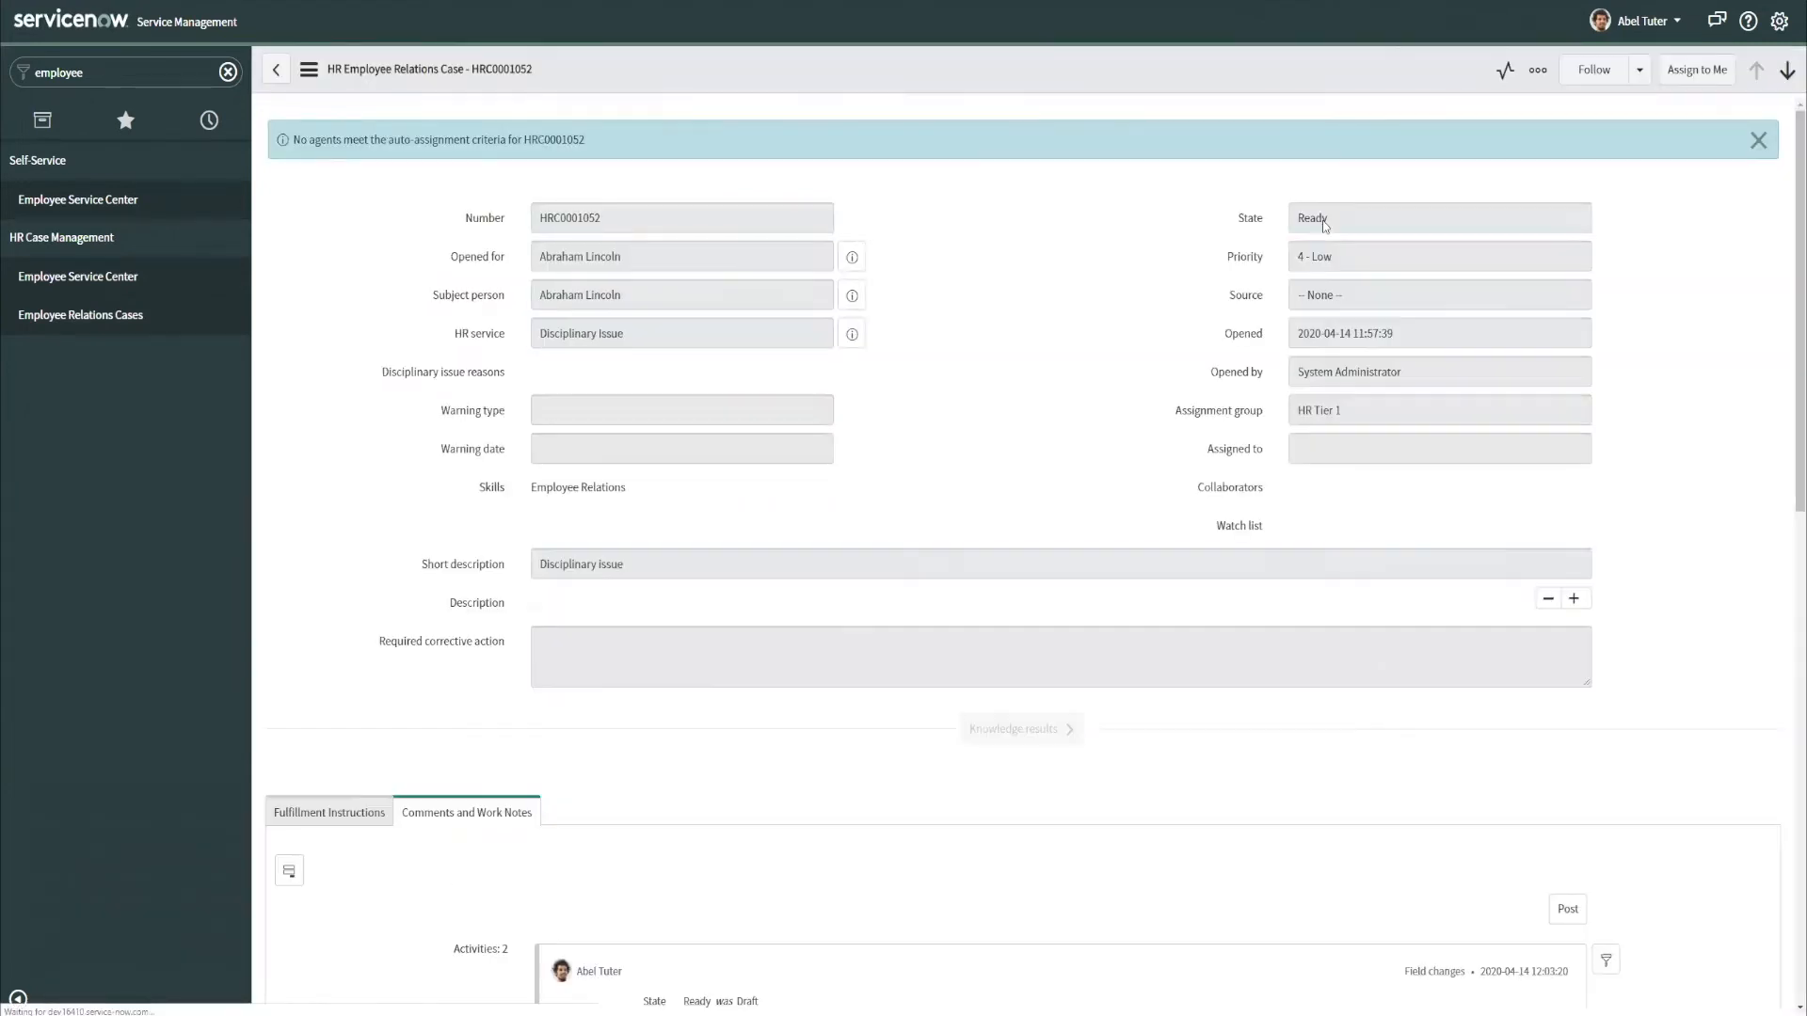
pyautogui.click(1438, 218)
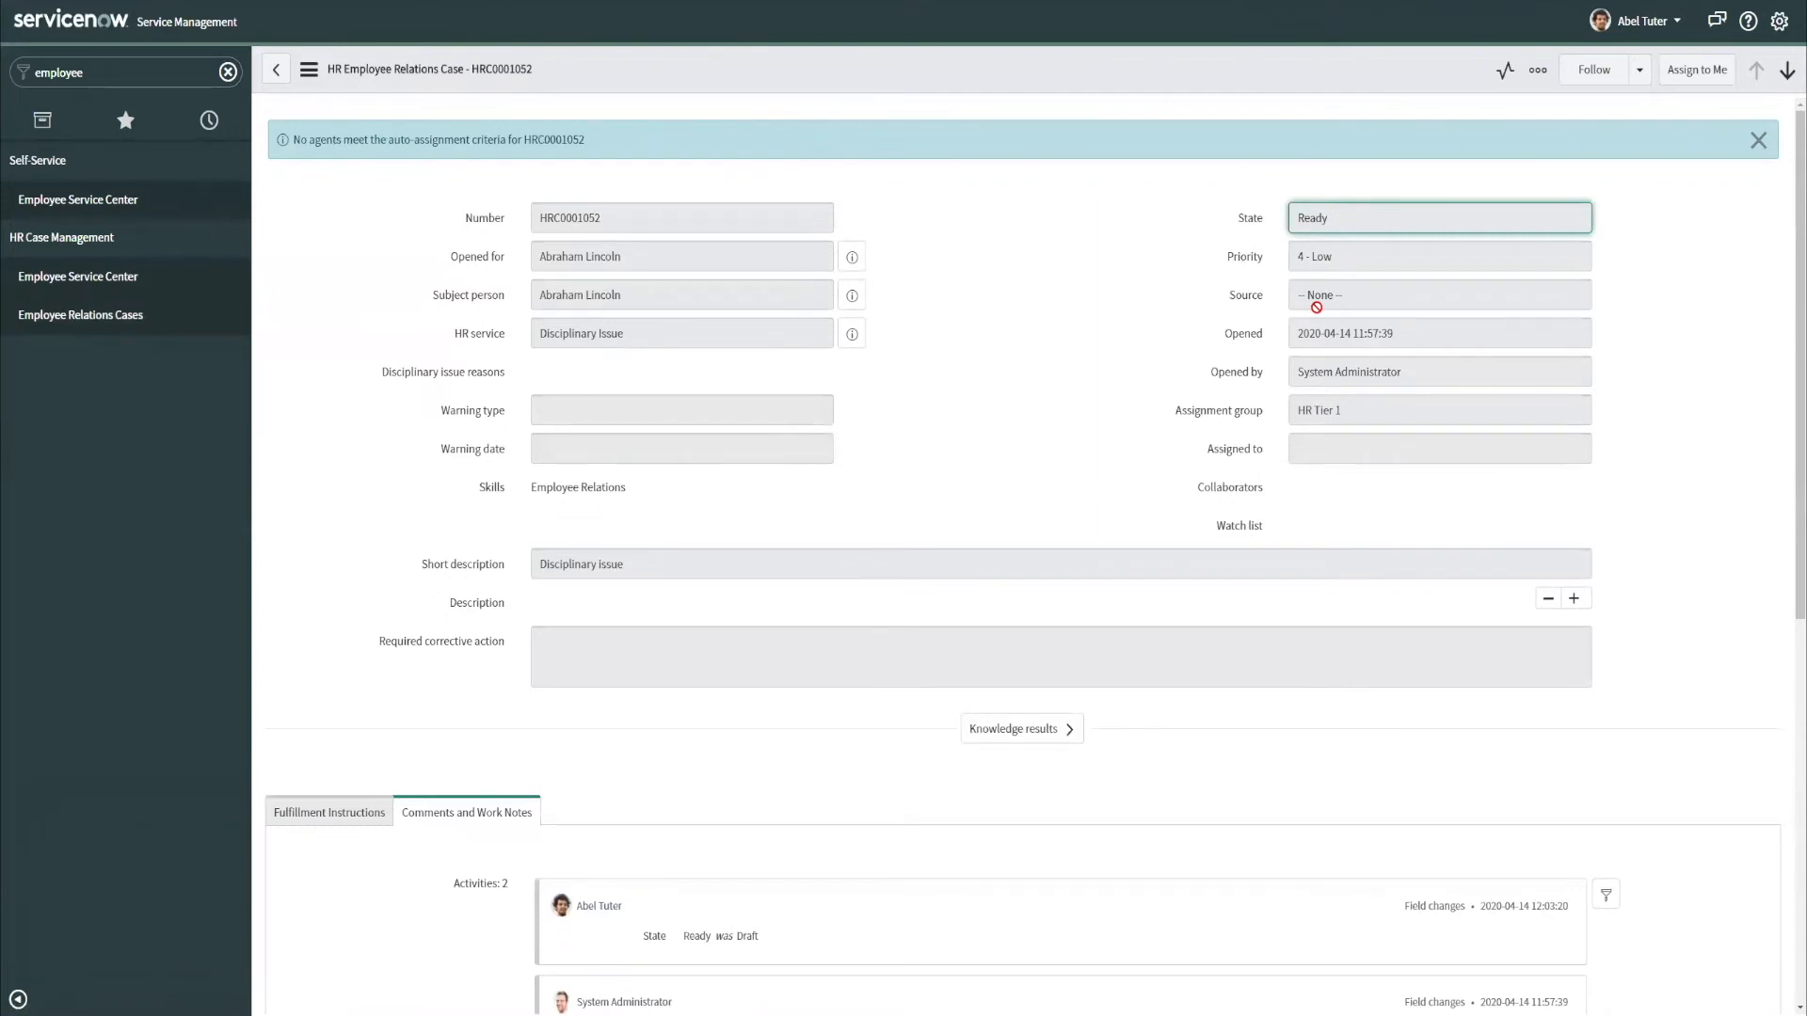
pyautogui.moveTo(1521, 267)
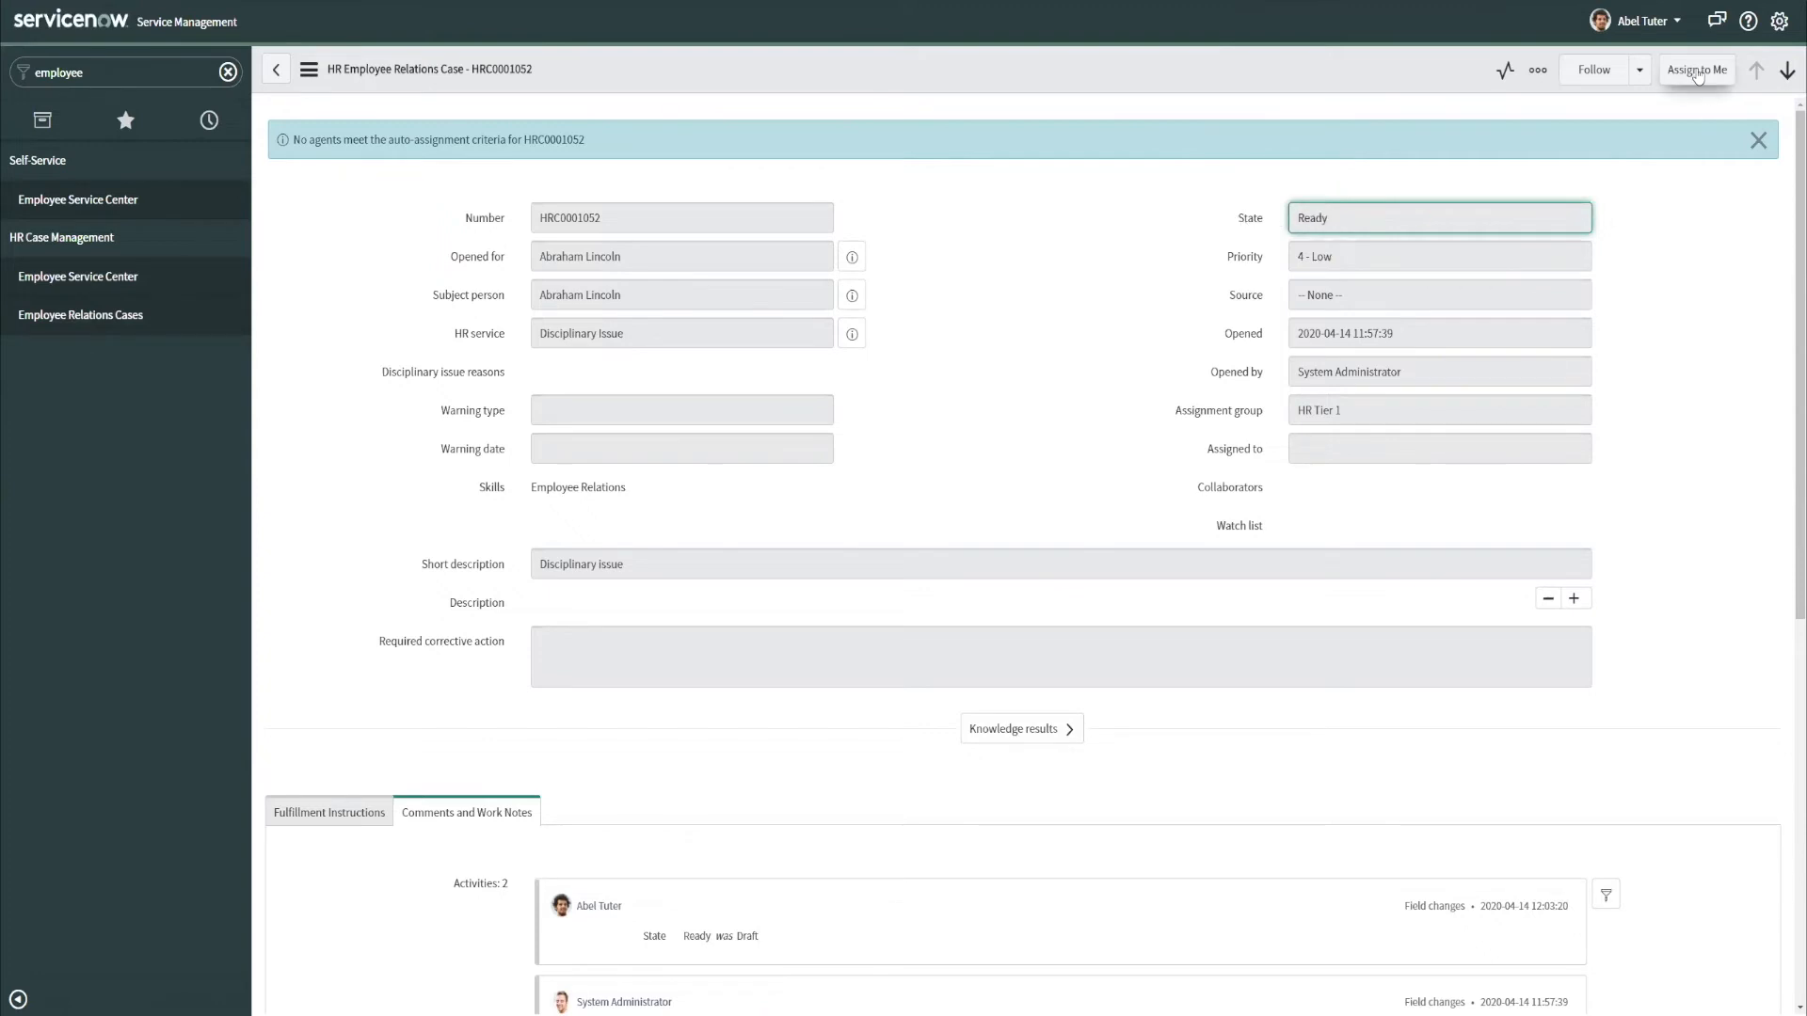
pyautogui.click(1695, 69)
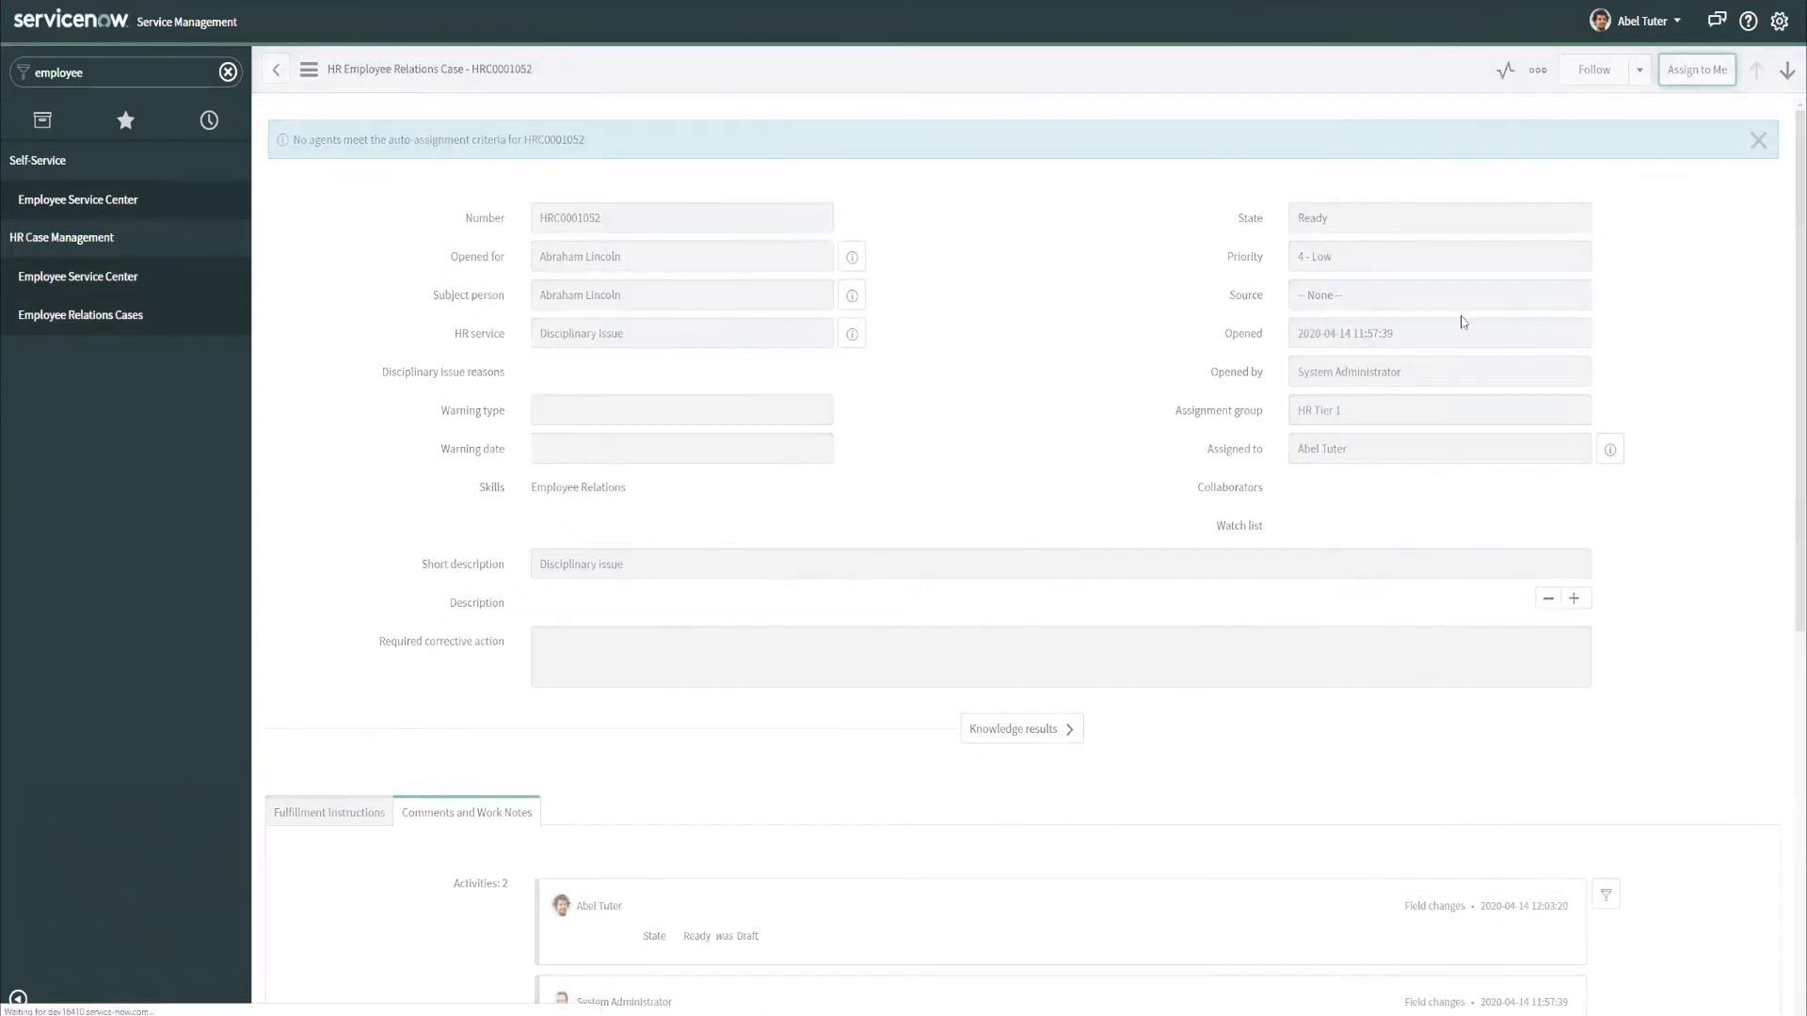
pyautogui.click(1756, 139)
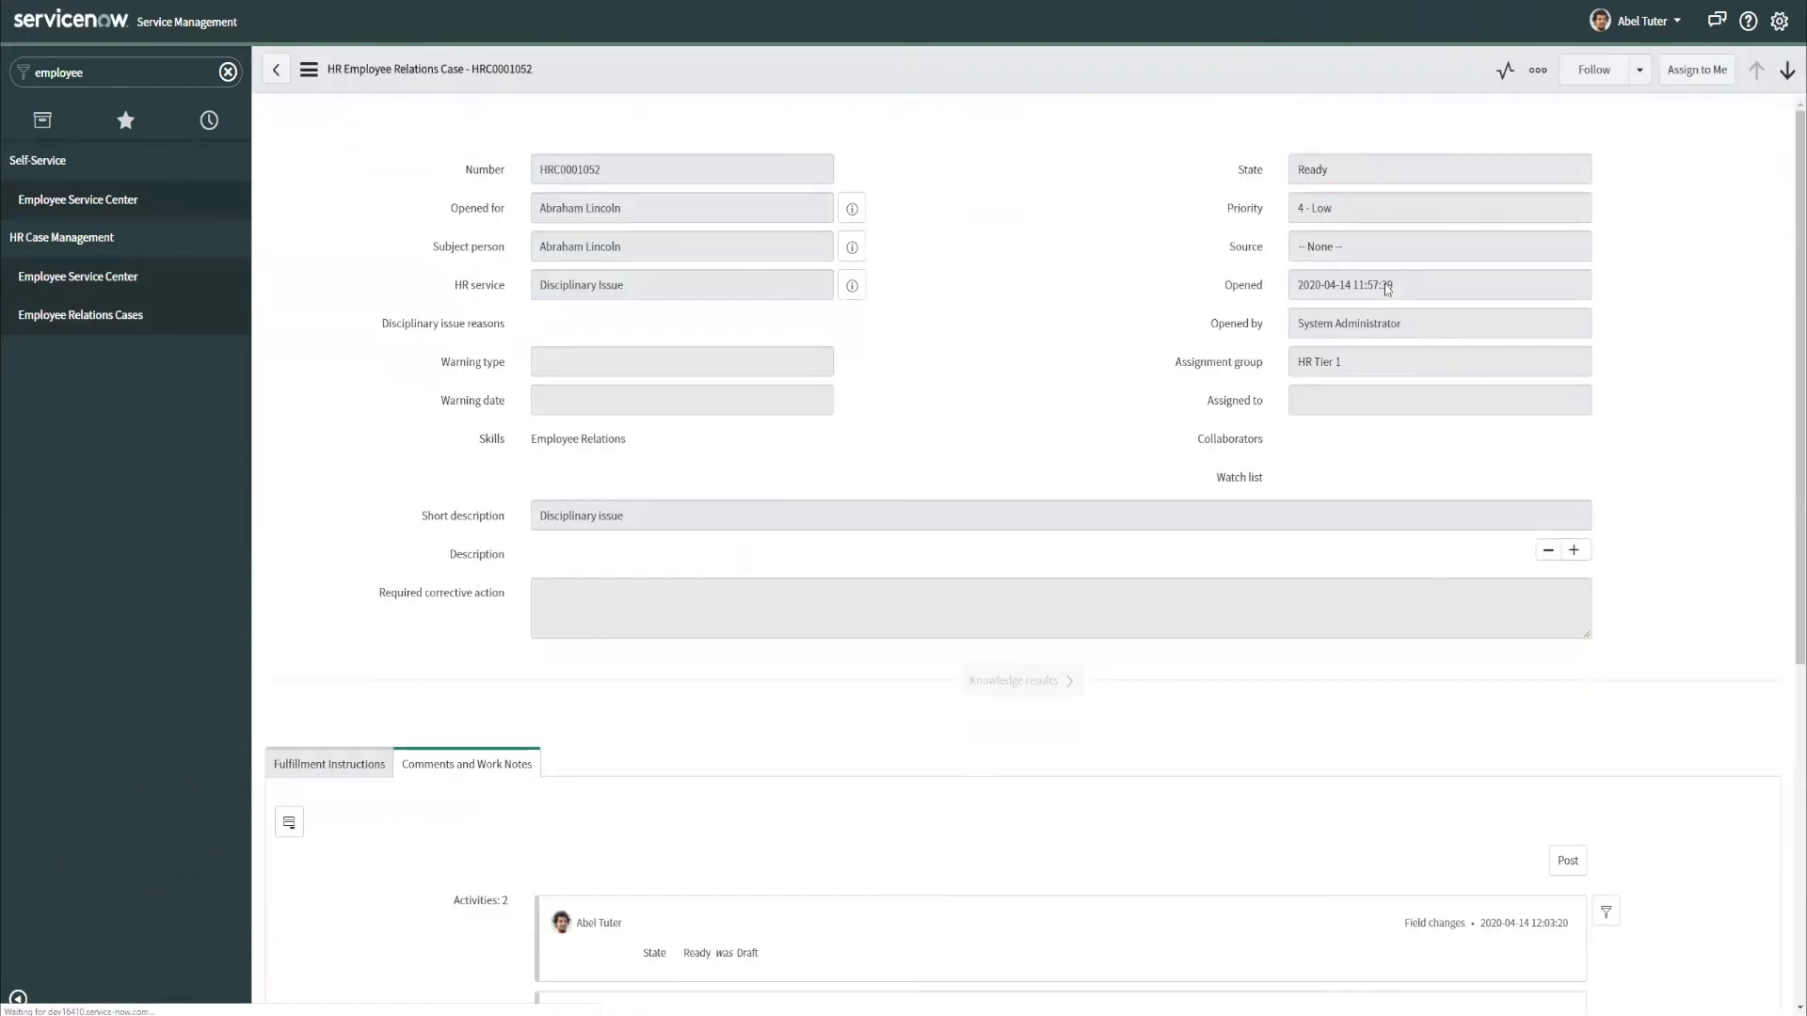
pyautogui.click(1438, 168)
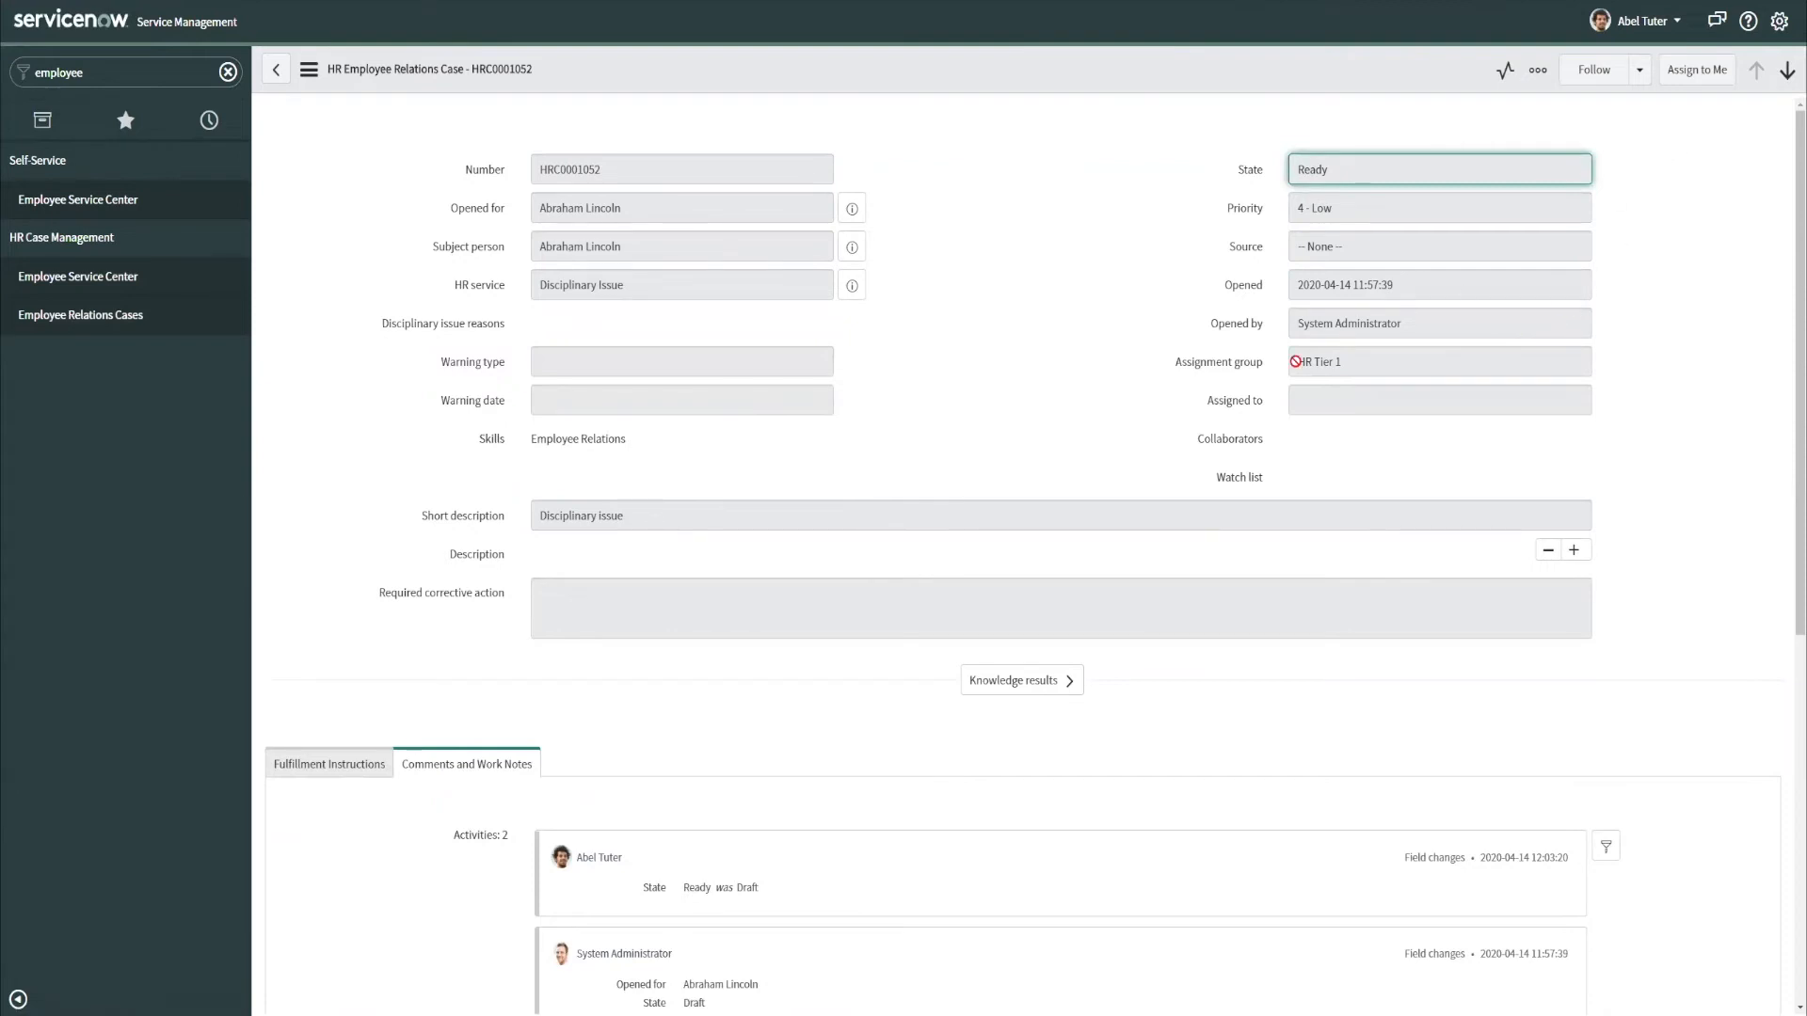
pyautogui.moveTo(1695, 69)
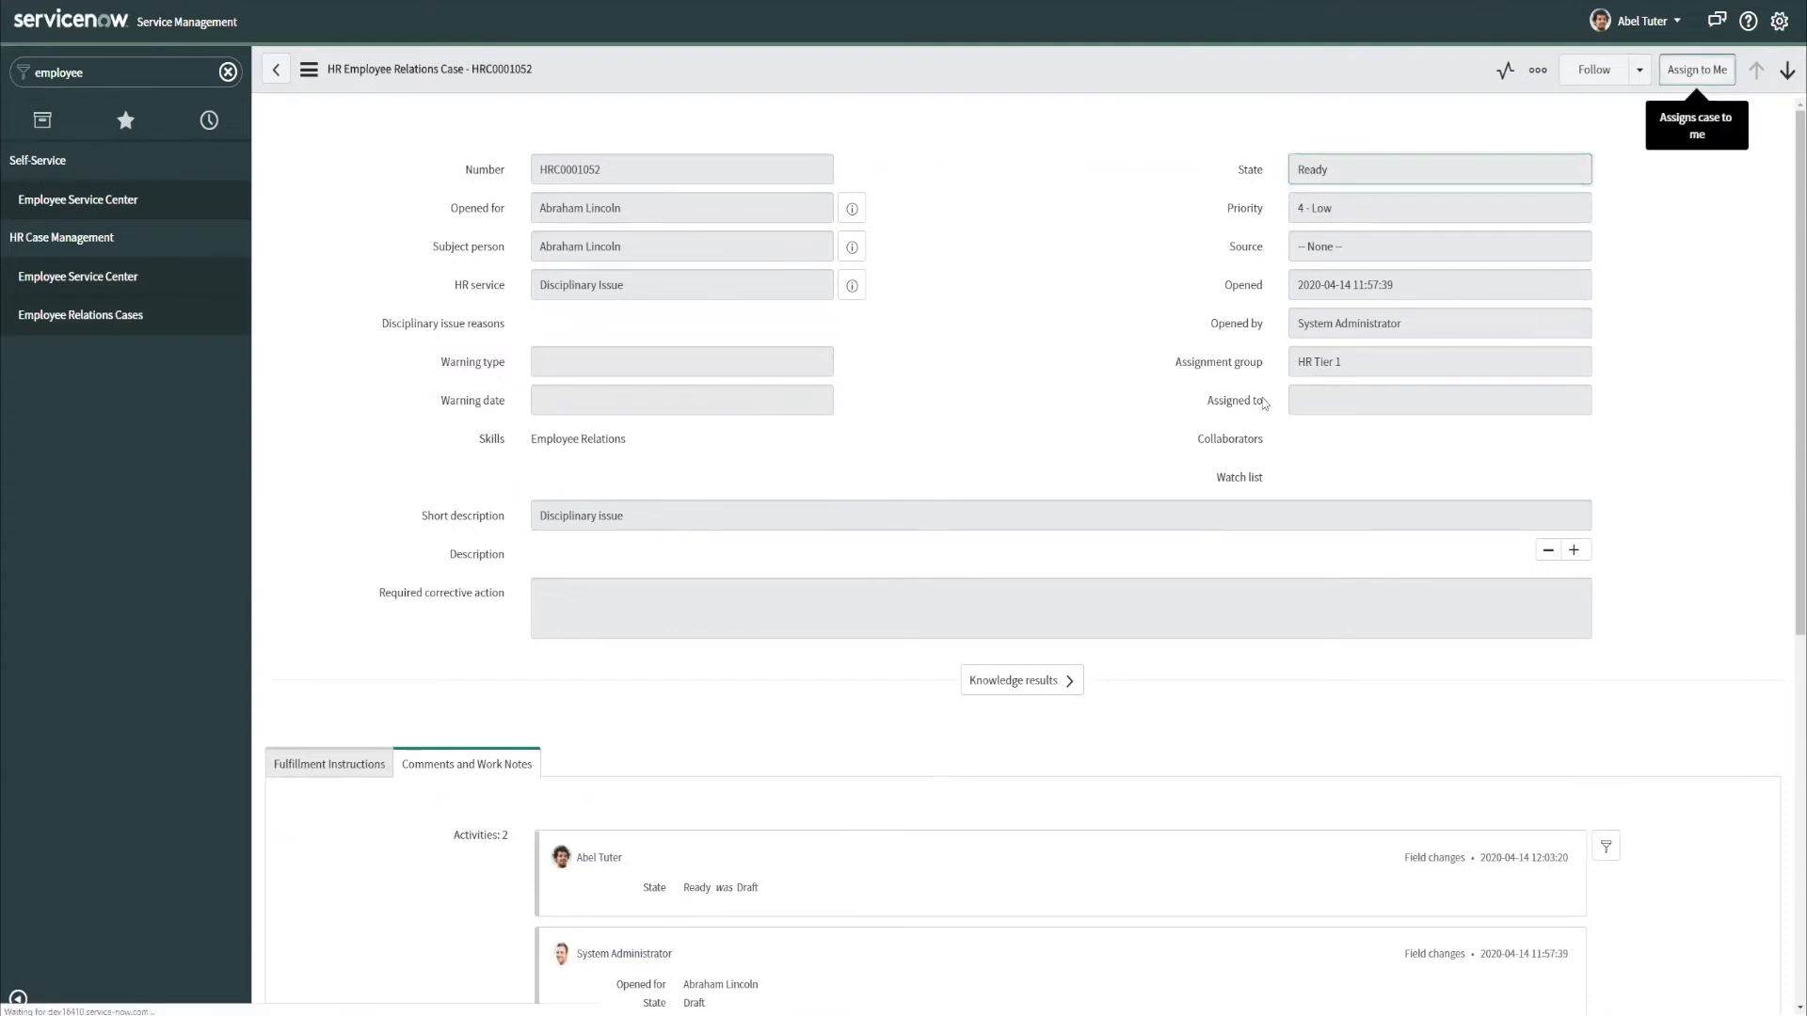
pyautogui.click(1694, 69)
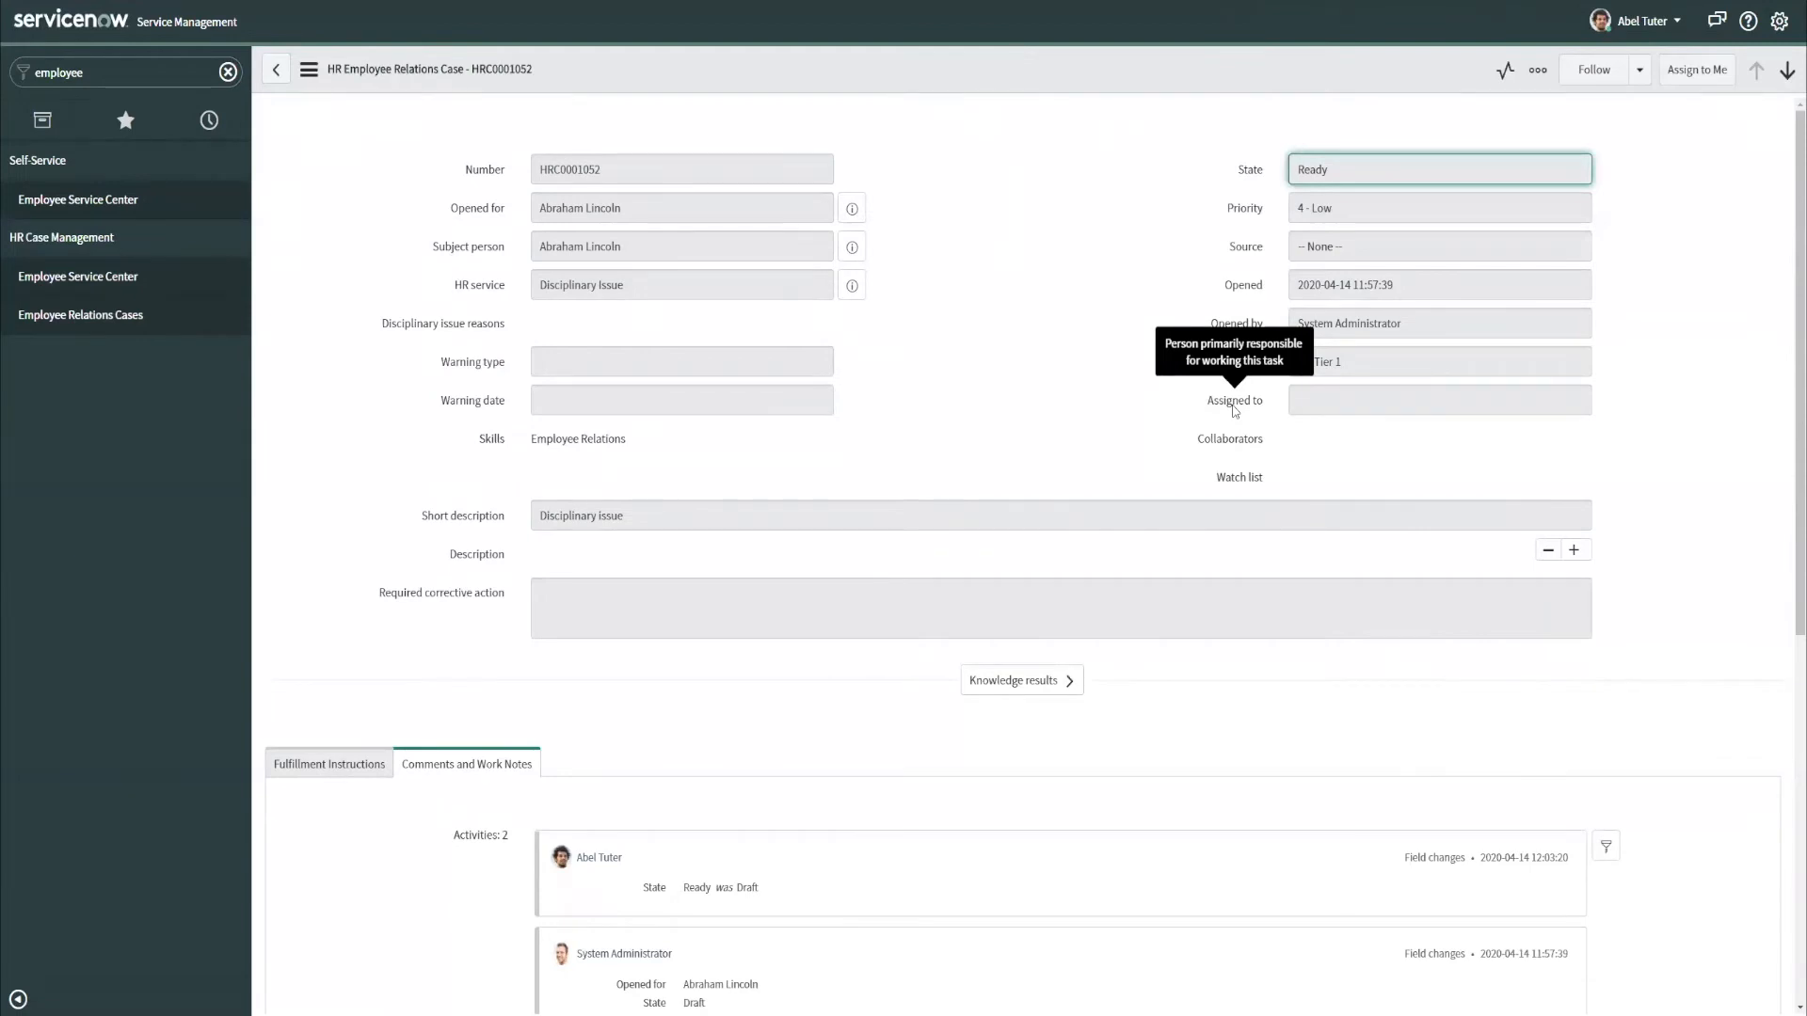
pyautogui.moveTo(1714, 122)
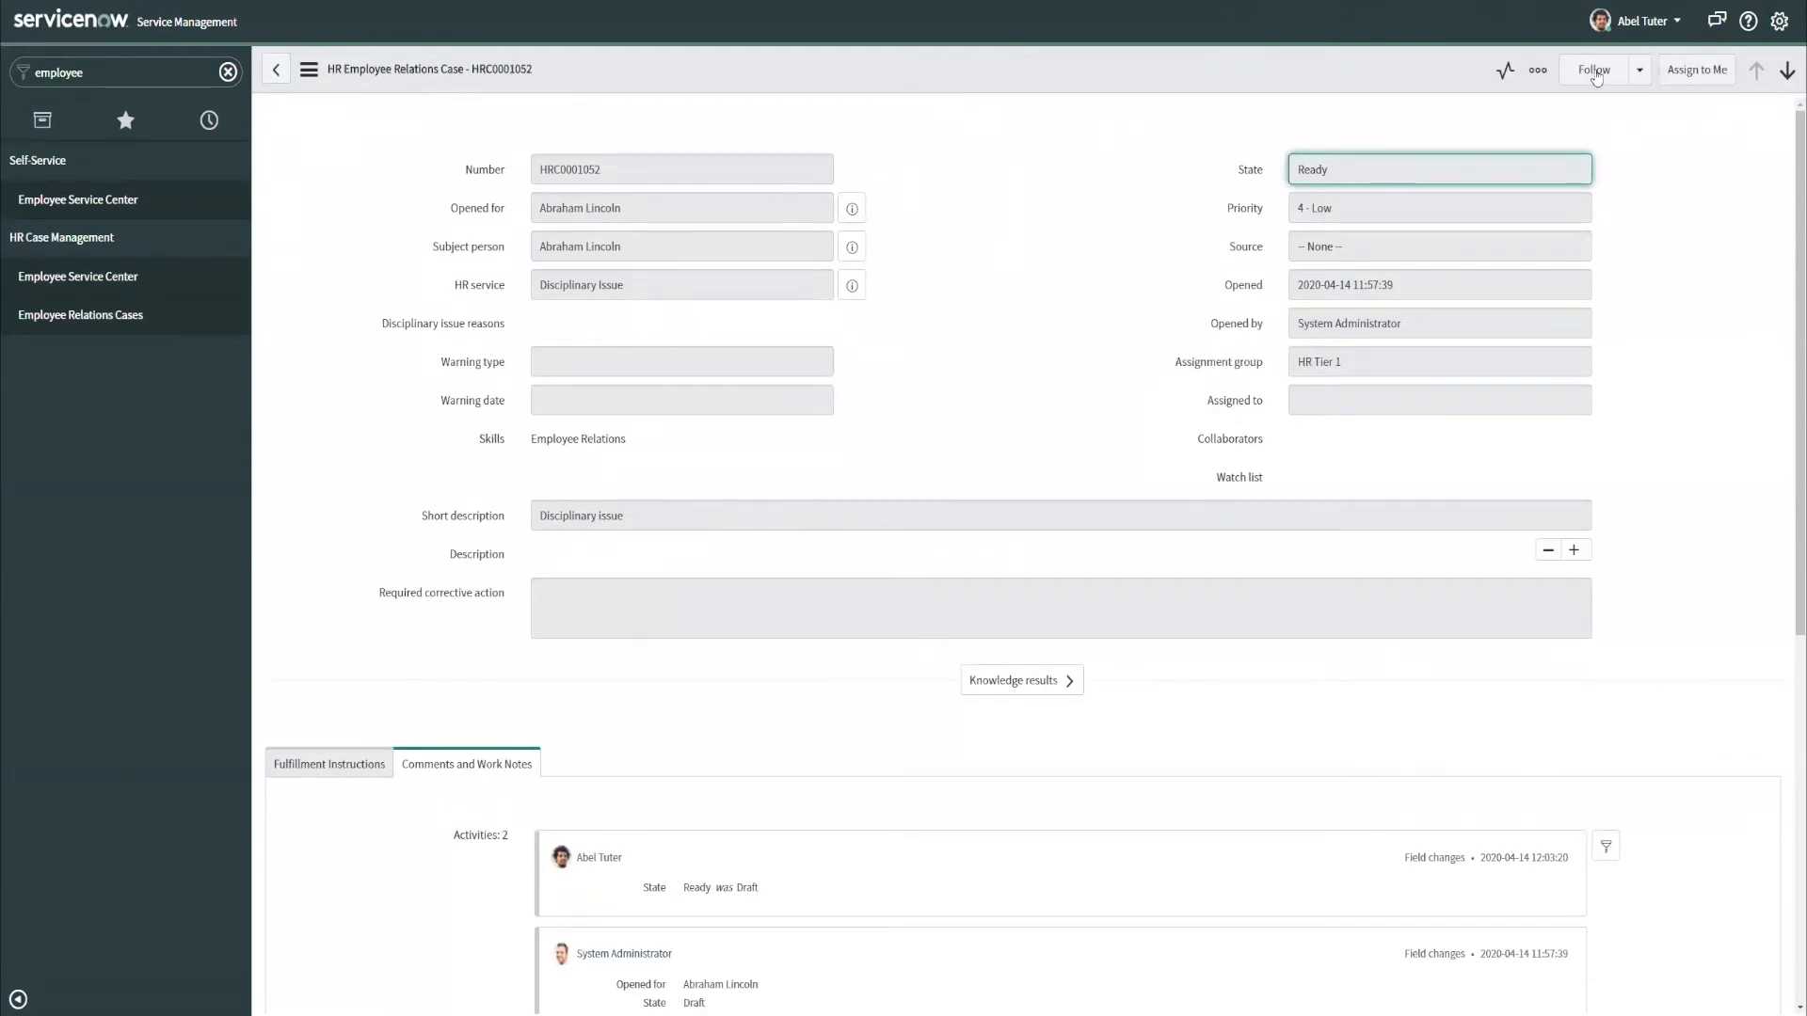
pyautogui.moveTo(1586, 55)
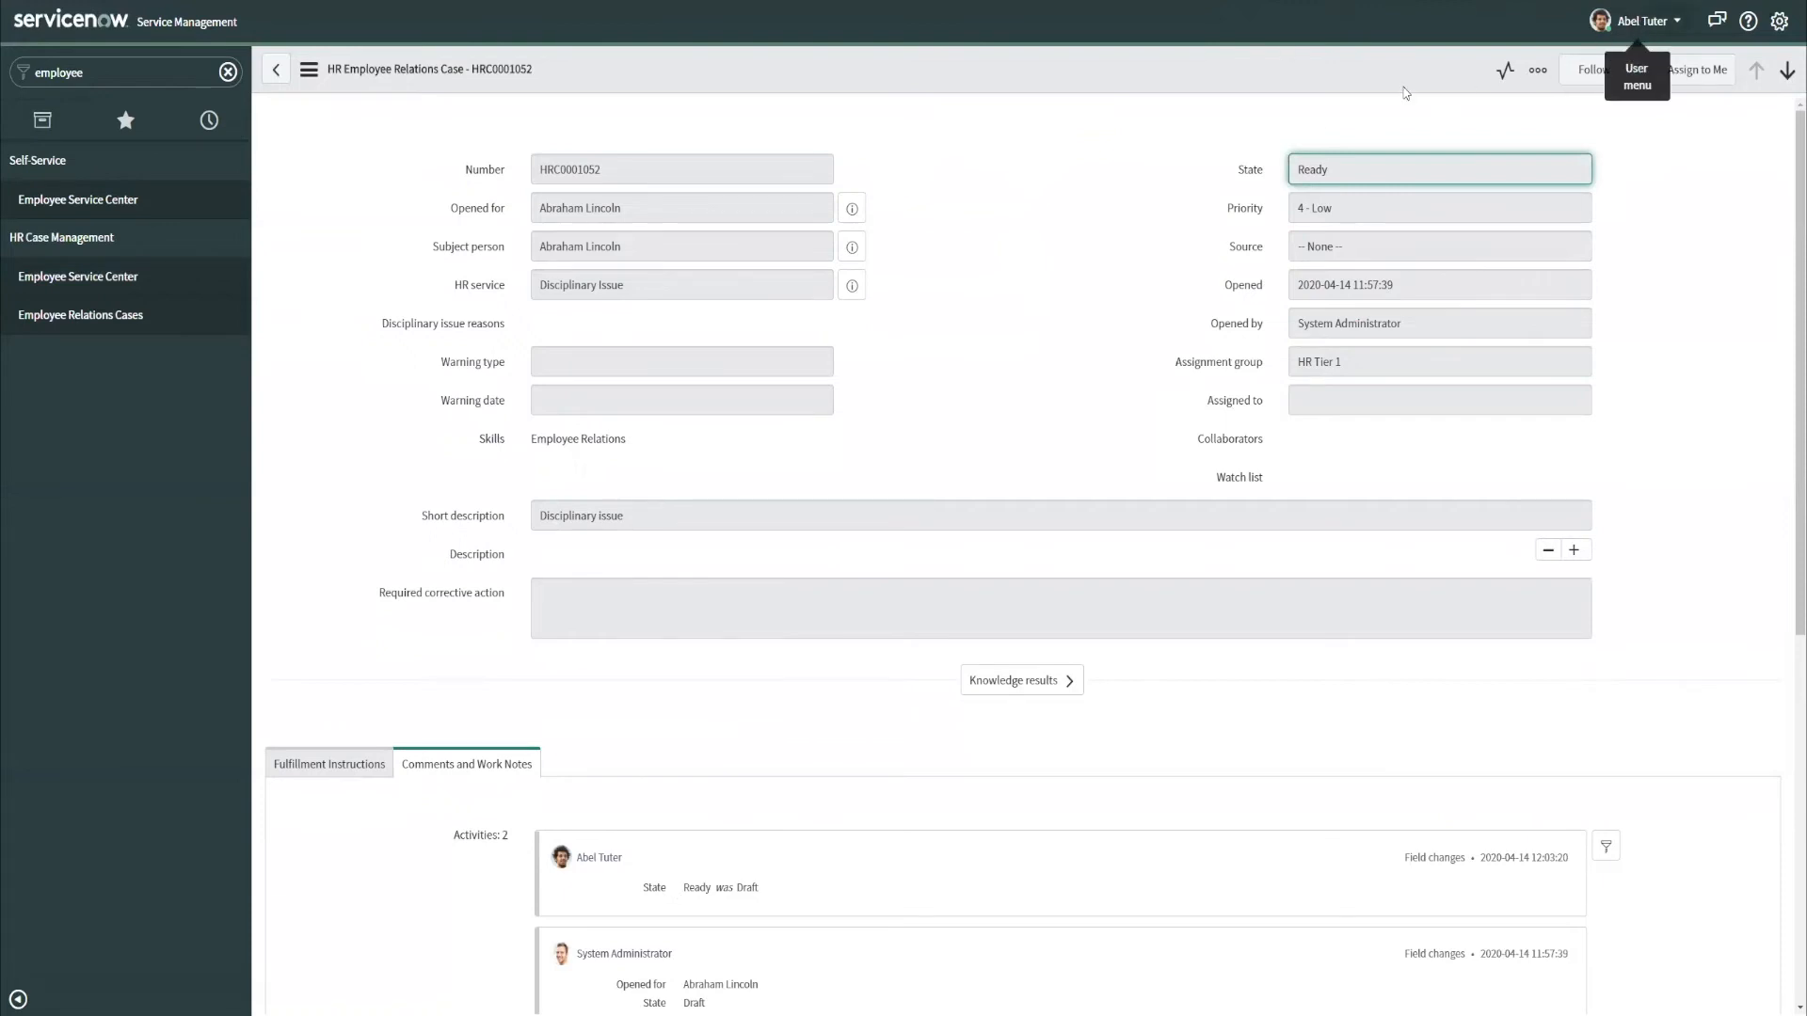
# Return to System Administrator, reopen the Employee Relations COE policy, and add a blank condition row.
pyautogui.click(1637, 19)
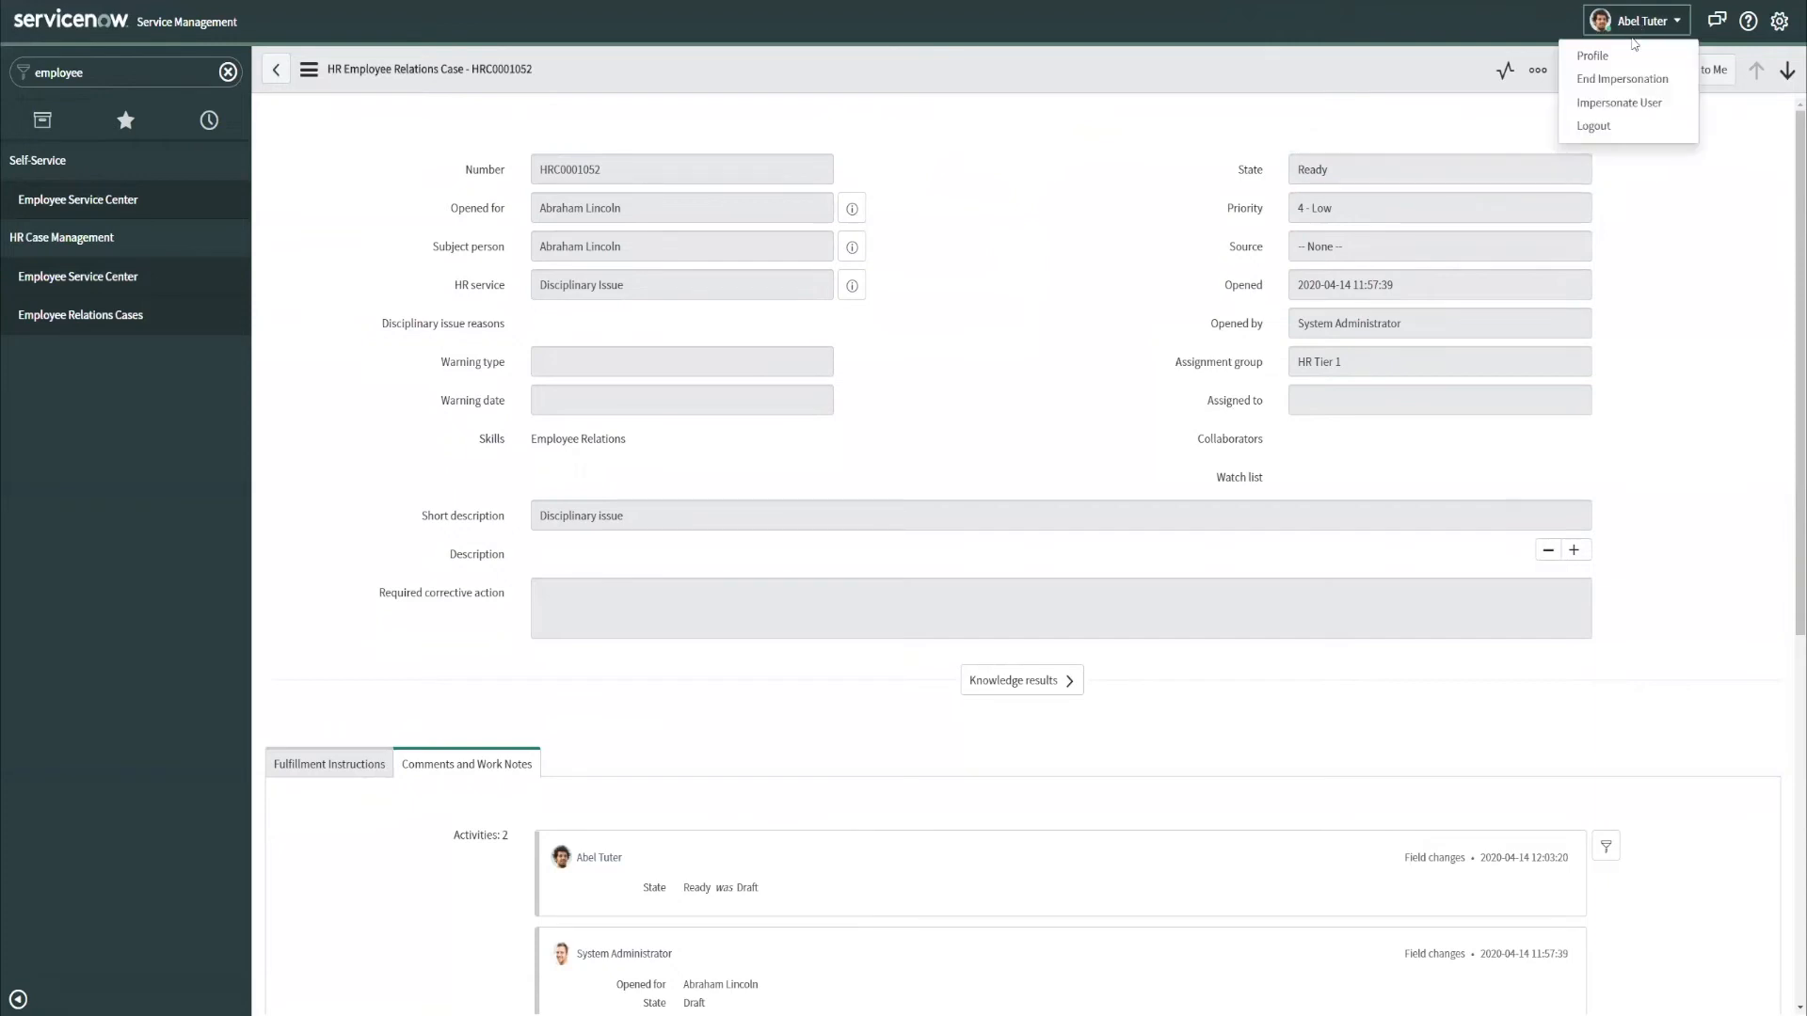
pyautogui.click(1621, 78)
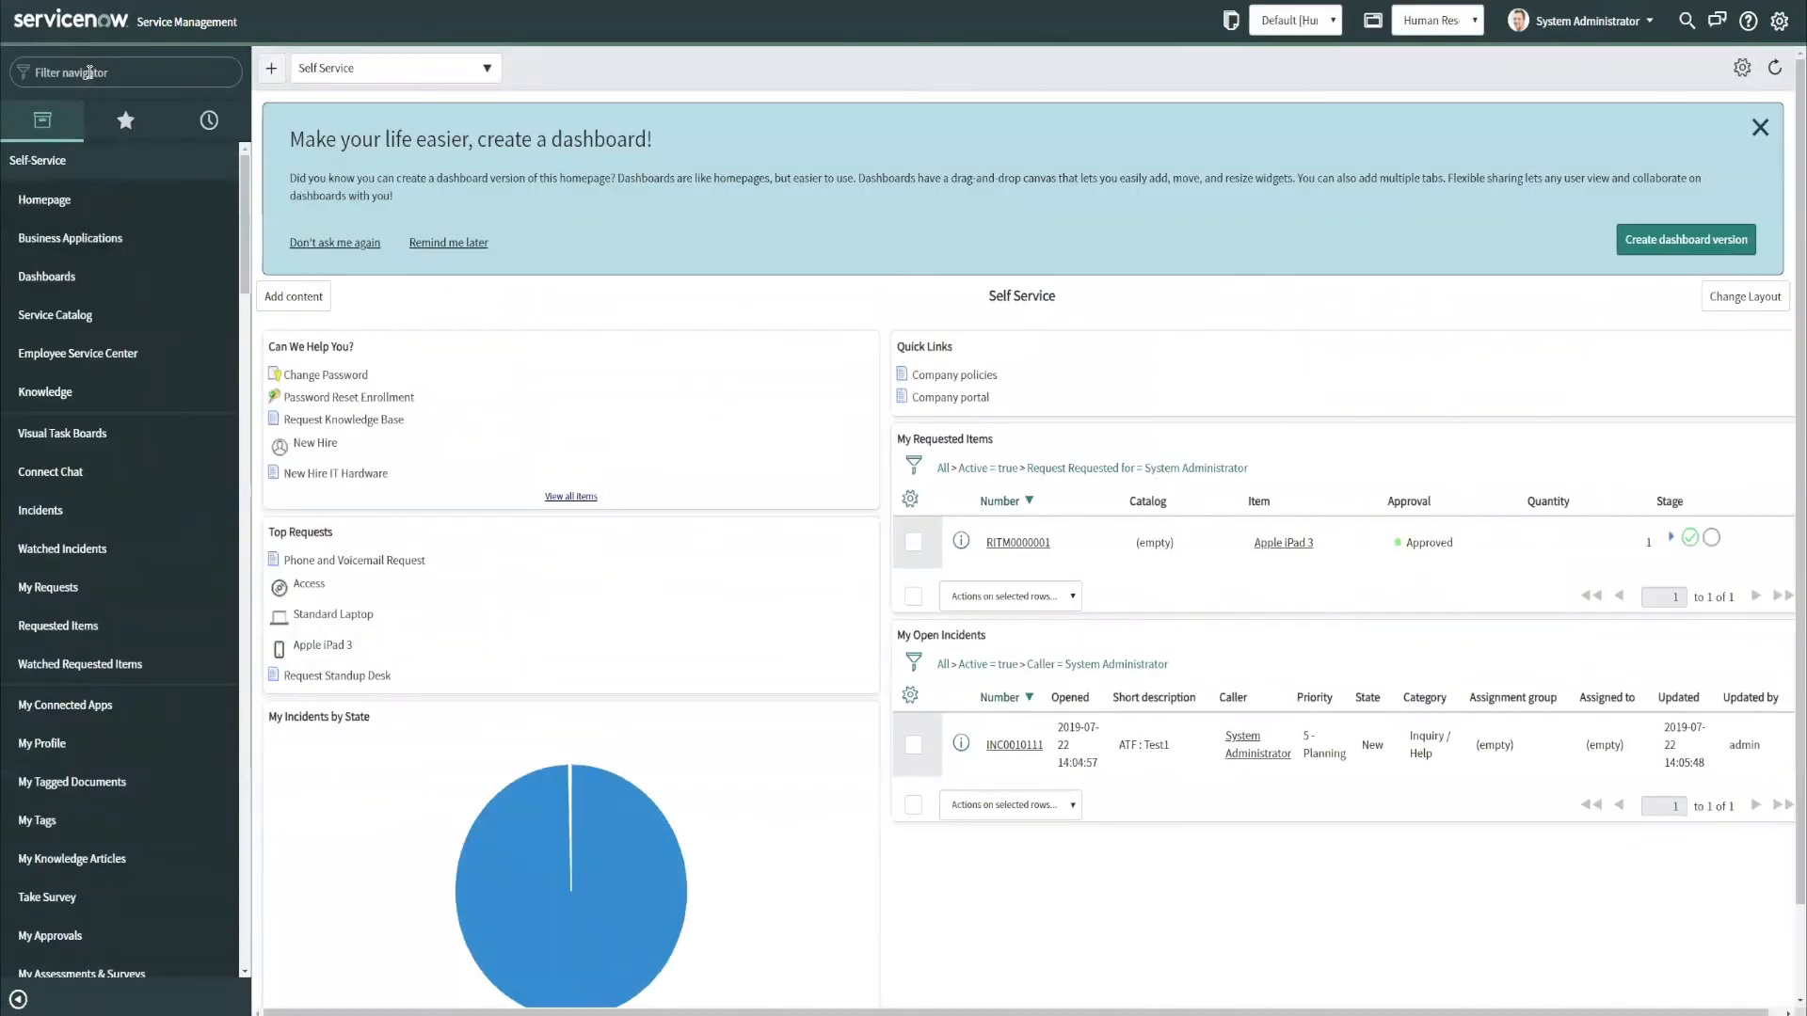
pyautogui.write('c')
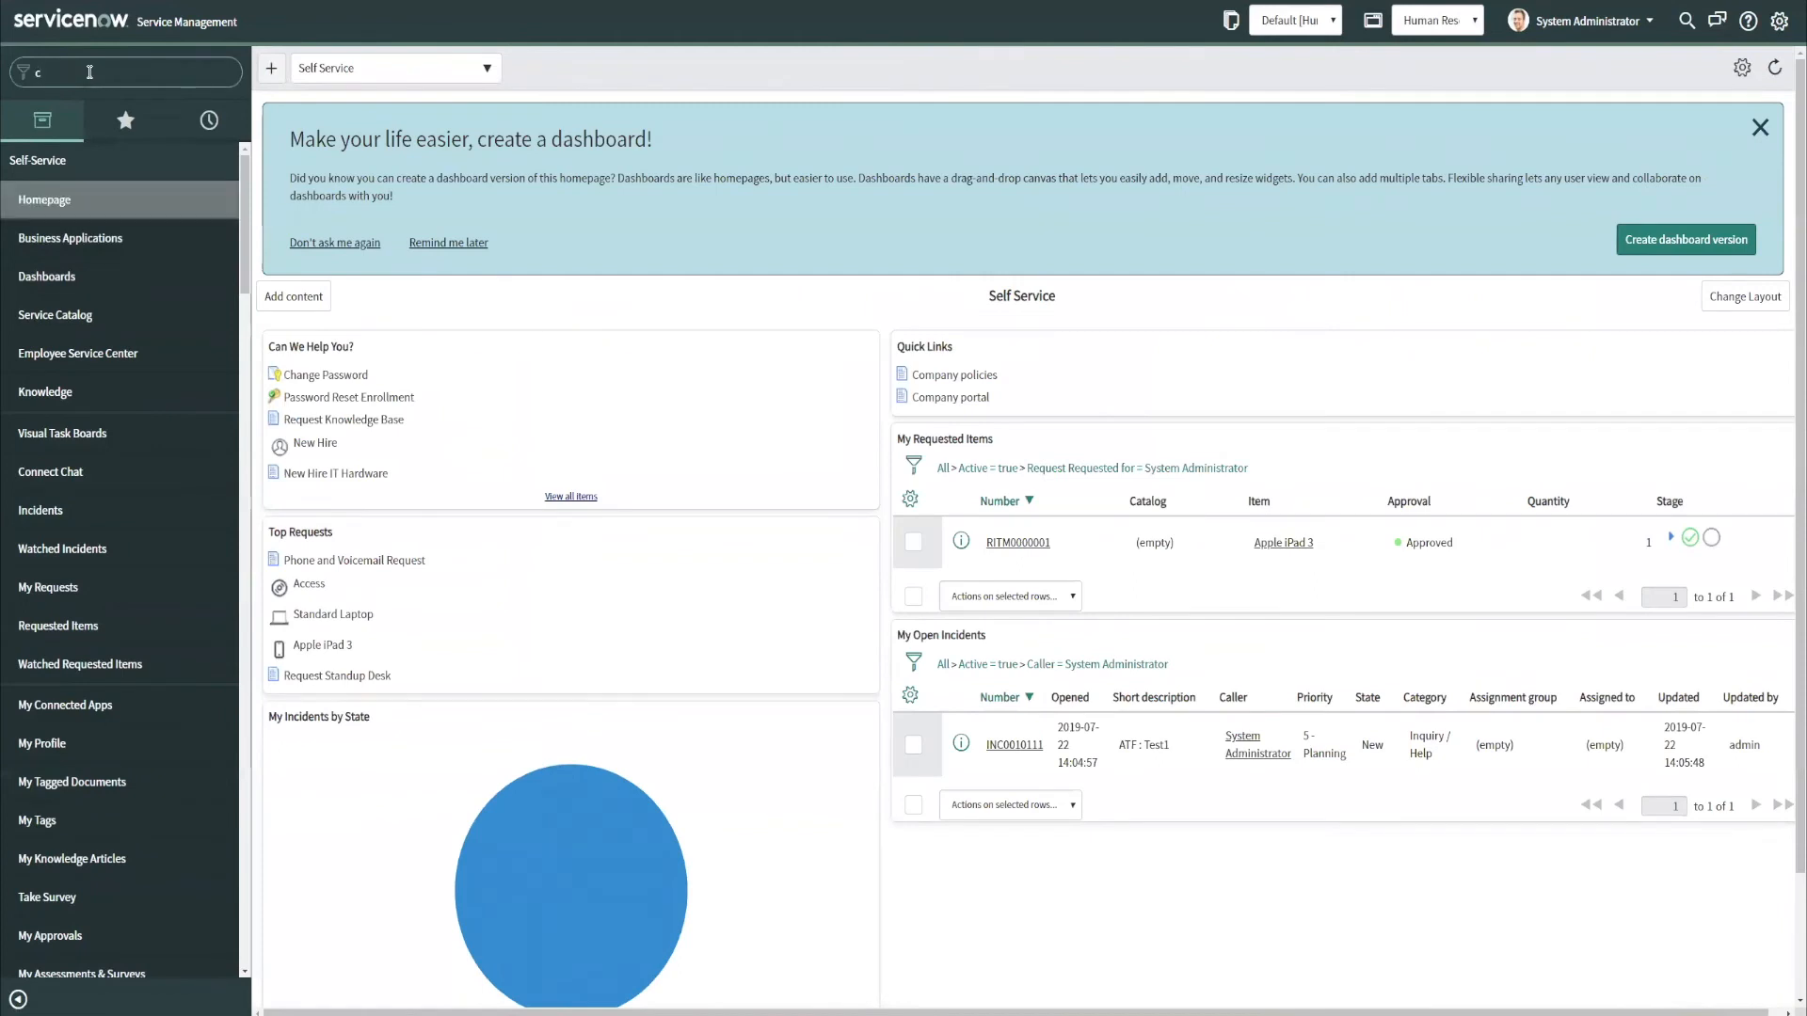
pyautogui.write('oe')
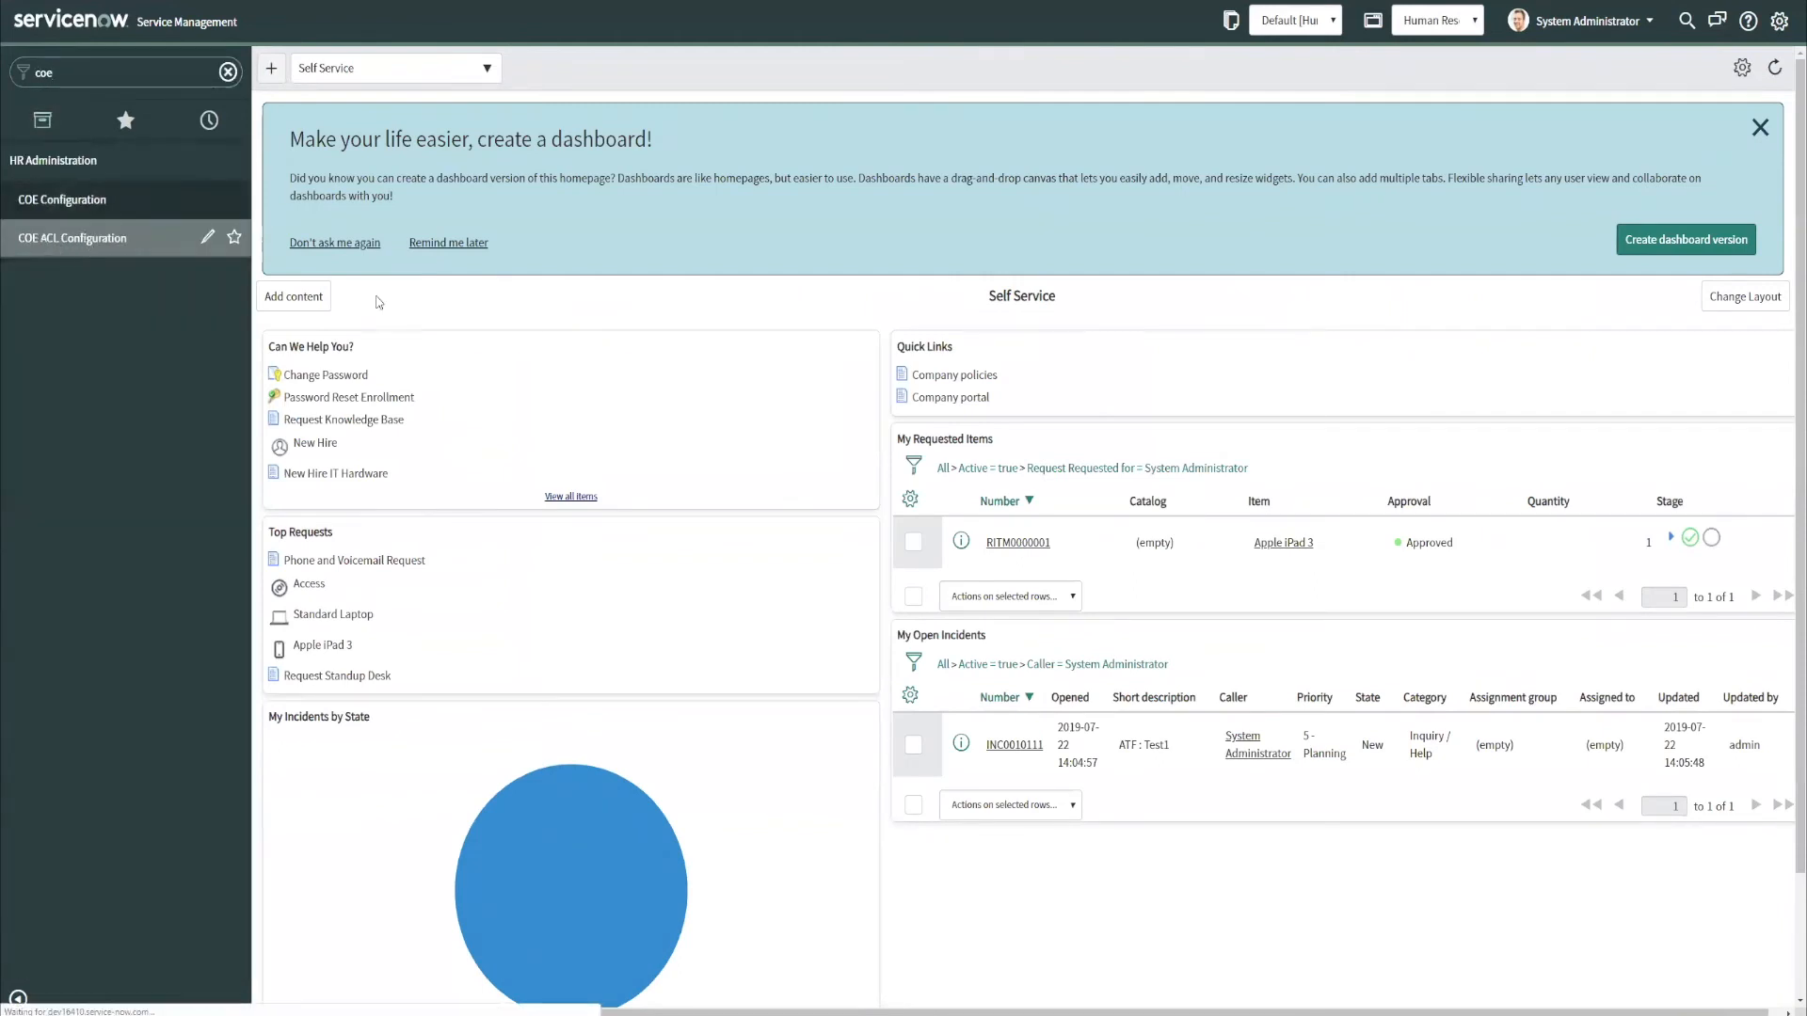
pyautogui.click(71, 237)
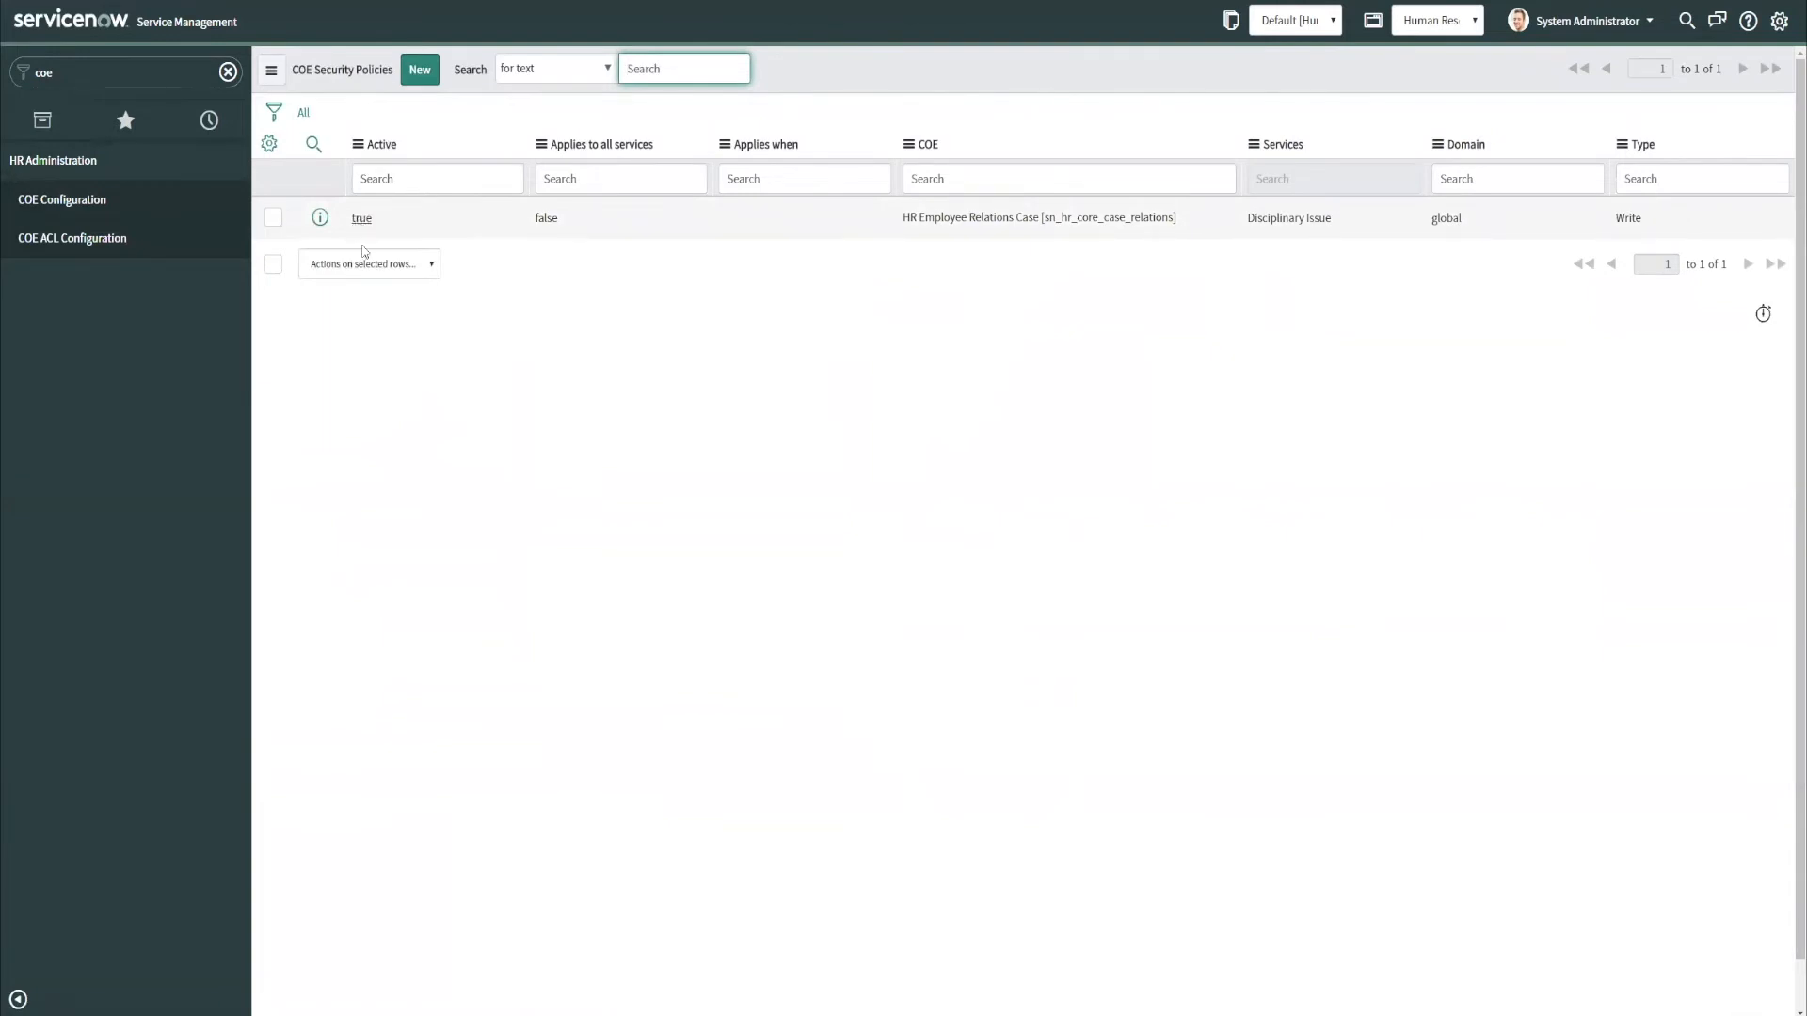
pyautogui.click(361, 216)
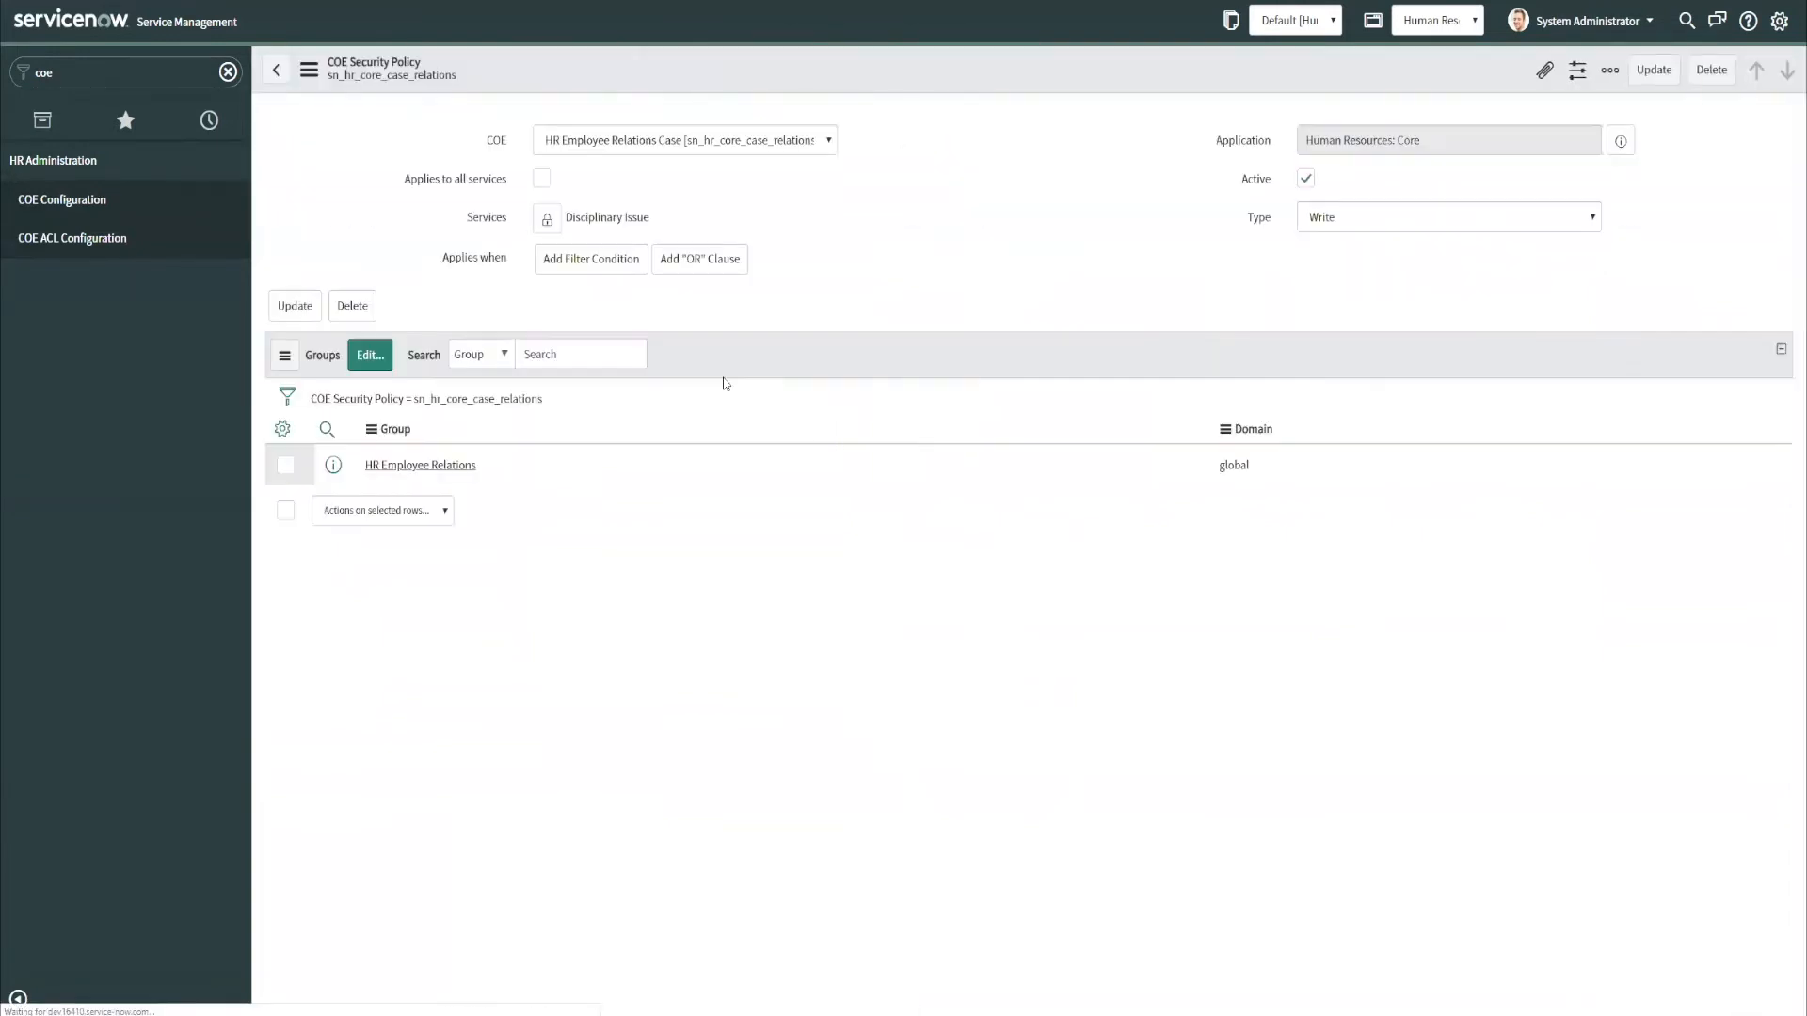
pyautogui.click(590, 257)
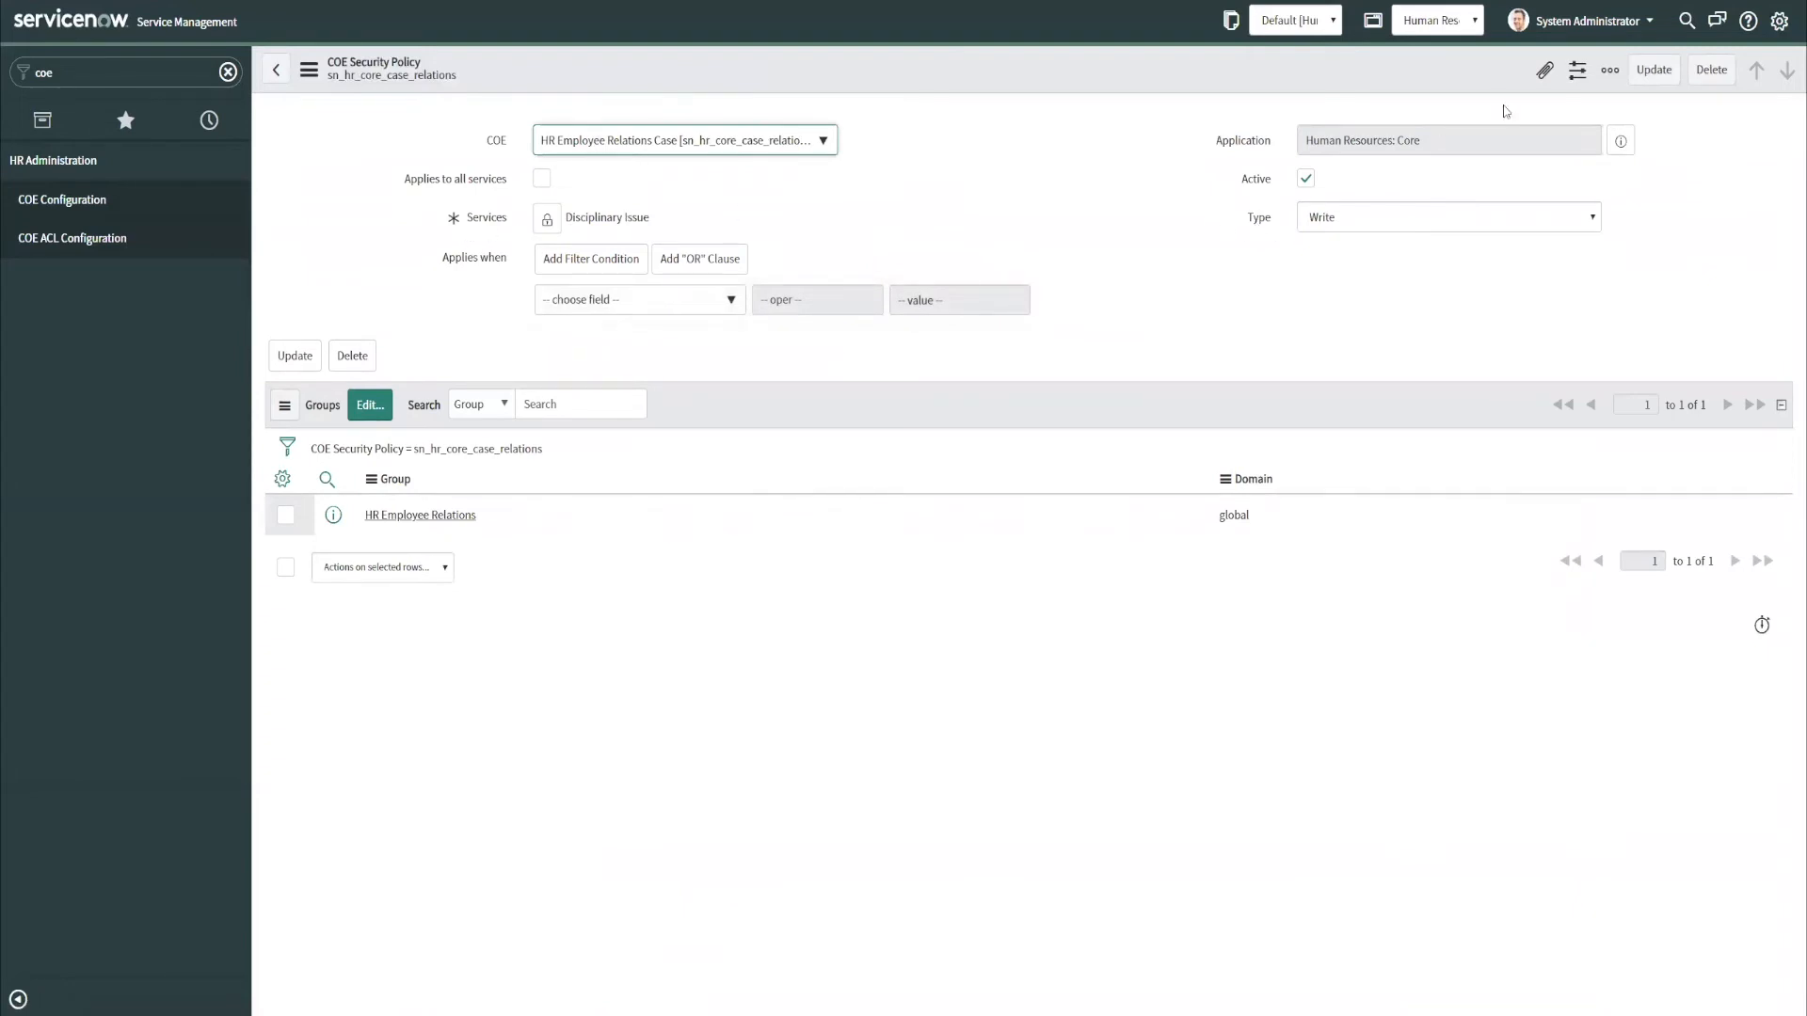
pyautogui.moveTo(1589, 20)
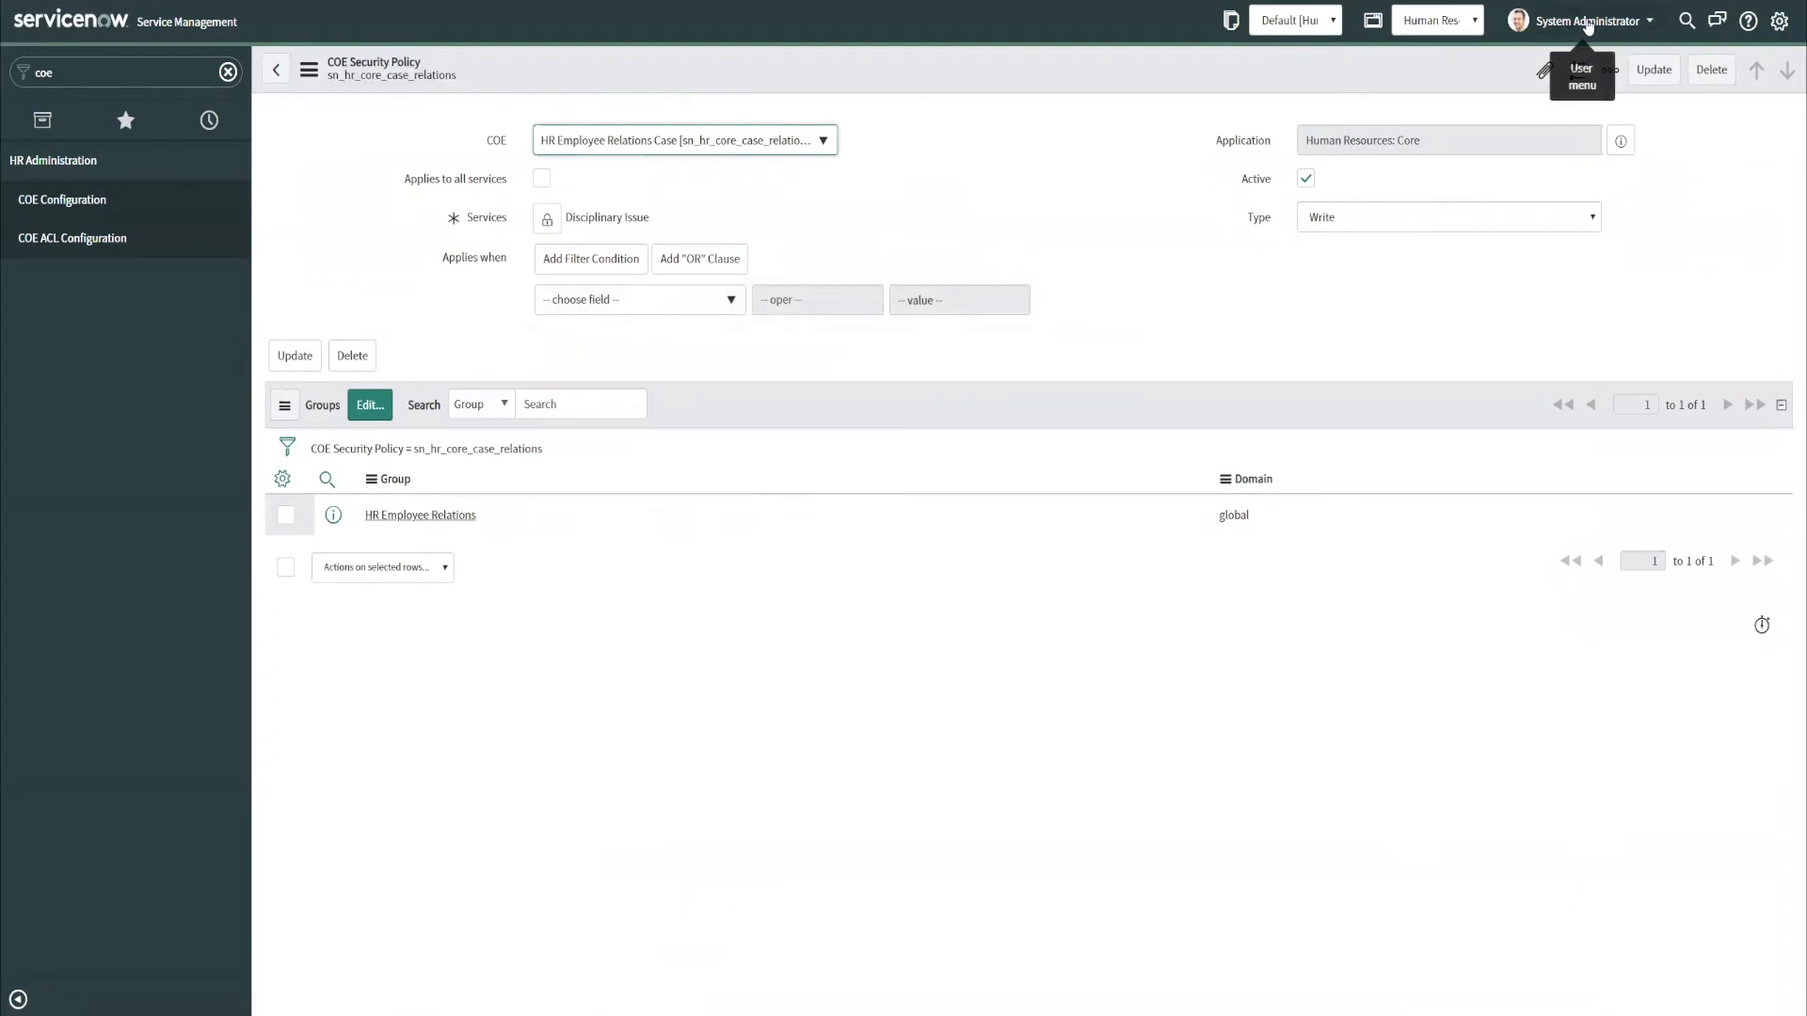
# Impersonate the test agent and open the HR Create New Case page.
pyautogui.click(1581, 68)
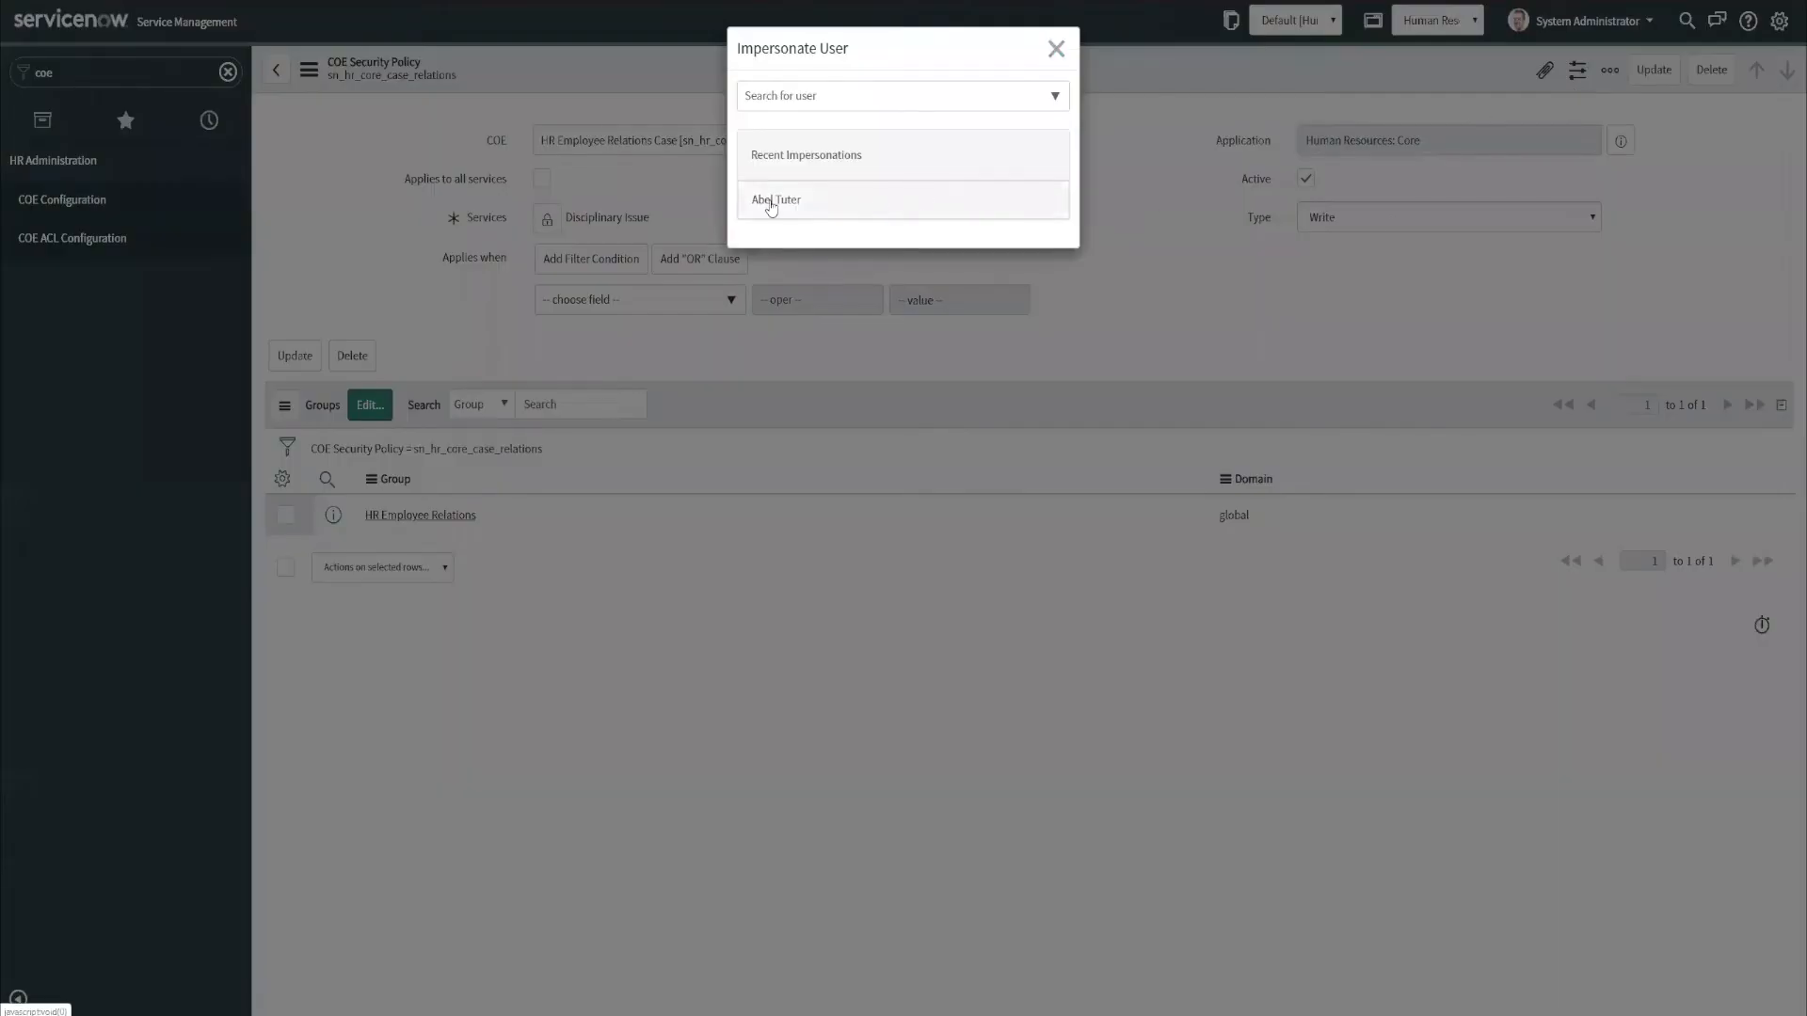
pyautogui.click(775, 199)
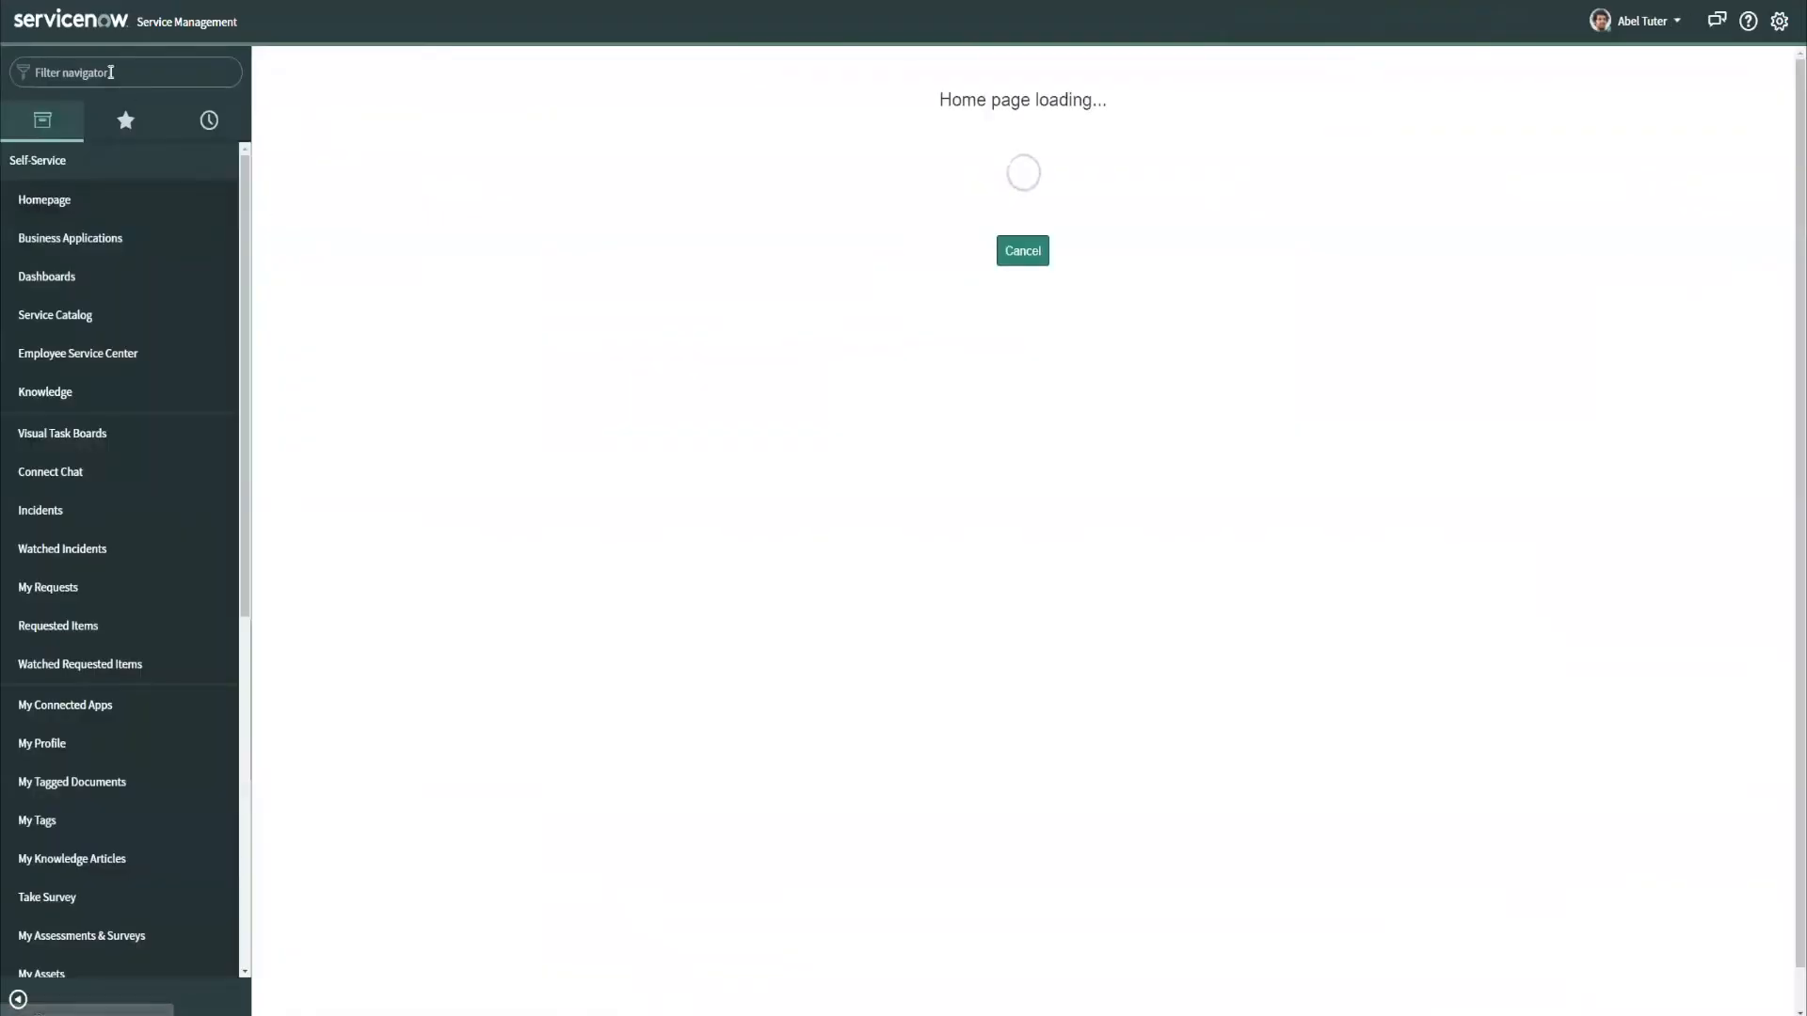
pyautogui.write('hr')
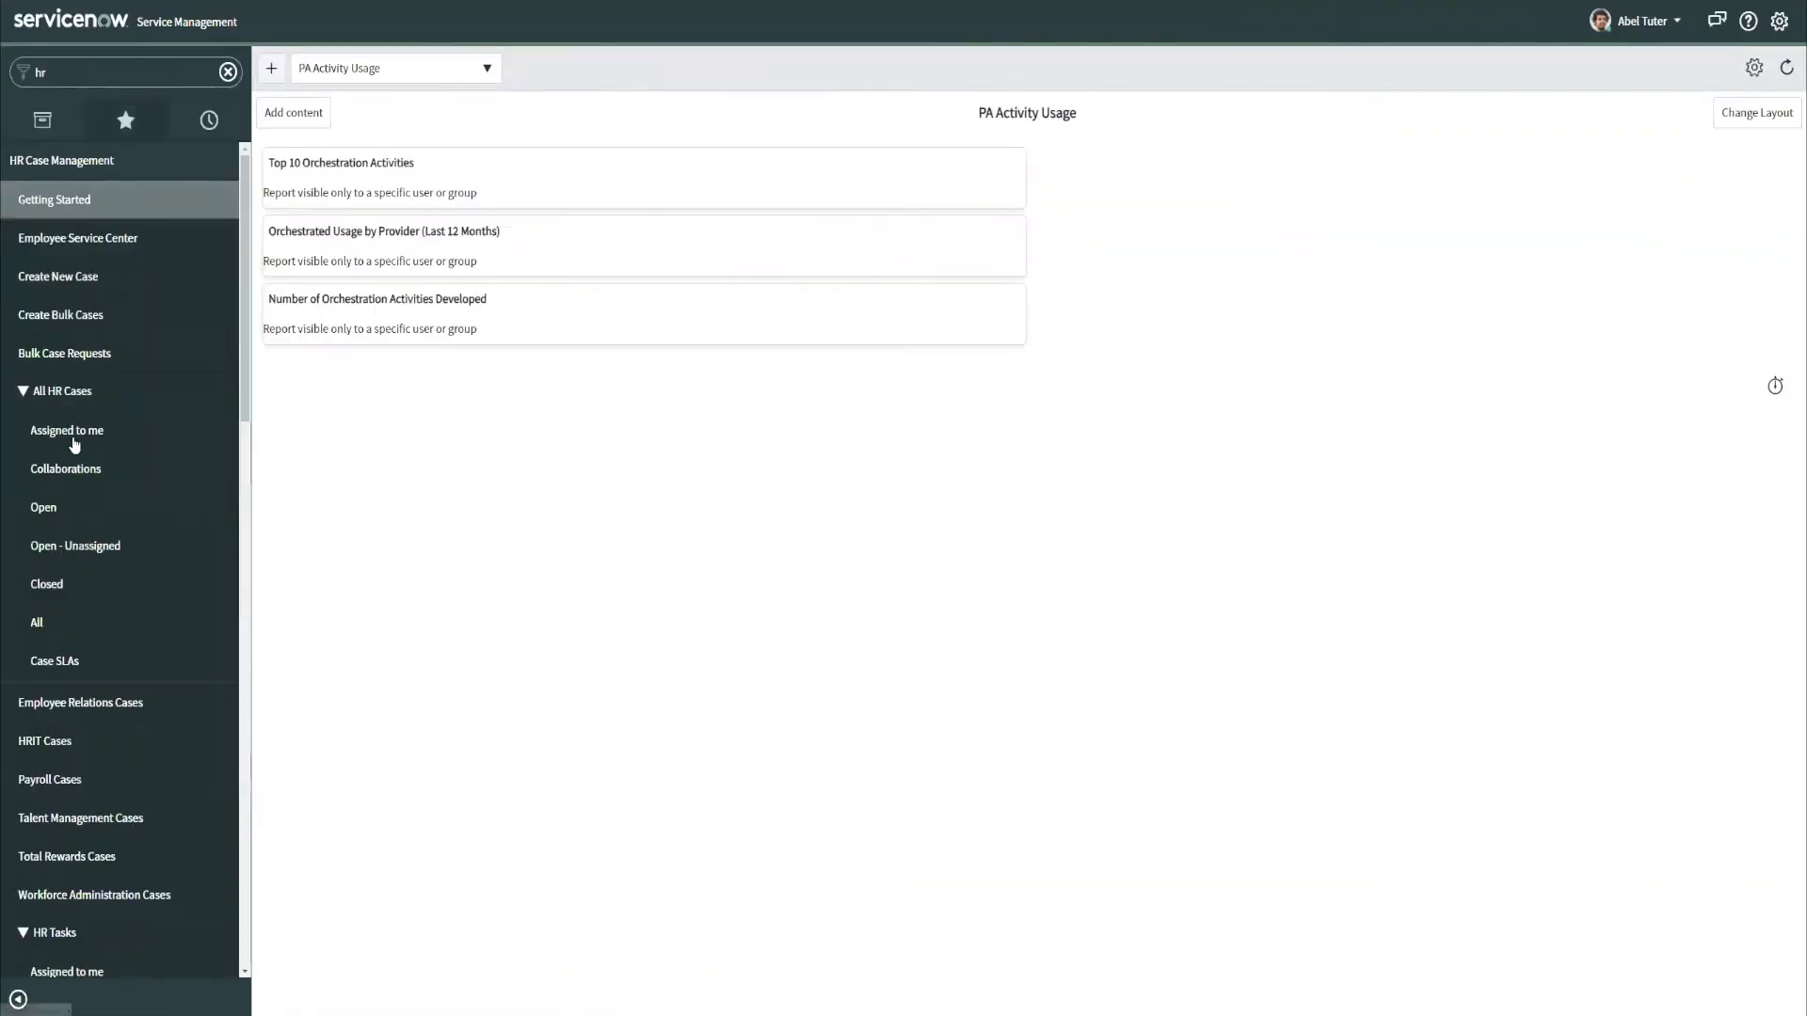
pyautogui.moveTo(44, 514)
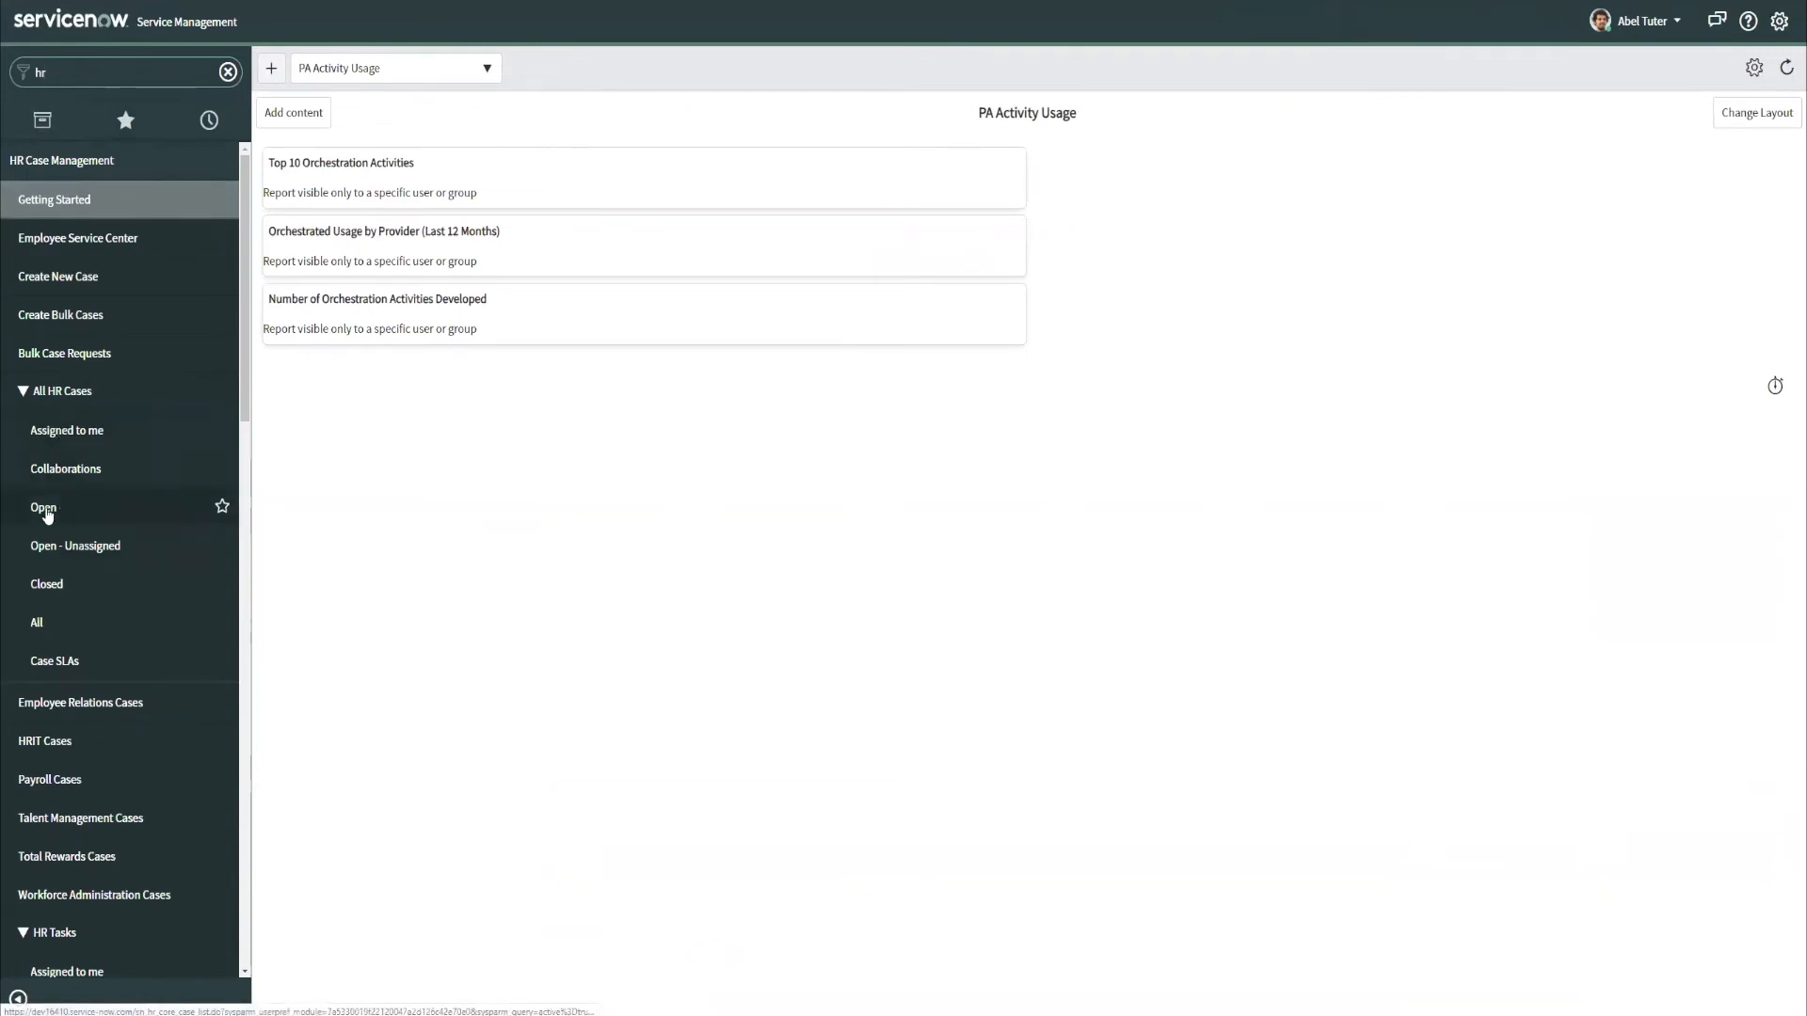
pyautogui.click(42, 508)
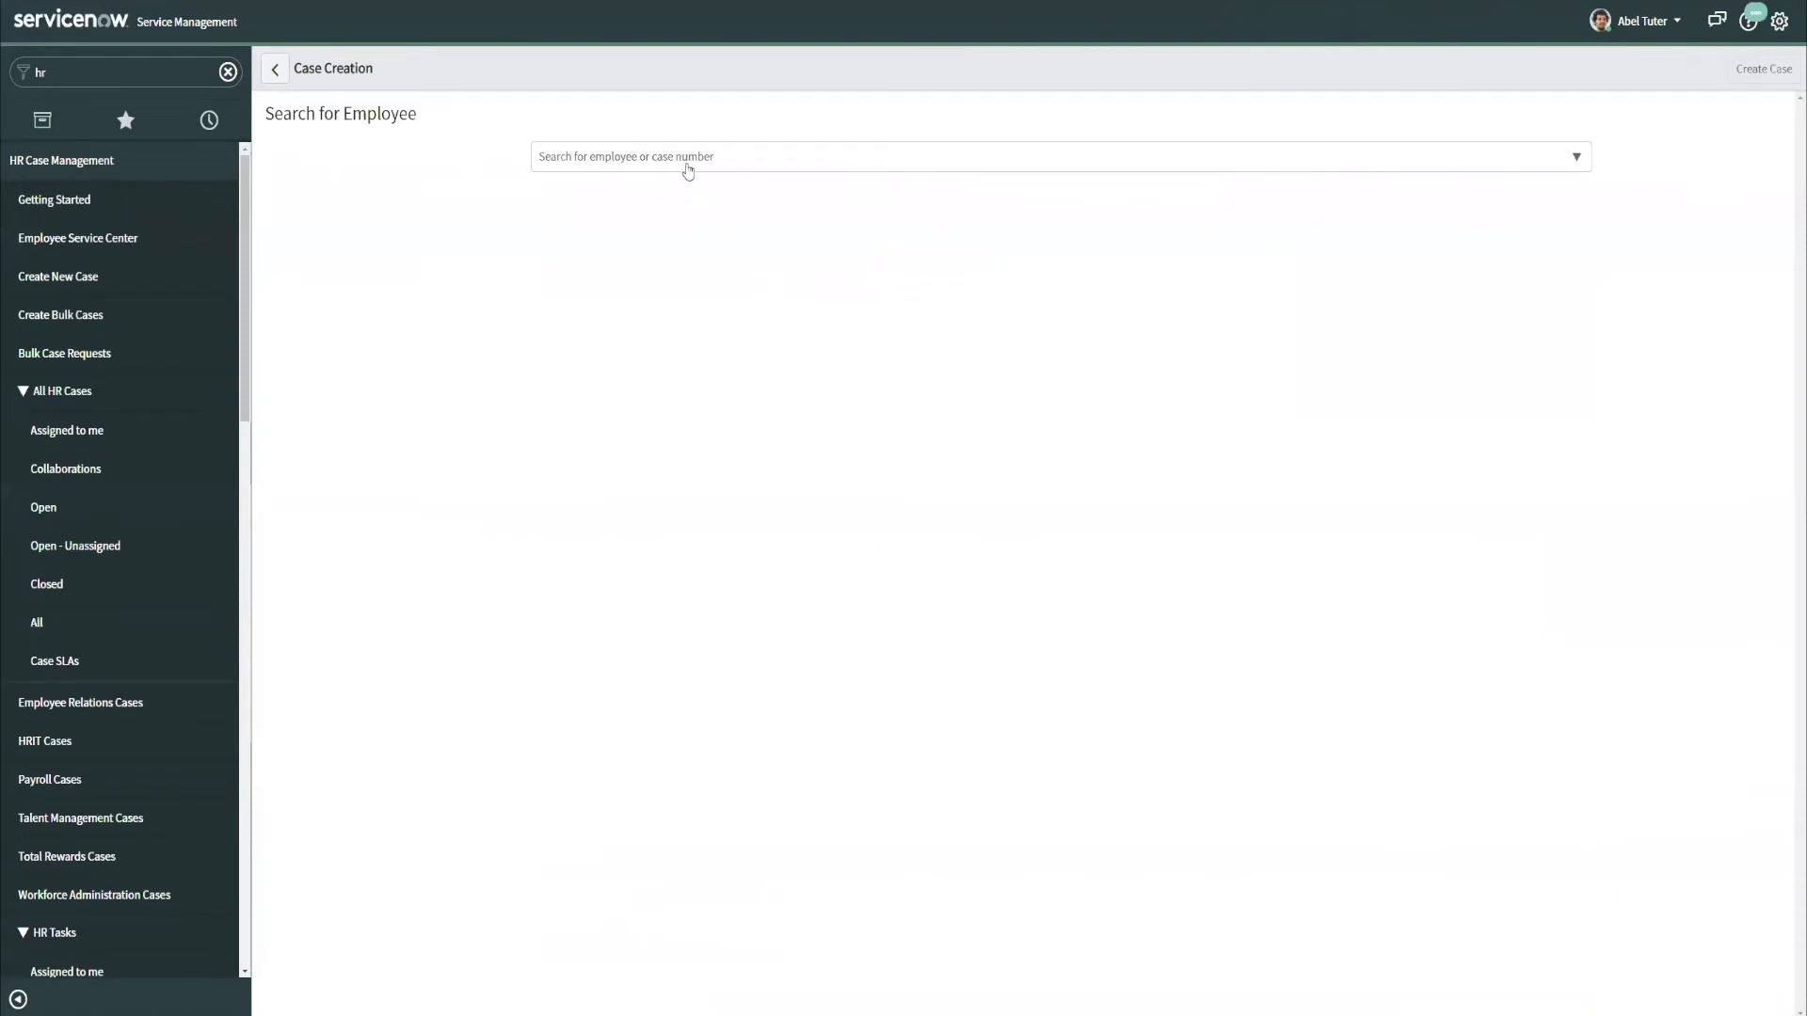
# Select employee Abraham Lincoln, view the HR service choices, and highlight the COE security policies note.
pyautogui.write('abra')
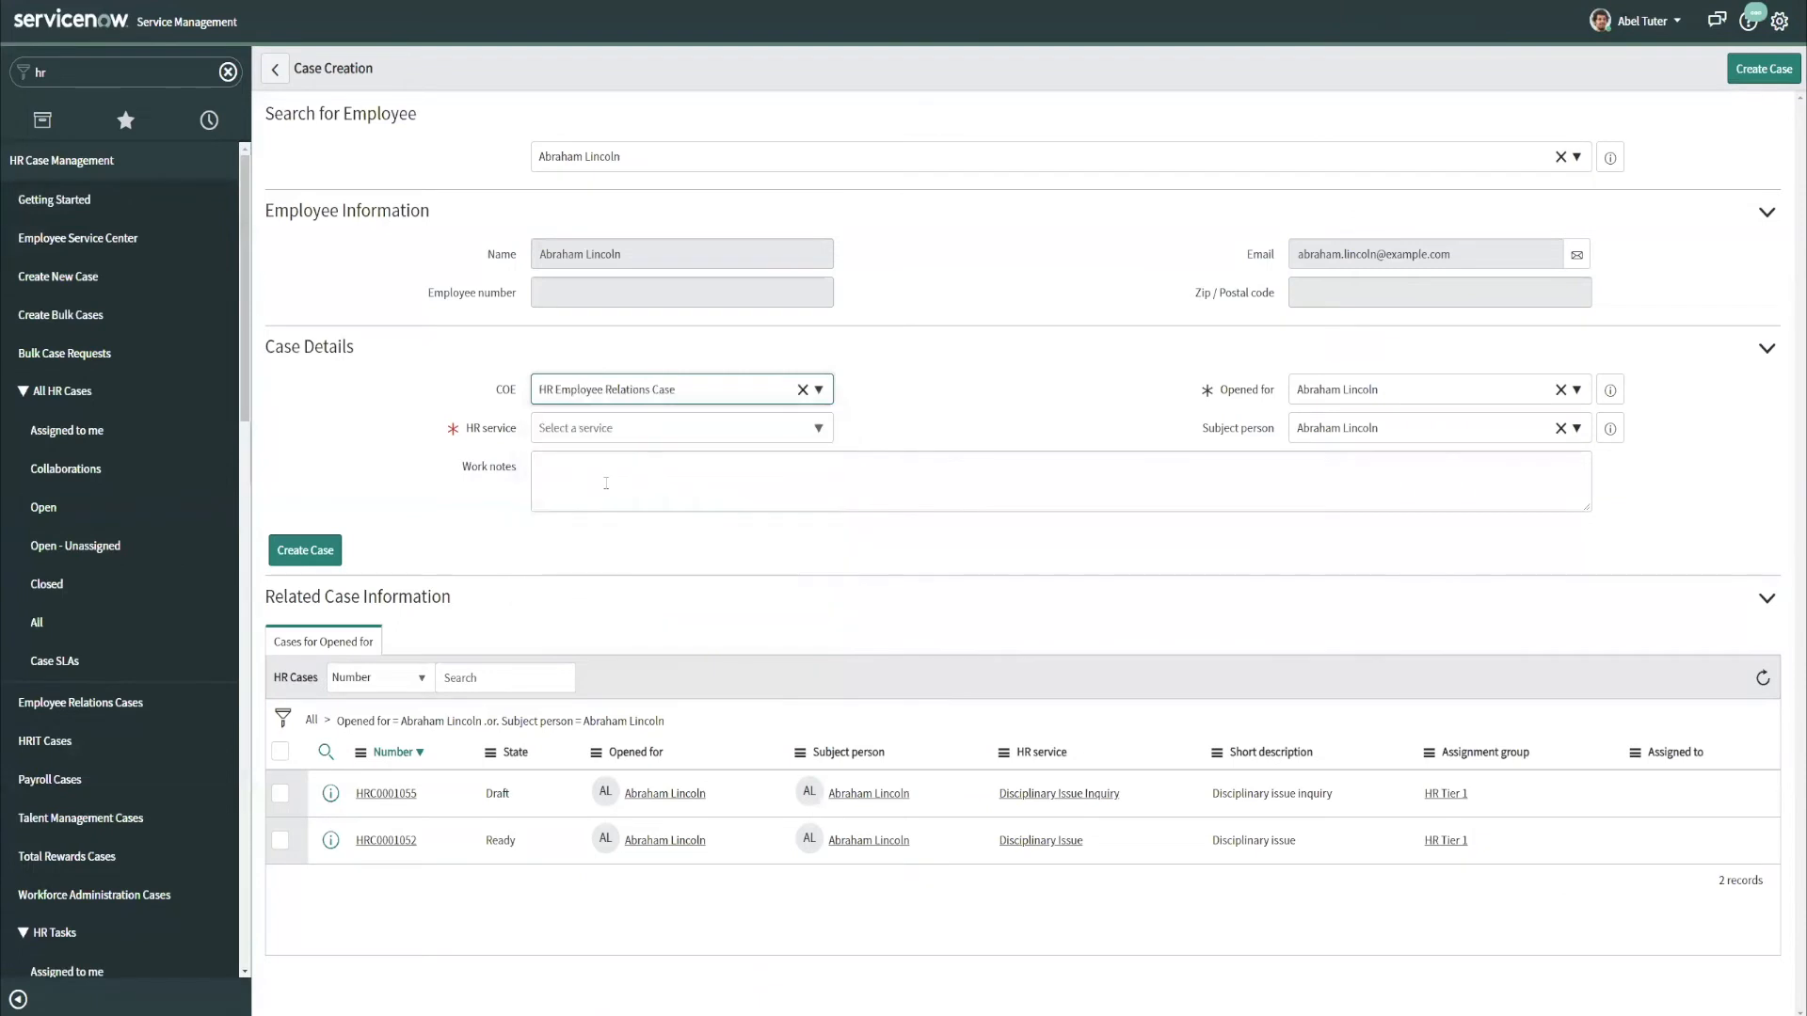
pyautogui.click(679, 427)
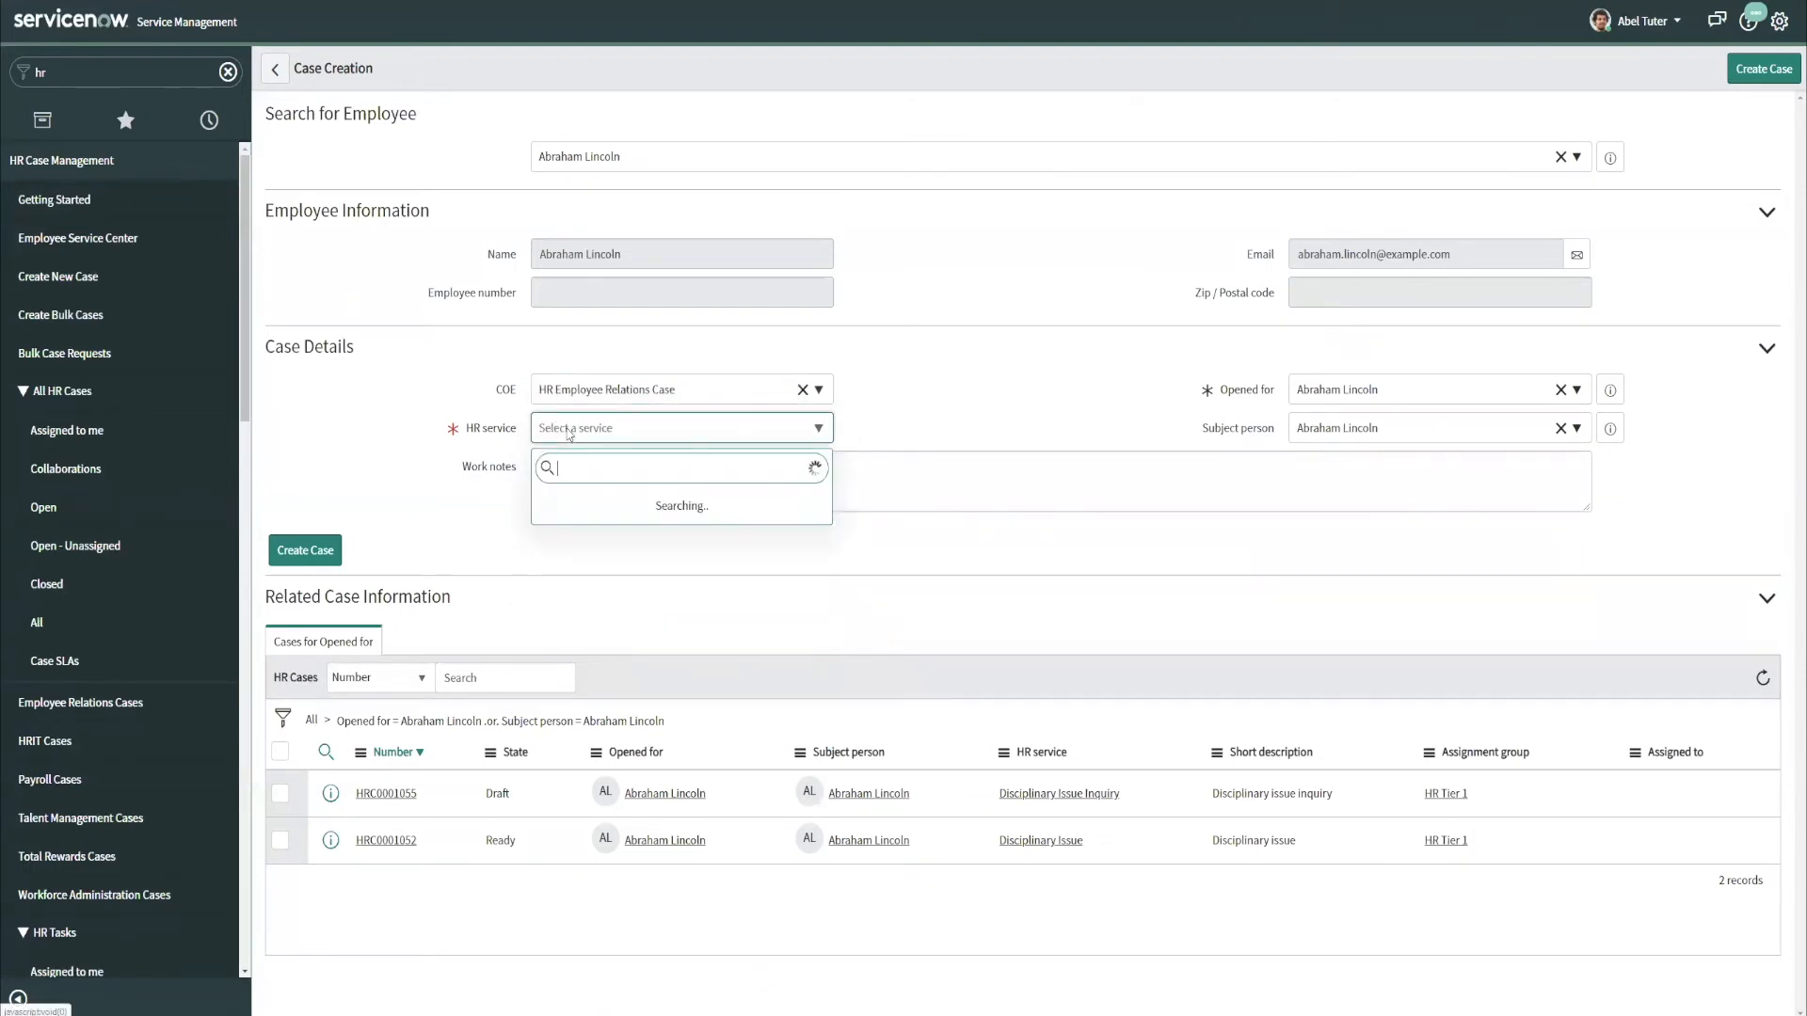
pyautogui.moveTo(569, 536)
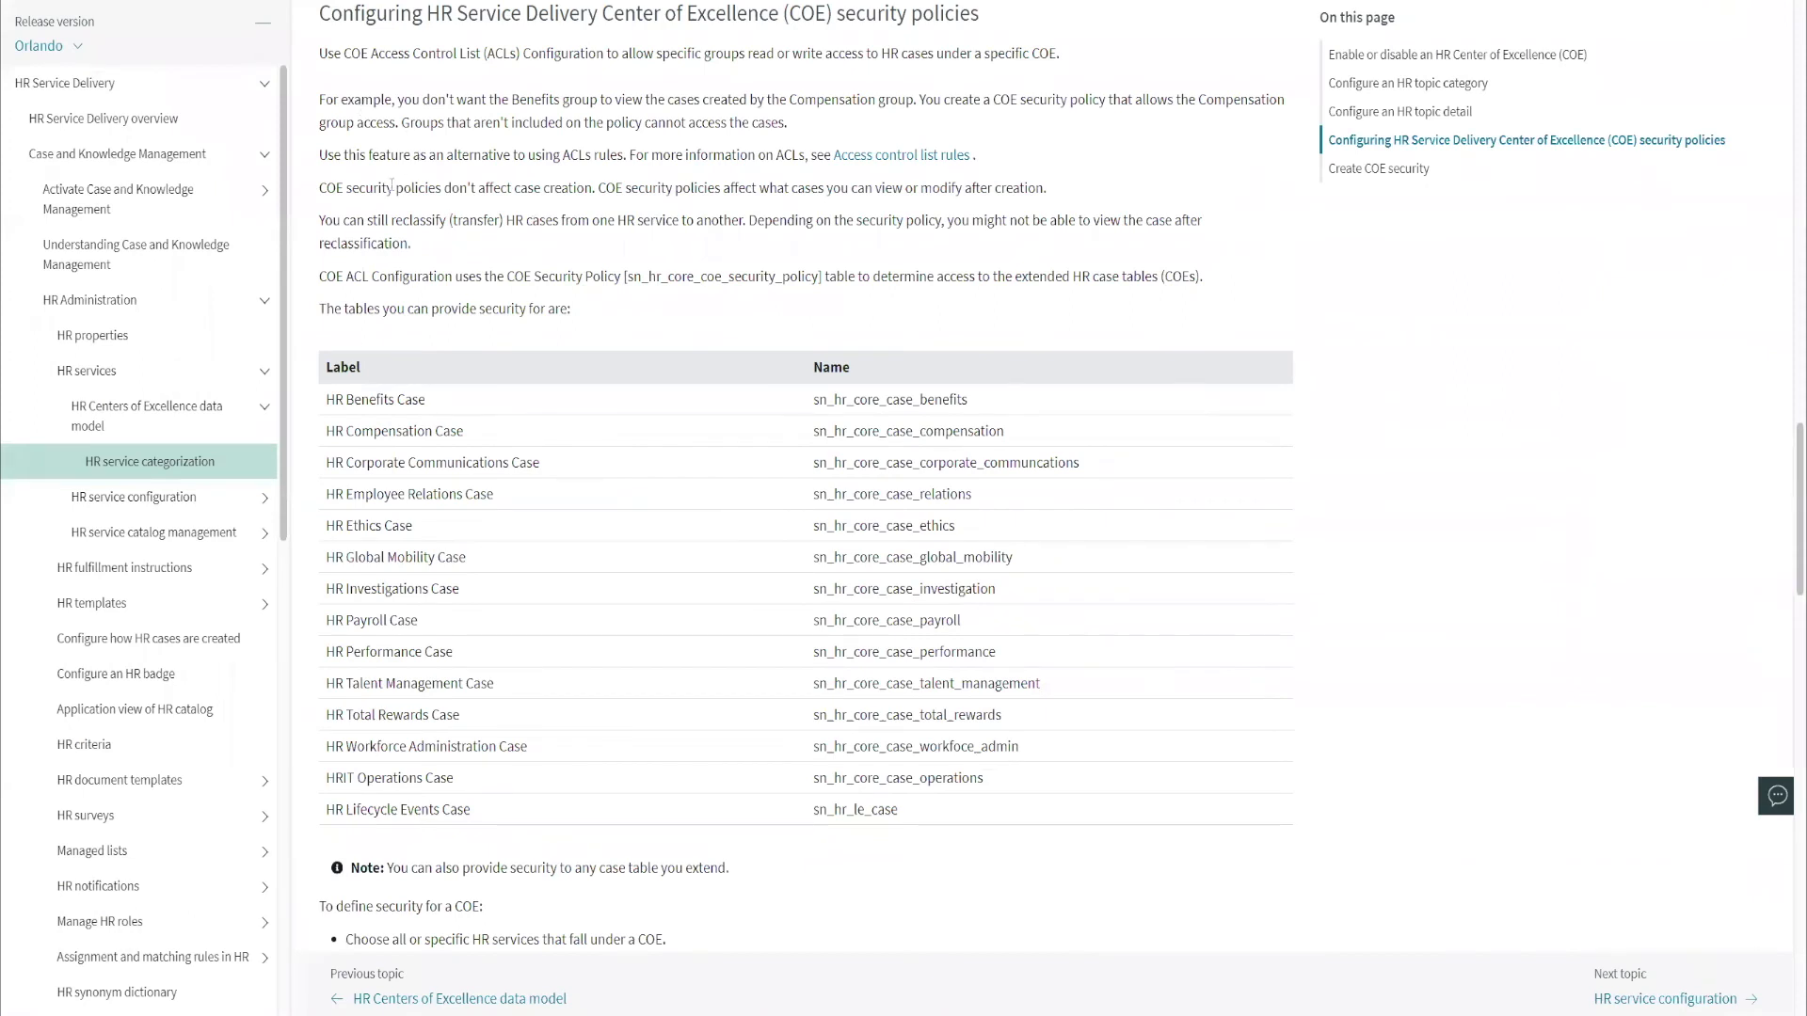
pyautogui.doubleClick(380, 188)
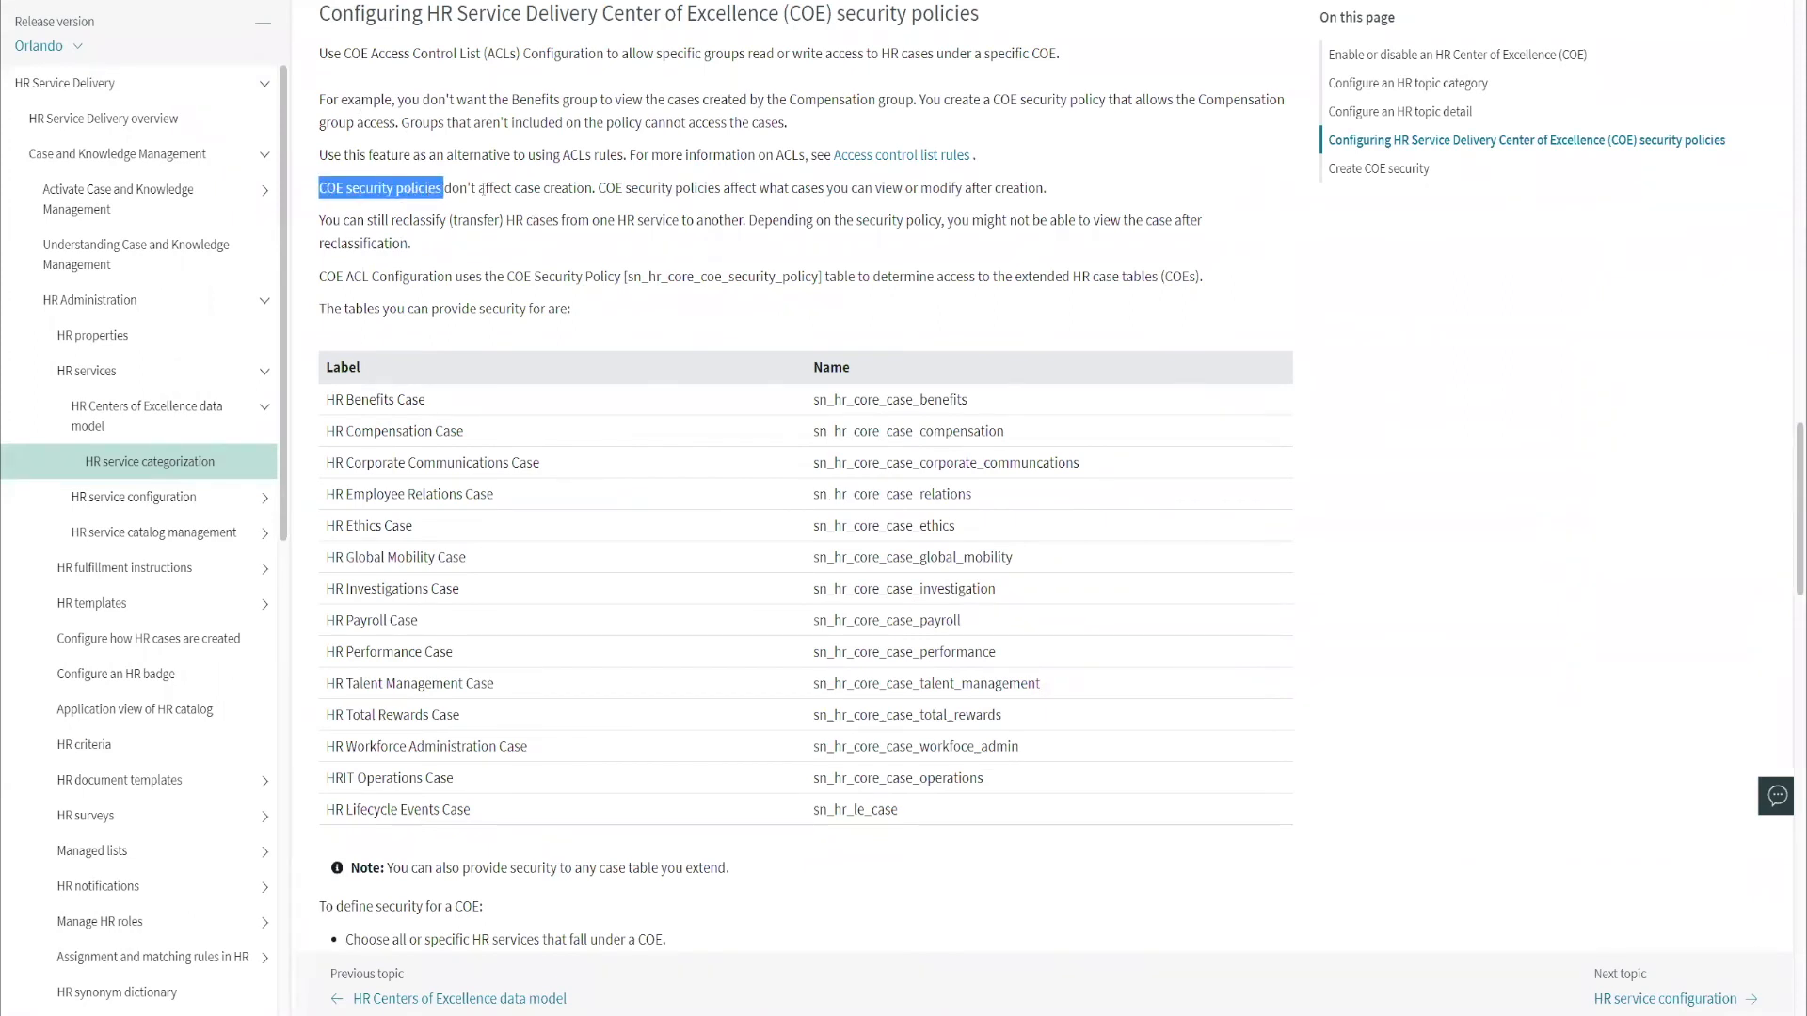
pyautogui.moveTo(378, 187); pyautogui.dragTo(594, 186)
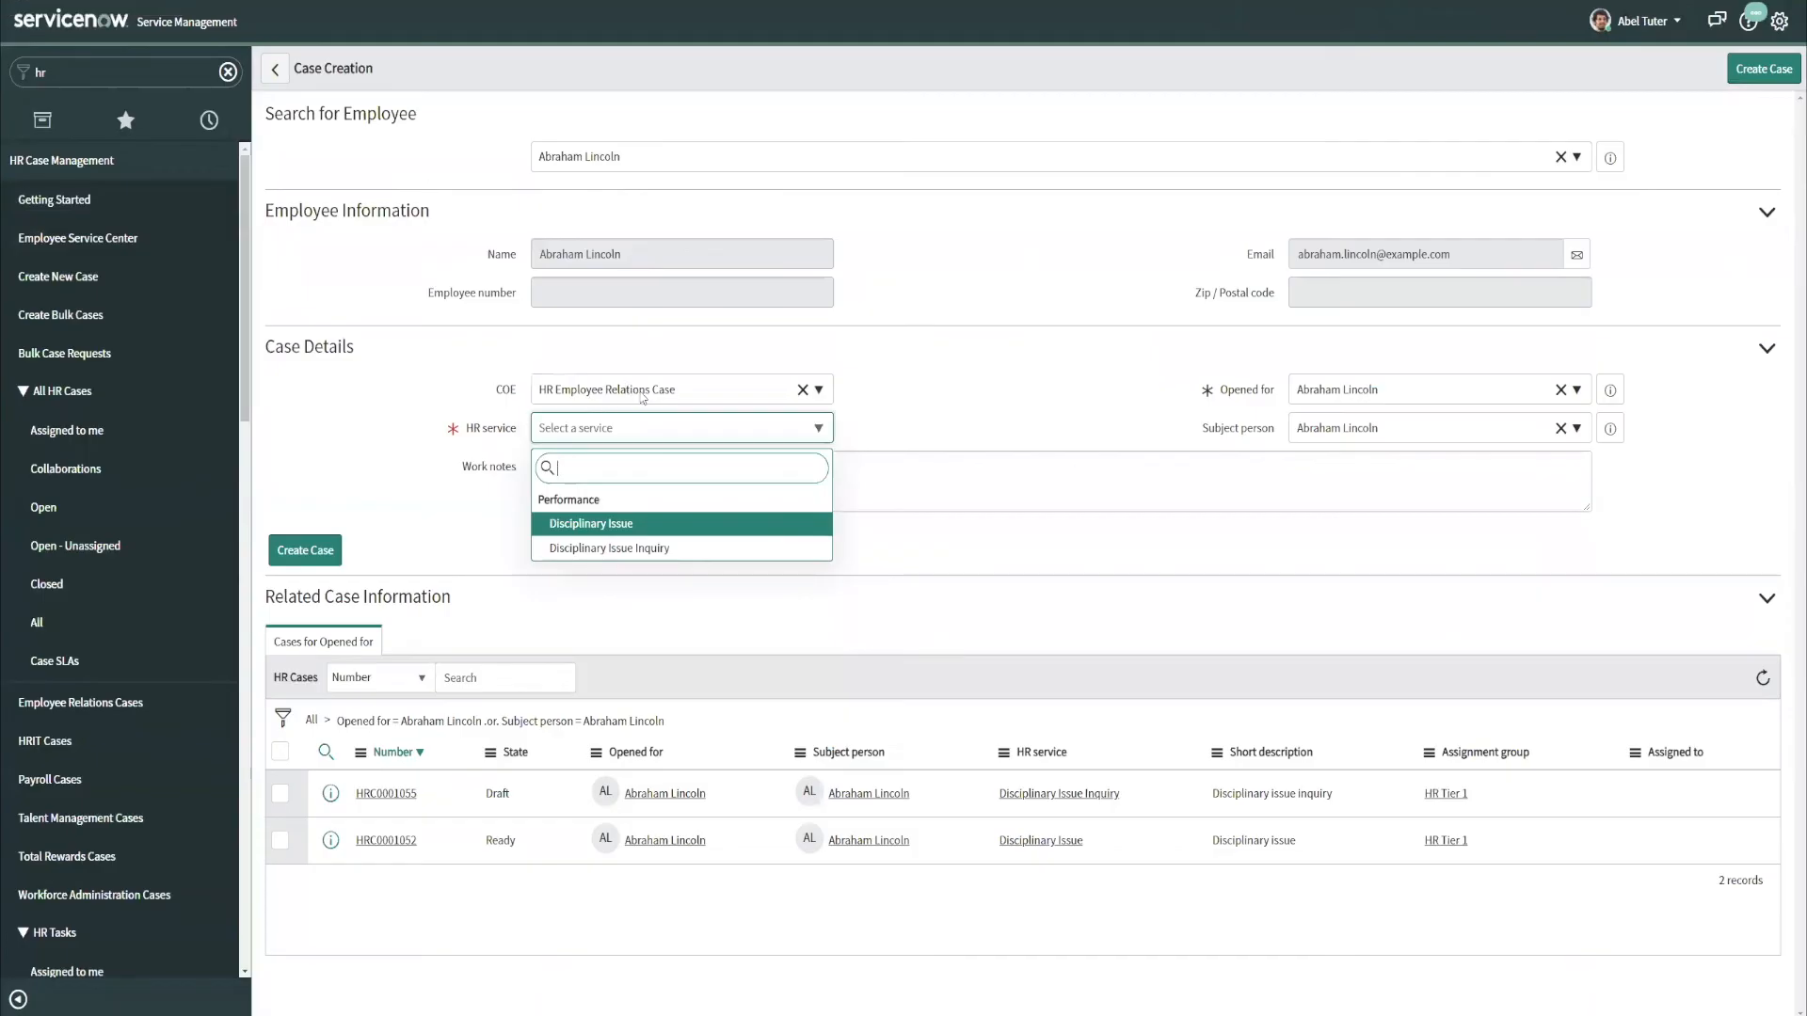
pyautogui.click(630, 405)
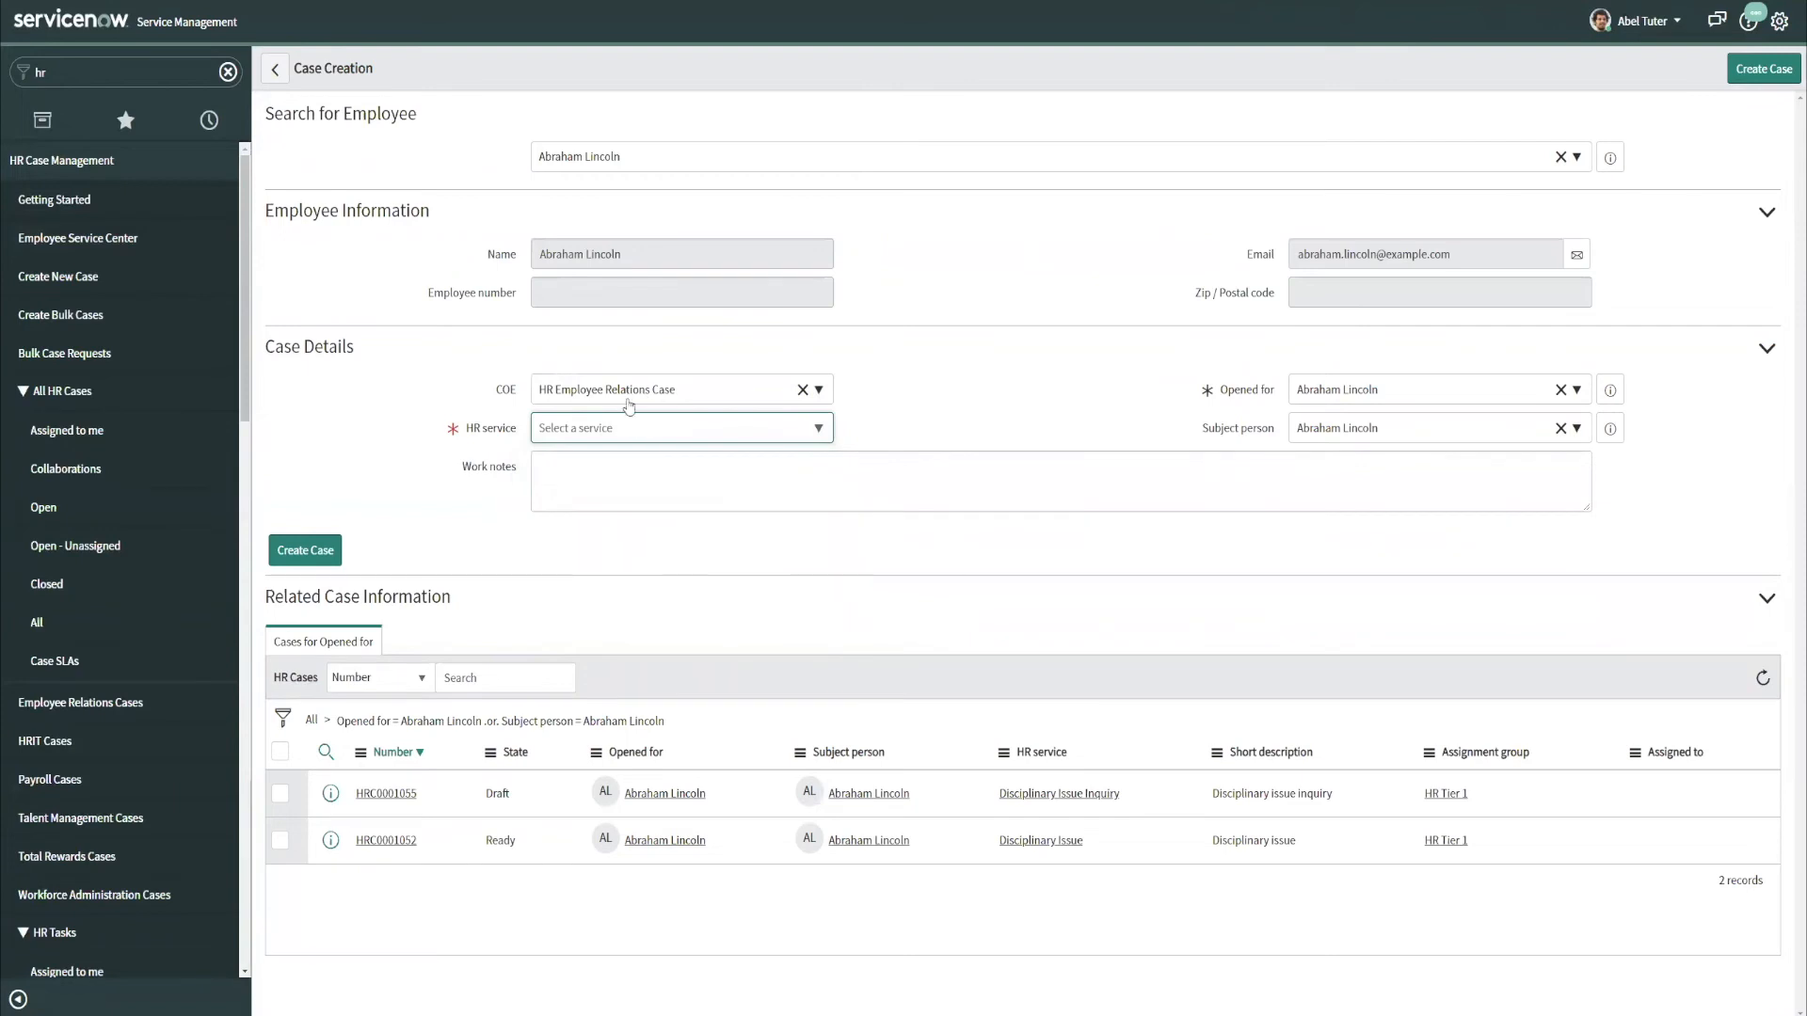
pyautogui.moveTo(945, 355)
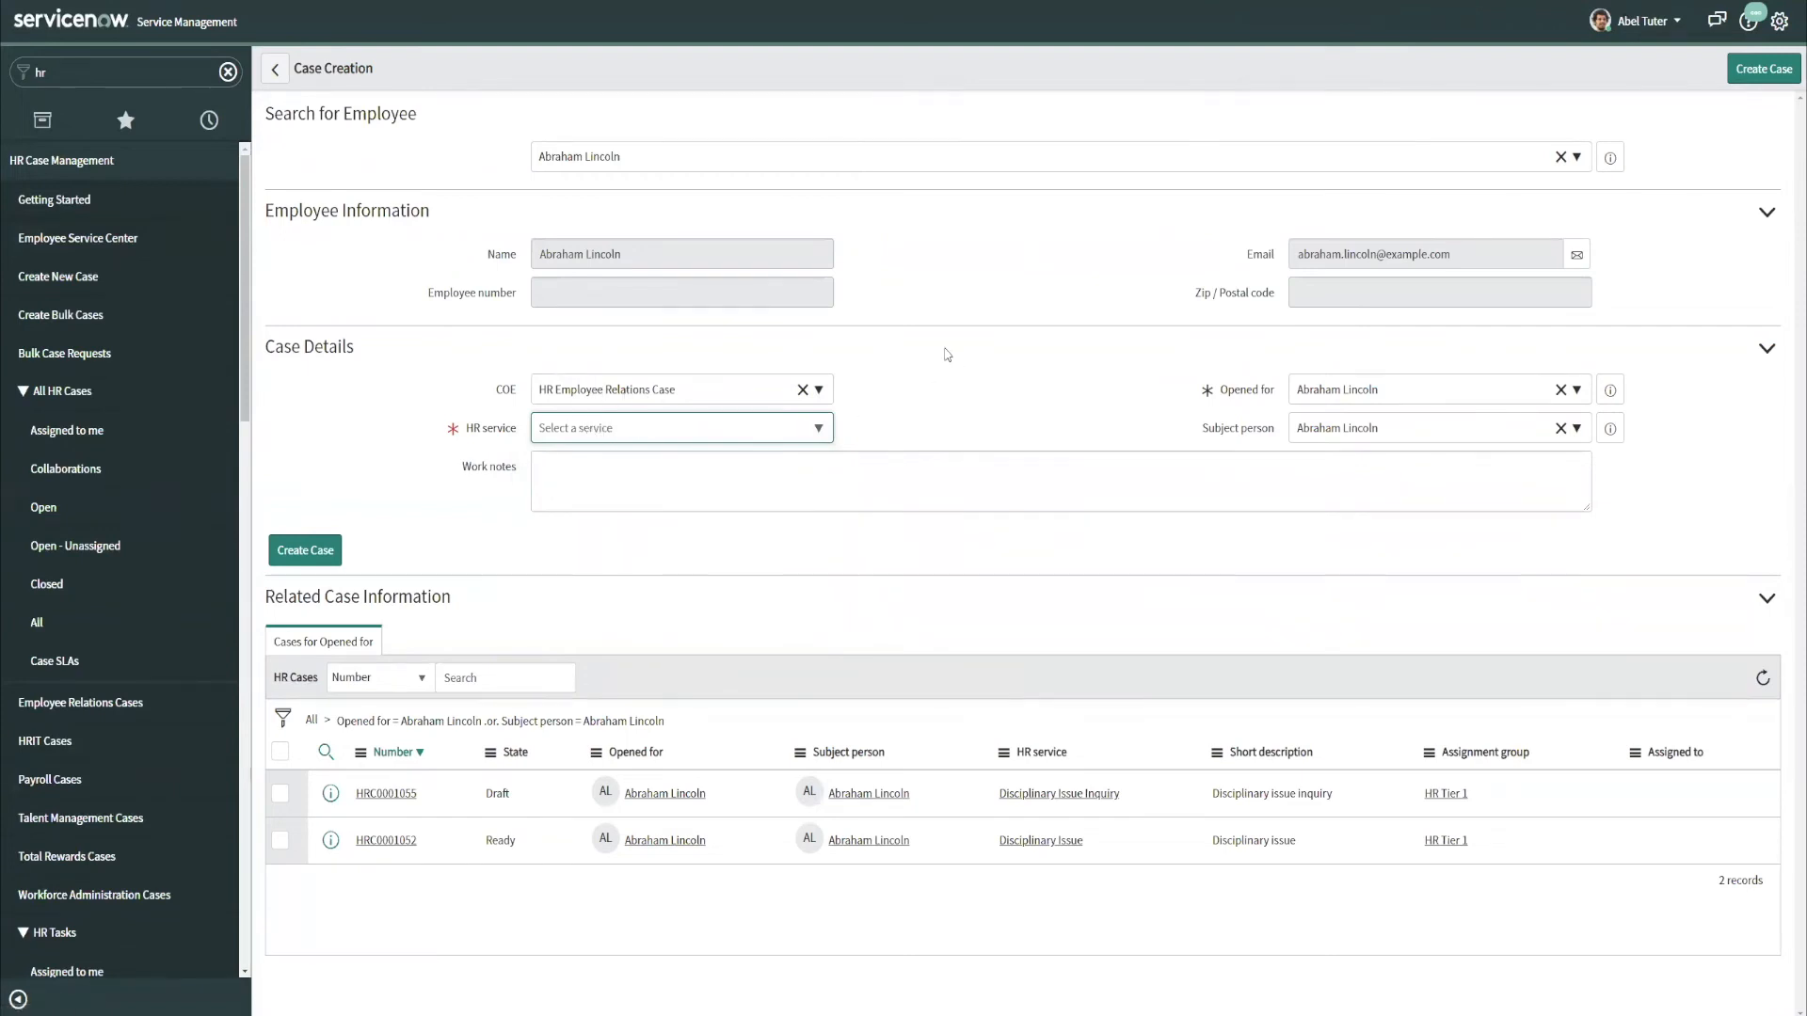
# End impersonation and change the HR Employee Relations Case COE policy type to Read.
pyautogui.click(1637, 20)
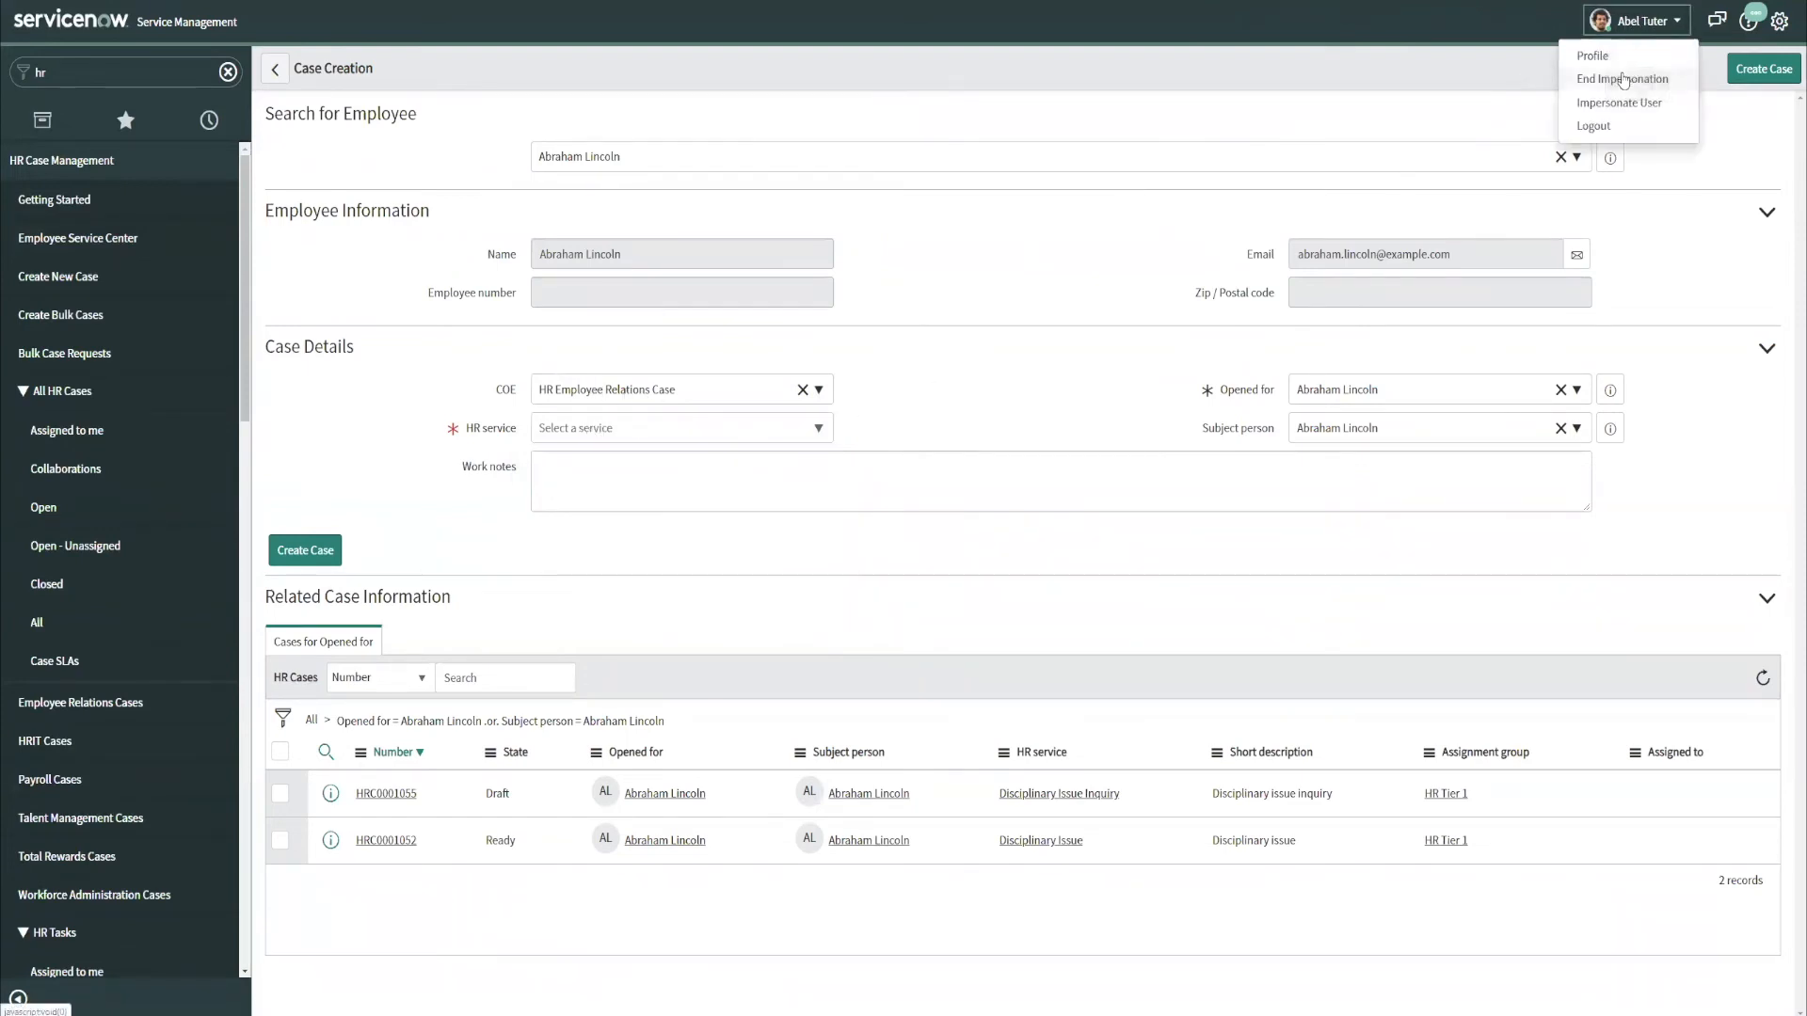
pyautogui.click(772, 243)
pyautogui.write('c')
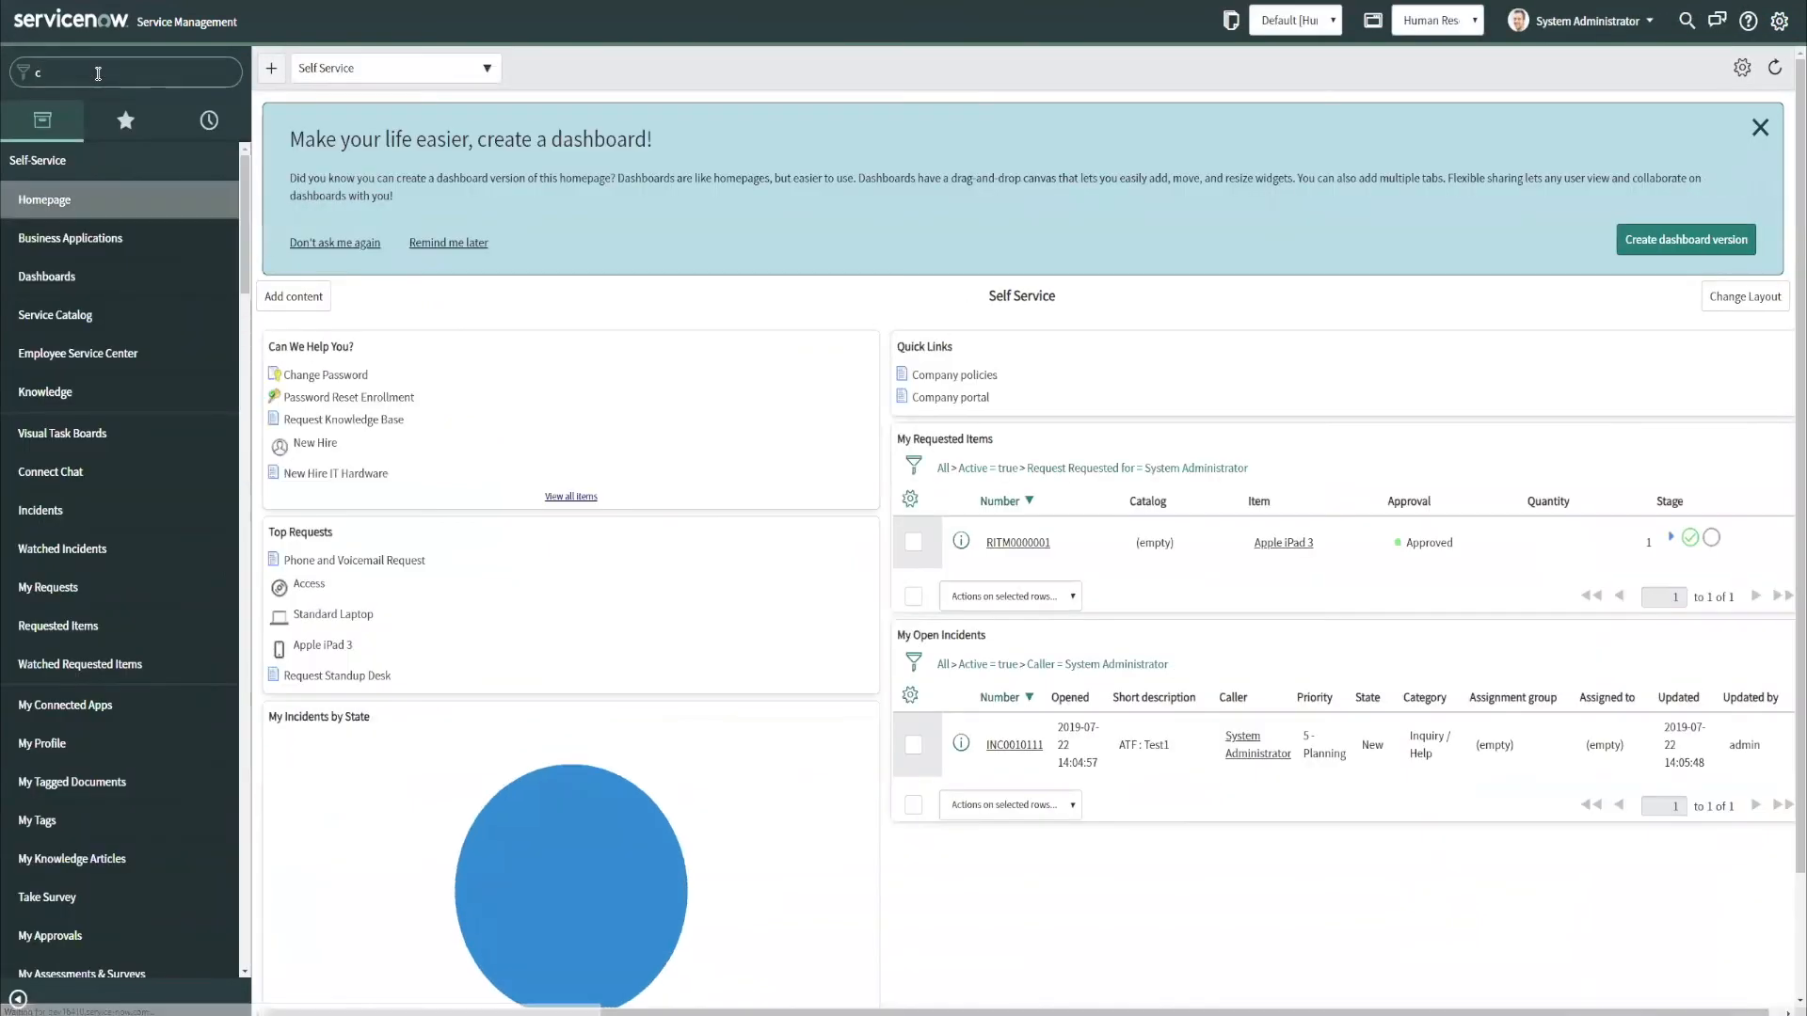
pyautogui.write('oe')
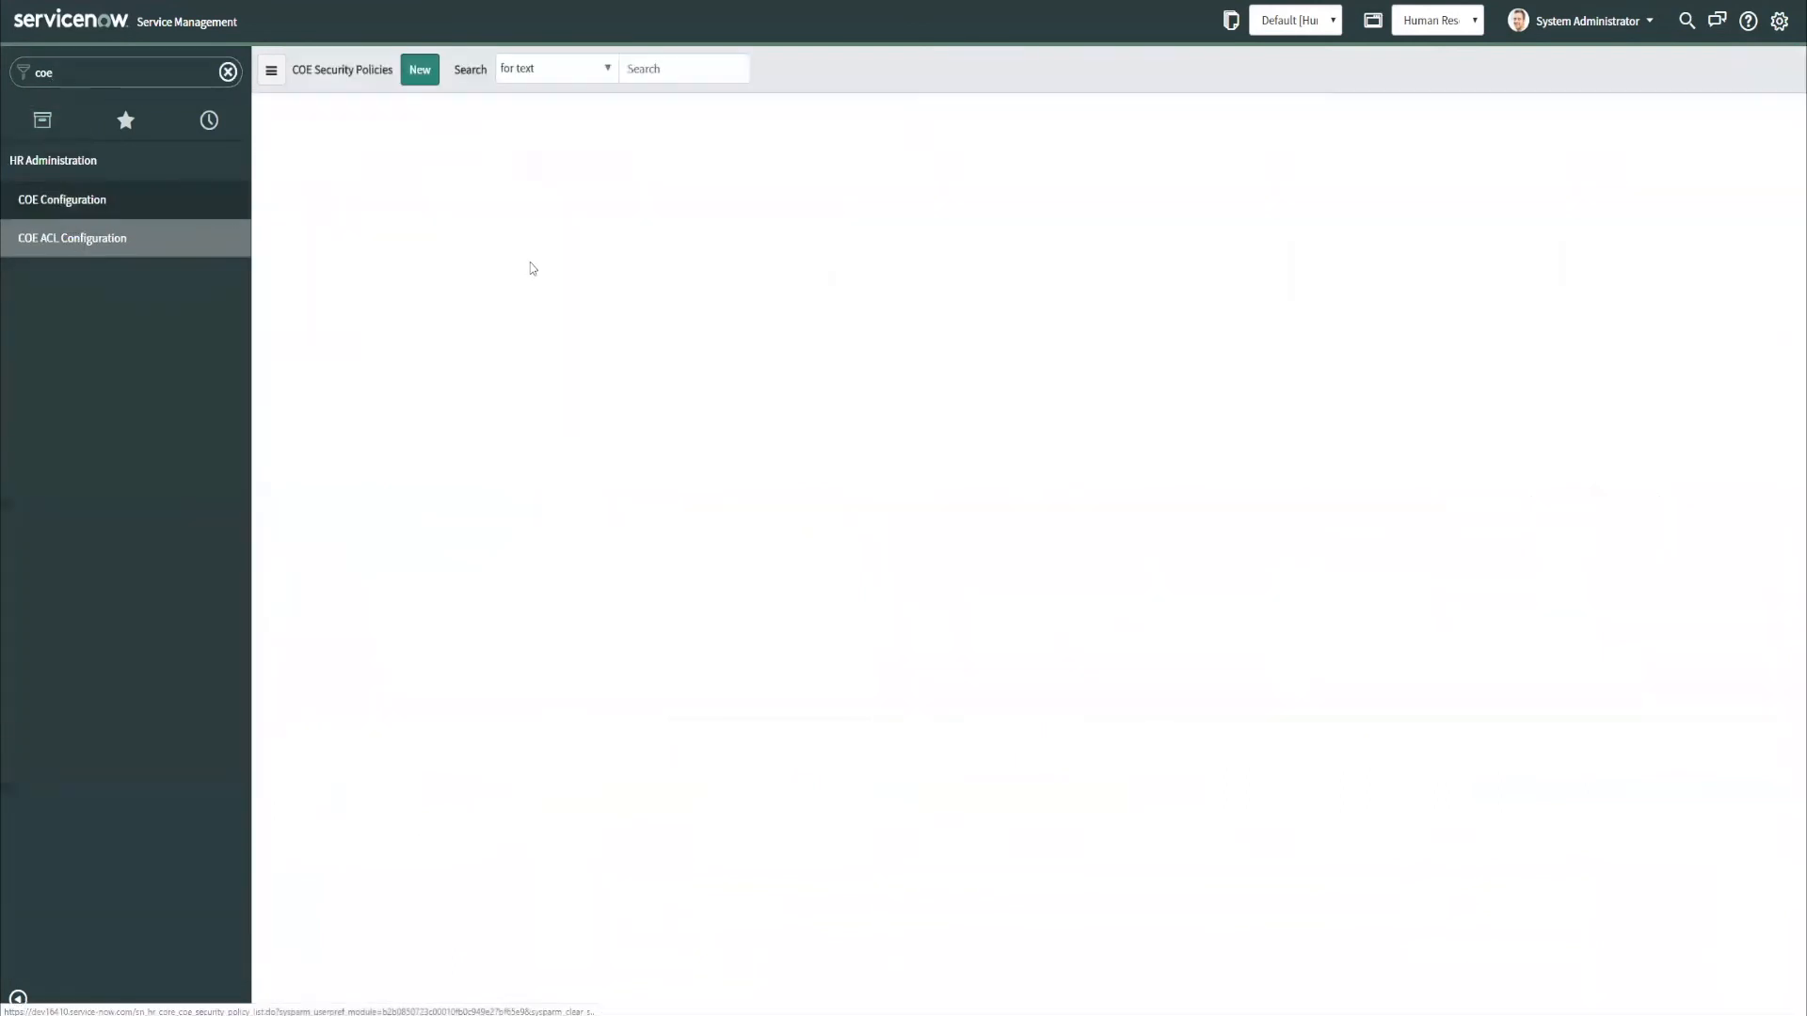
pyautogui.click(418, 69)
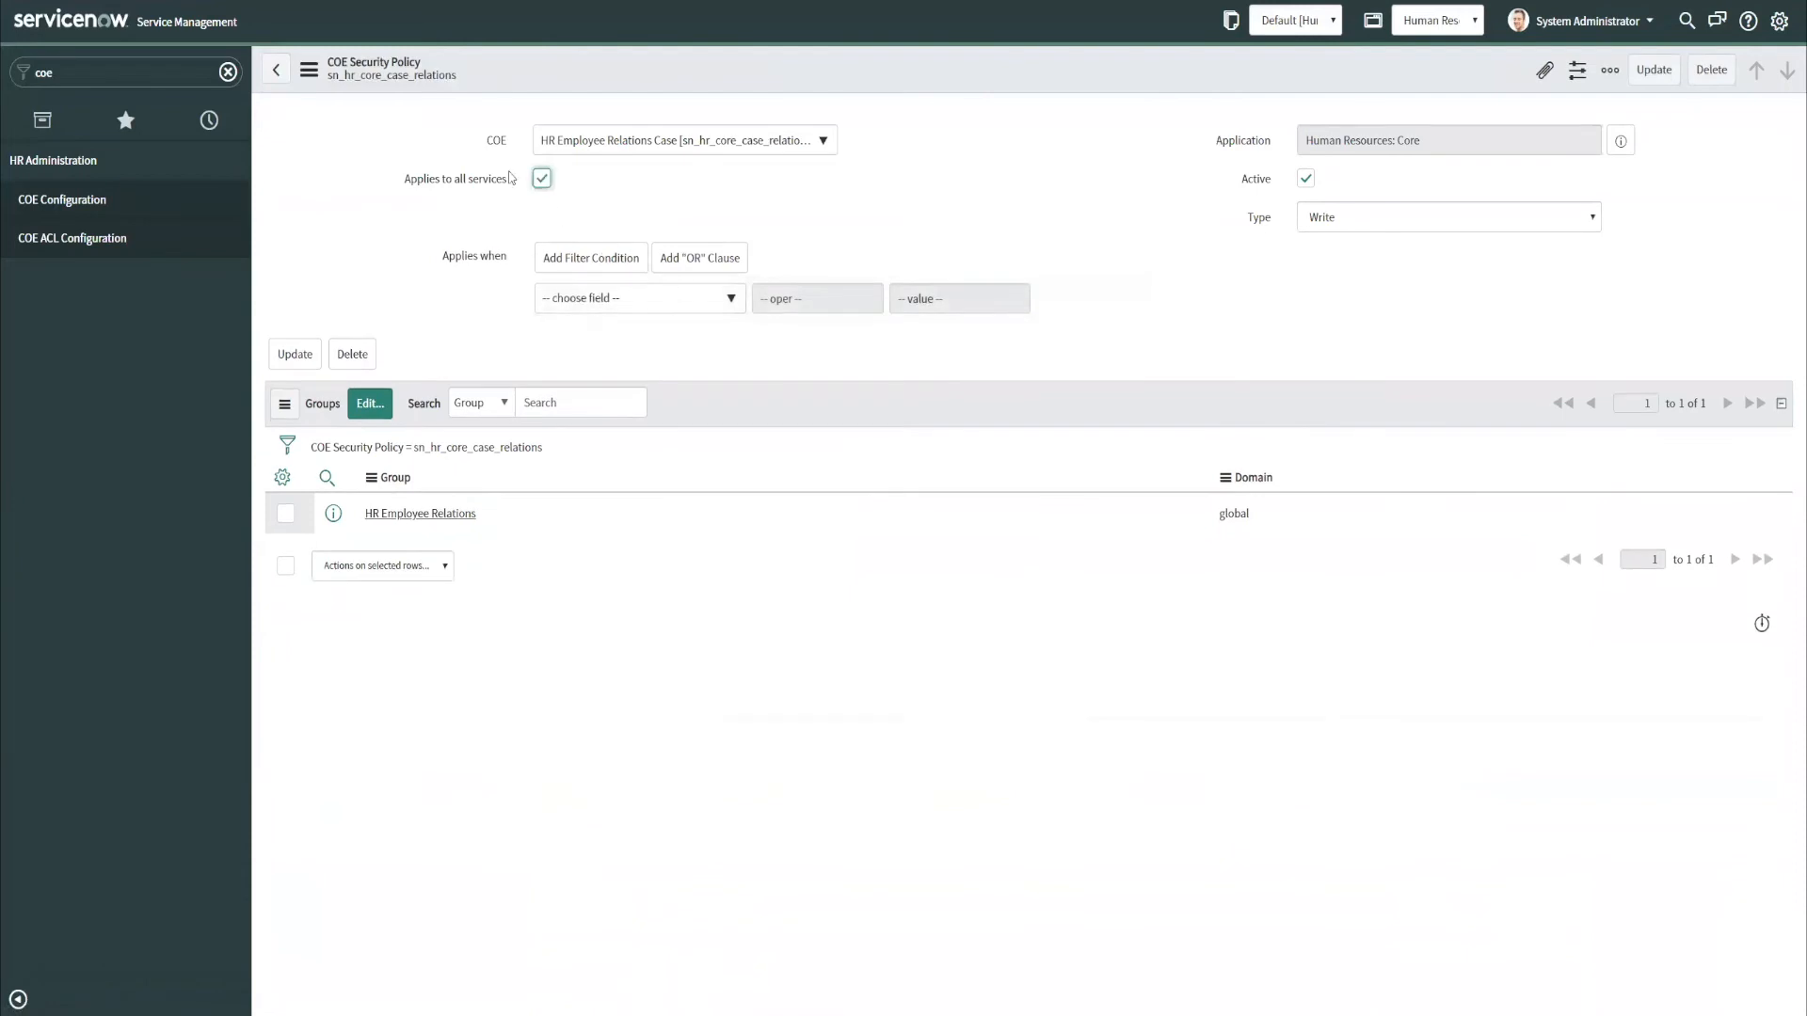
pyautogui.moveTo(1284, 224)
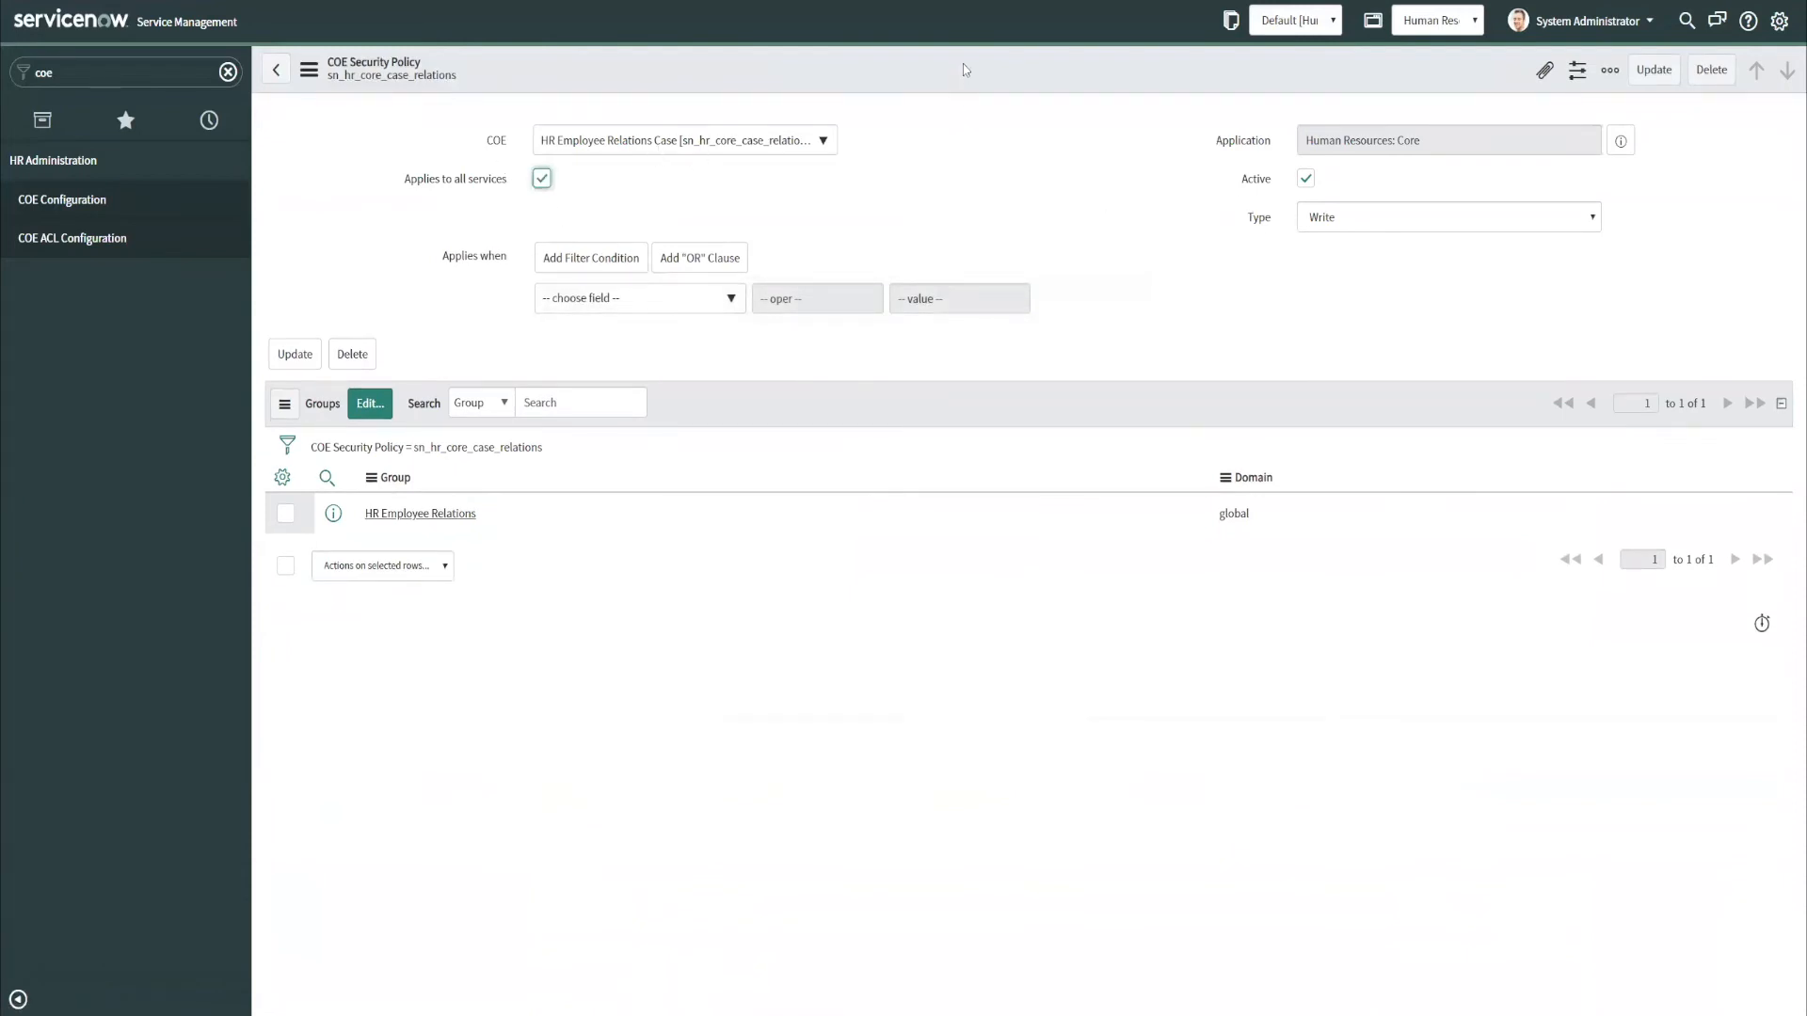
pyautogui.click(542, 177)
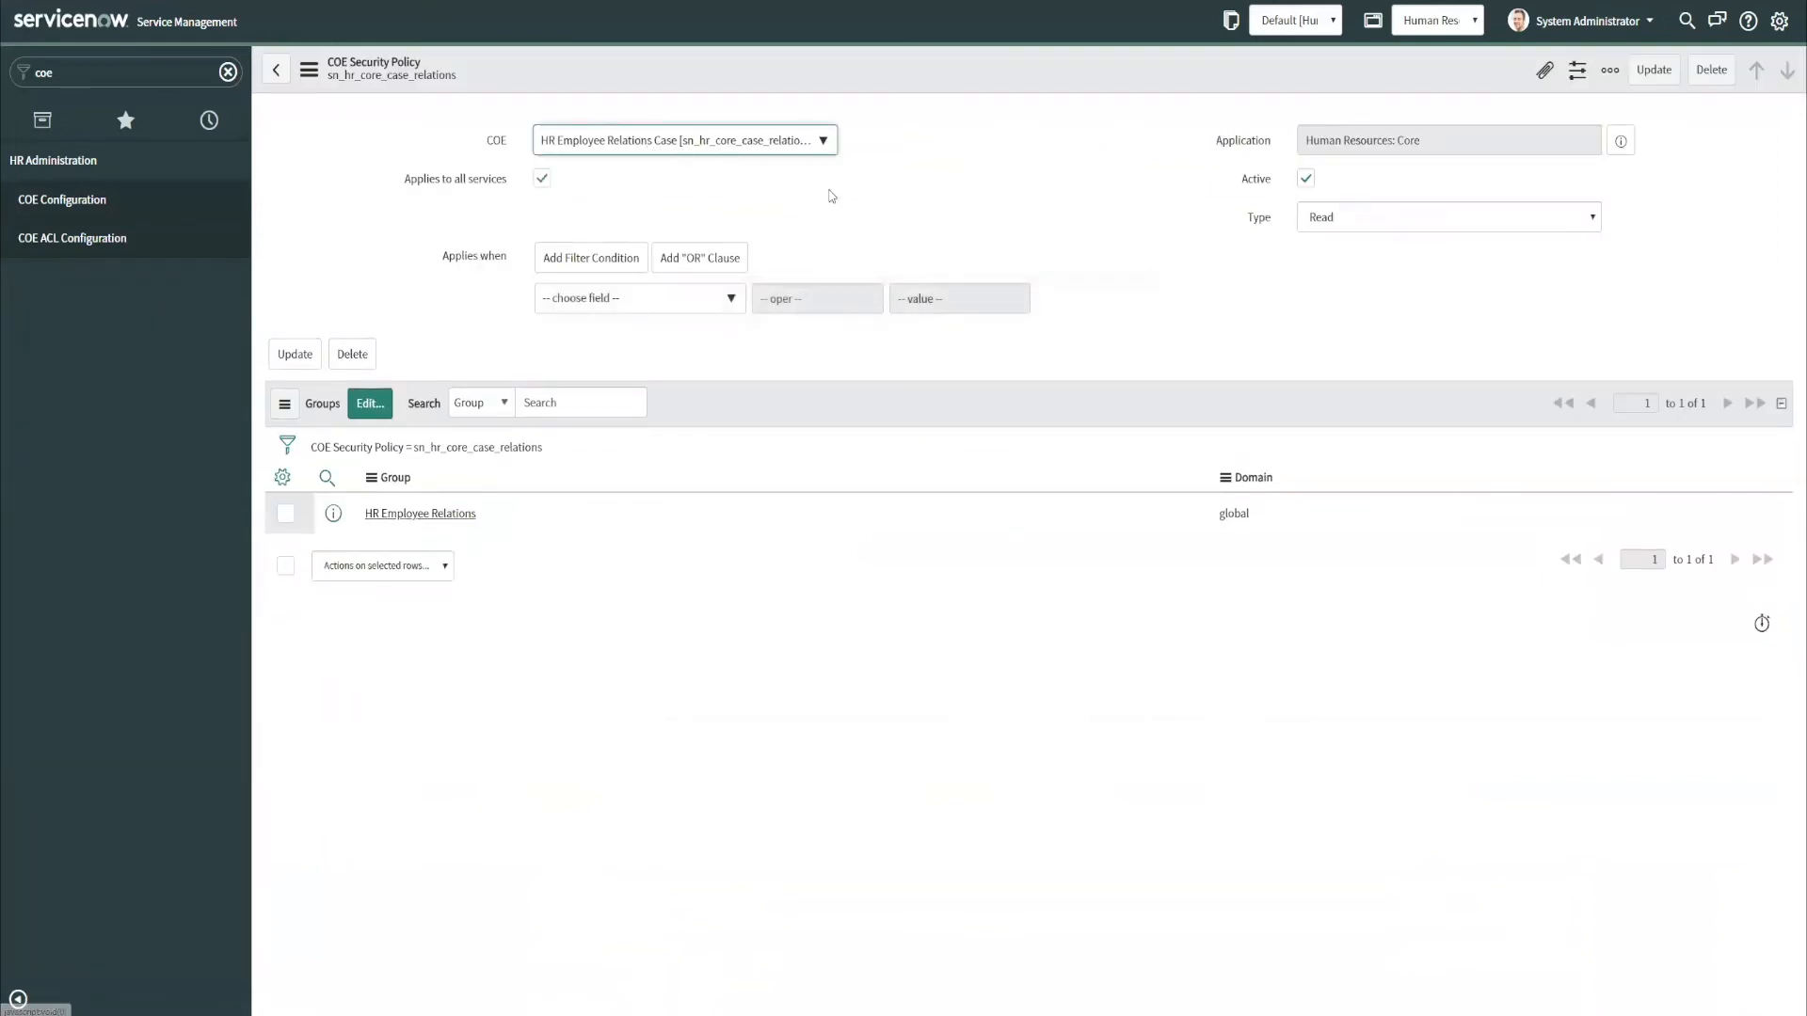
pyautogui.moveTo(1285, 230)
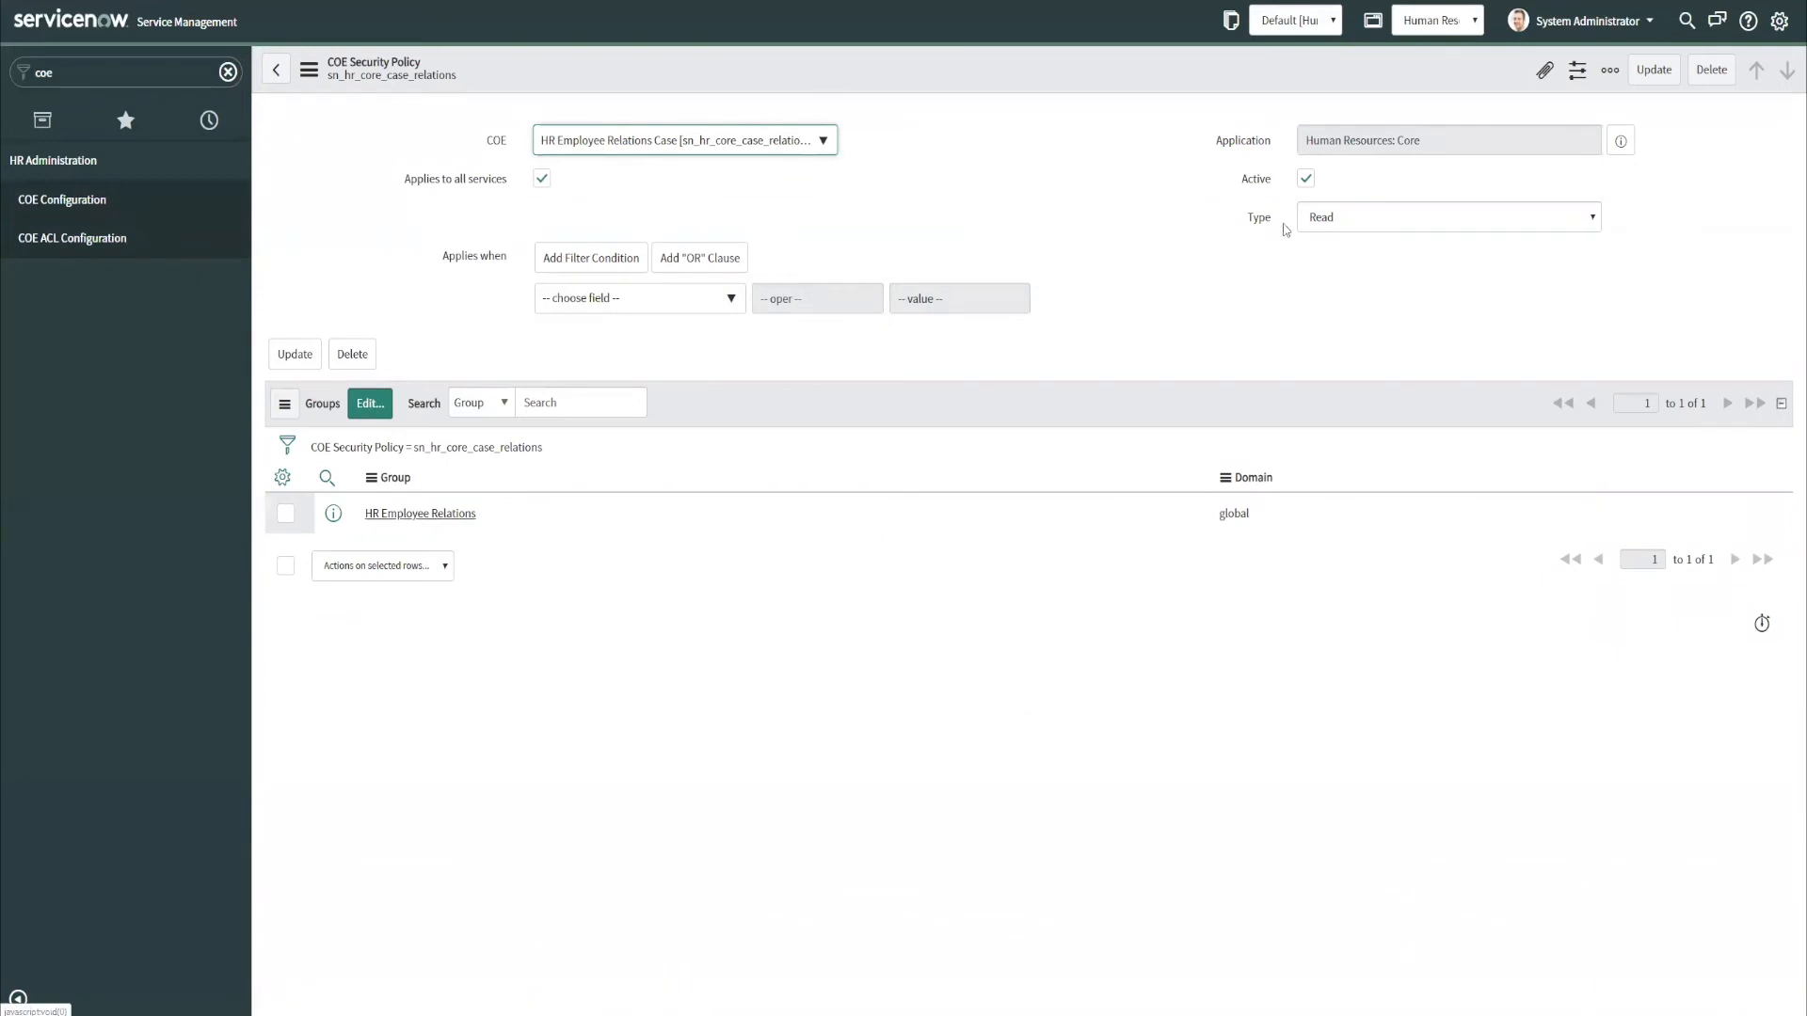
pyautogui.moveTo(1308, 196)
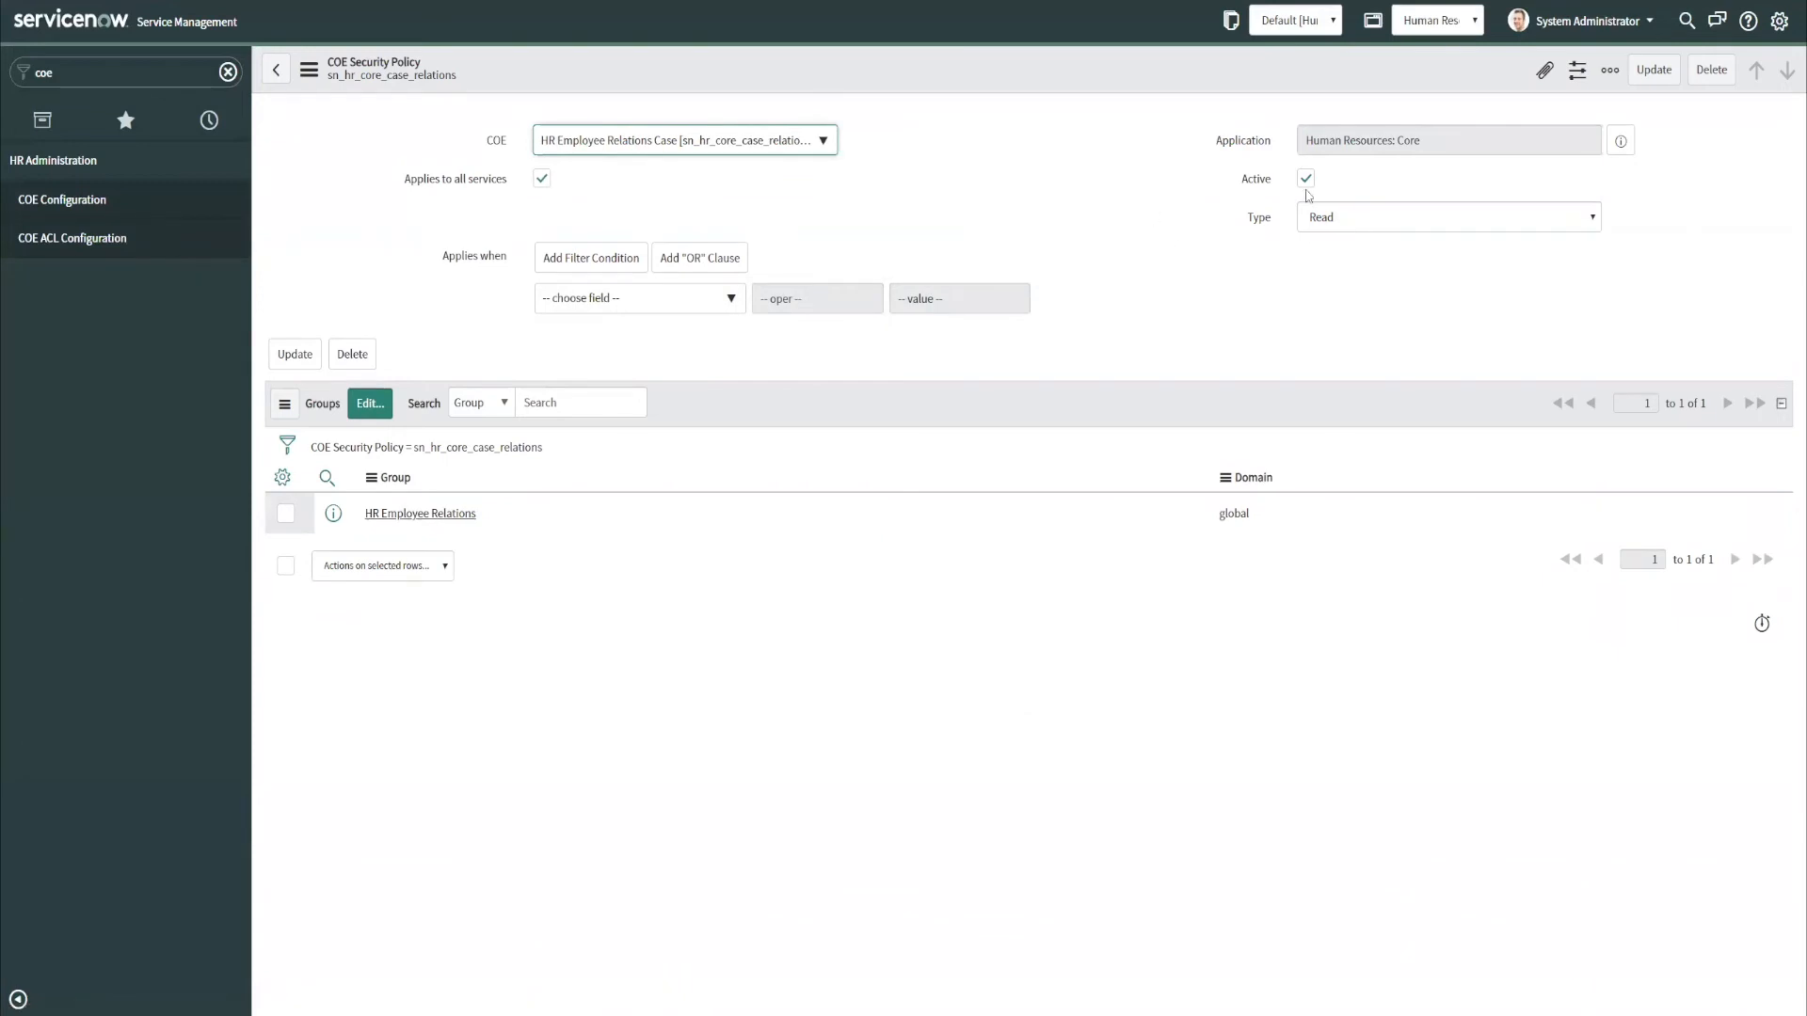
# Impersonate Abel Tuter, start a new HR case for Abraham Lincoln, and view COE choices.
pyautogui.click(1585, 21)
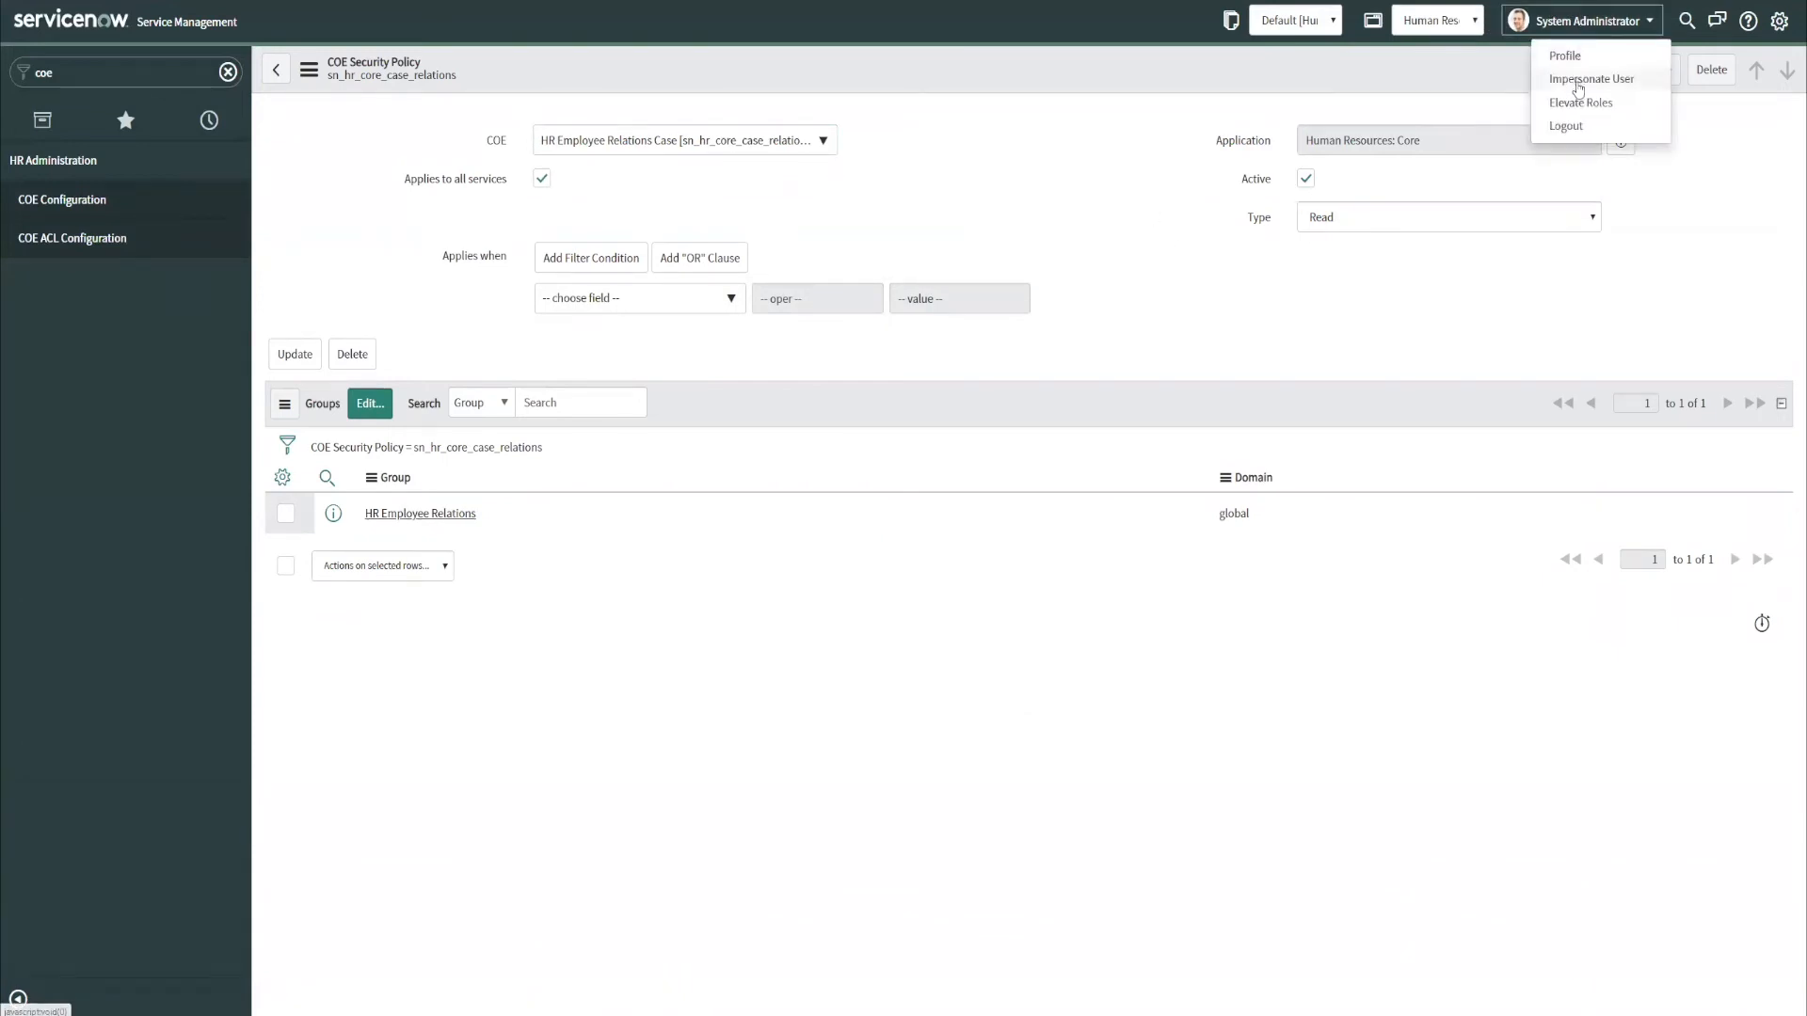
pyautogui.click(1591, 78)
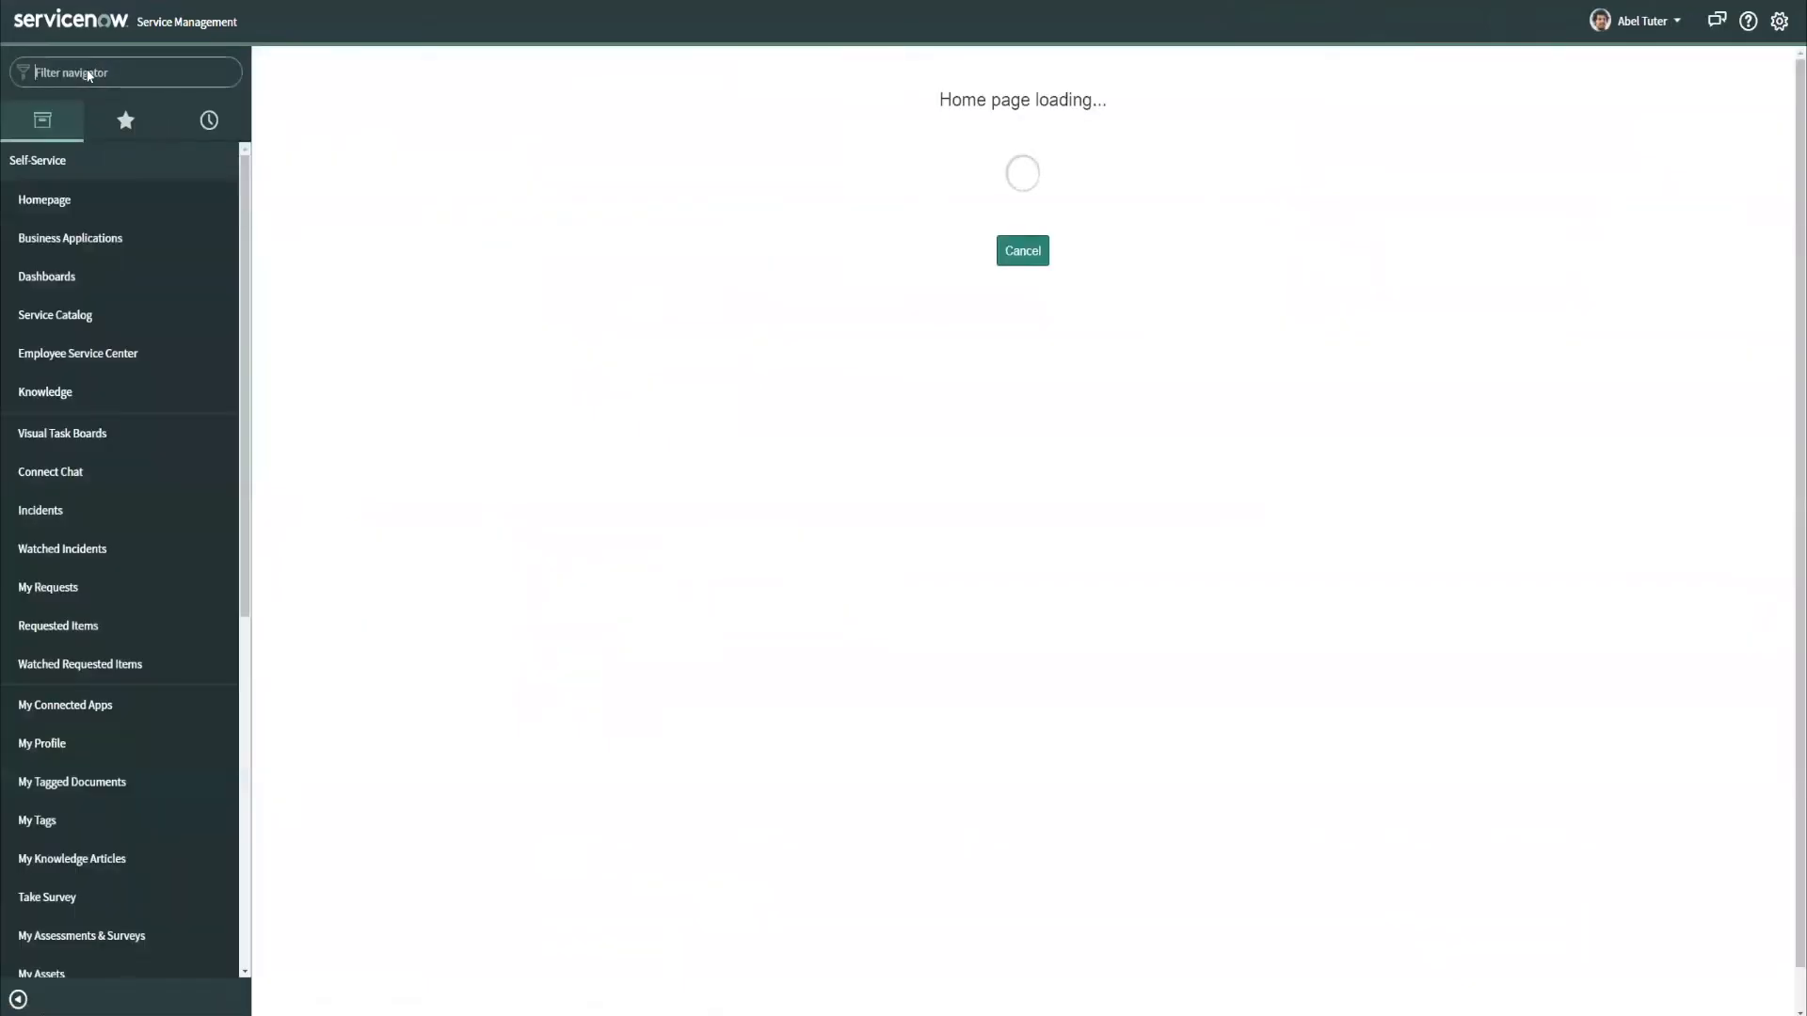
pyautogui.write('hr')
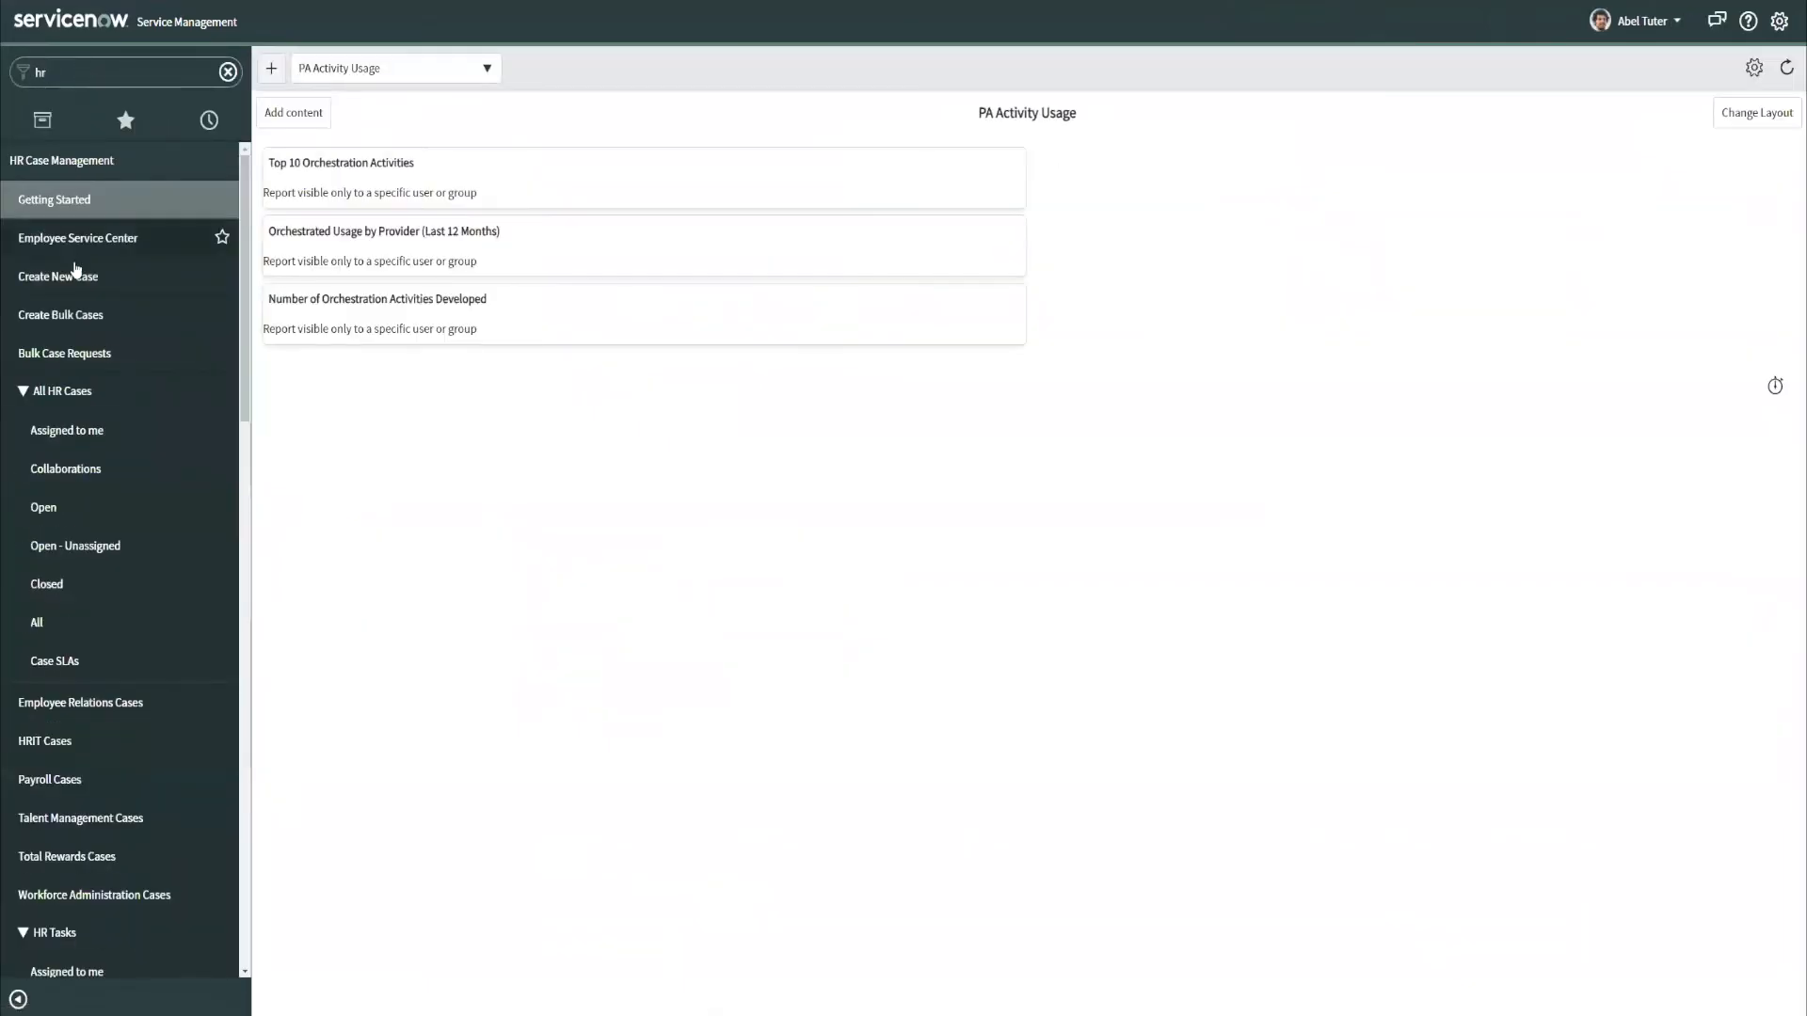
pyautogui.click(58, 276)
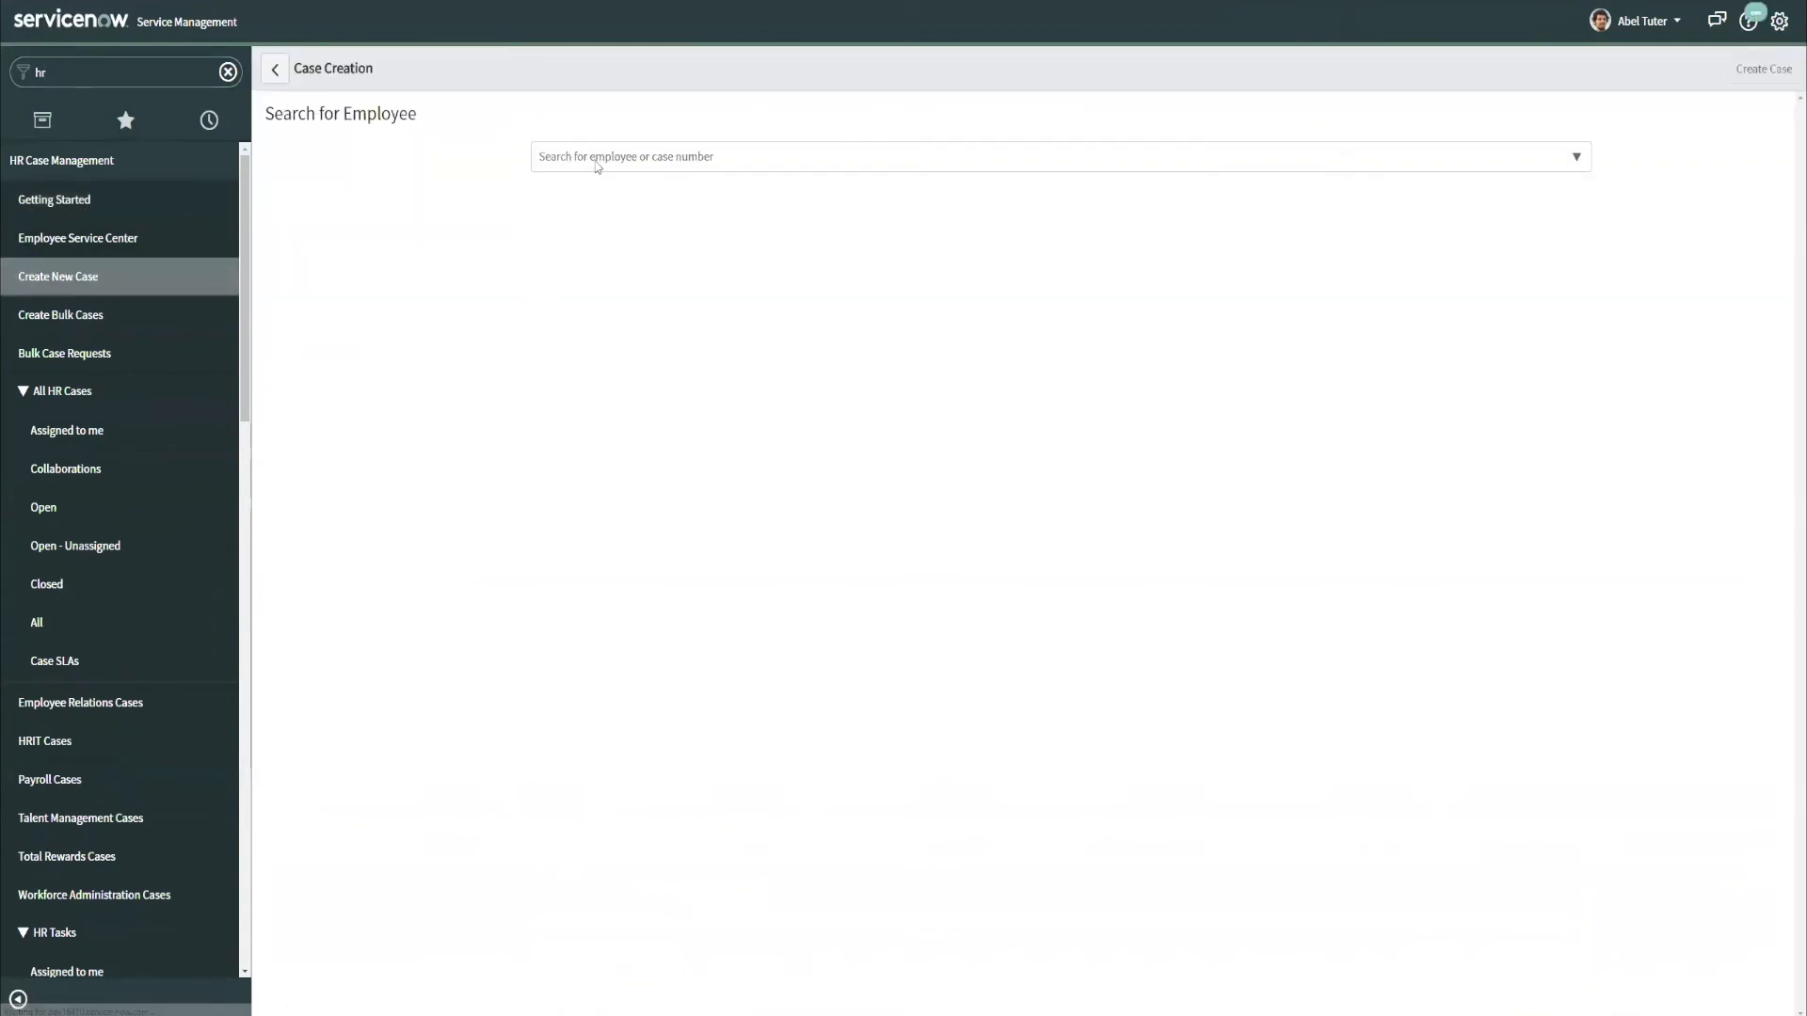
pyautogui.write('abra')
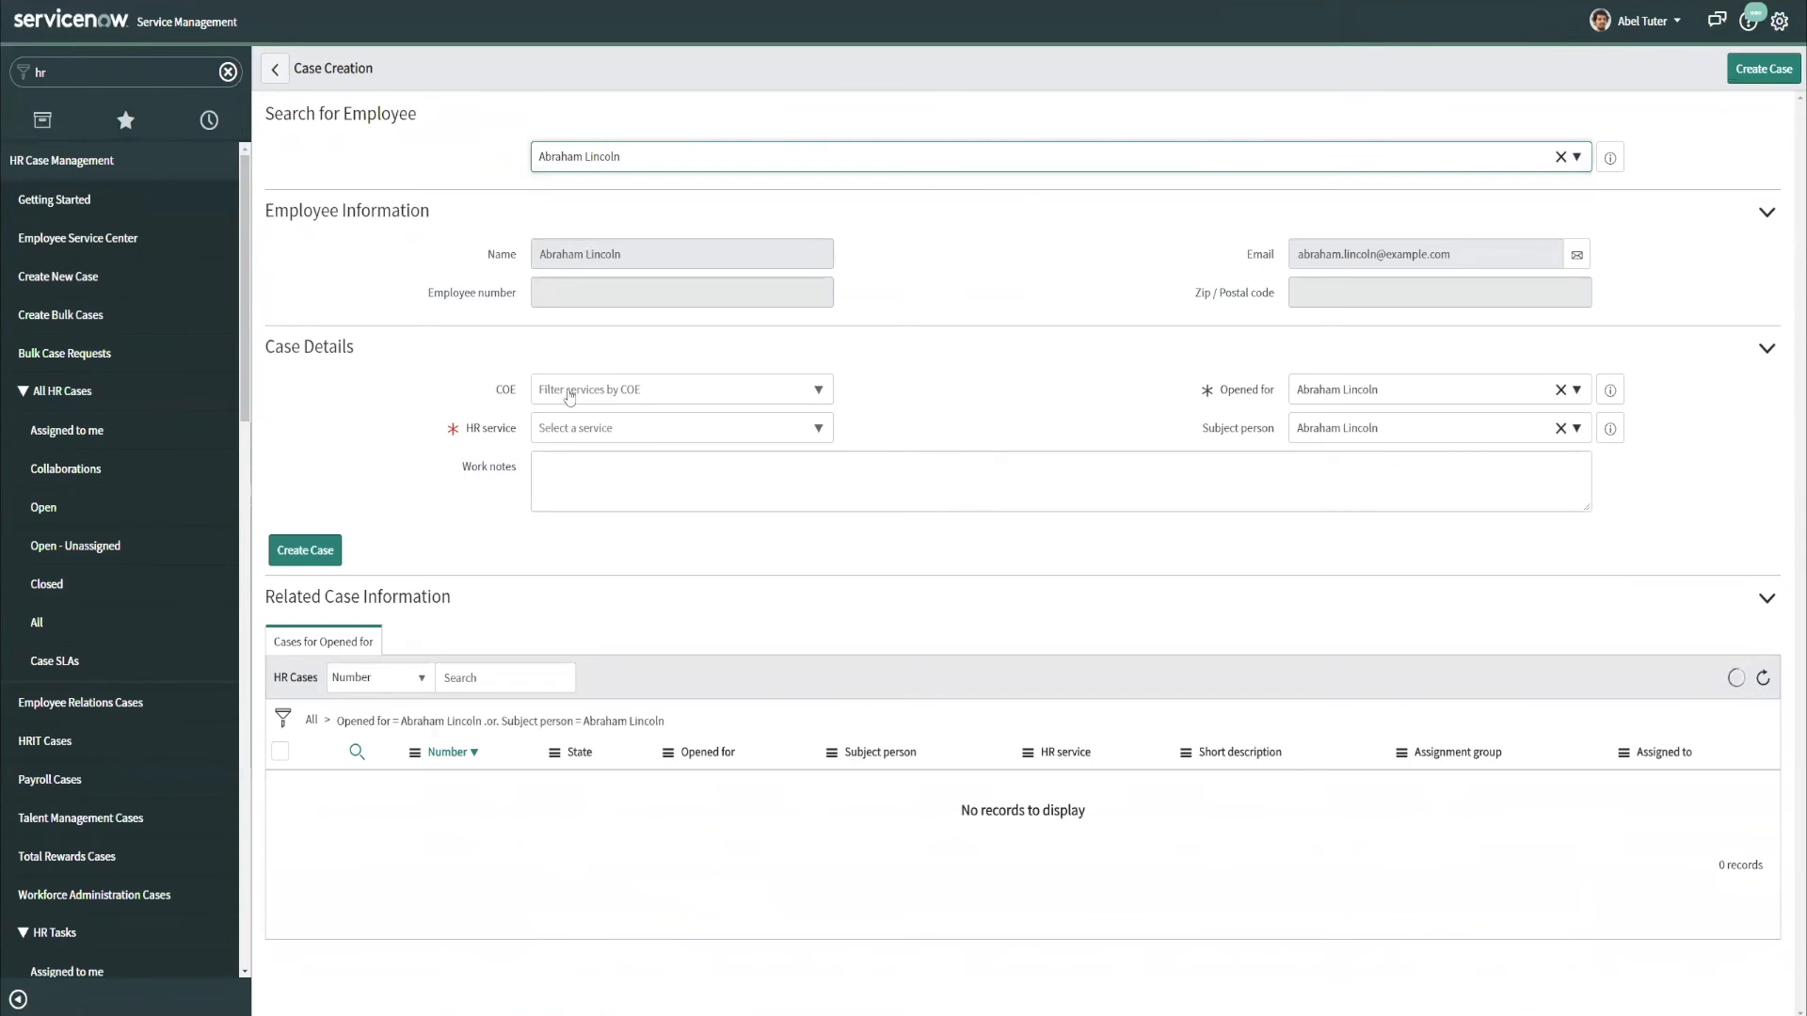
pyautogui.click(682, 427)
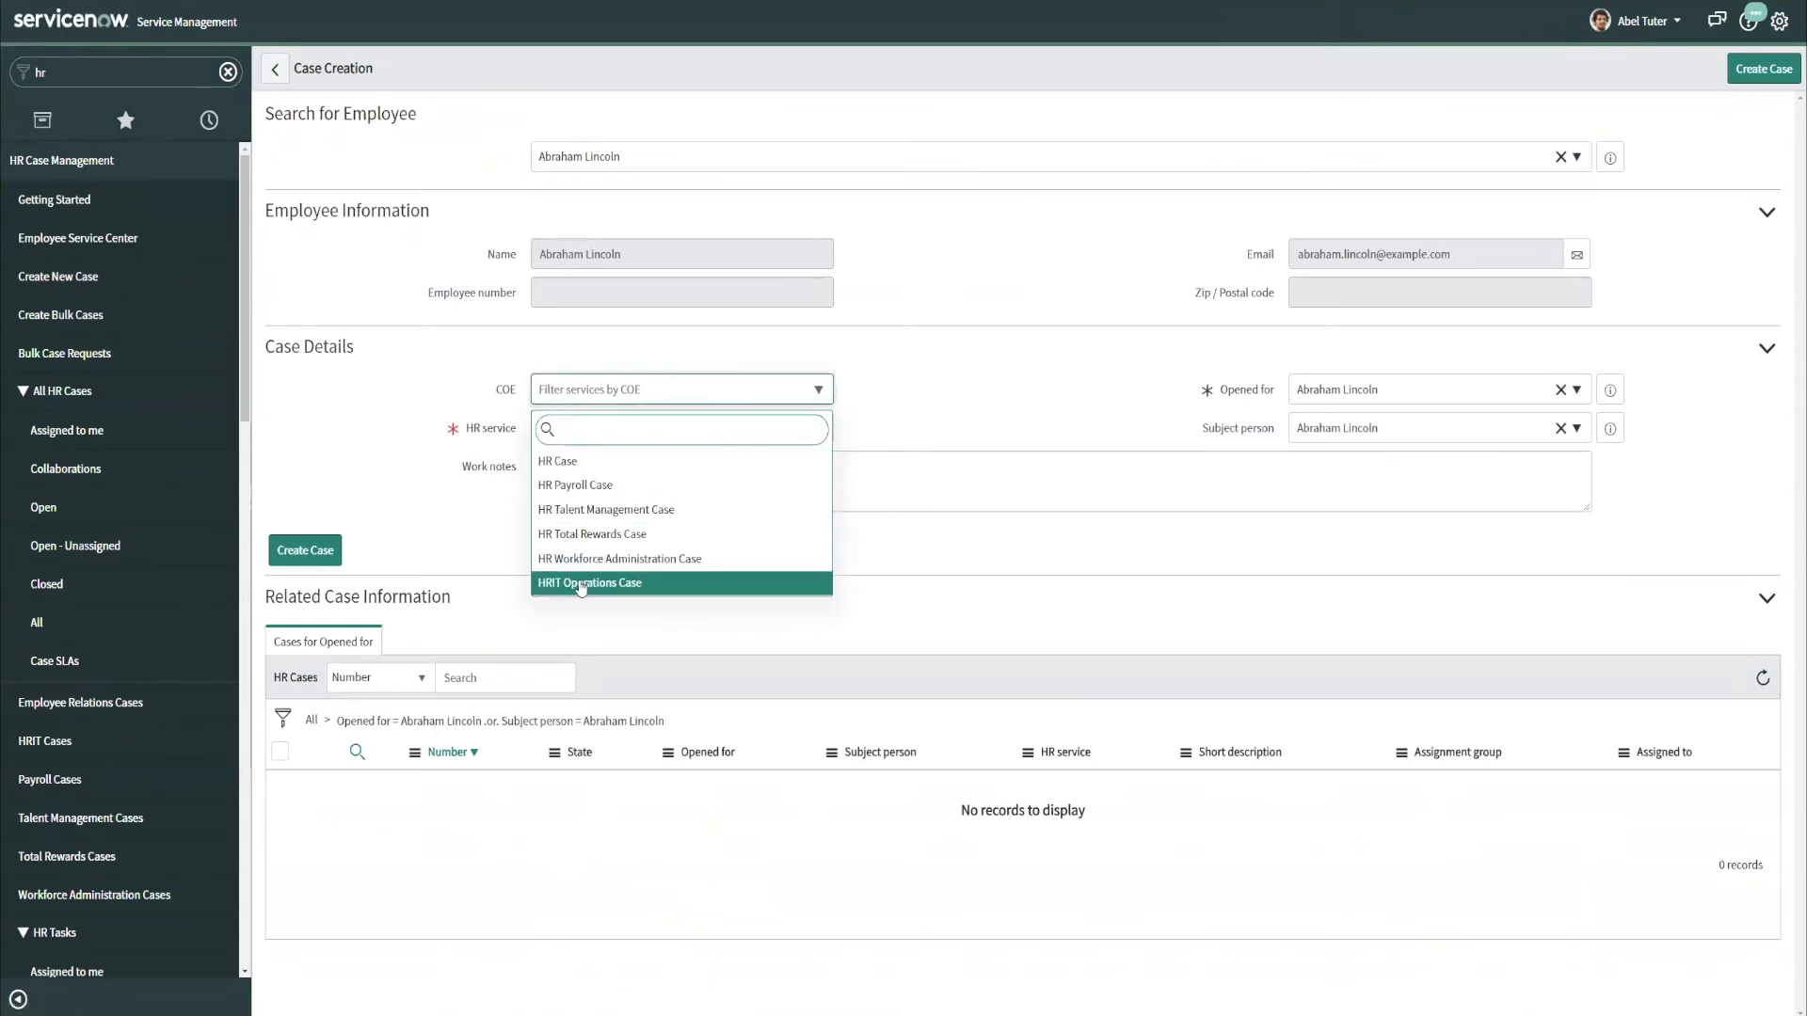
pyautogui.moveTo(557, 461)
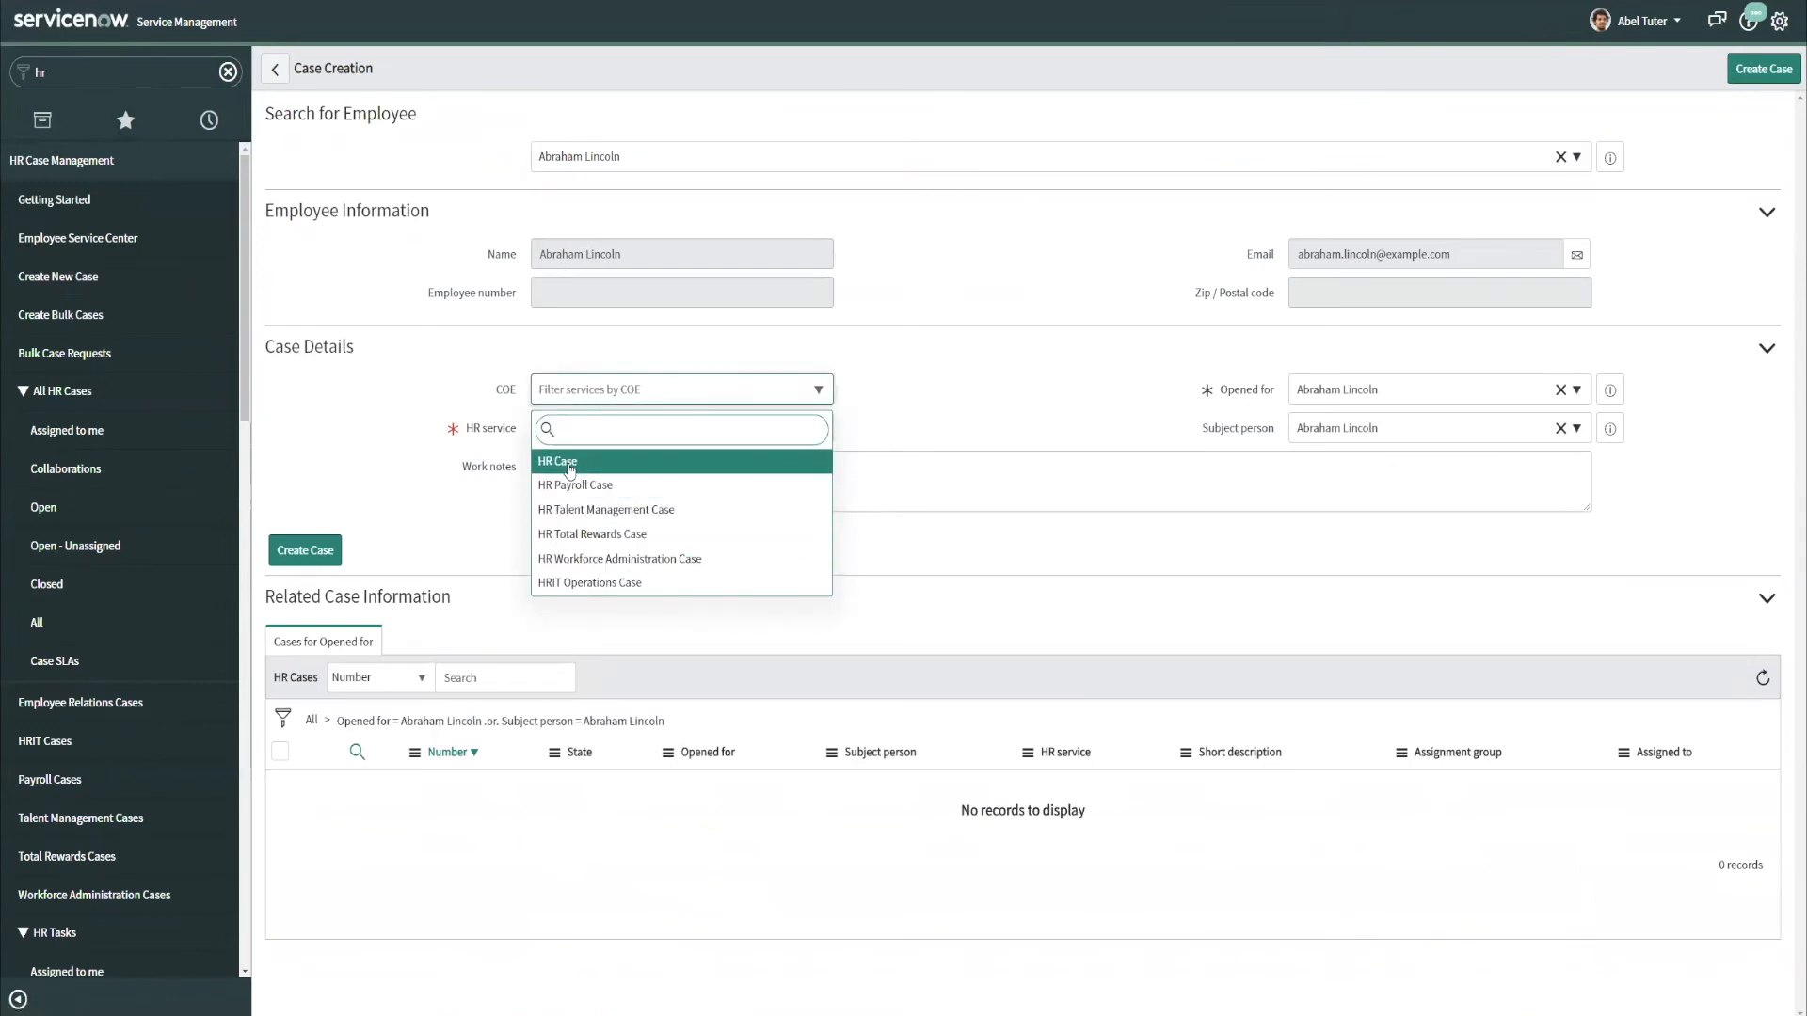
pyautogui.moveTo(574, 484)
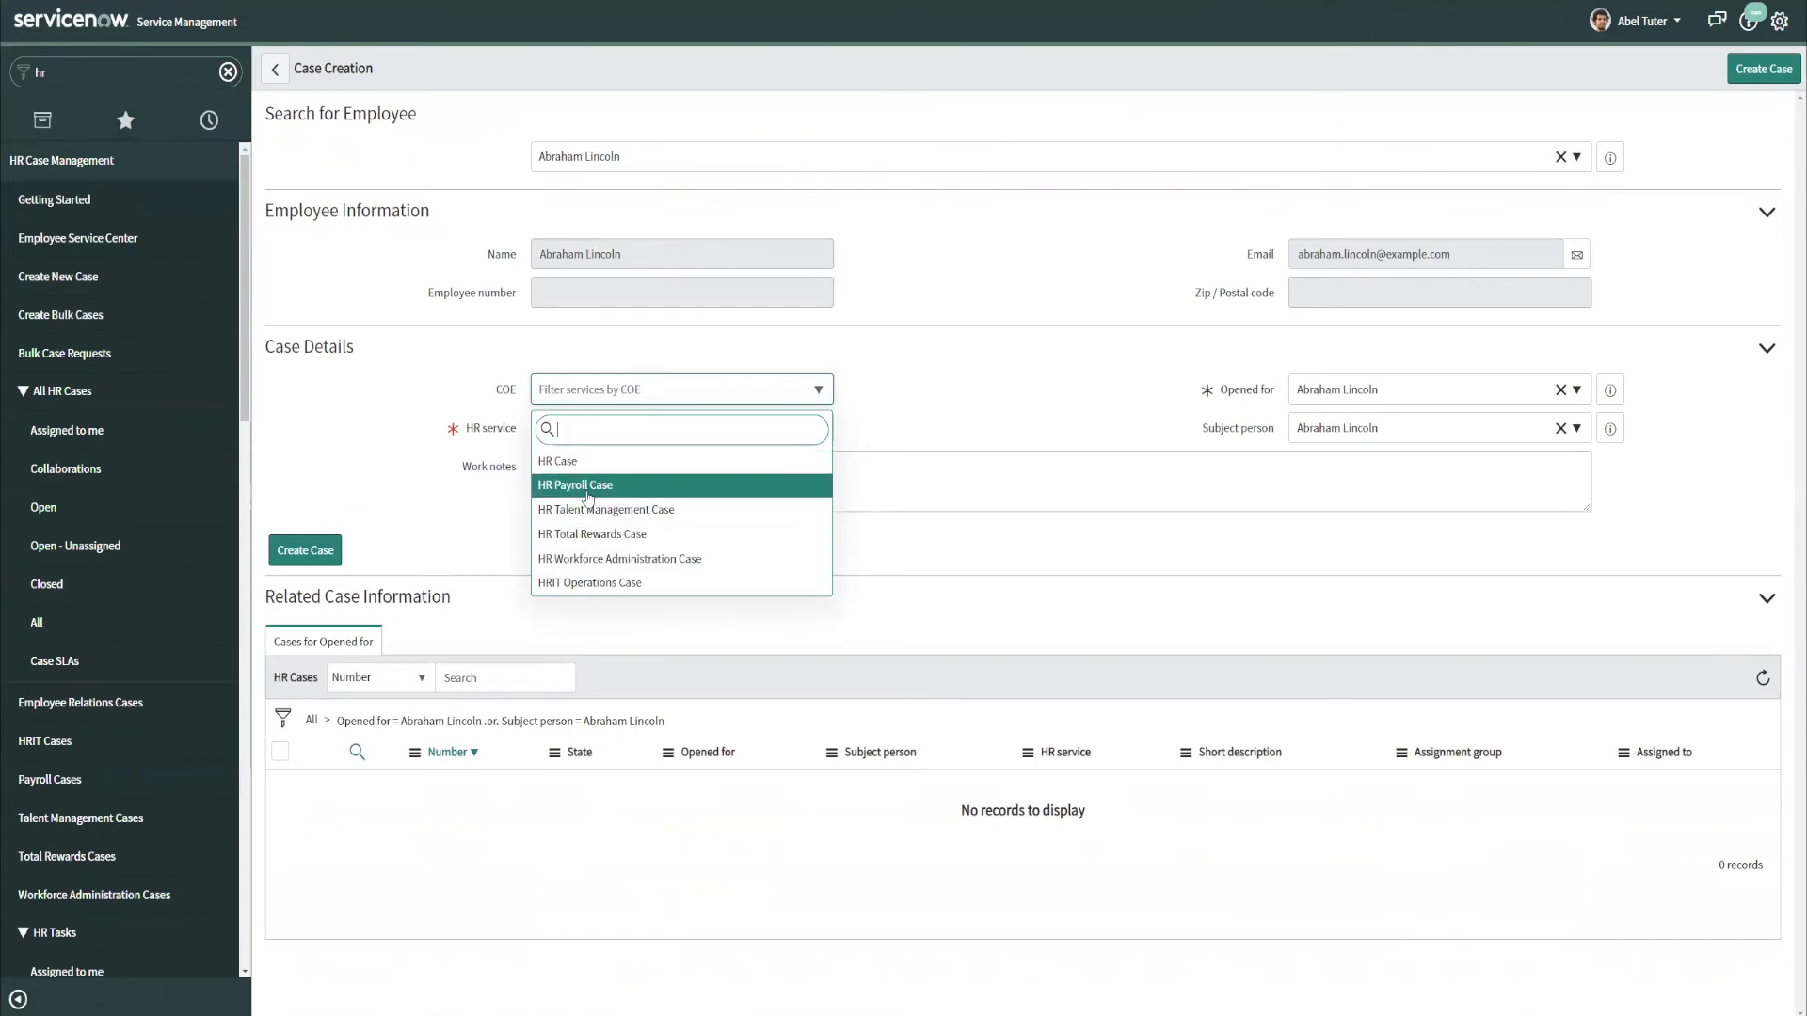
pyautogui.moveTo(605, 509)
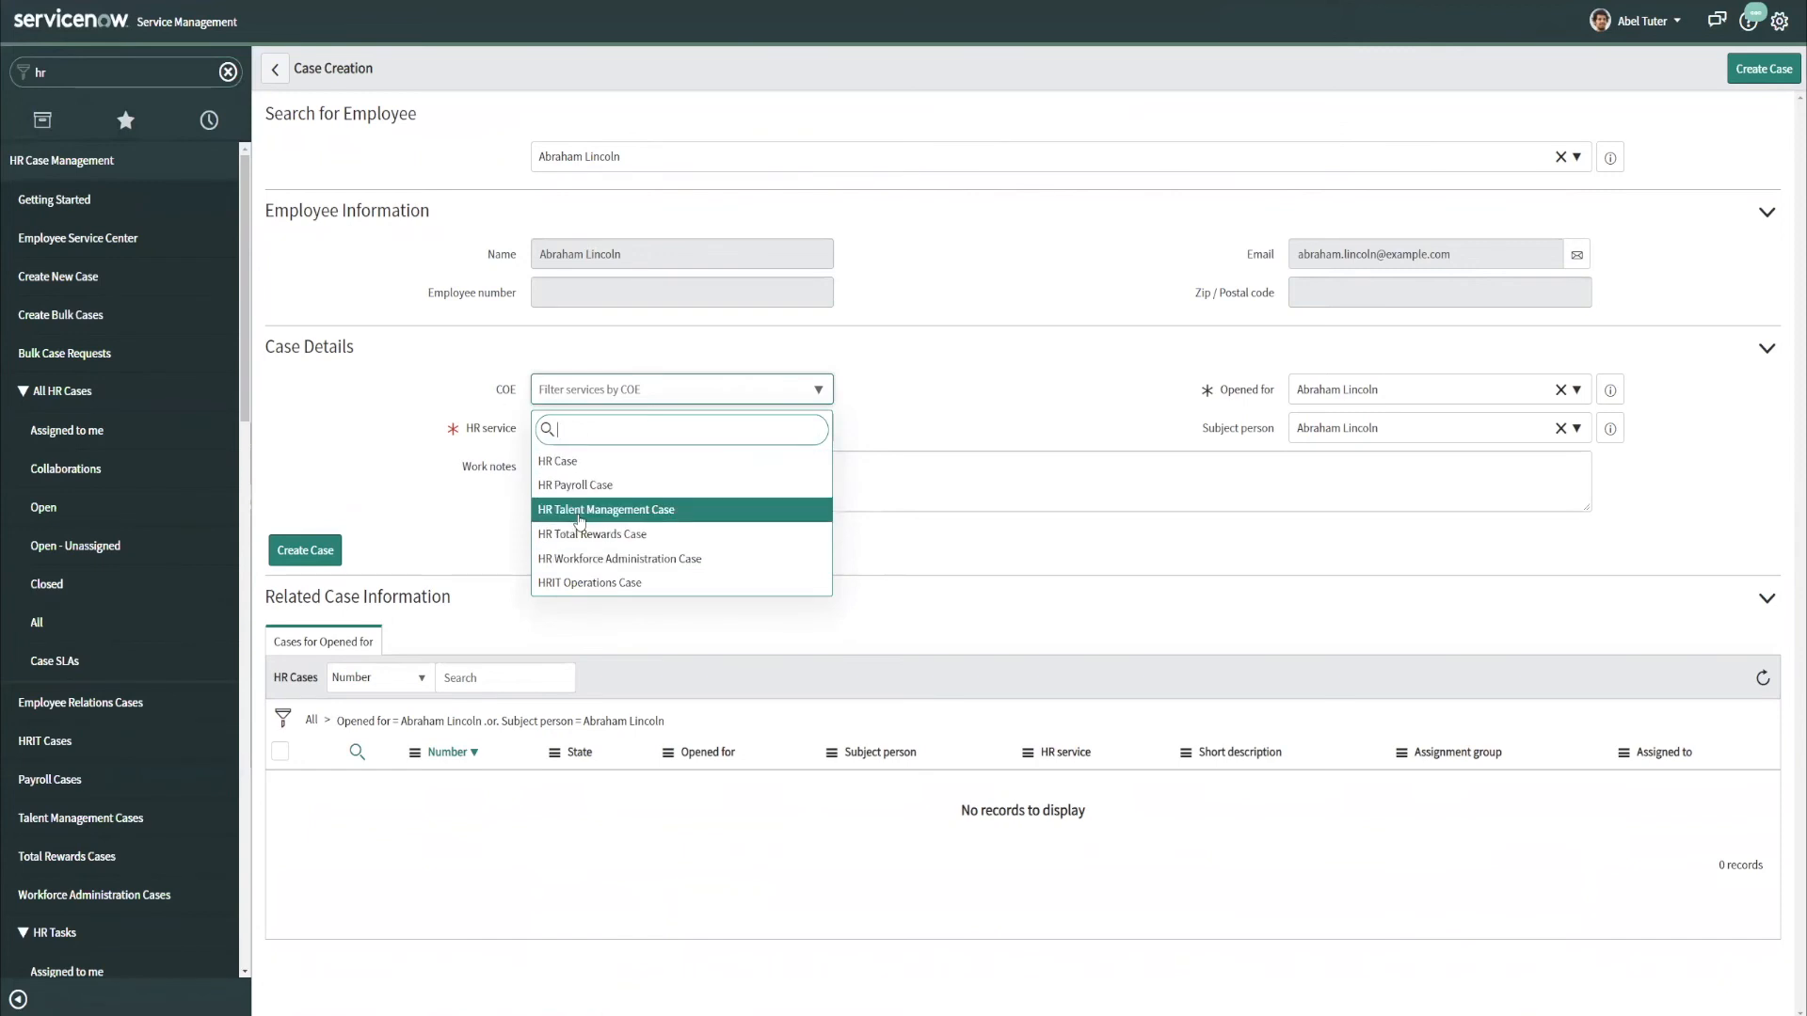
pyautogui.moveTo(557, 462)
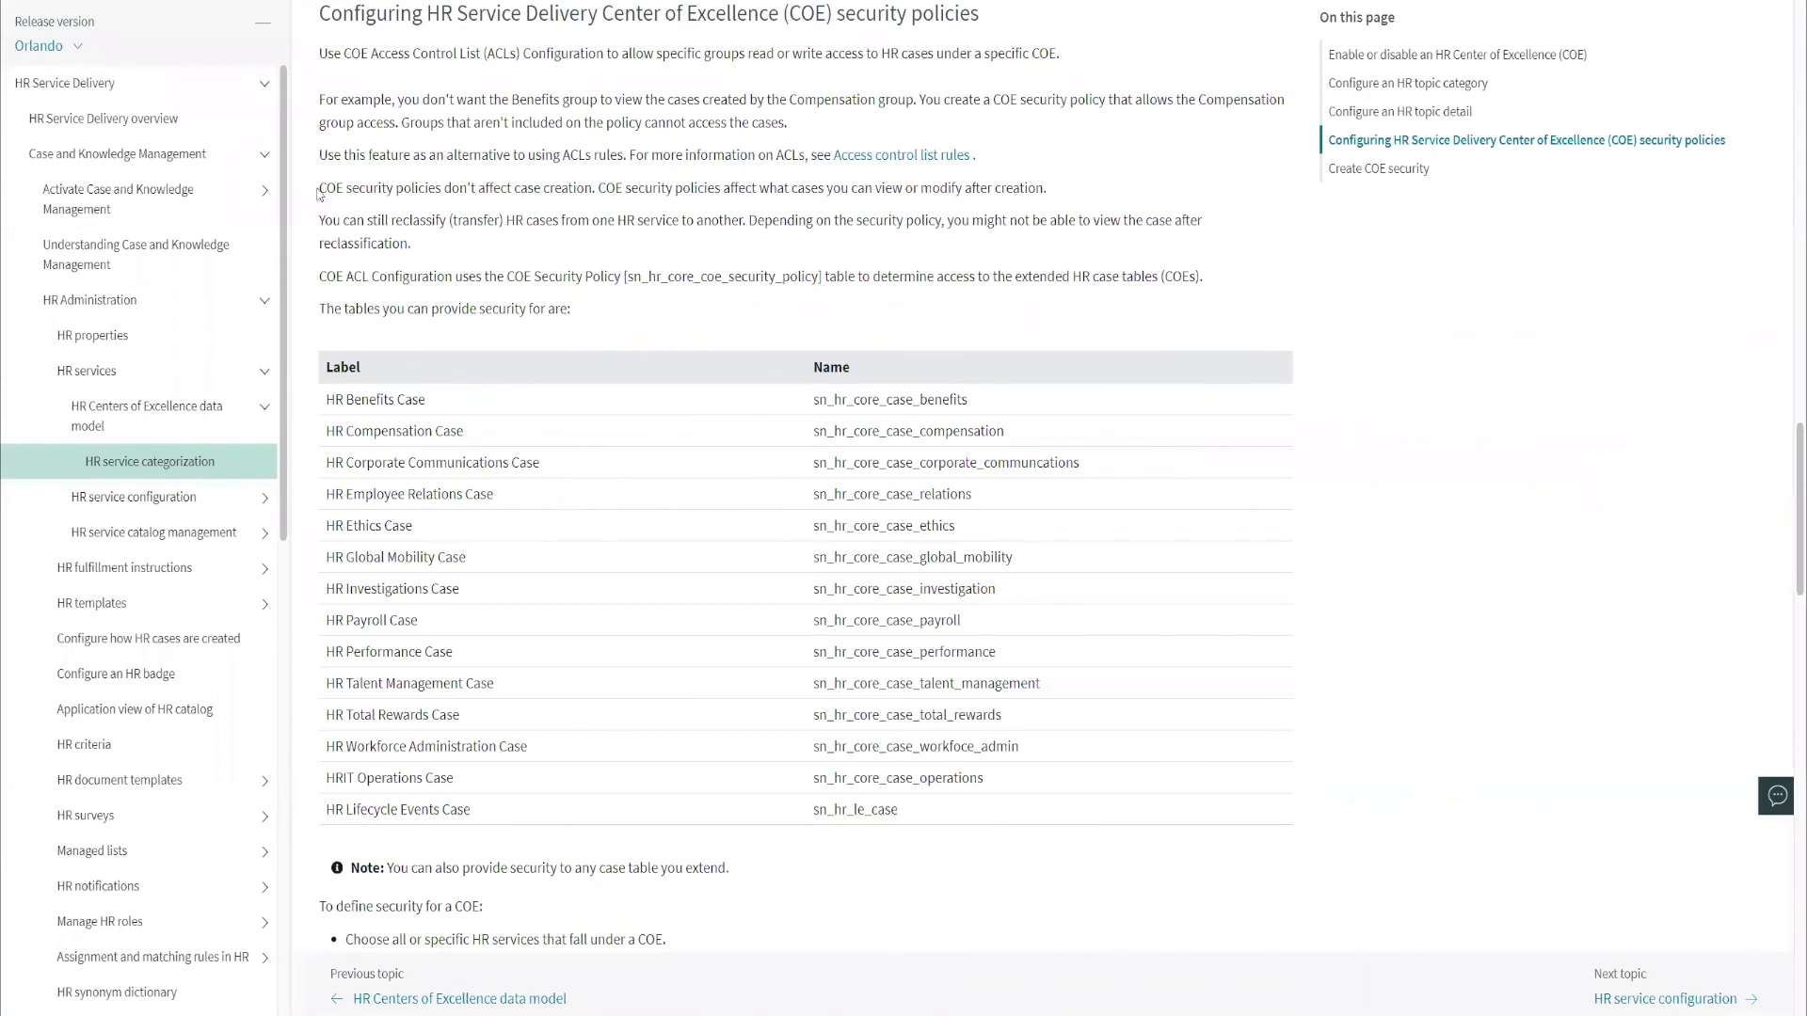
# Highlight the Docs sentence 'COE security policies don't affect case creation'.
pyautogui.moveTo(319, 186); pyautogui.dragTo(587, 186)
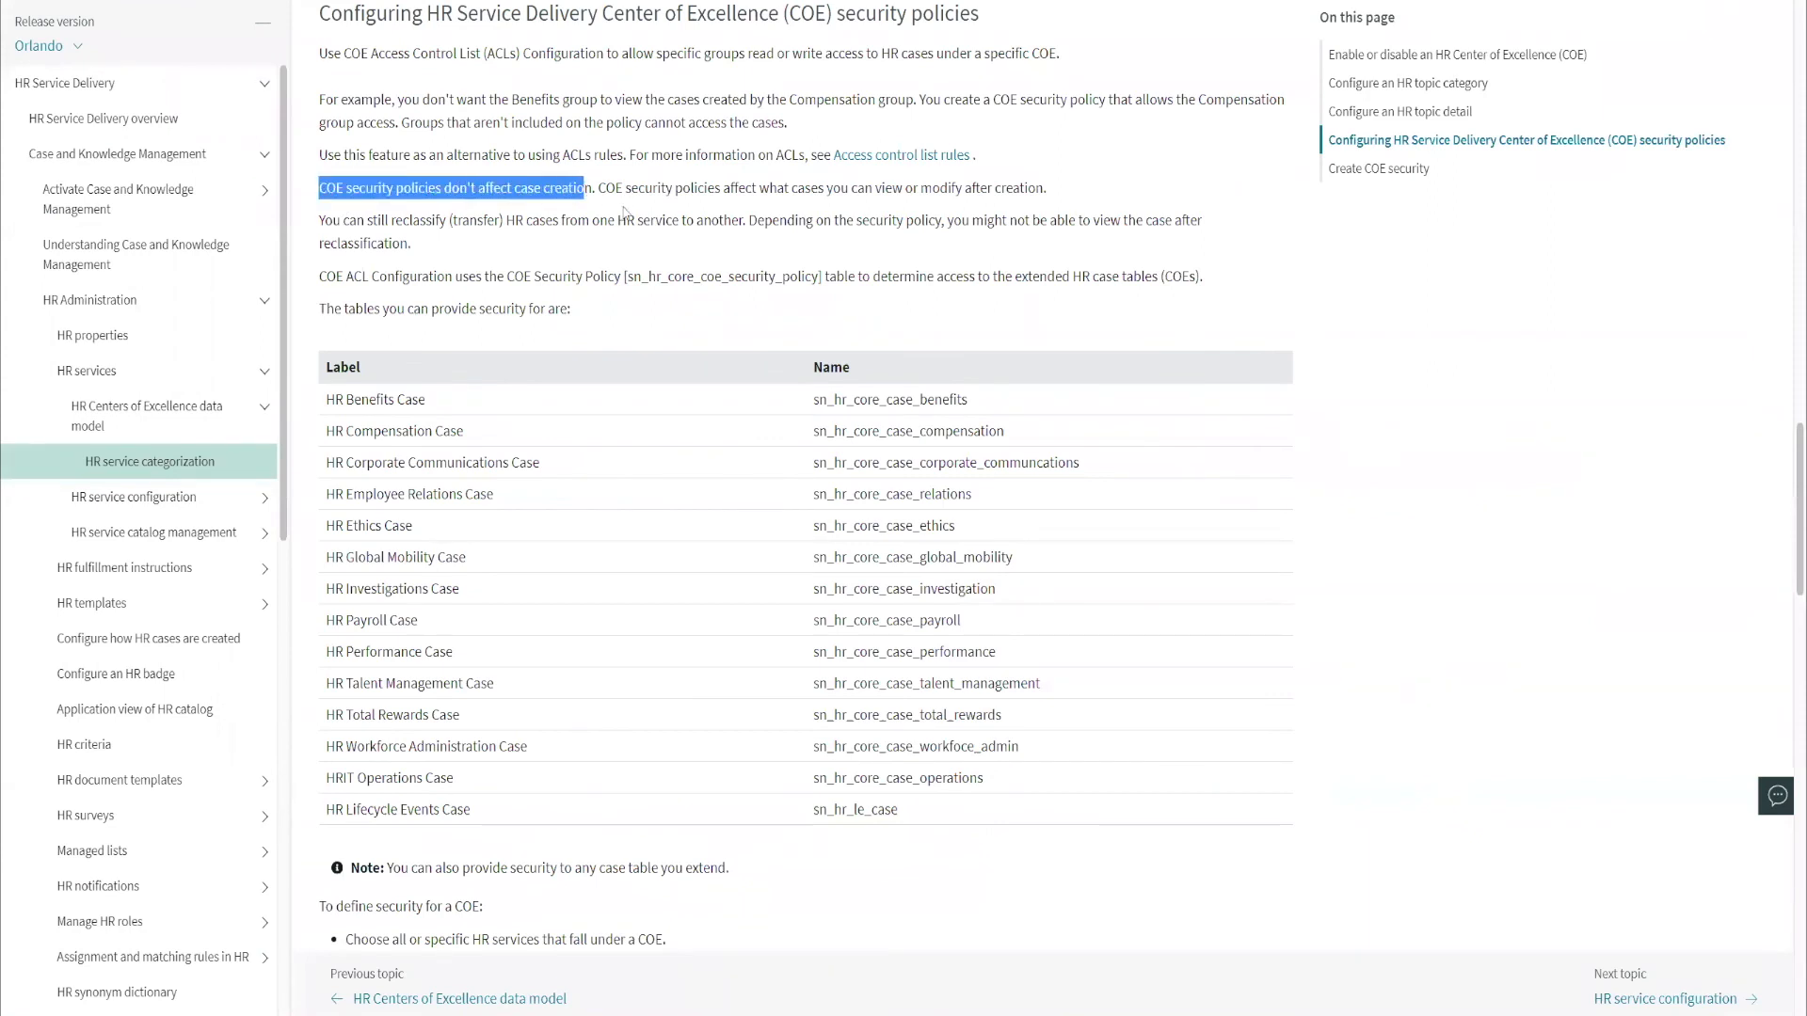
pyautogui.click(789, 206)
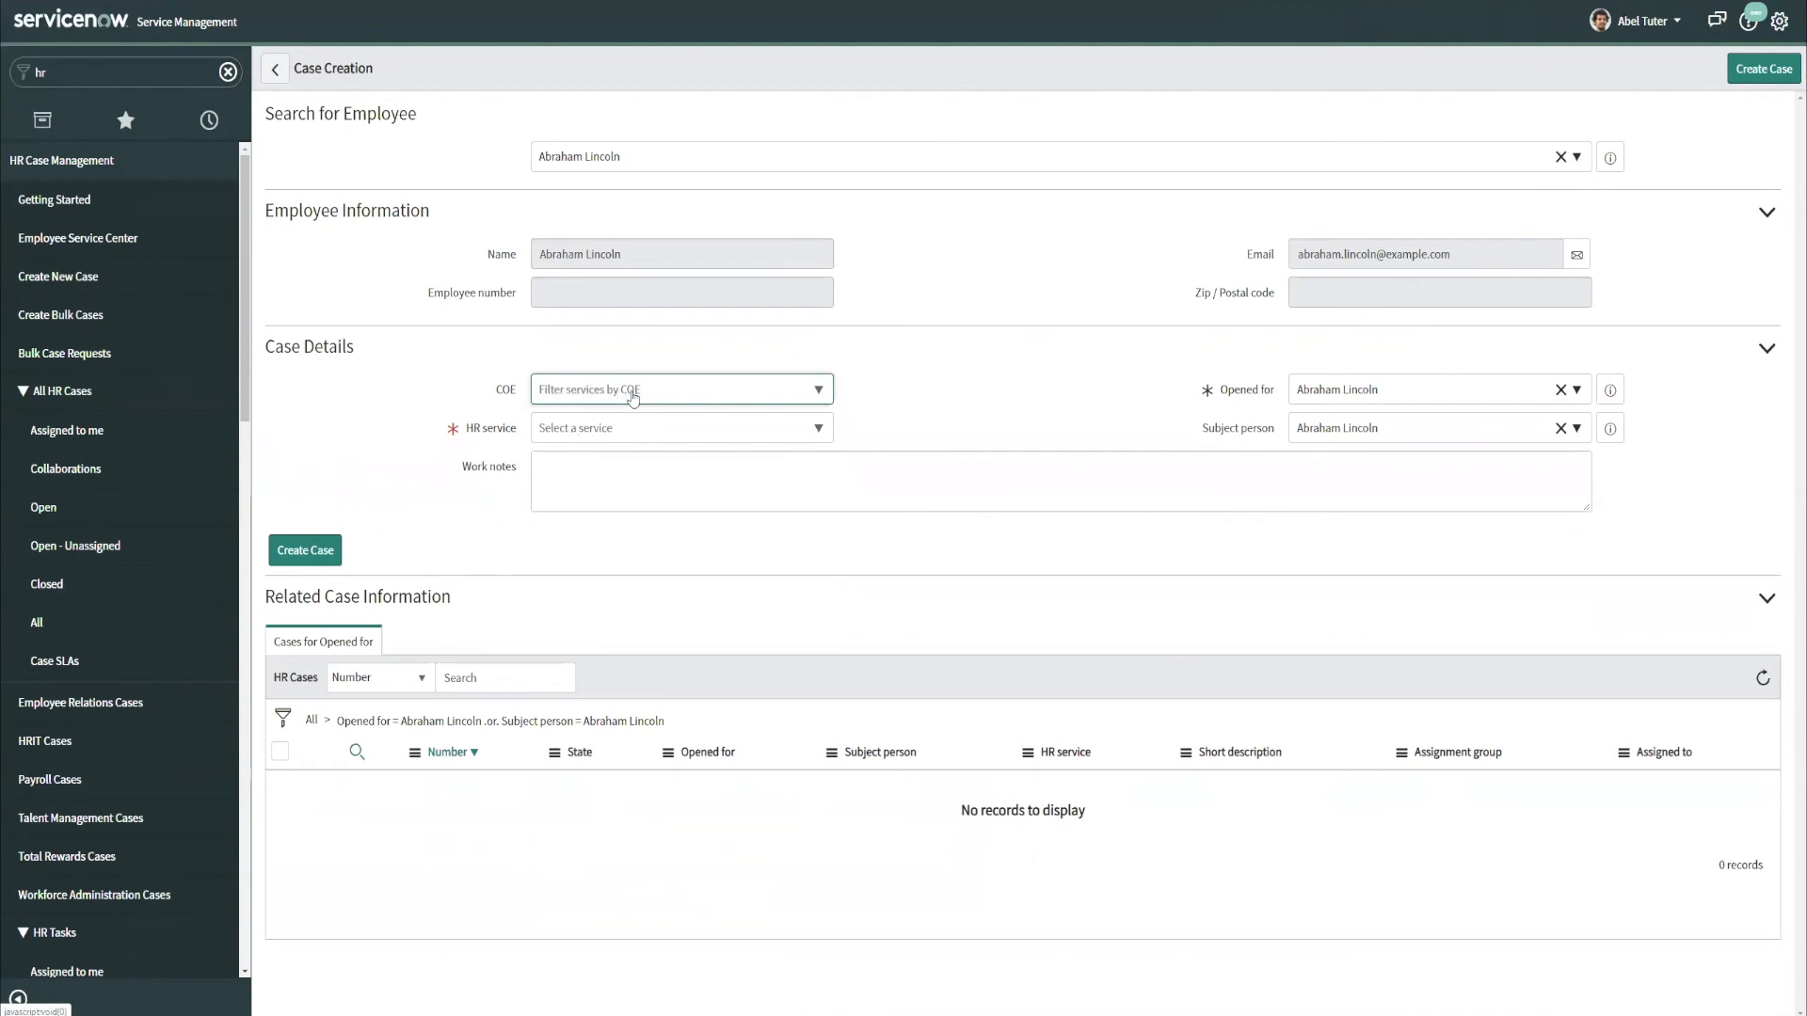
pyautogui.moveTo(1022, 340)
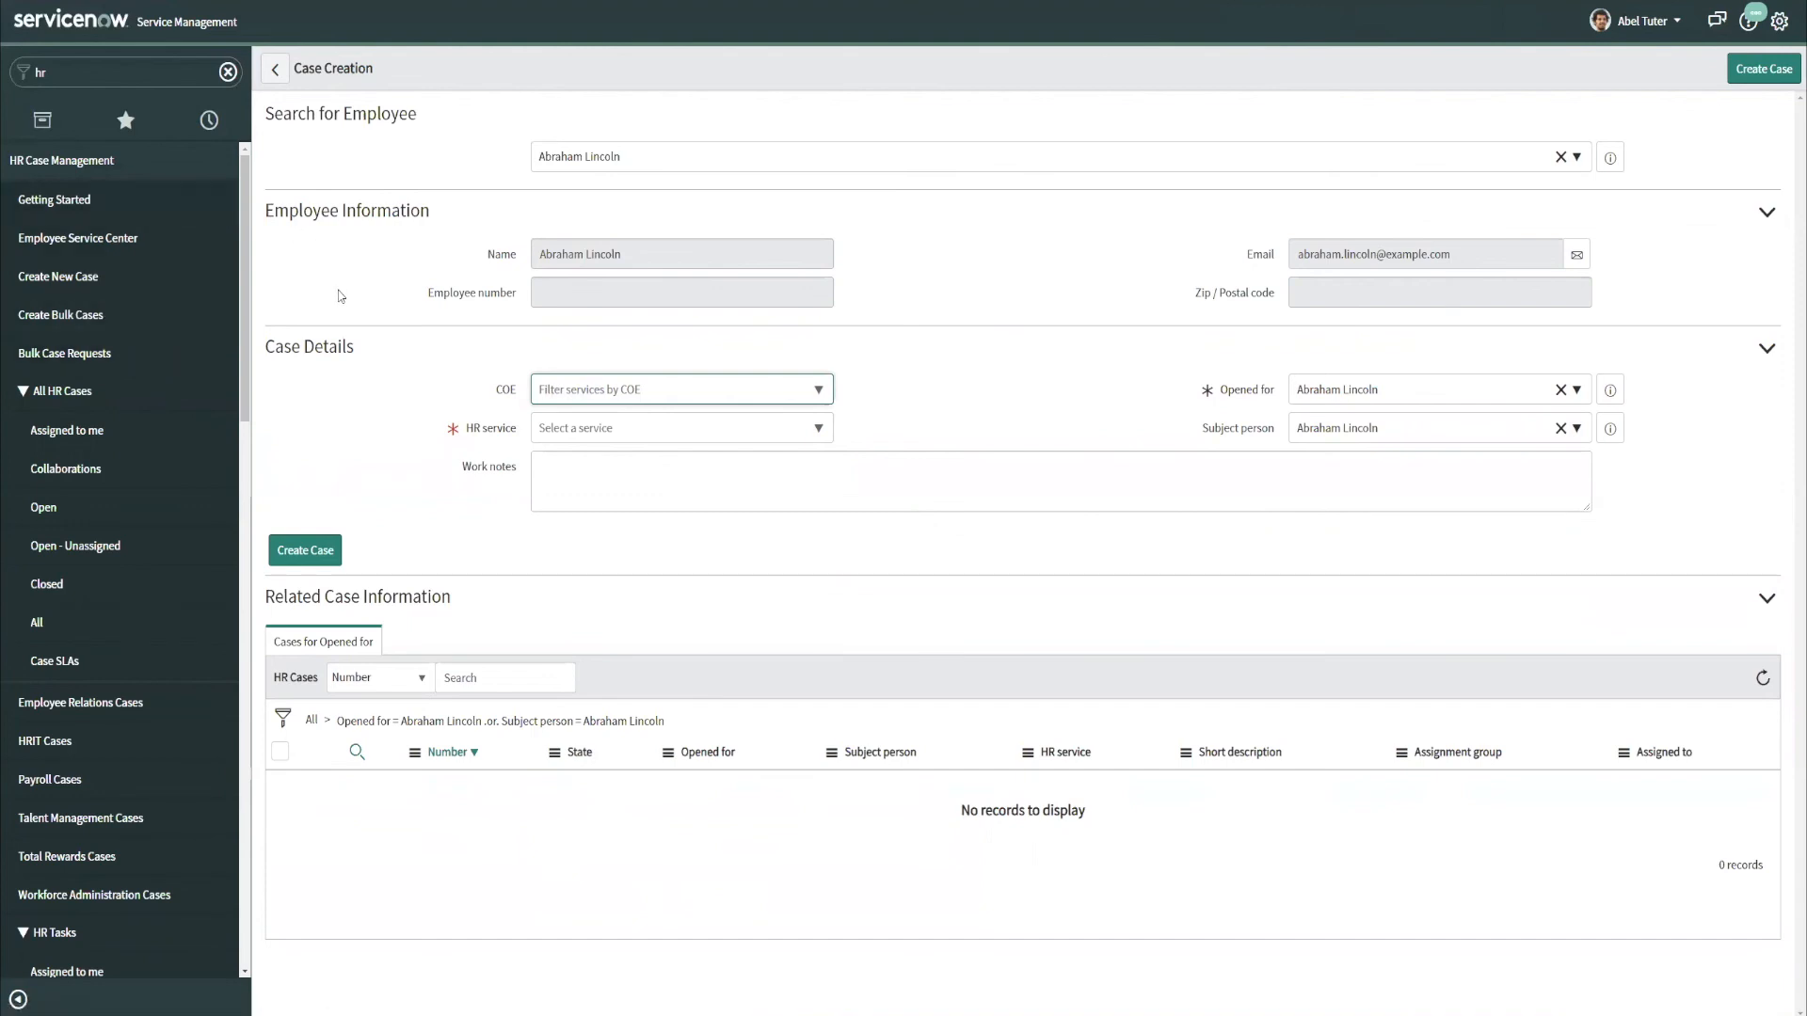
pyautogui.moveTo(68, 81)
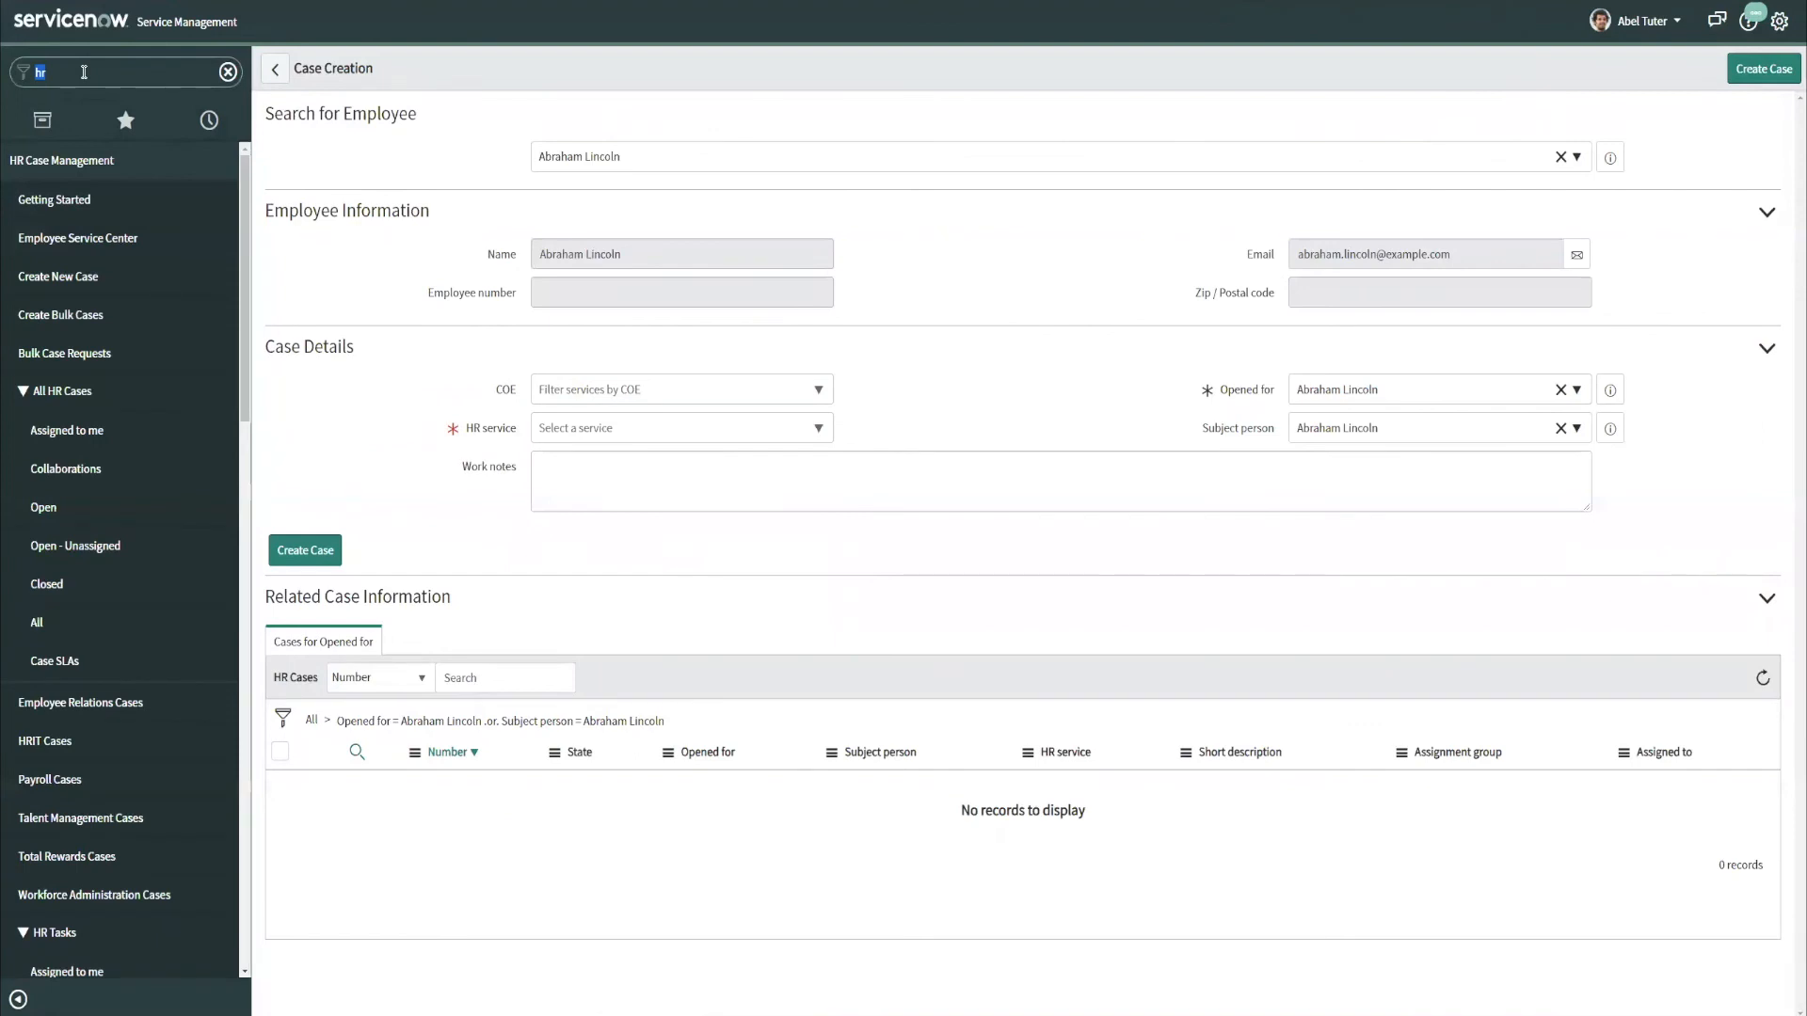
# Leave the unsaved case form for the Employee Relations Cases list via the 'empl' filter.
pyautogui.write('empl')
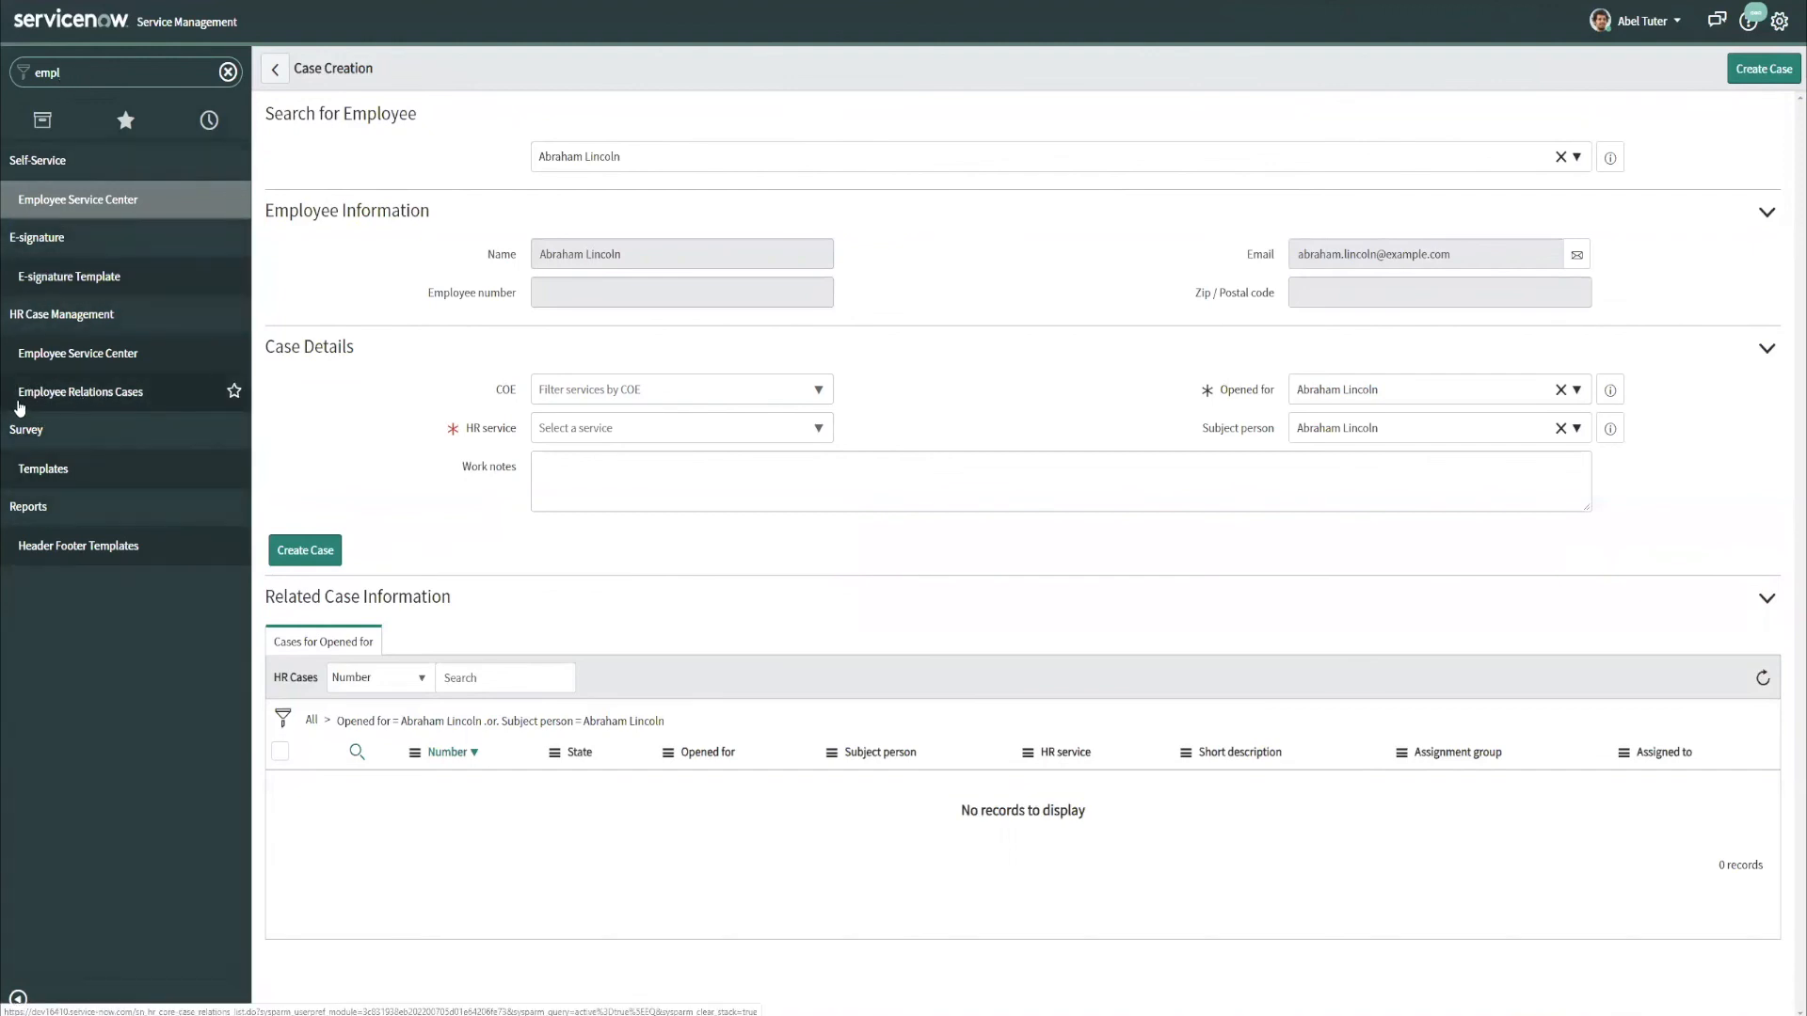
pyautogui.click(81, 392)
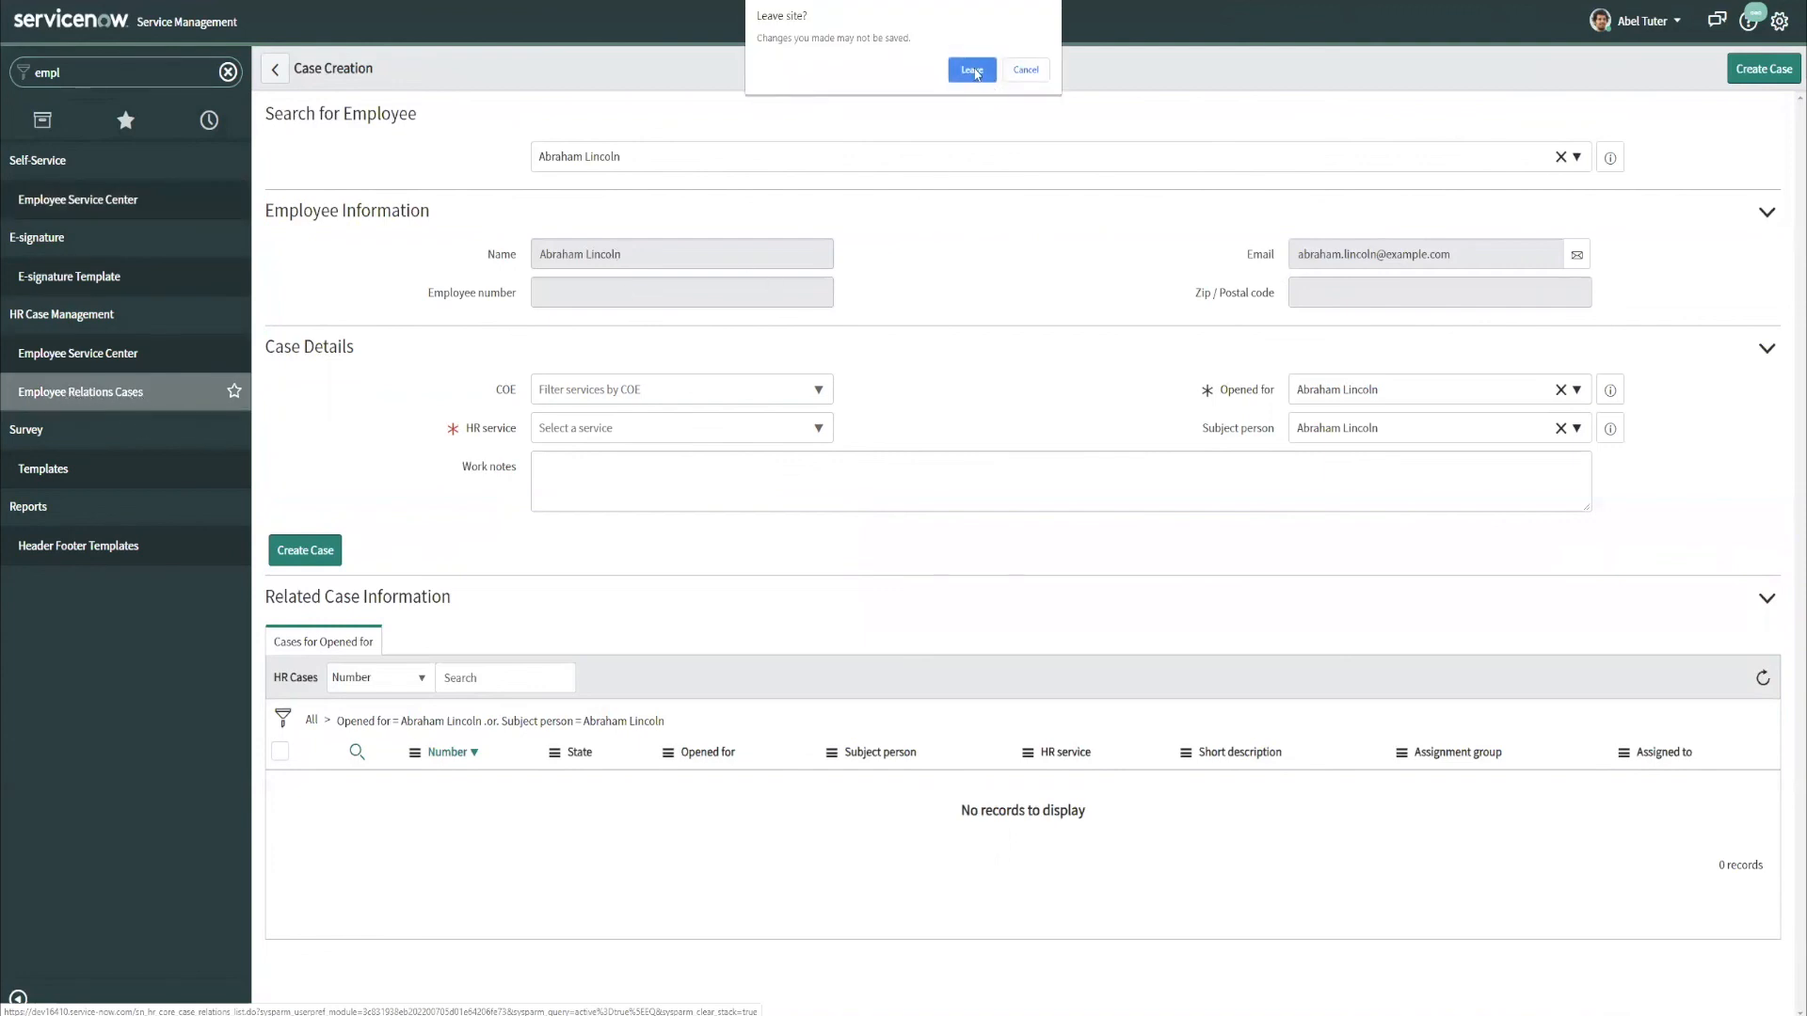
pyautogui.click(971, 69)
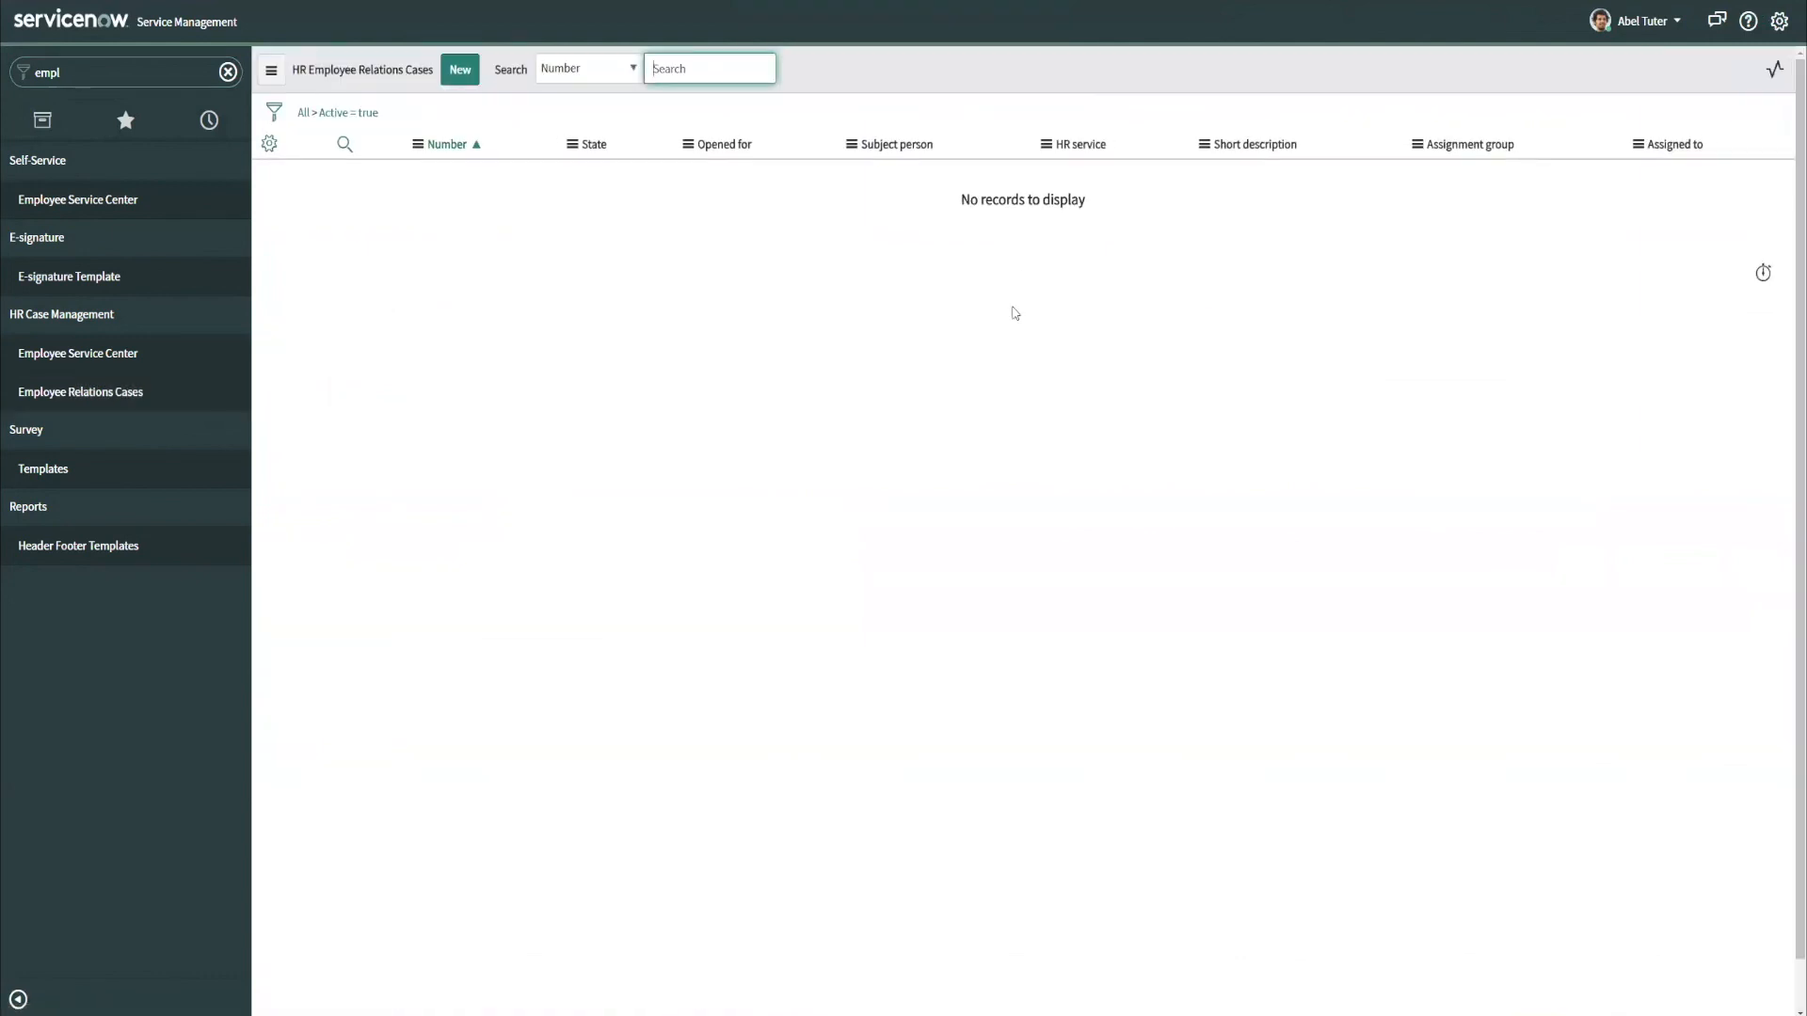
pyautogui.moveTo(81, 392)
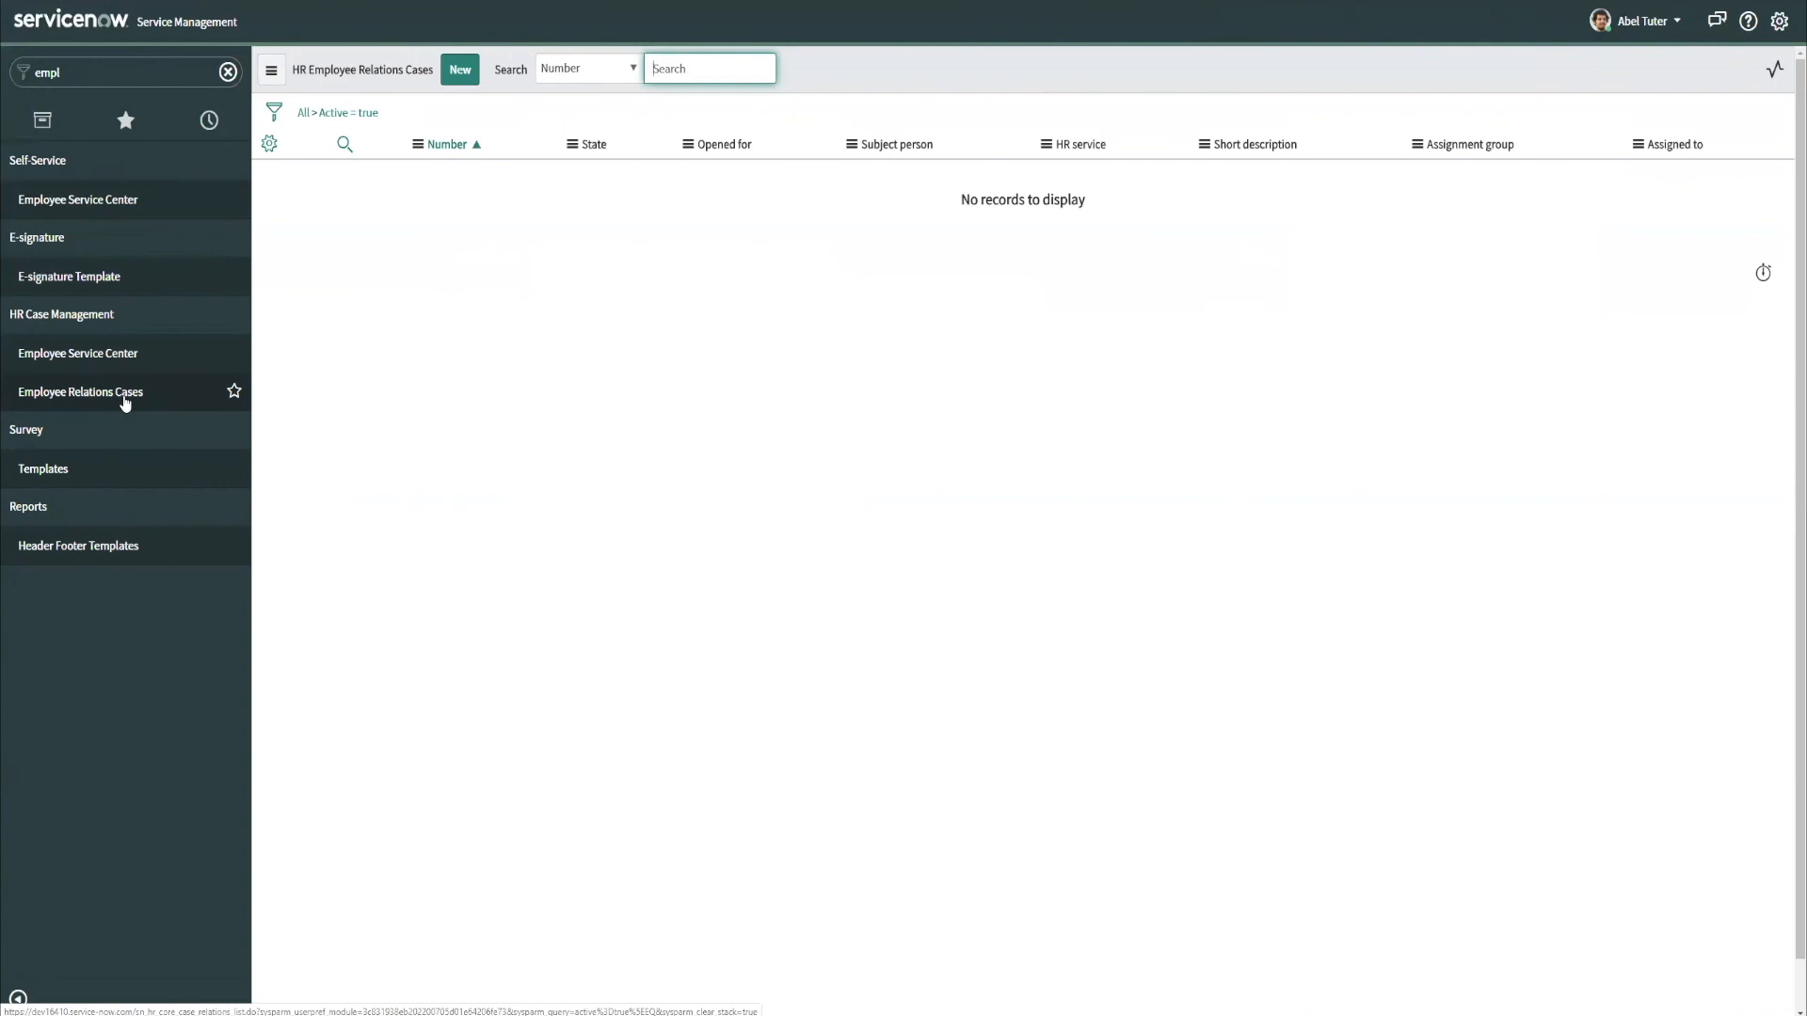
pyautogui.moveTo(17, 371)
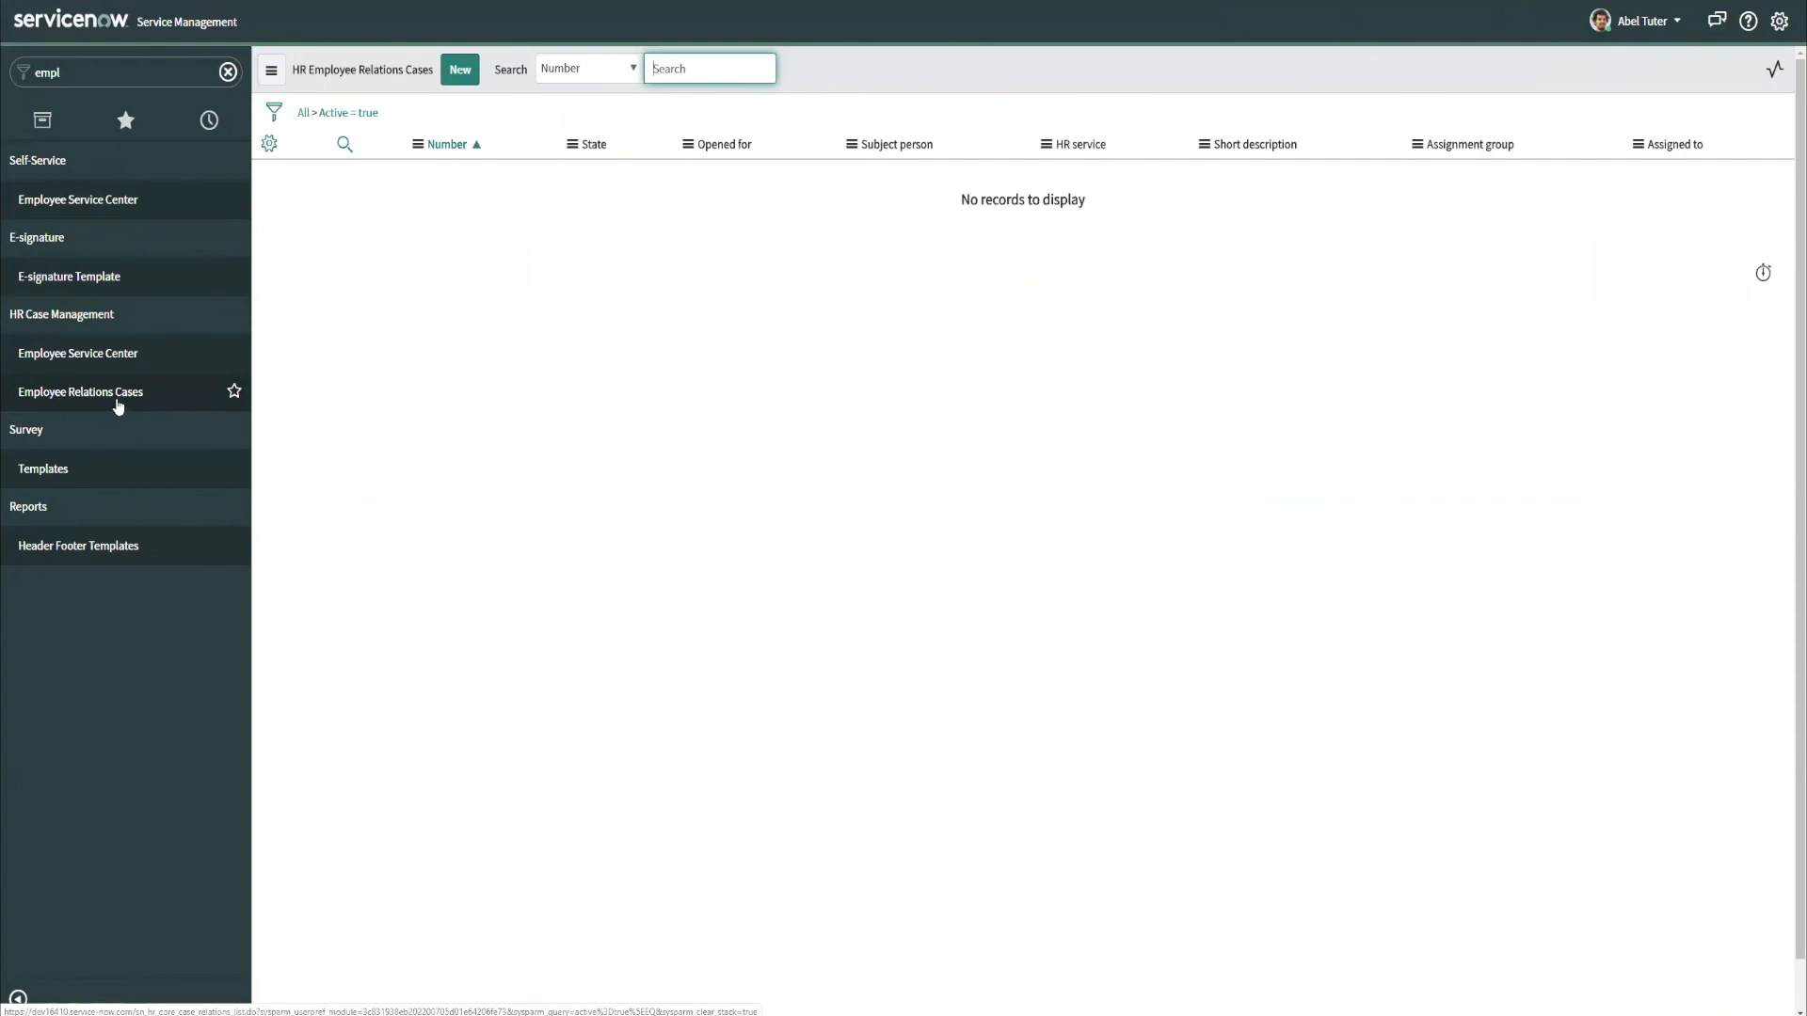
pyautogui.moveTo(1649, 80)
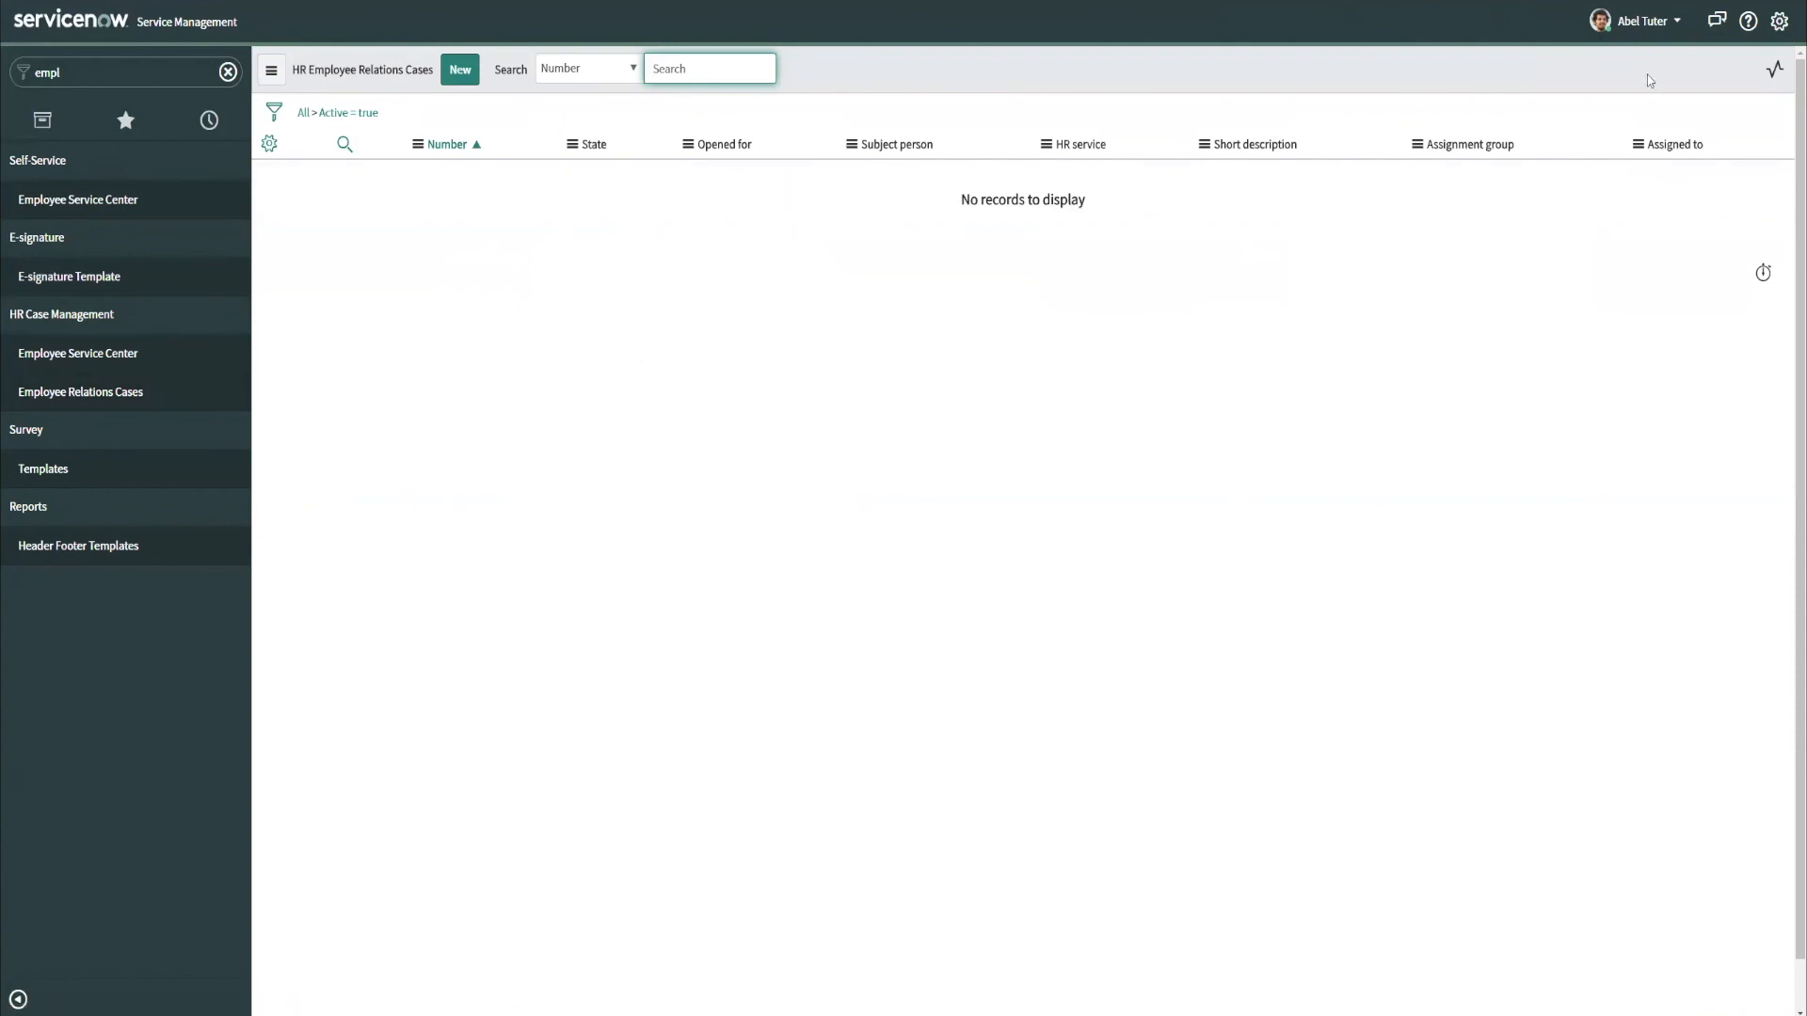
# End the Abel Tuter impersonation from the profile menu to return as System Administrator.
pyautogui.click(1632, 19)
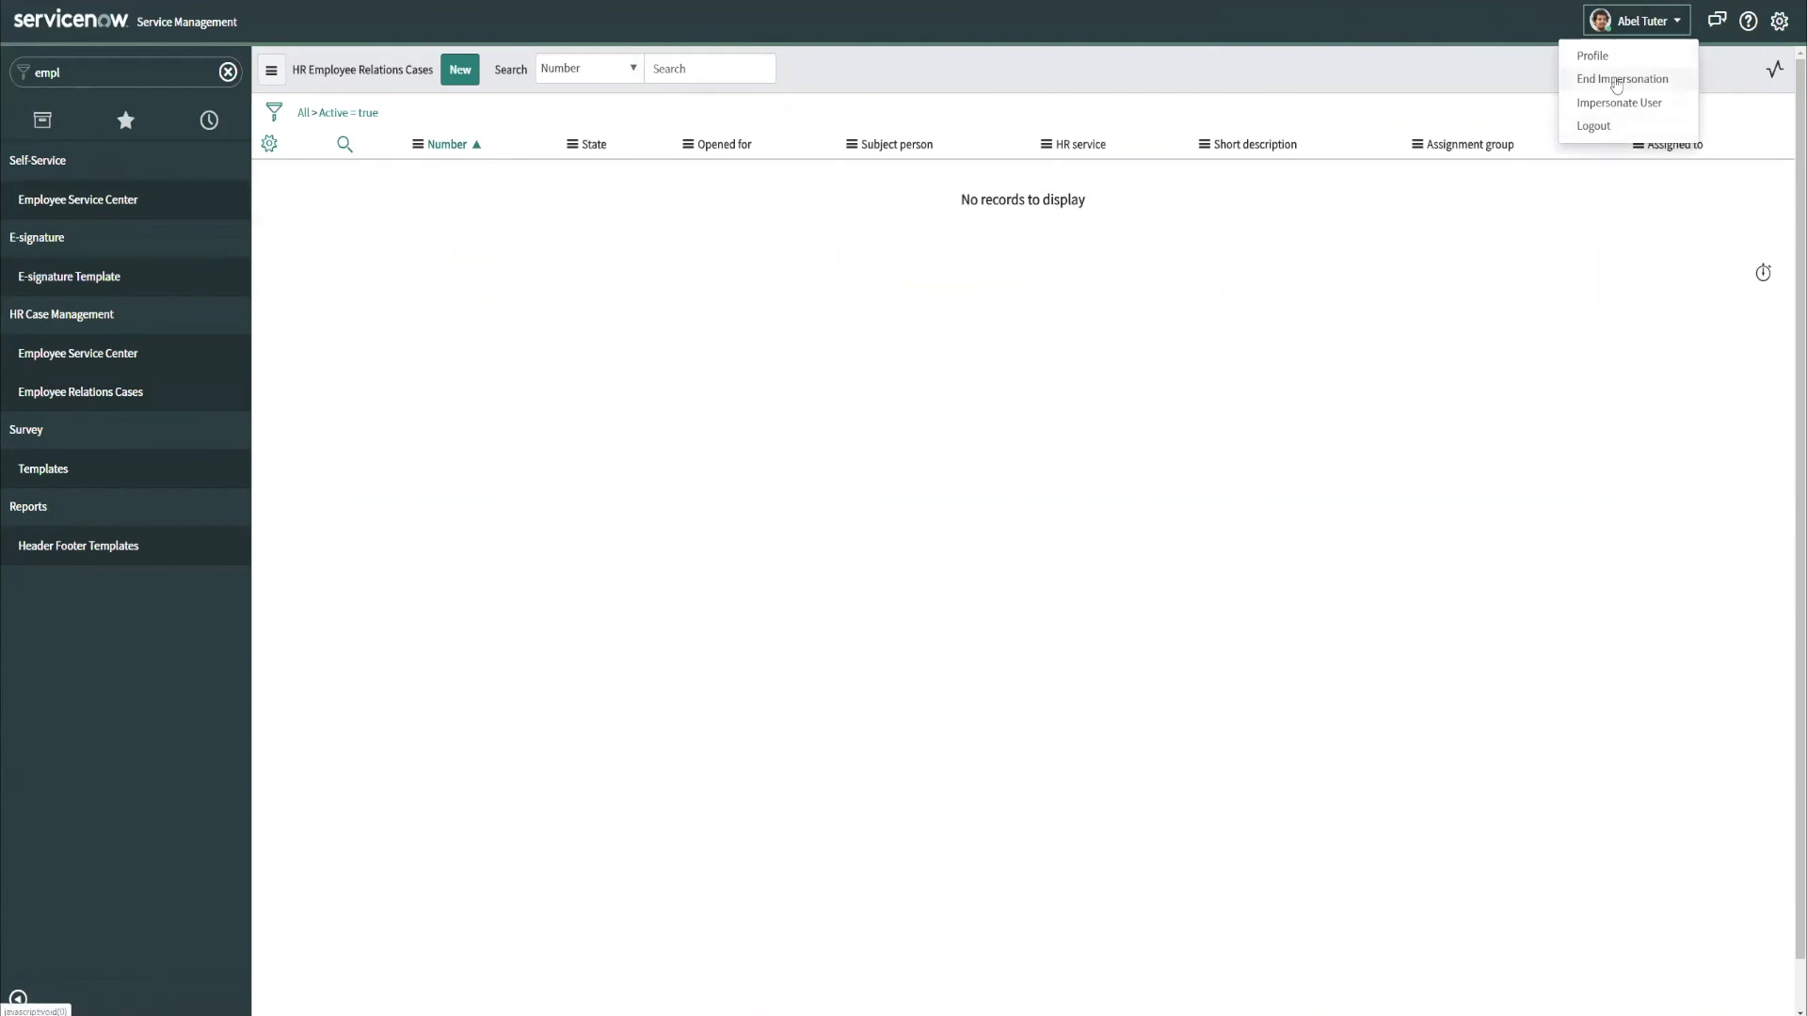
pyautogui.click(1620, 78)
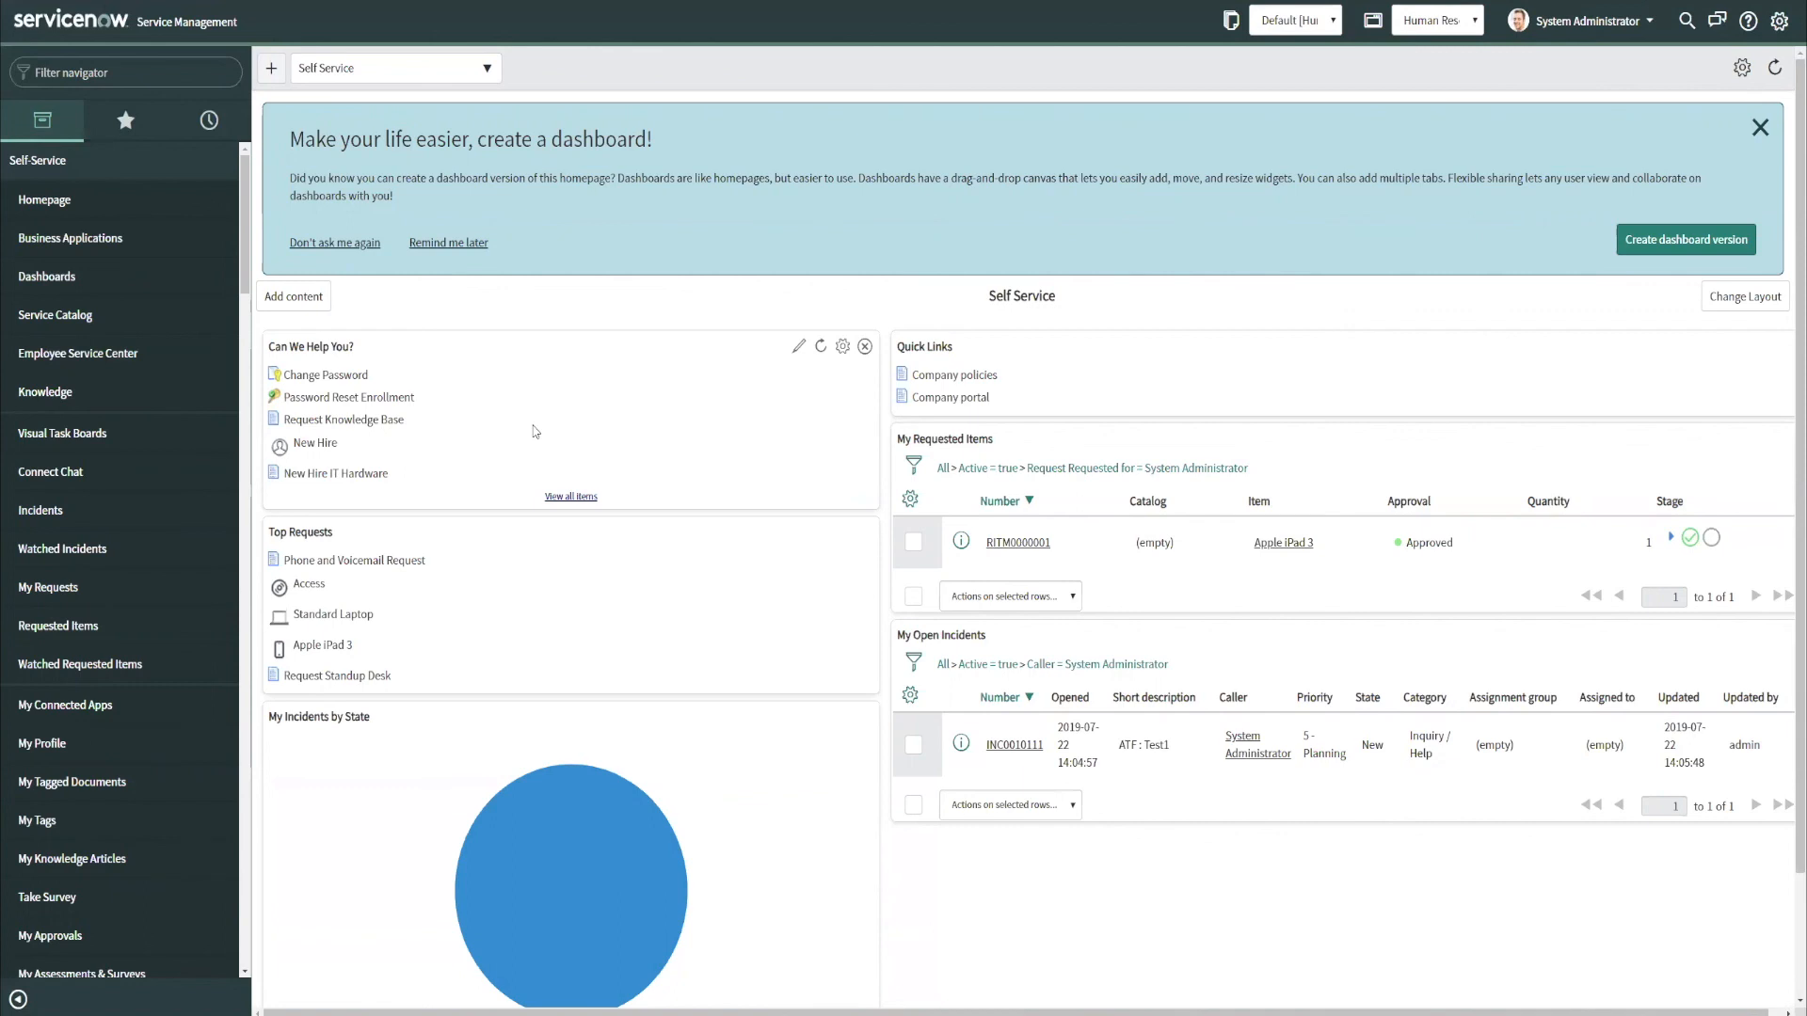
pyautogui.moveTo(949, 20)
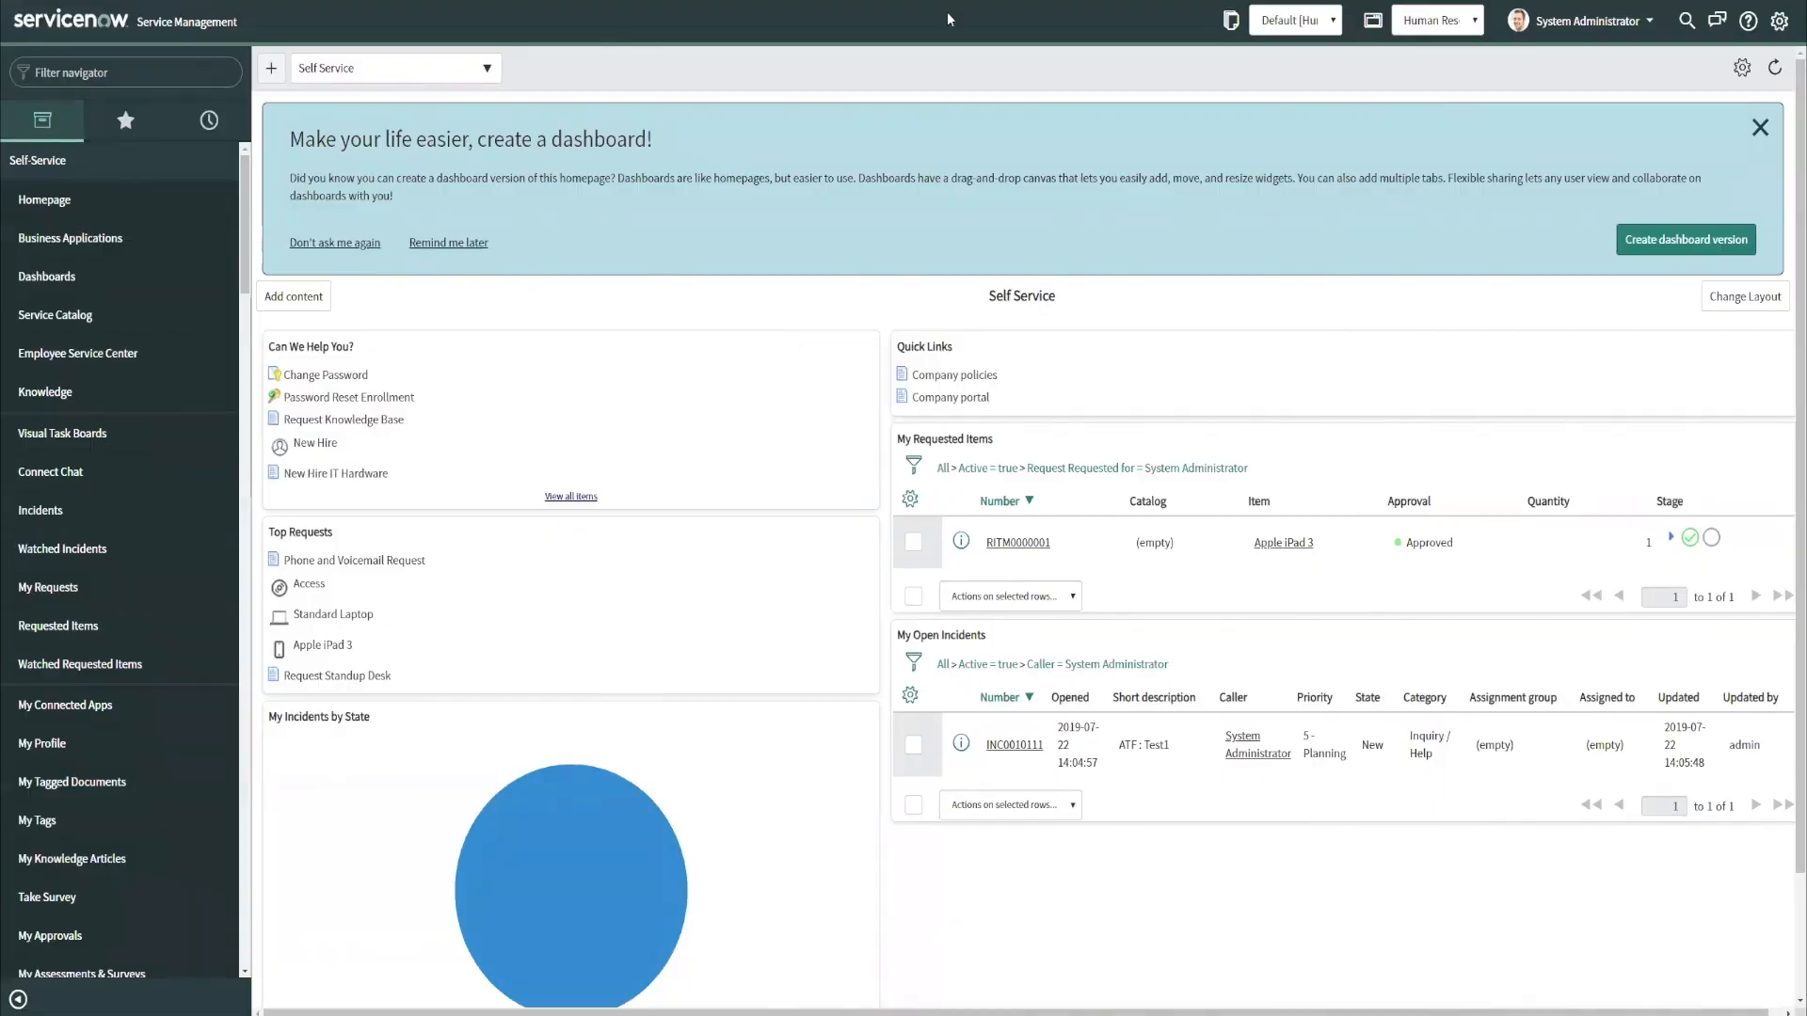